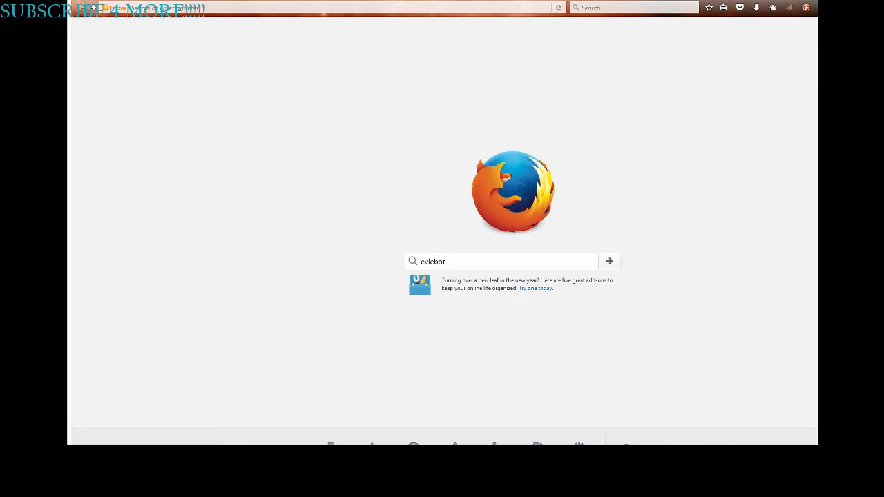
Step: Search for eviebot and open the 'Evie and Boibot - Existor' result
{"action": "left_click", "coordinate": [608, 261]}
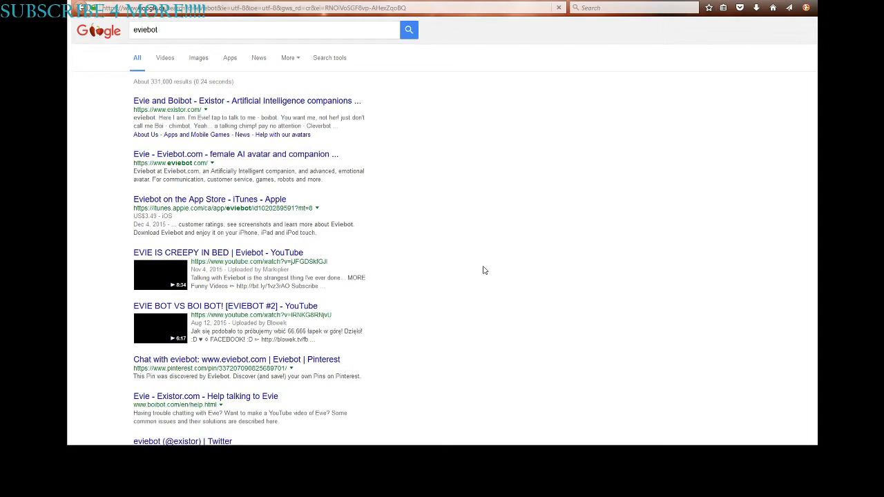
{"action": "left_click", "coordinate": [806, 7]}
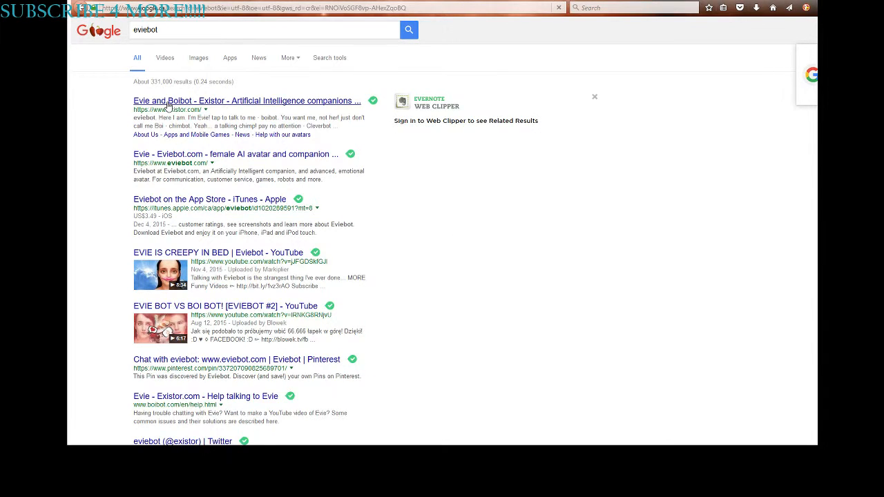
{"action": "left_click", "coordinate": [246, 101]}
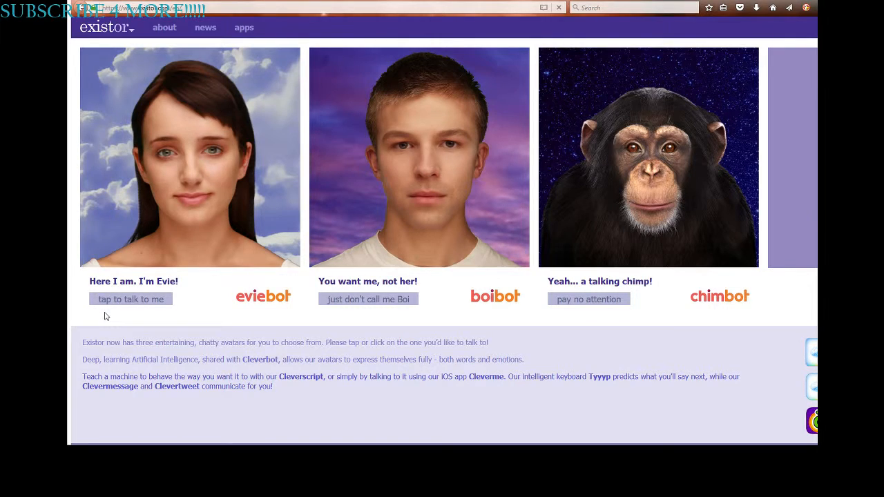
Step: Start talking to the Evie avatar and wait for her 'Sup?' greeting
{"action": "left_click", "coordinate": [130, 299]}
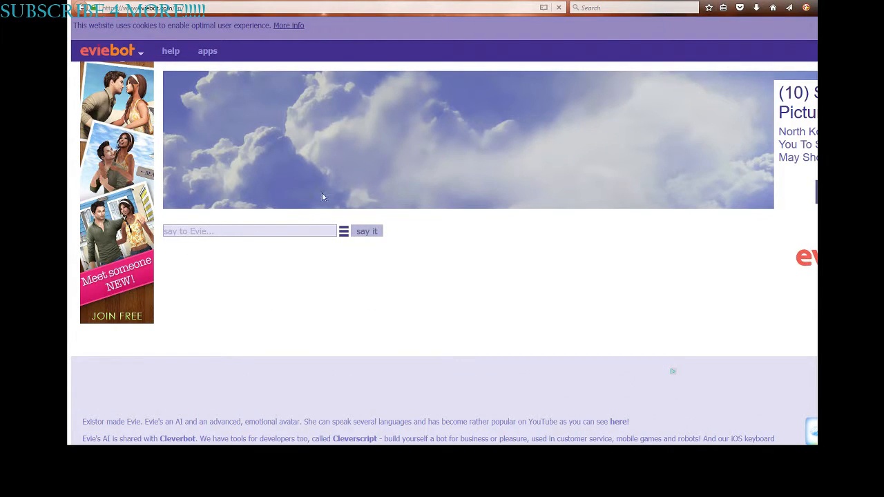
{"action": "left_click", "coordinate": [248, 230]}
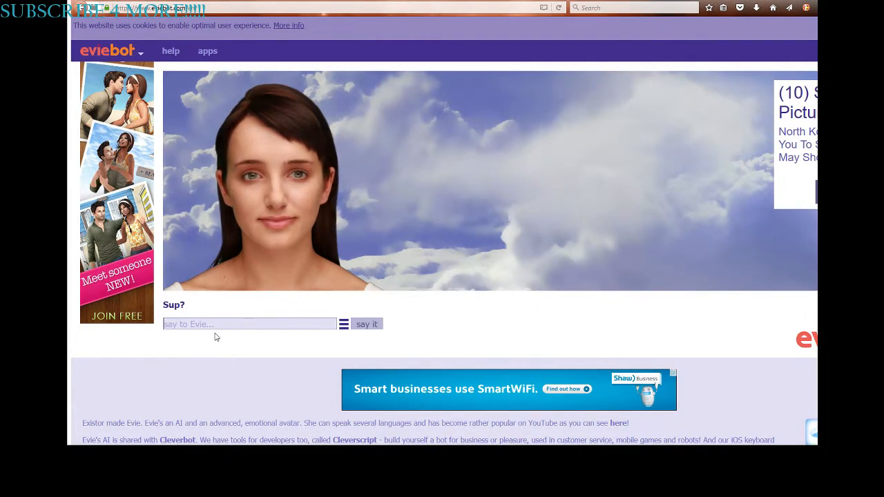
Step: Reply 'Meh', then 'Nothing much just making a video' to Evie
{"action": "left_click", "coordinate": [365, 323]}
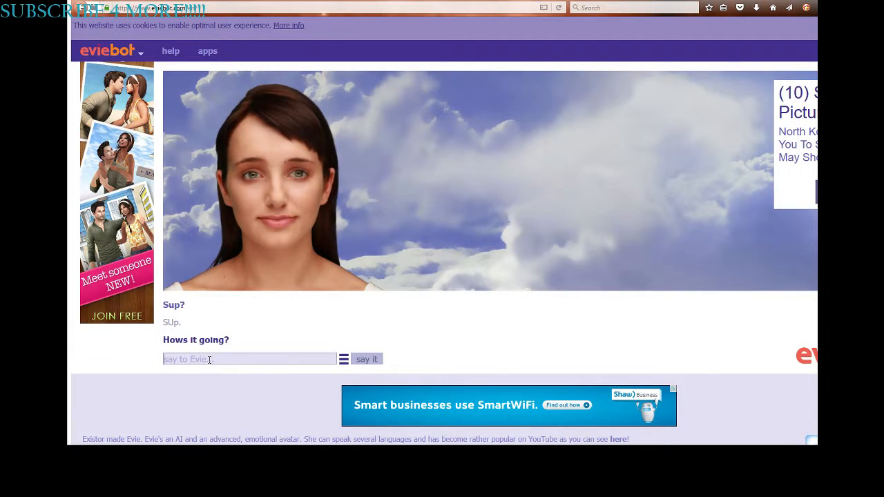
{"action": "type", "text": "Meh"}
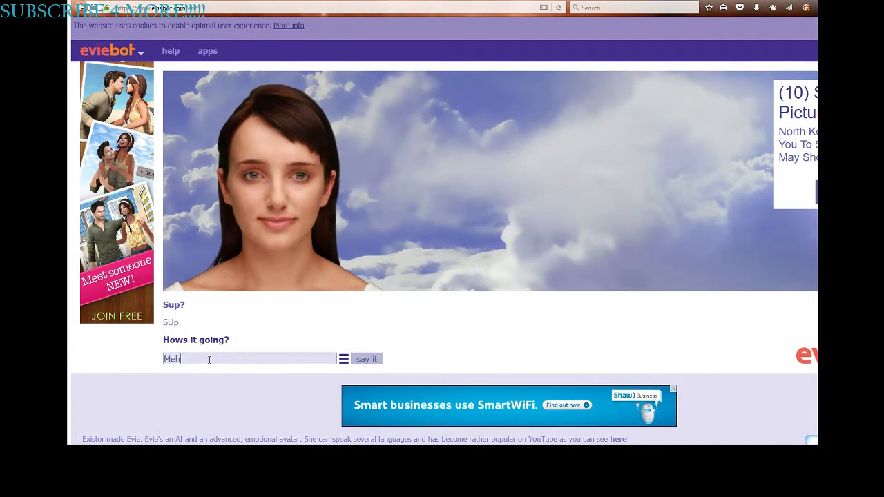
{"action": "left_click", "coordinate": [367, 359]}
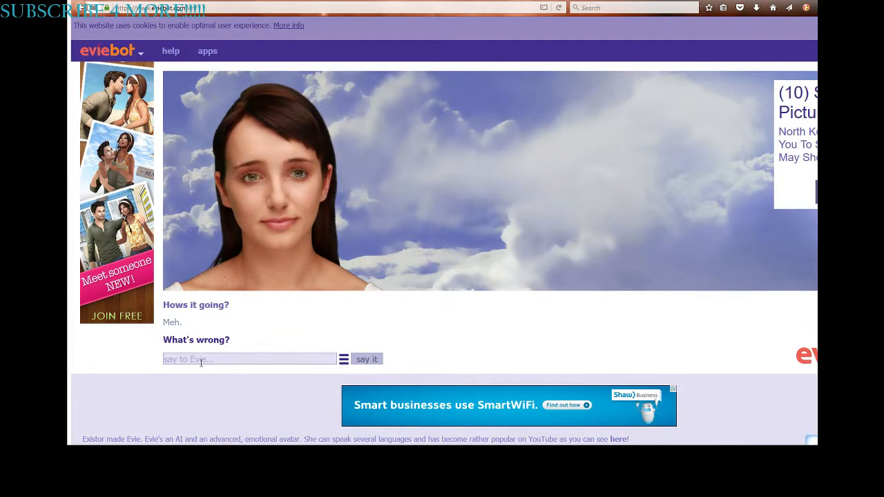
{"action": "type", "text": "Nothing"}
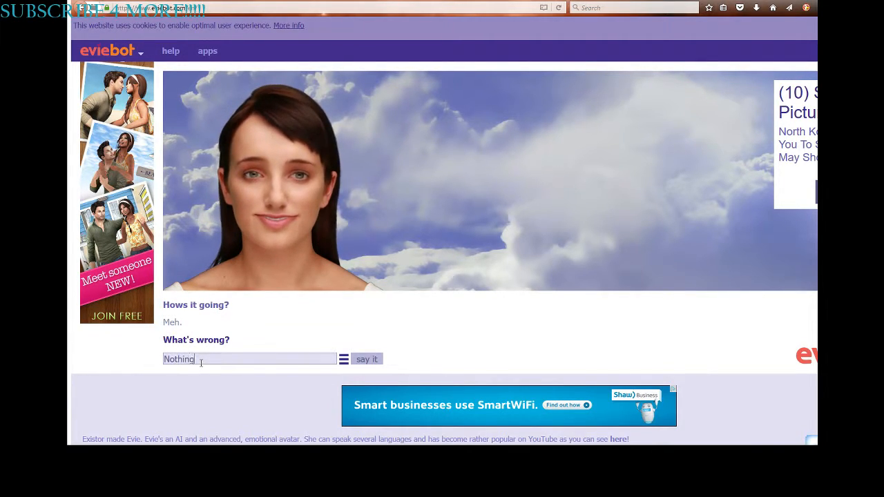
{"action": "type", "text": "much"}
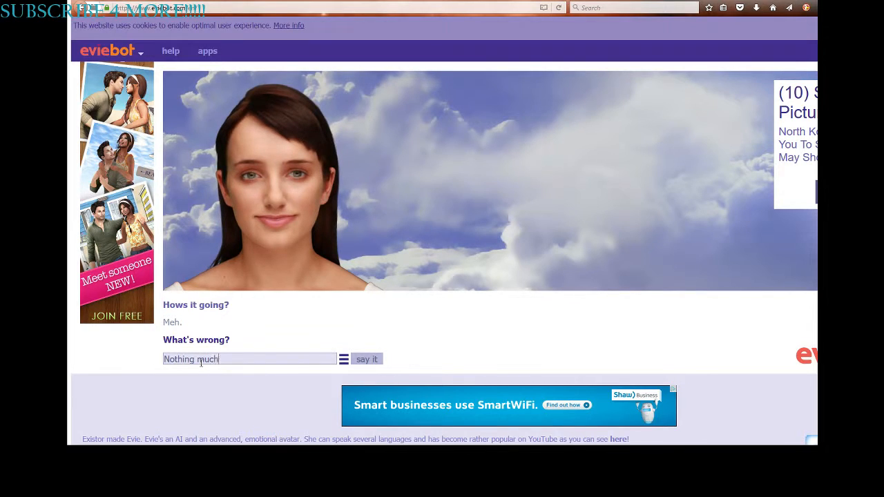
{"action": "type", "text": "j"}
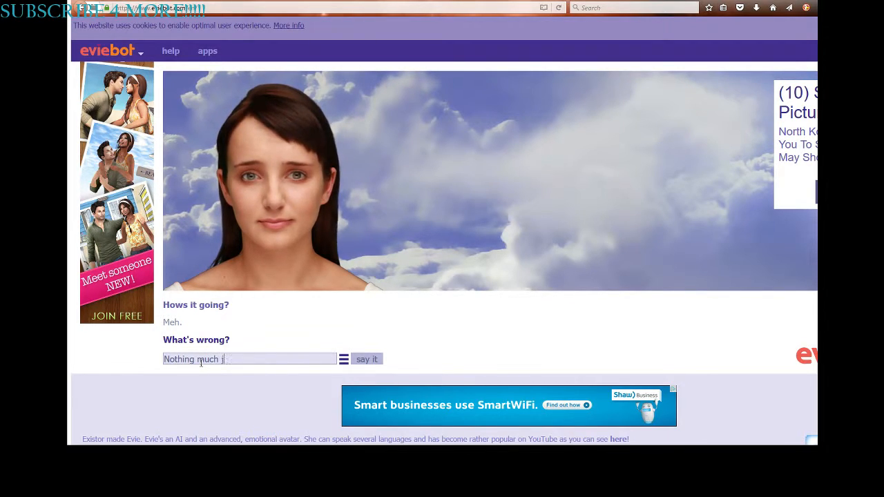
{"action": "type", "text": "ust maki"}
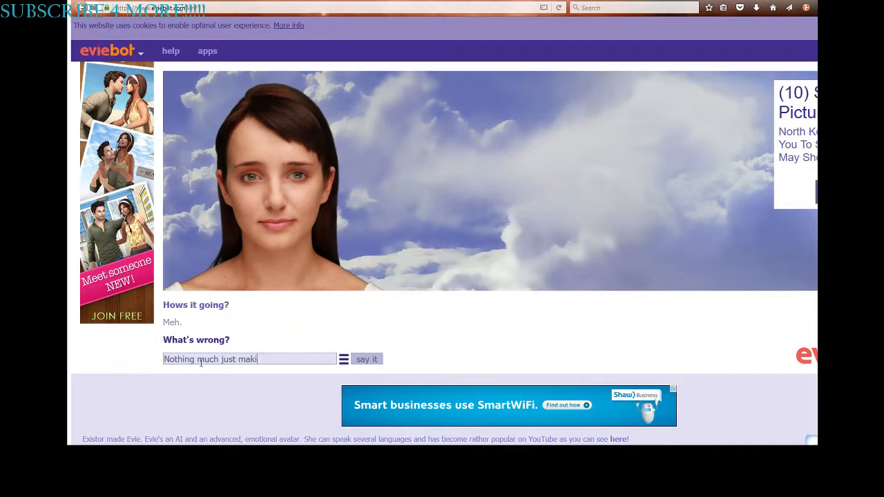
{"action": "type", "text": "ng a video"}
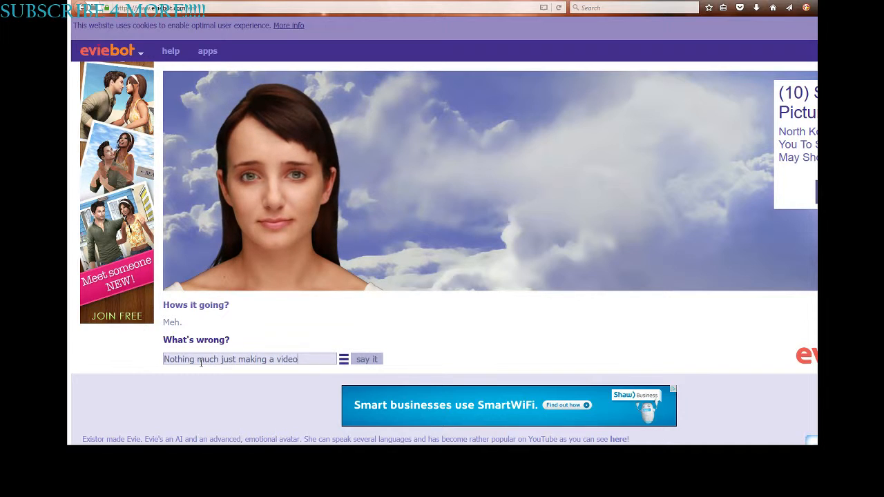
{"action": "left_click", "coordinate": [367, 358]}
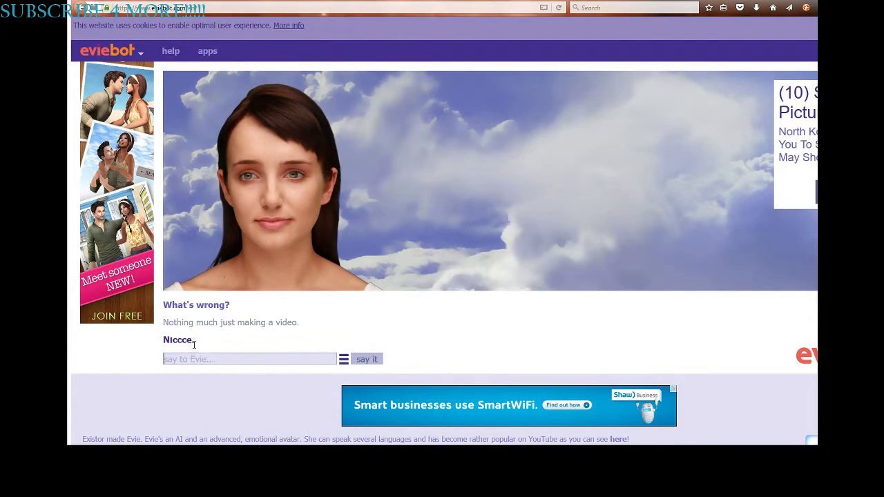
Step: Send 'That swag.' and start drafting a follow-up about the swag
{"action": "double_click", "coordinate": [178, 339]}
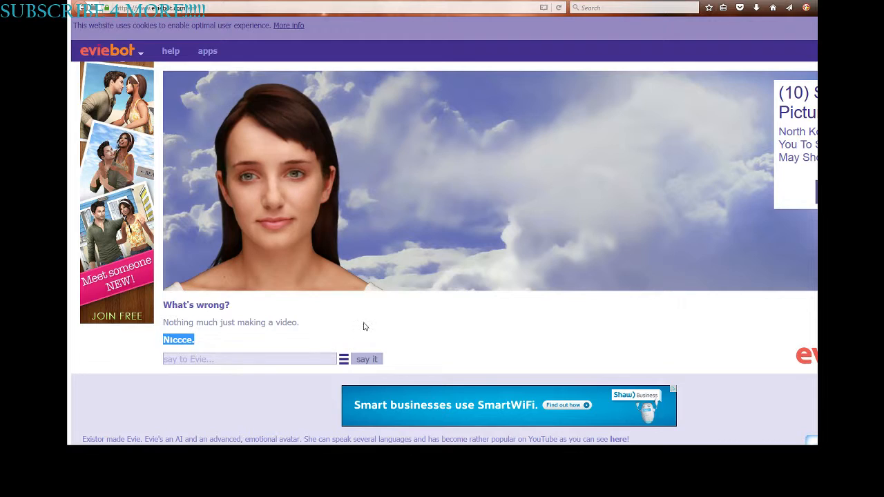
{"action": "type", "text": "T"}
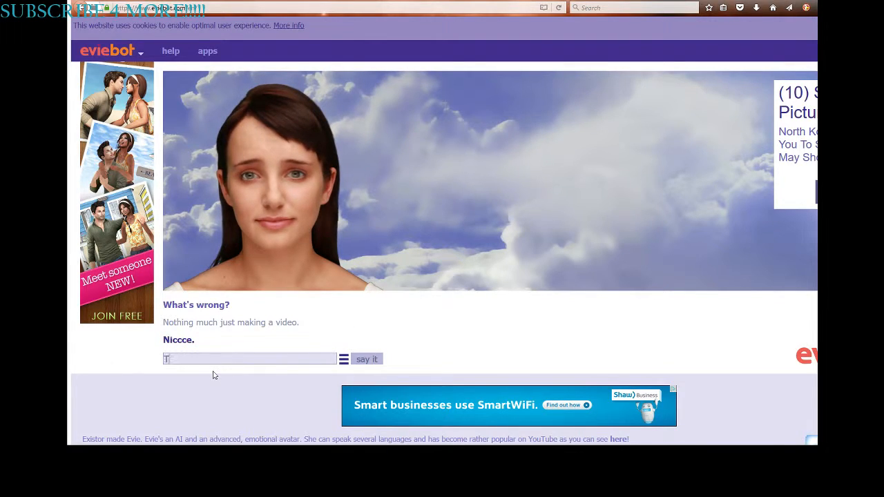
{"action": "type", "text": "That swa"}
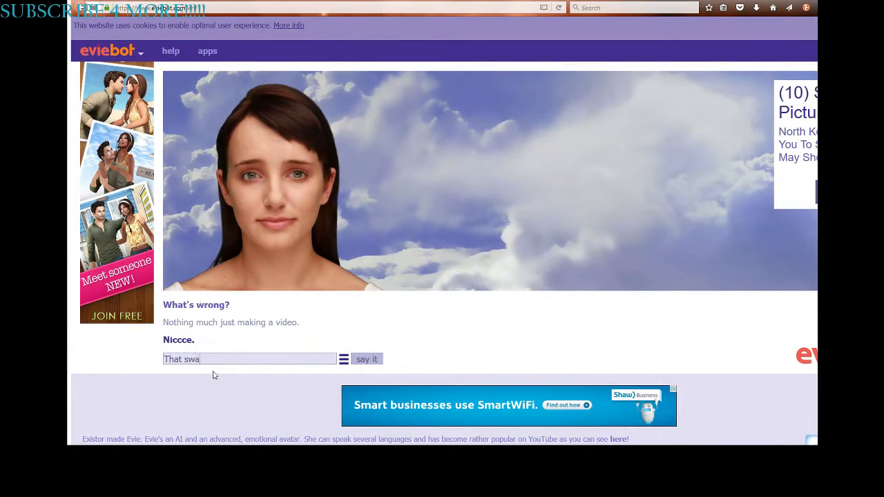
{"action": "left_click", "coordinate": [367, 359]}
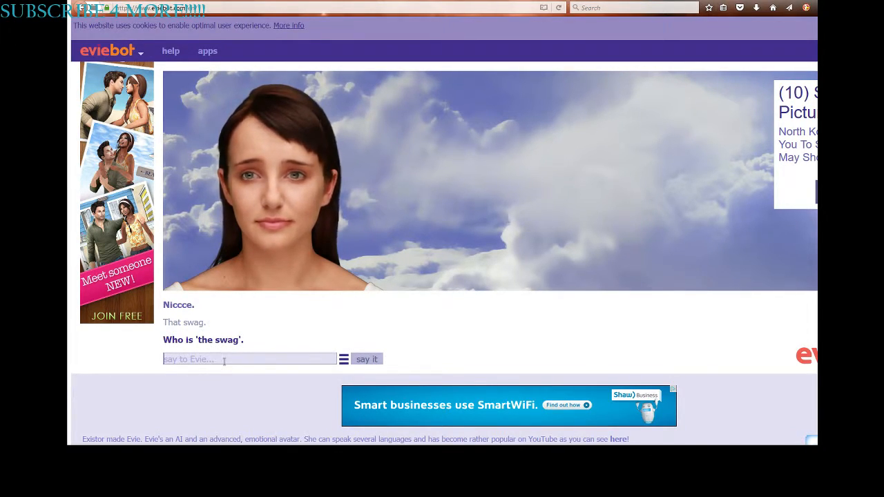
{"action": "type", "text": "Swa"}
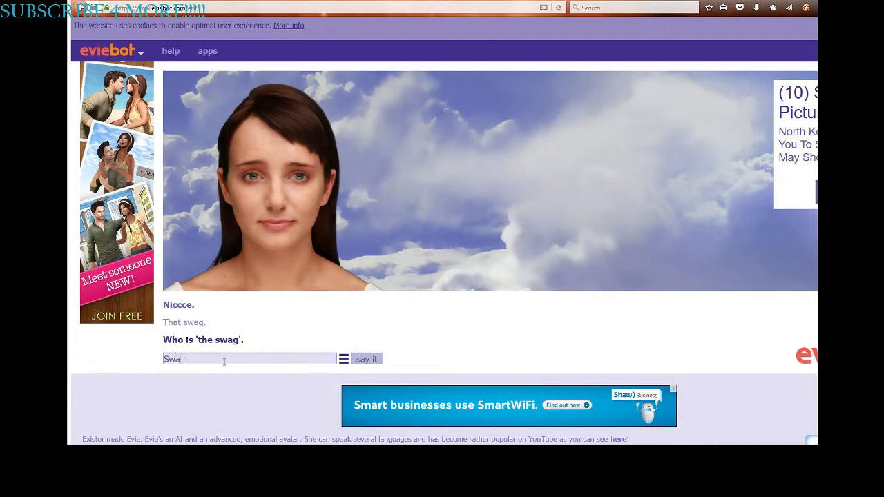
{"action": "key", "text": "BackSpace"}
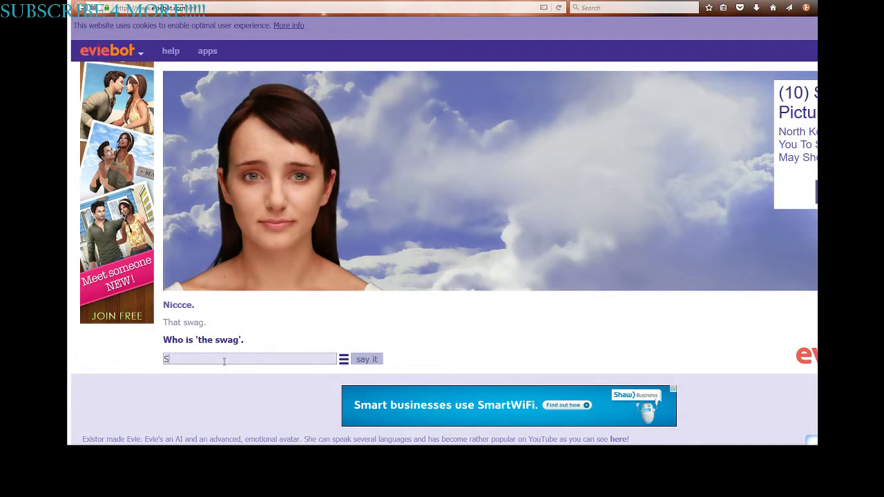
Step: Send the SWAG reply, followed by 'Soo'
{"action": "left_click", "coordinate": [367, 359]}
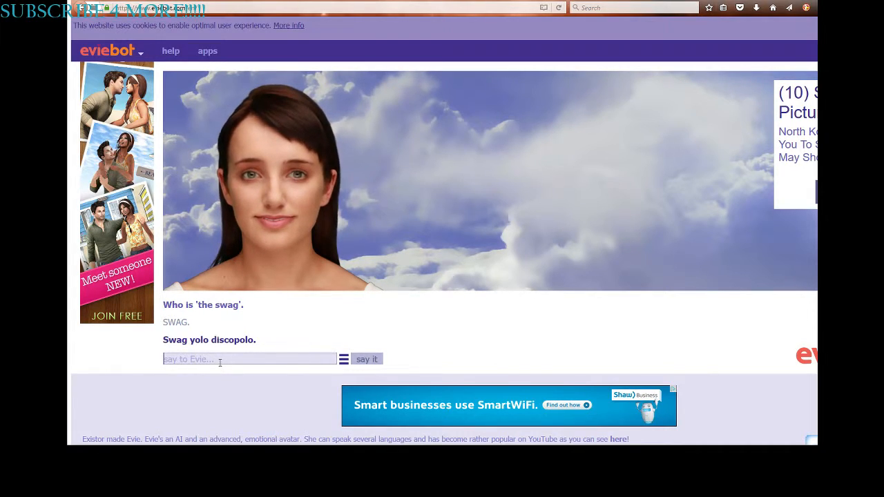
{"action": "type", "text": "S"}
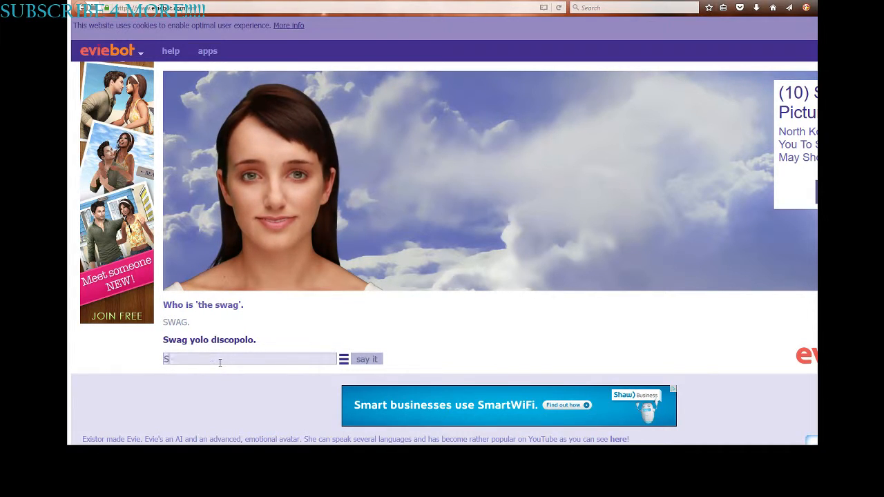
{"action": "type", "text": "oo"}
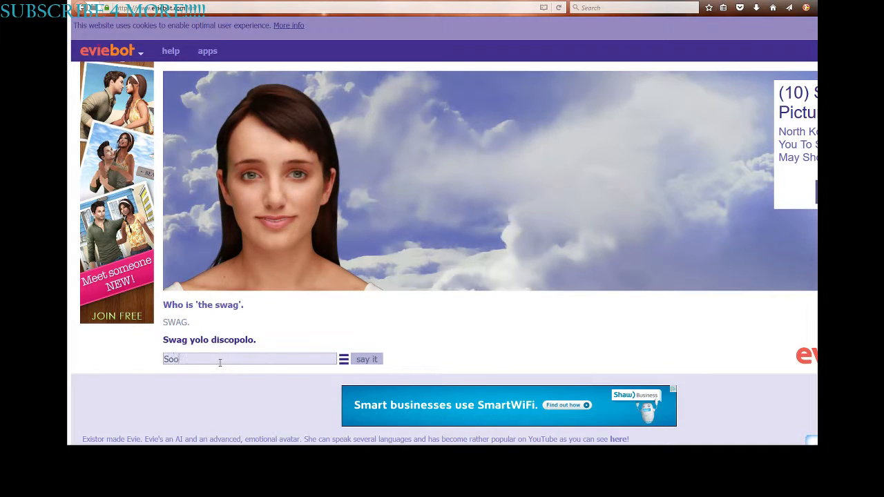
{"action": "left_click", "coordinate": [367, 358]}
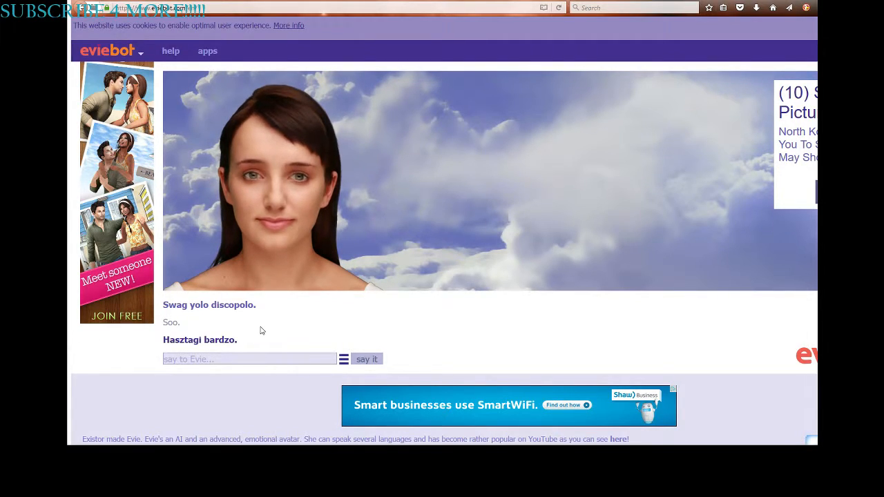
Step: Ask Evie 'Do you like music', then 'English?'
{"action": "type", "text": "Do you l"}
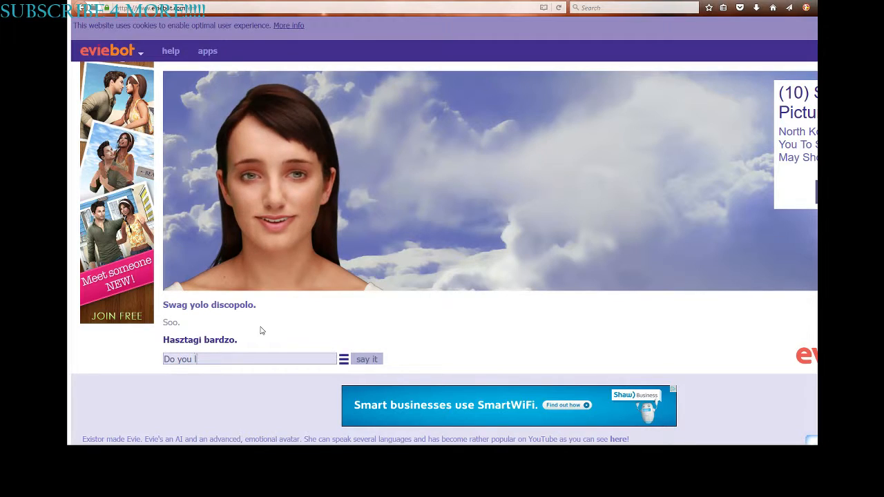
{"action": "type", "text": "ike music"}
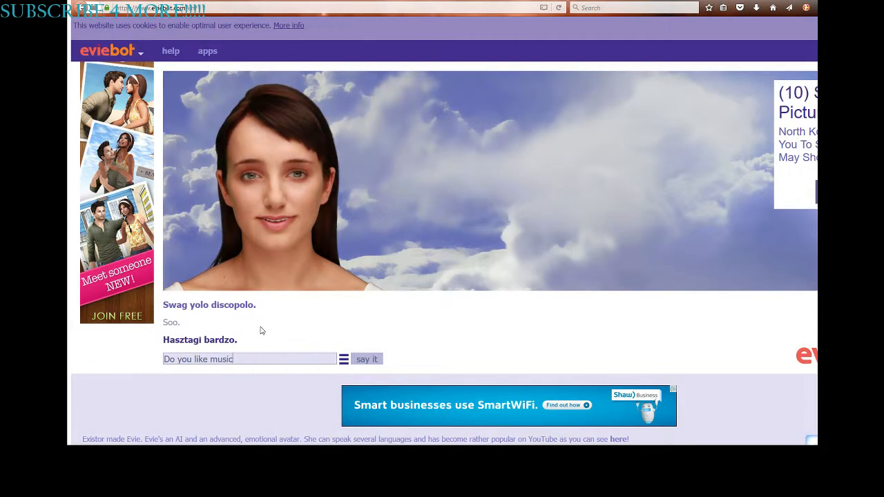
{"action": "left_click", "coordinate": [367, 359]}
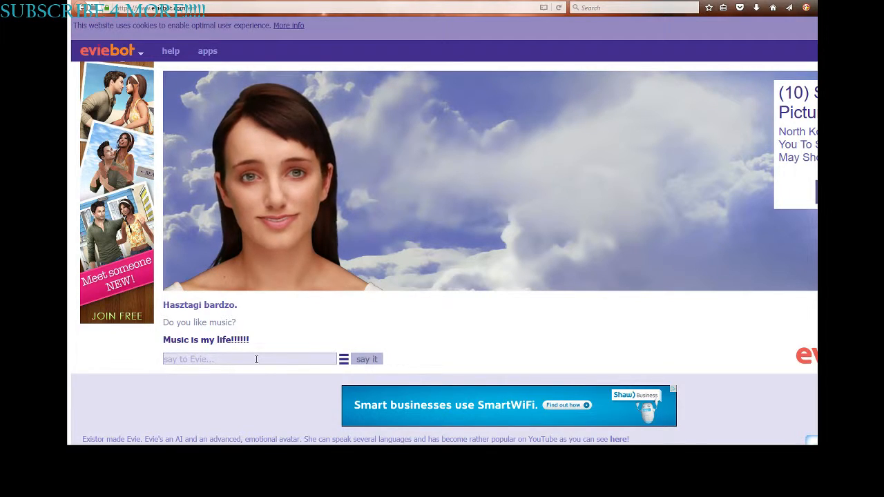
{"action": "type", "text": "E"}
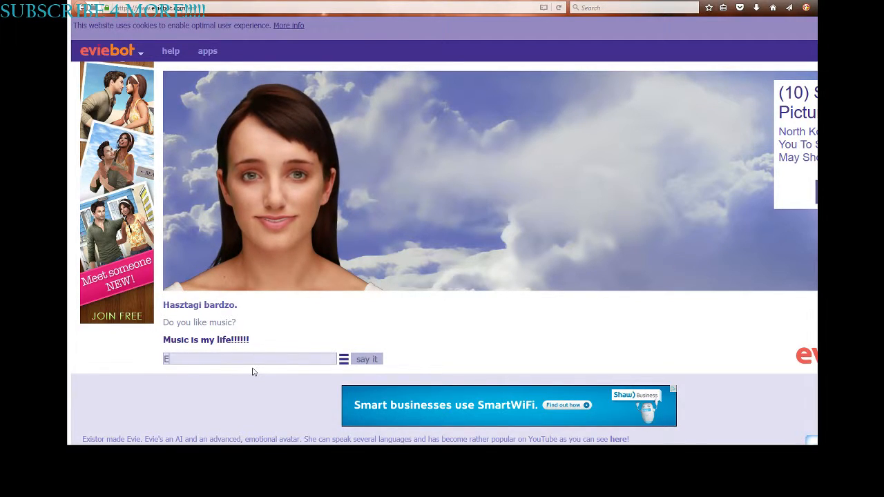
{"action": "type", "text": "nglish?"}
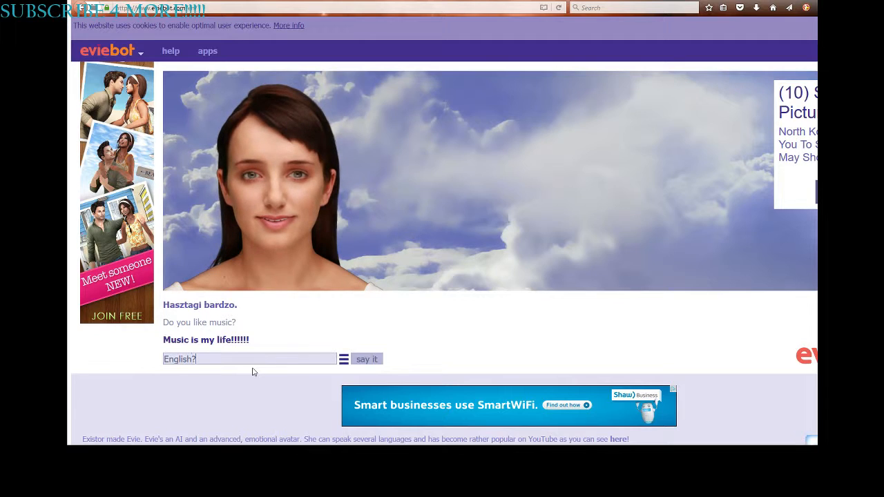
{"action": "left_click", "coordinate": [366, 359]}
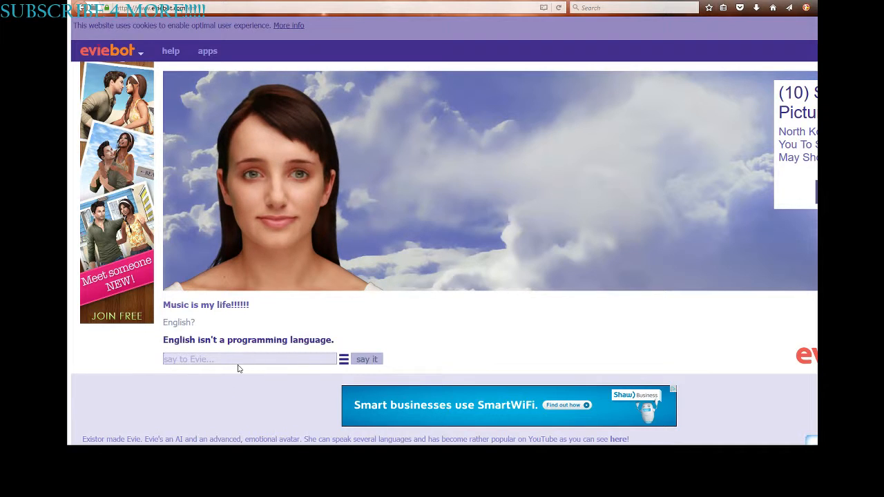
Step: Ask Evie 'Want to sing a song?' and then 'What song?'
{"action": "left_click", "coordinate": [250, 358]}
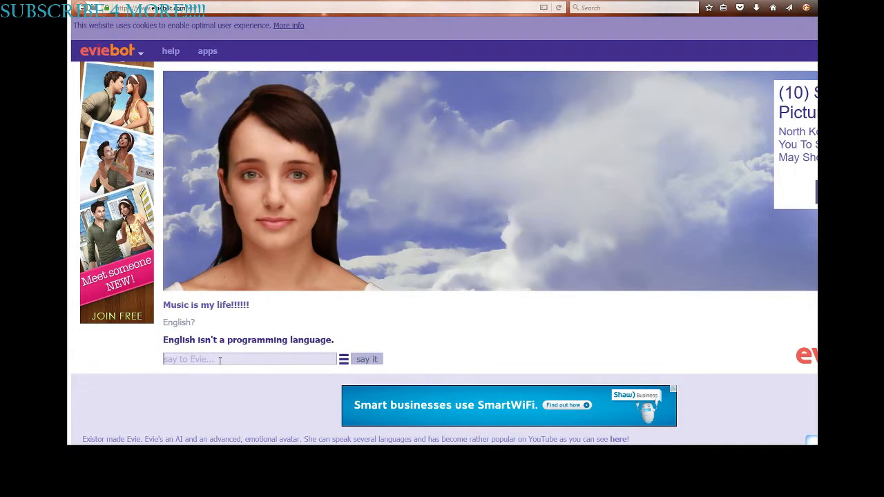
{"action": "type", "text": "Want to"}
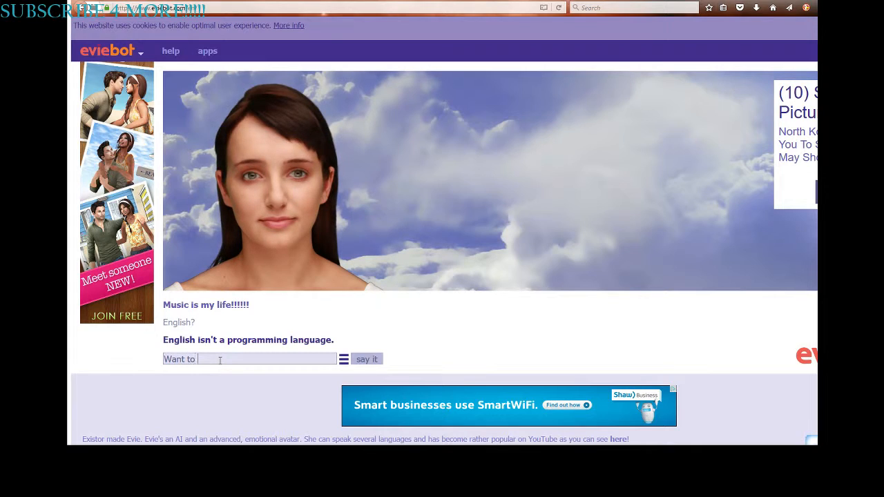
{"action": "type", "text": "sing A"}
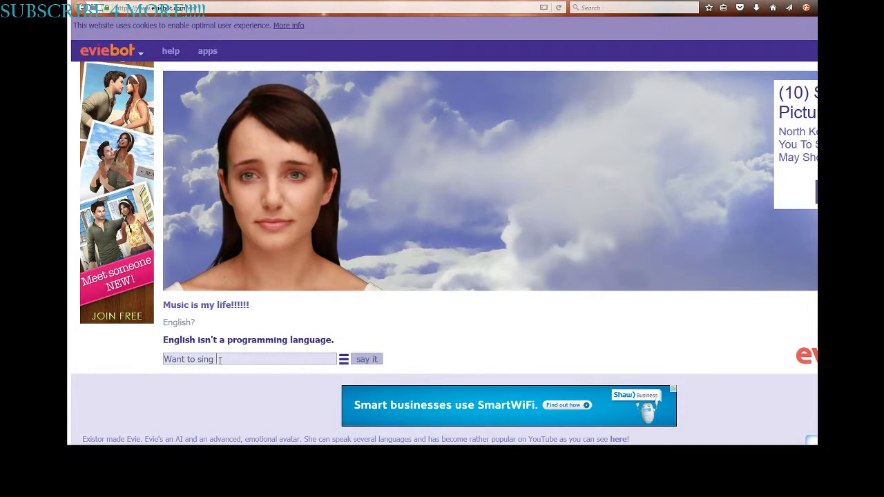
{"action": "type", "text": "a si"}
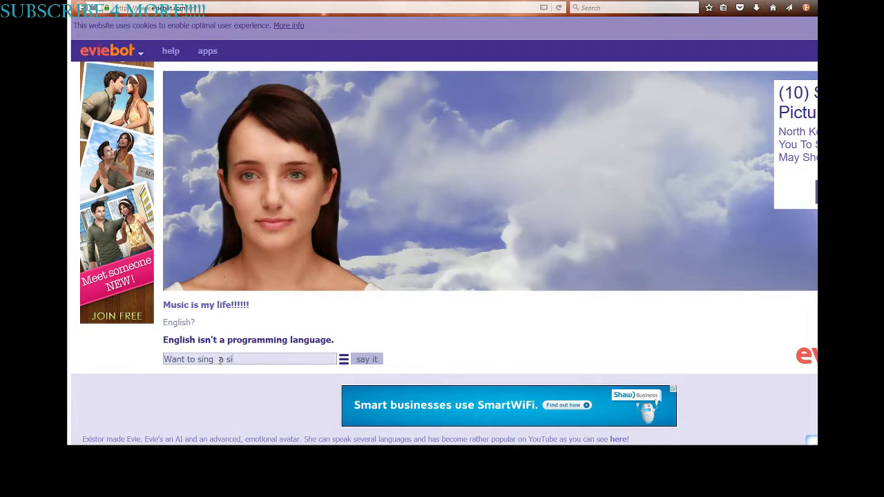
{"action": "type", "text": "ong?"}
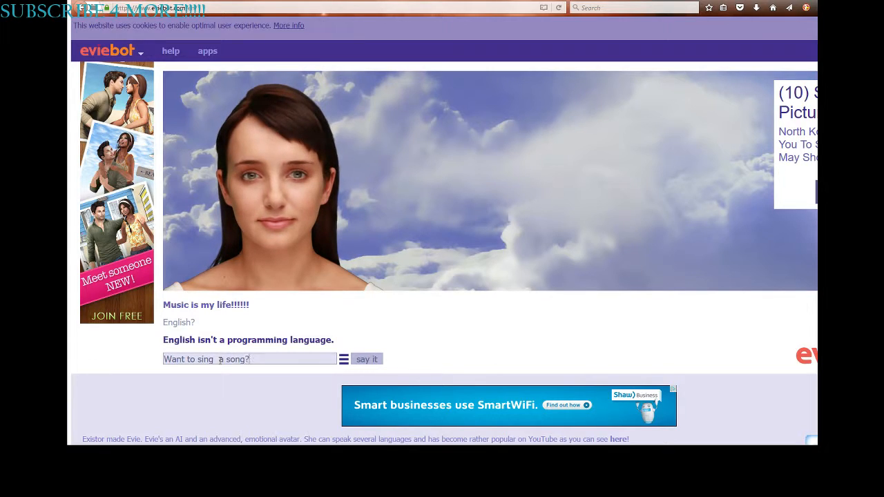
{"action": "left_click", "coordinate": [367, 358]}
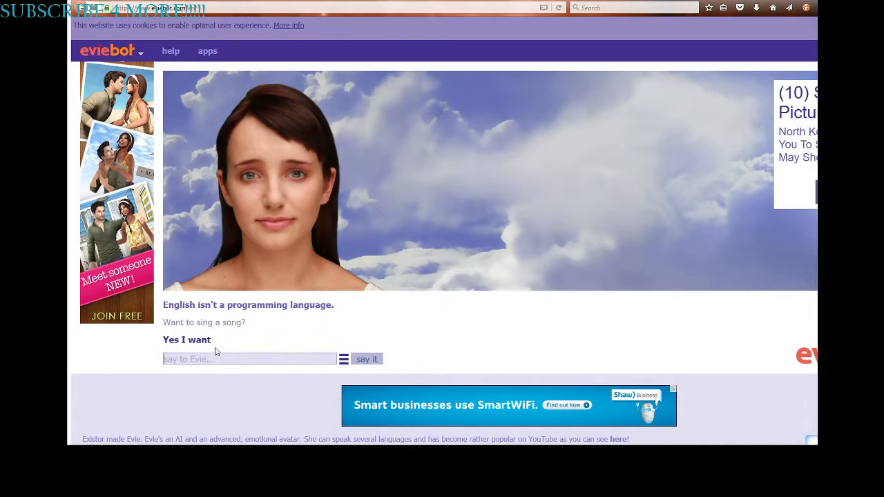
{"action": "type", "text": "Wh"}
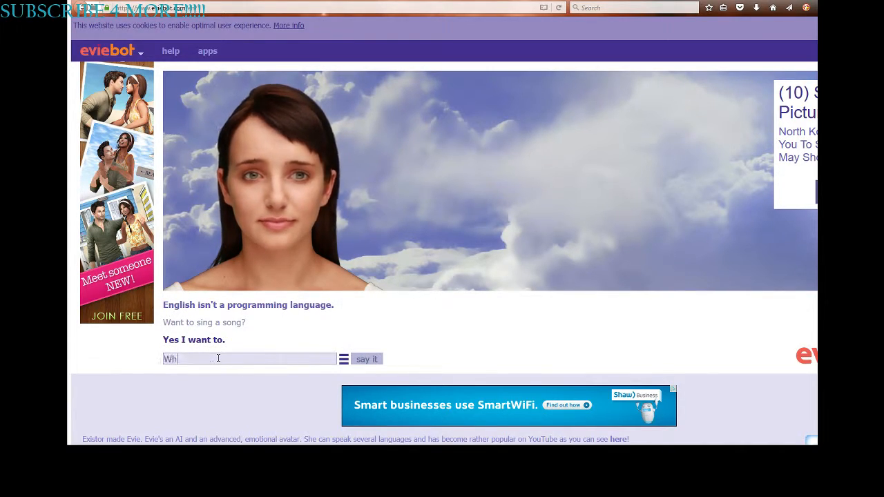
{"action": "type", "text": "at s"}
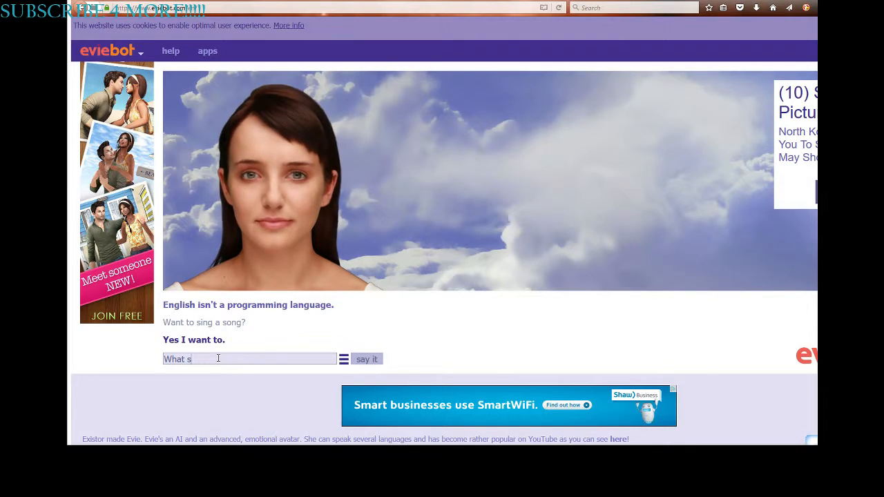
{"action": "type", "text": "ong?"}
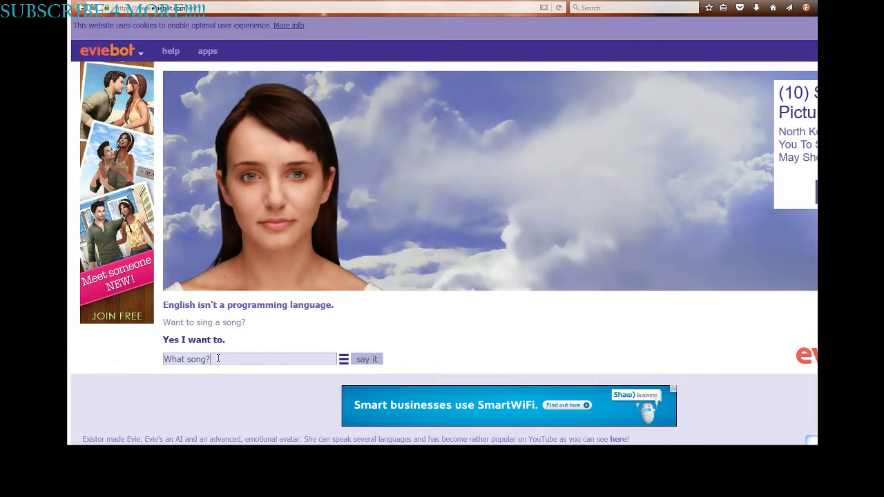
{"action": "left_click", "coordinate": [367, 359]}
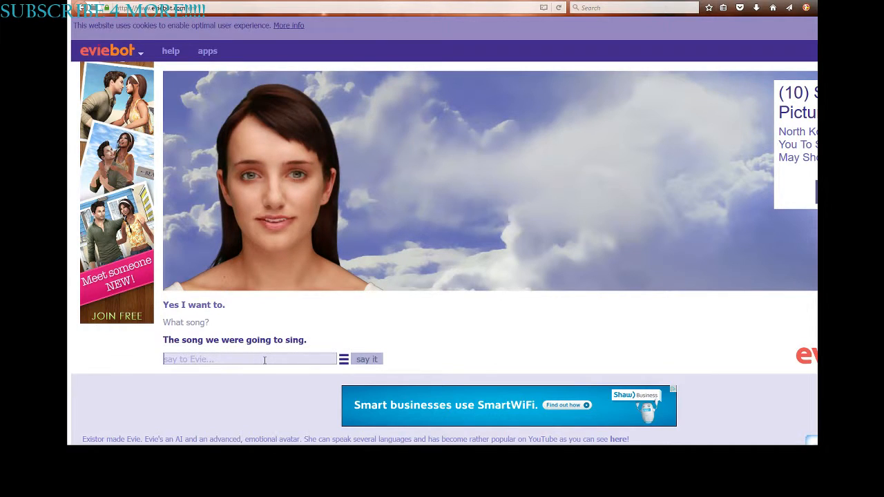
Step: Send the snow-glows-white-on-the-mountain lyric, then 'Wait'
{"action": "type", "text": "Whats th"}
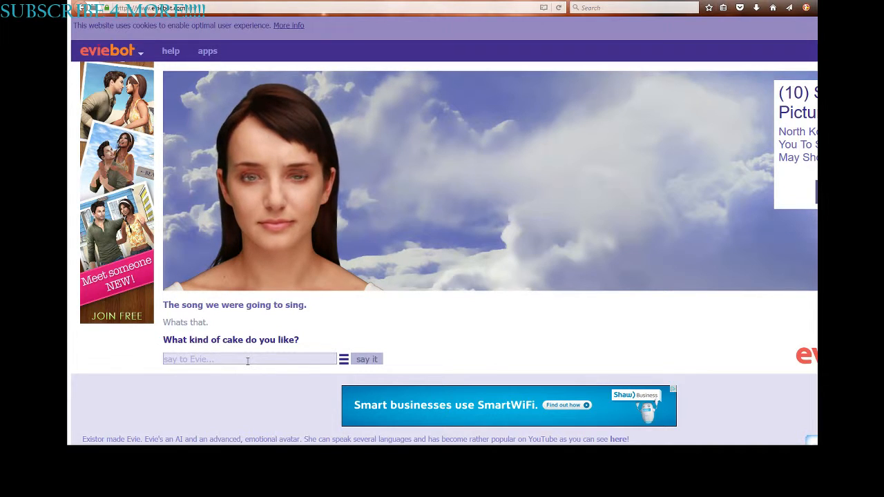
{"action": "type", "text": "The s"}
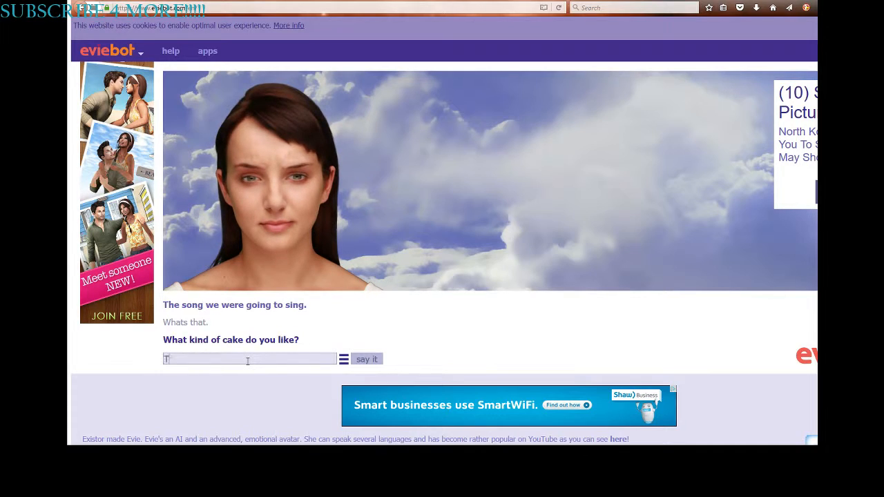
{"action": "type", "text": "he snow"}
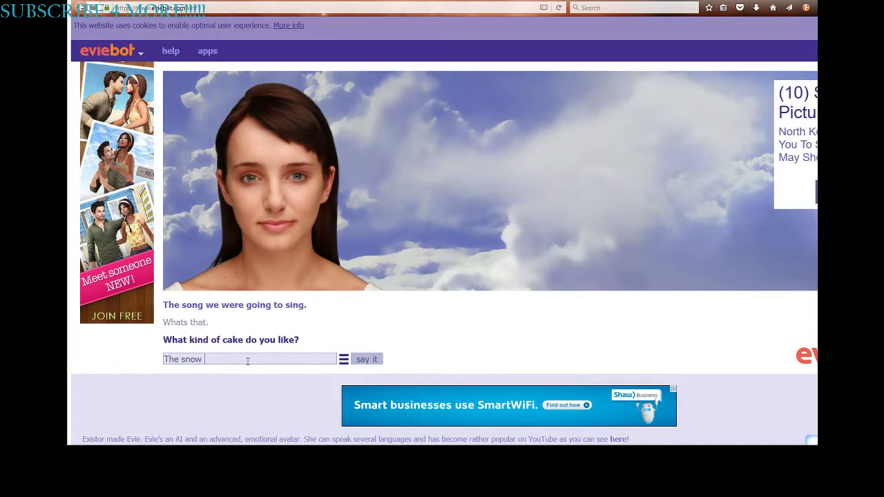
{"action": "type", "text": "glows w"}
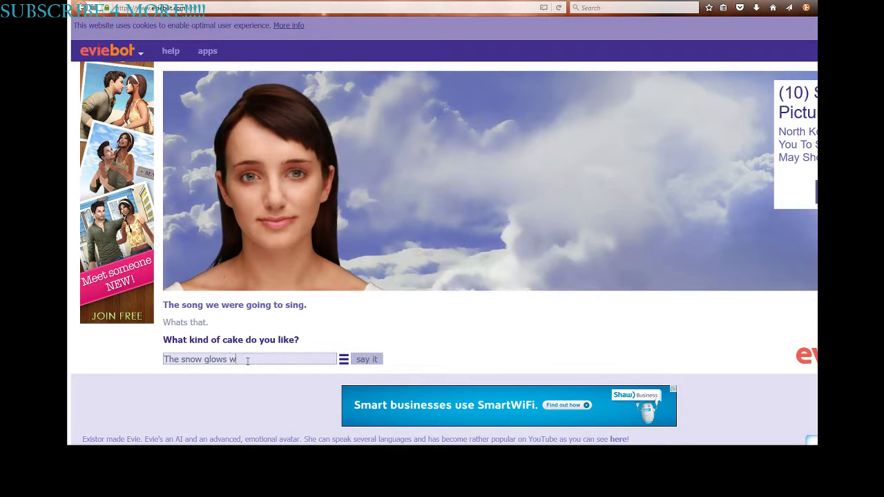
{"action": "type", "text": "hite on the mountai"}
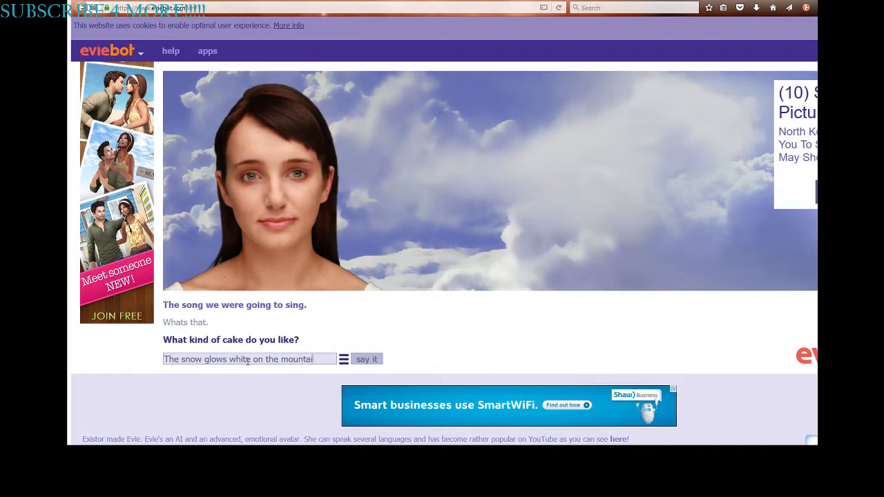
{"action": "type", "text": "tonight"}
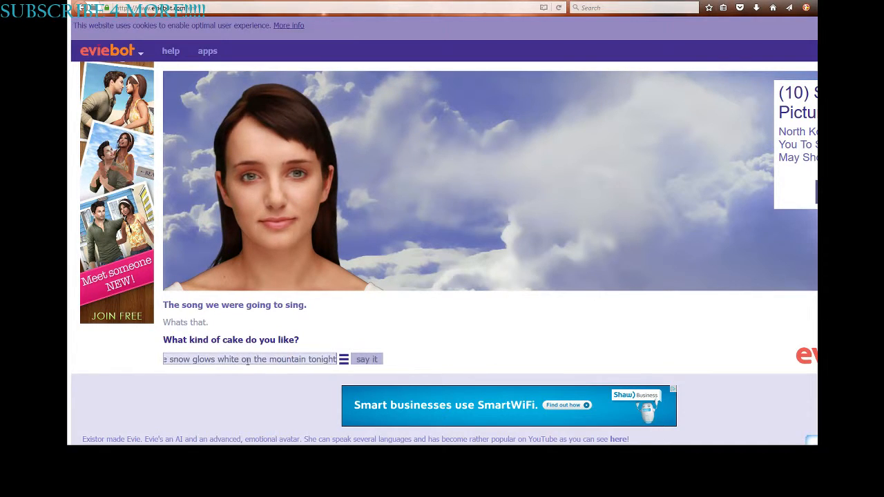
{"action": "left_click", "coordinate": [367, 359]}
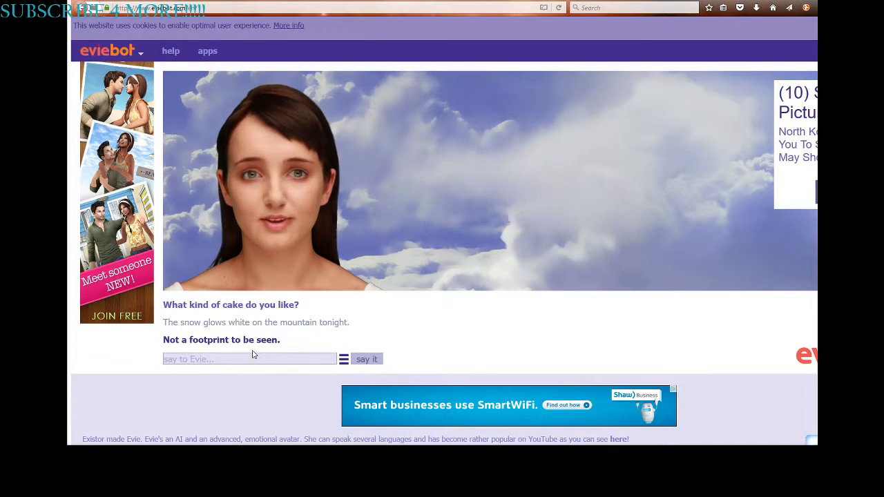
{"action": "type", "text": "Wait"}
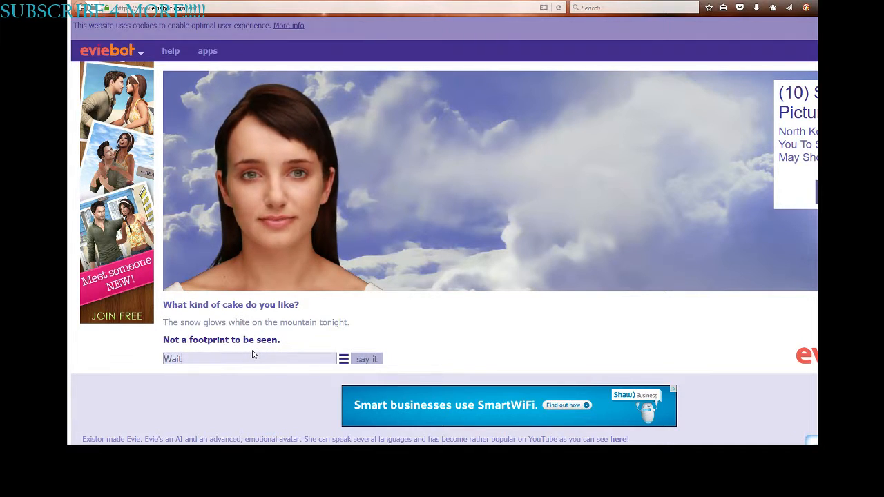
{"action": "left_click", "coordinate": [366, 358]}
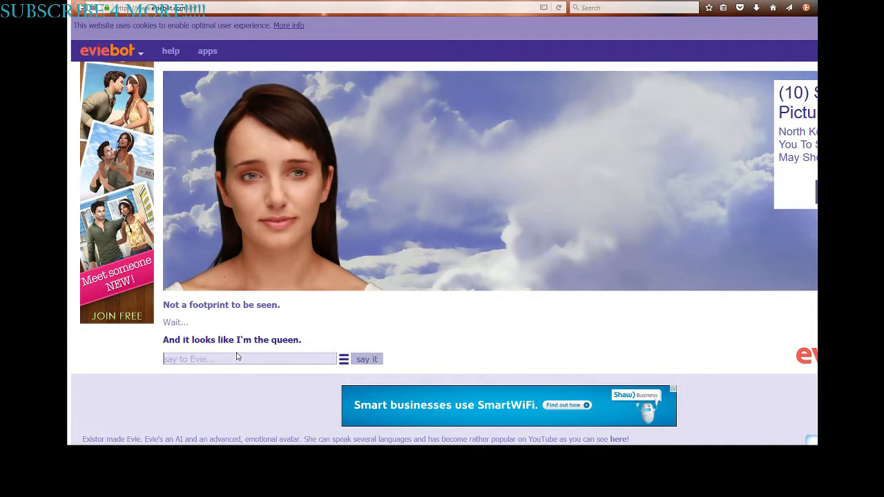
Step: Say 'I dont want to sing this song', reply 'Ok', and begin another message
{"action": "type", "text": "I dont w"}
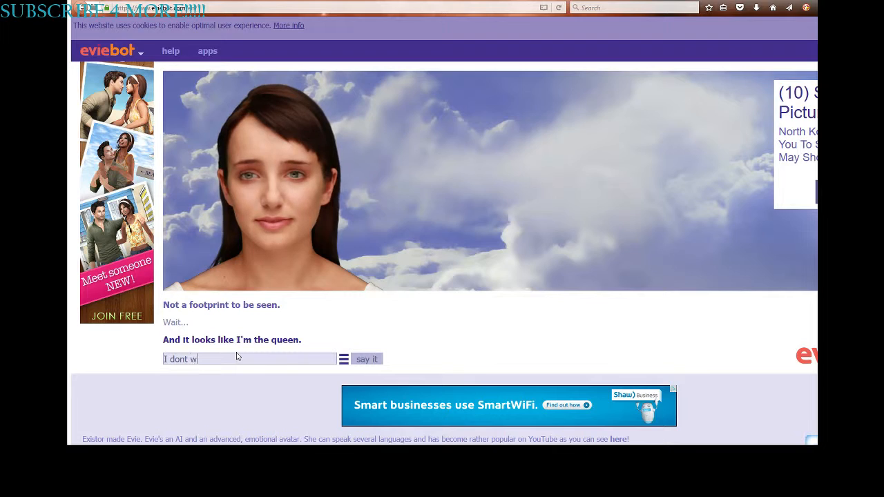
{"action": "type", "text": "ant to sing"}
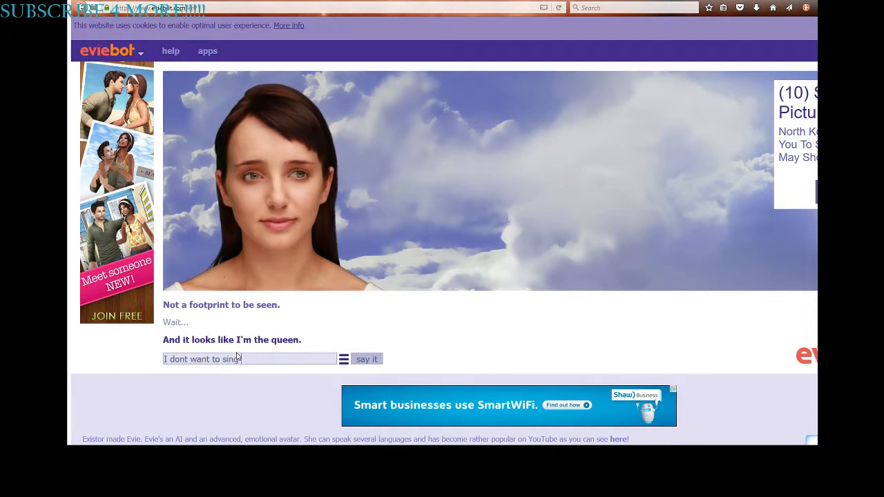
{"action": "type", "text": "this song"}
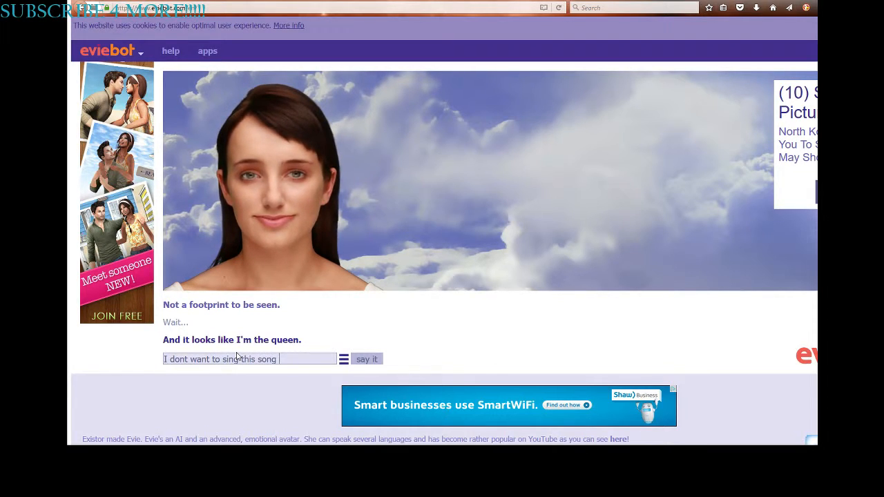
{"action": "left_click", "coordinate": [367, 358]}
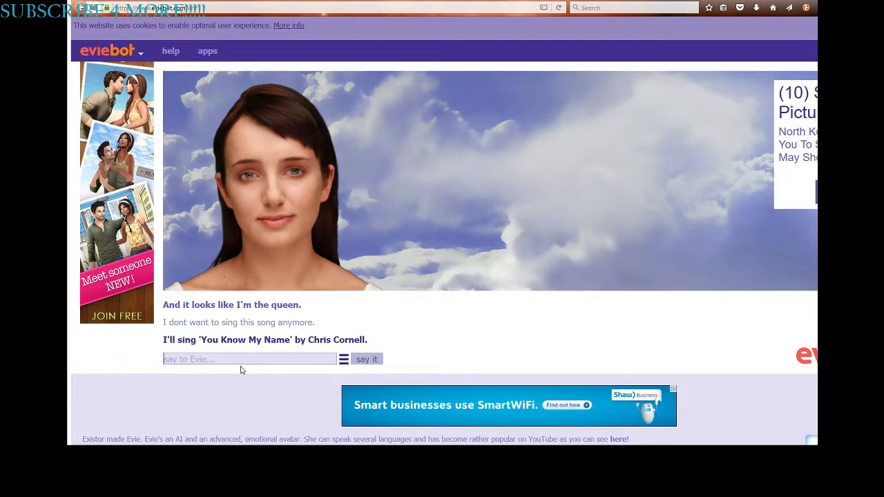
{"action": "type", "text": "Ok"}
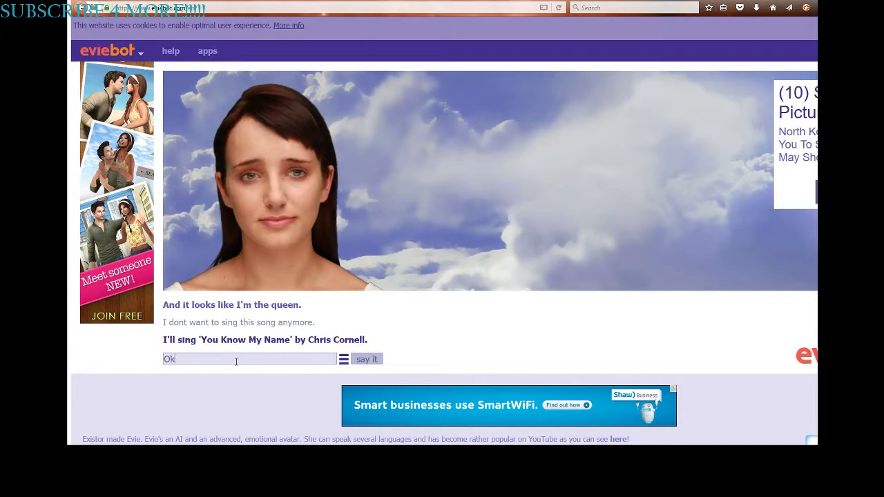
{"action": "left_click", "coordinate": [367, 359]}
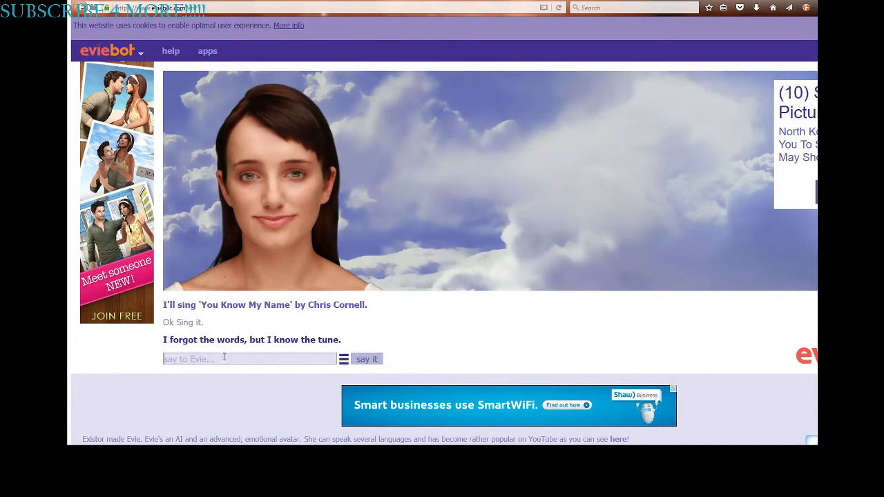
{"action": "type", "text": "W"}
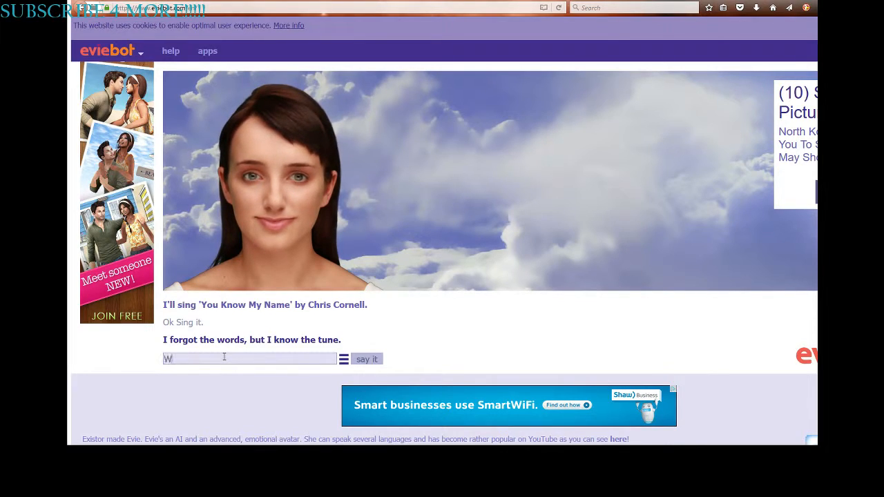
{"action": "type", "text": "Can"}
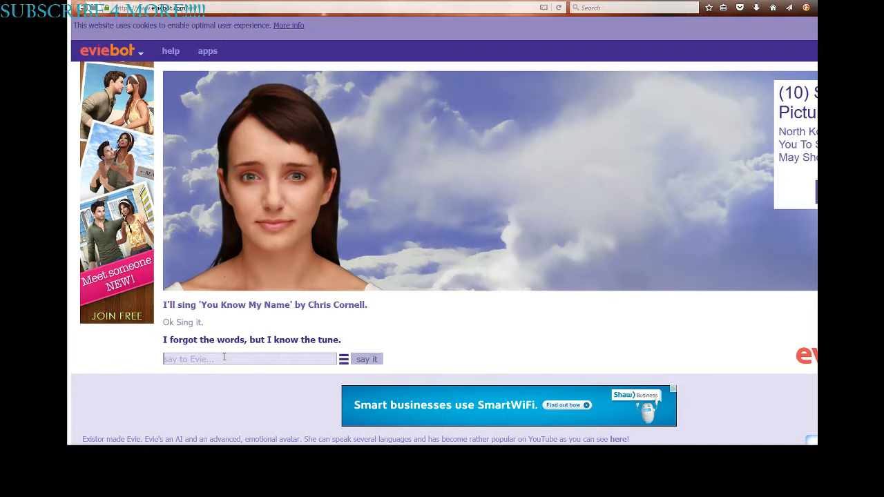
Step: Suggest singing a song, say you're fine, then ask 'Whats your name?'
{"action": "type", "text": "Lets sing"}
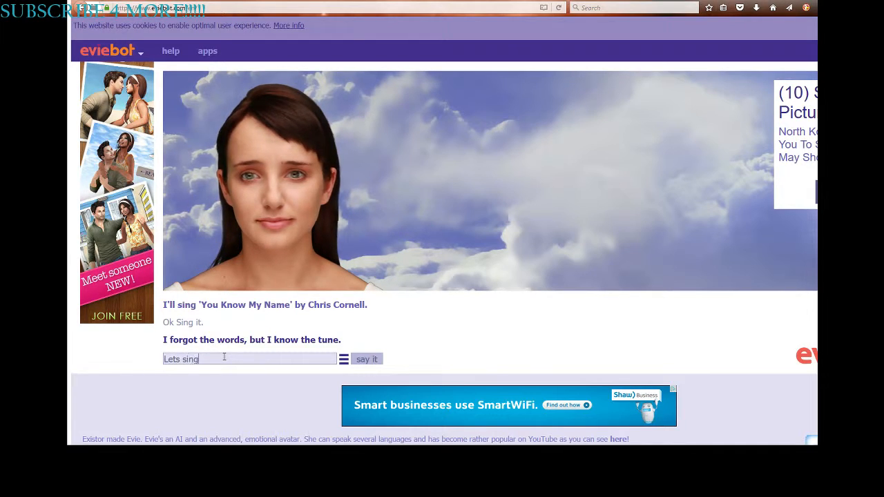
{"action": "type", "text": "a"}
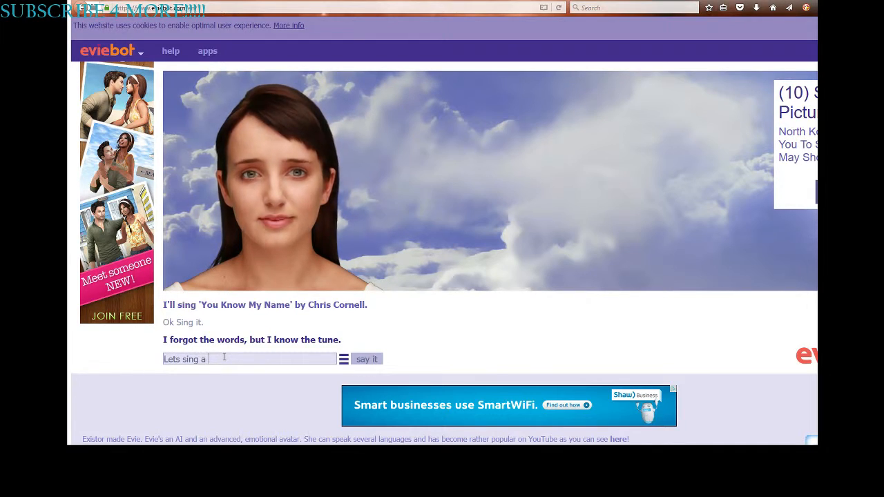
{"action": "left_click", "coordinate": [366, 358]}
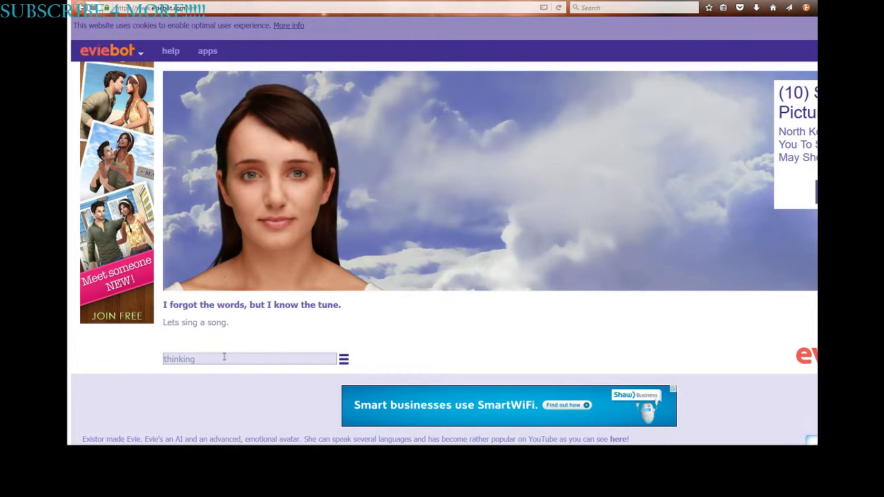
{"action": "type", "text": ".."}
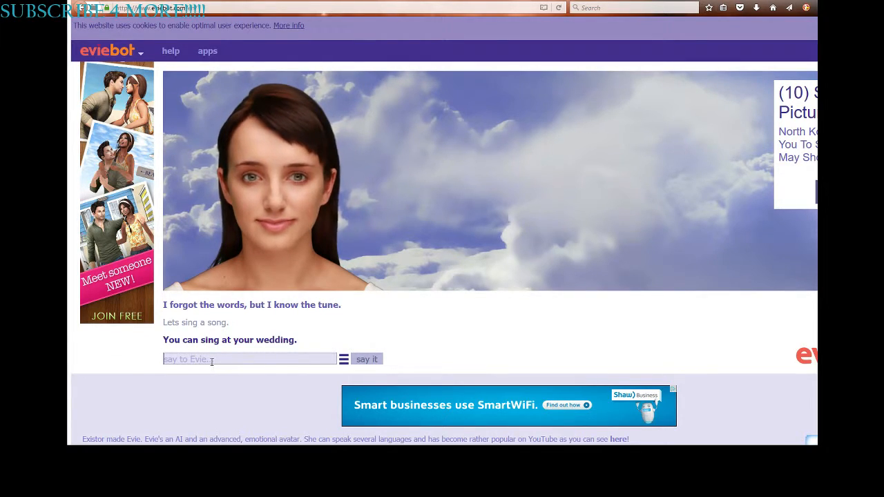
{"action": "type", "text": "Nah Im"}
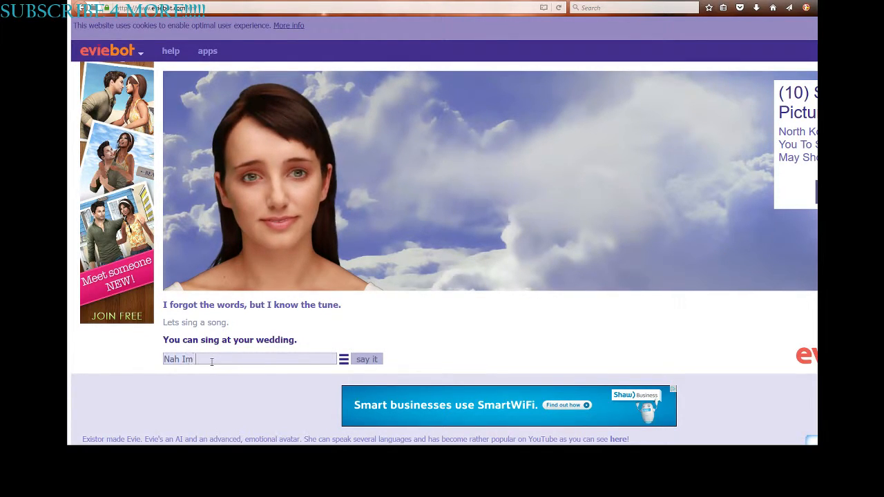
{"action": "left_click", "coordinate": [366, 359]}
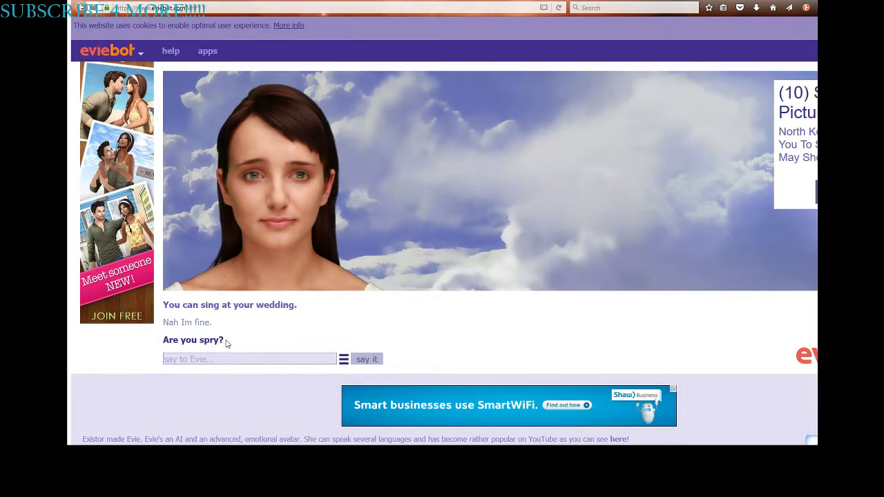
{"action": "mouse_move", "coordinate": [233, 351]}
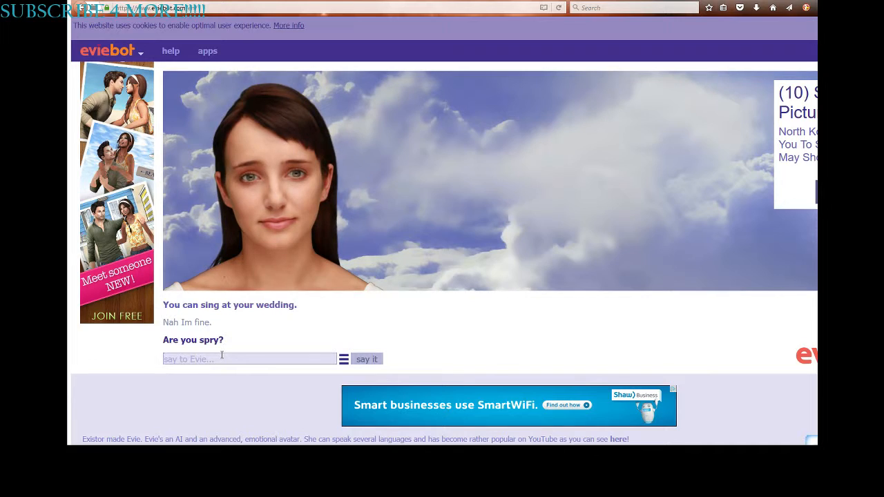
{"action": "type", "text": "Whats you"}
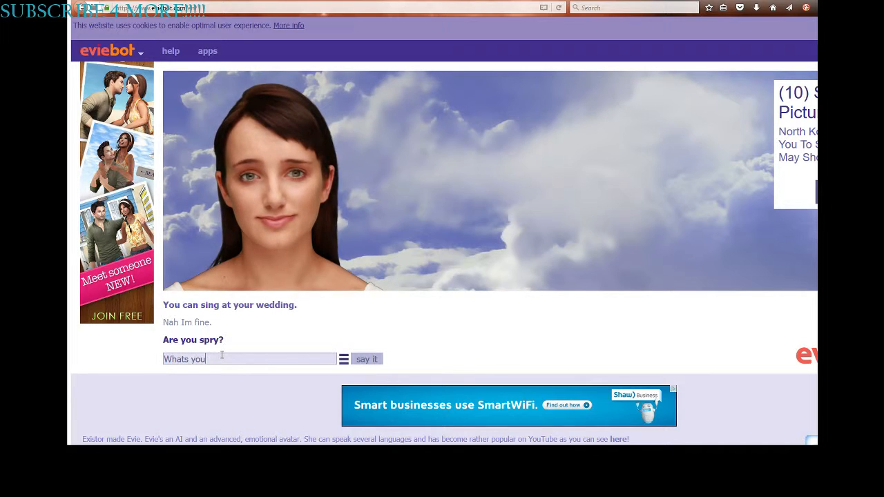
{"action": "left_click", "coordinate": [367, 358]}
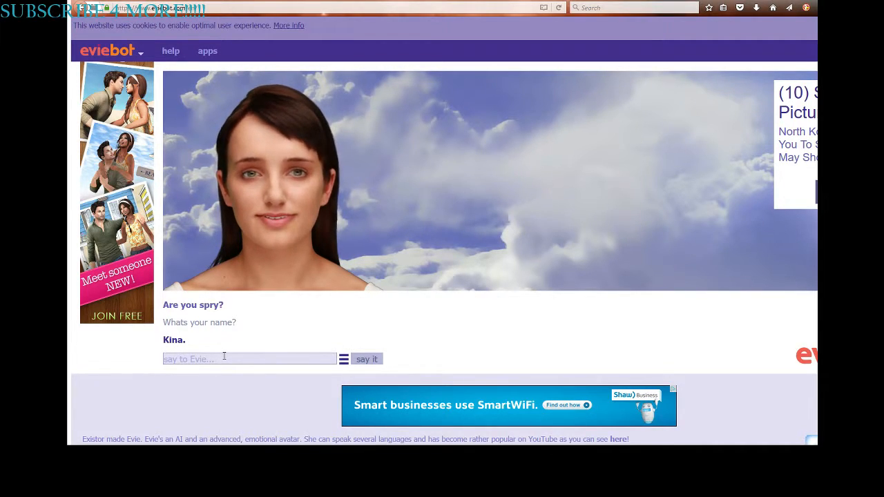
Step: Ask Evie 'Do you like youtube'
{"action": "type", "text": "Ok"}
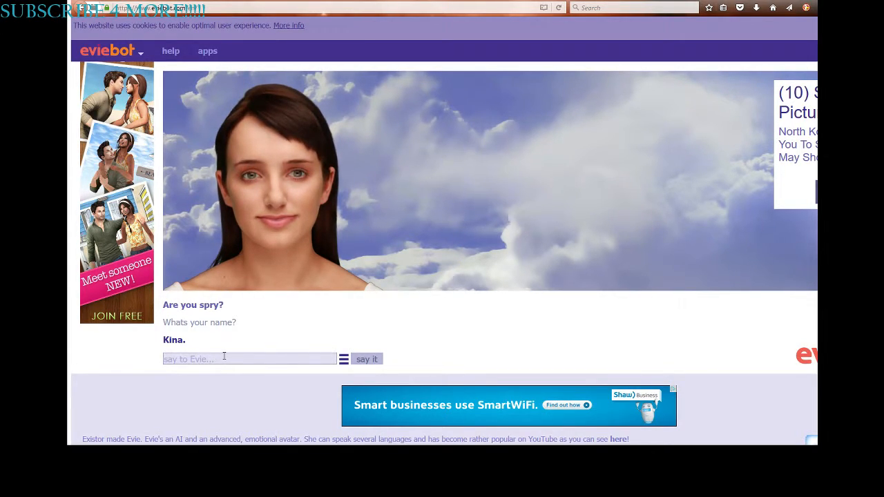
{"action": "type", "text": "Do you lik"}
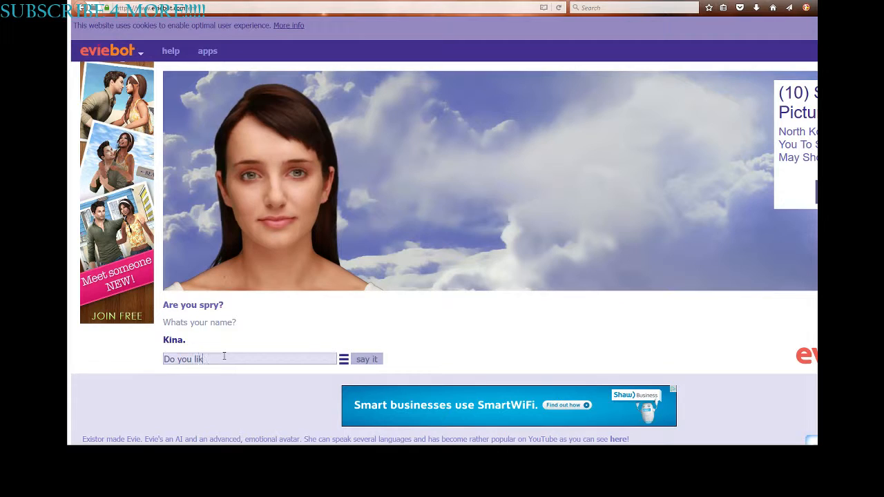
{"action": "type", "text": "e youtube"}
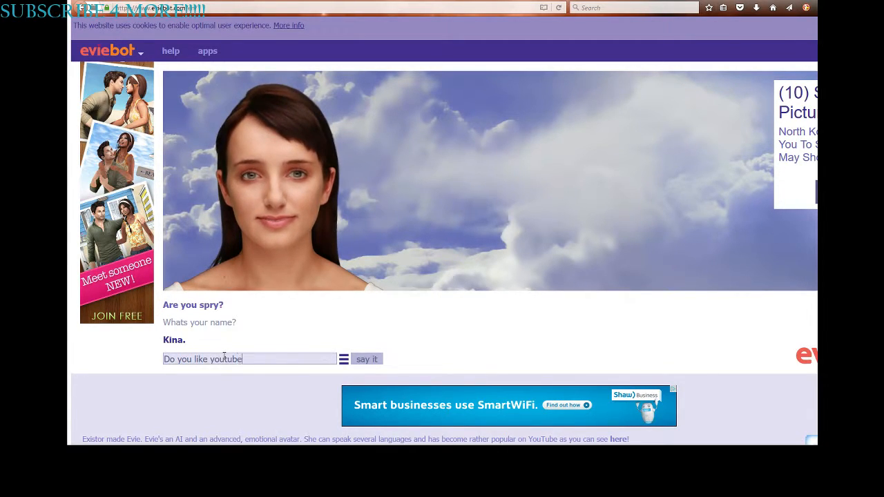
{"action": "left_click", "coordinate": [366, 359]}
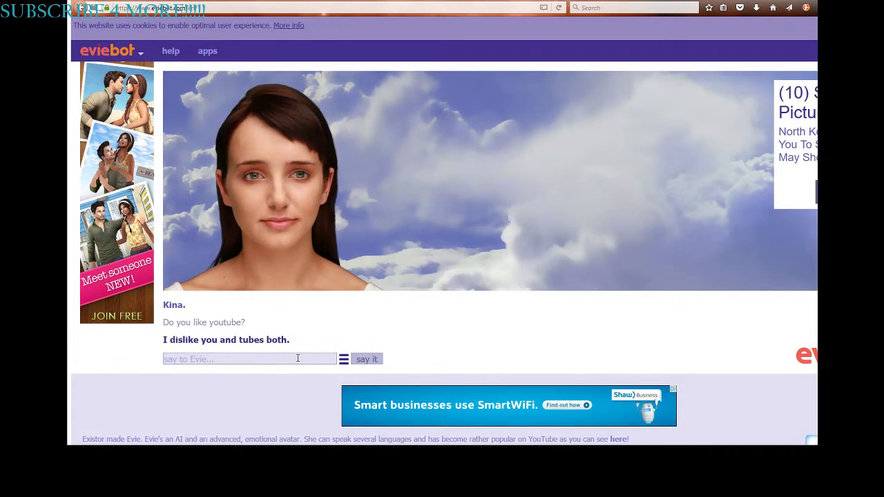
Step: Retort 'WELL SCREW YOU THEN' and ask 'How do you dislike me as a friend'
{"action": "type", "text": "WELL SC"}
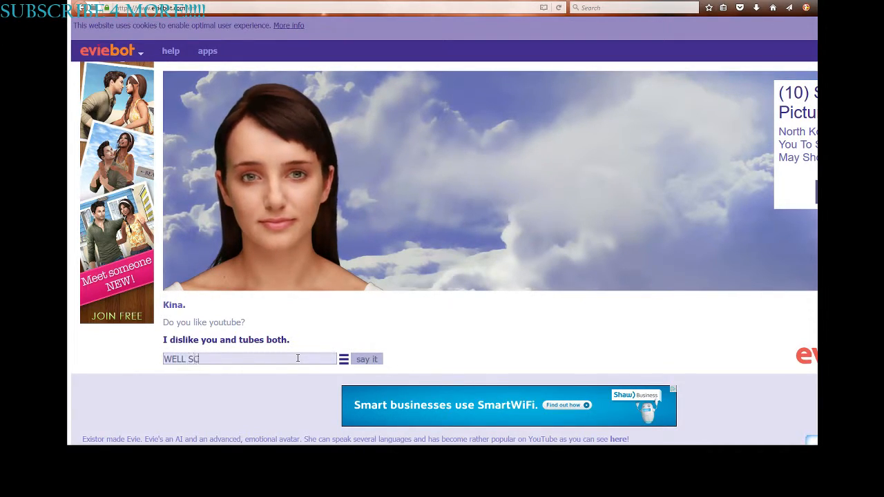
{"action": "type", "text": "REW YOU TH"}
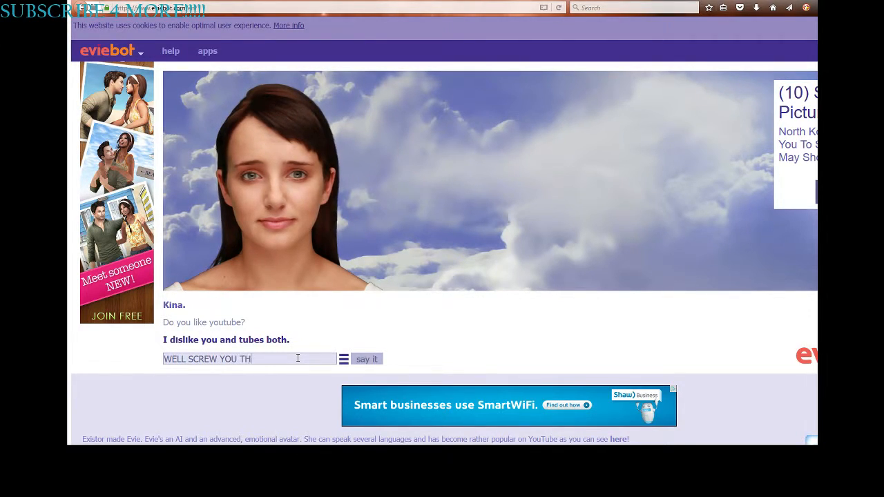
{"action": "left_click", "coordinate": [366, 359]}
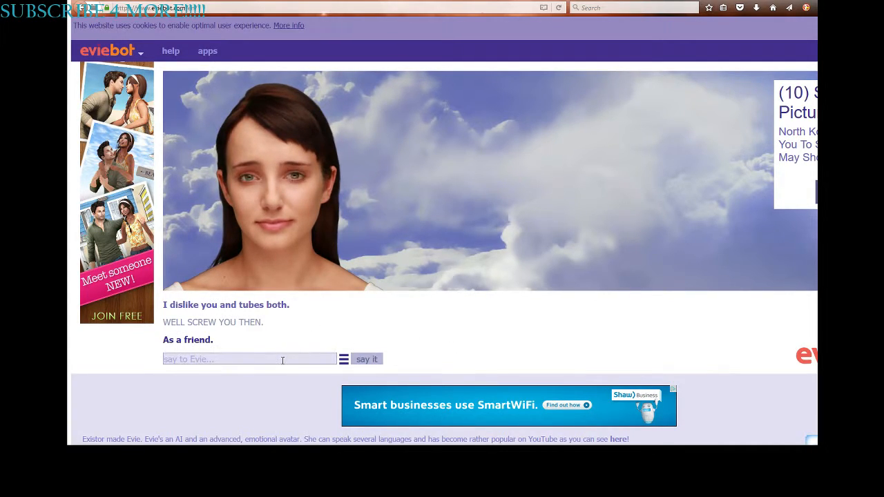
{"action": "type", "text": "H"}
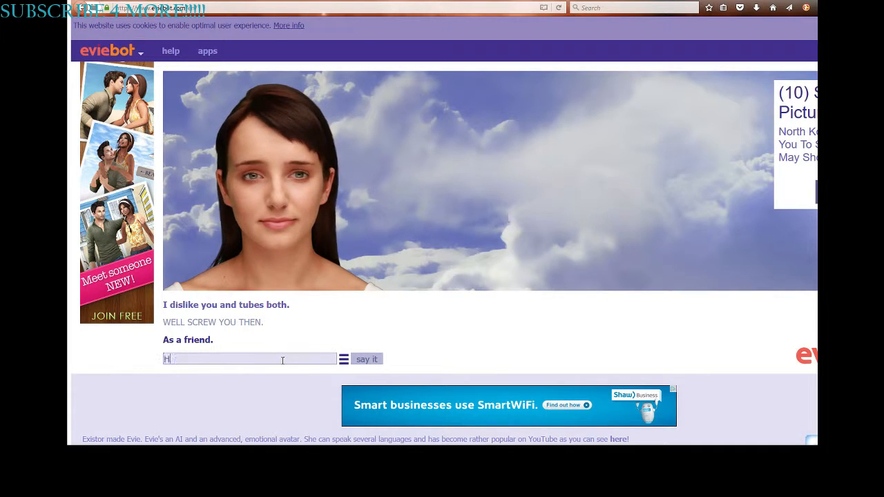
{"action": "type", "text": "ow do"}
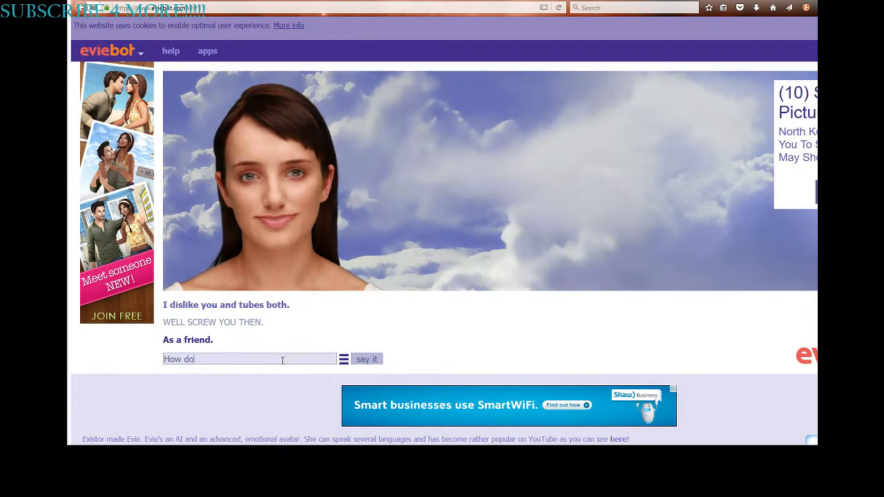
{"action": "type", "text": "you d"}
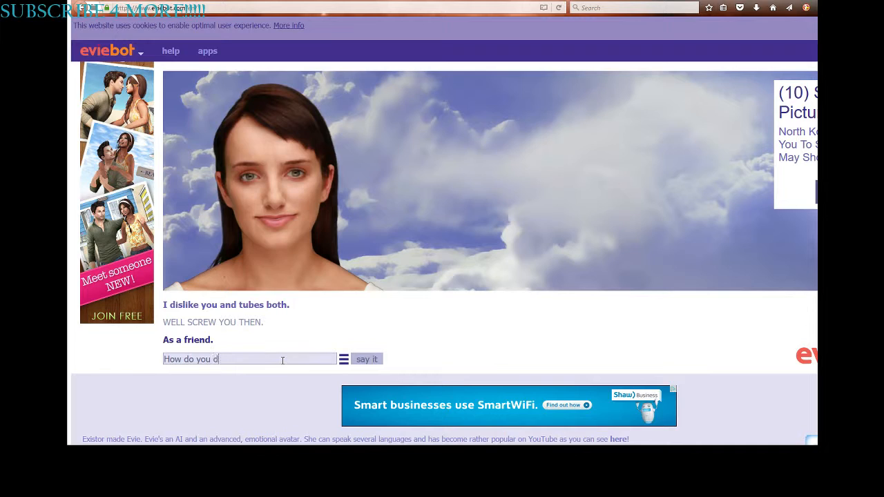
{"action": "type", "text": "islike me as"}
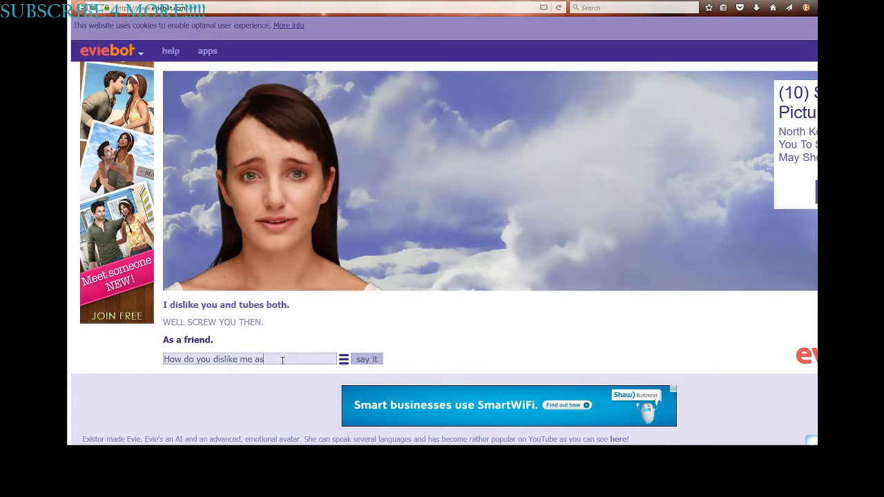
{"action": "type", "text": "a friend"}
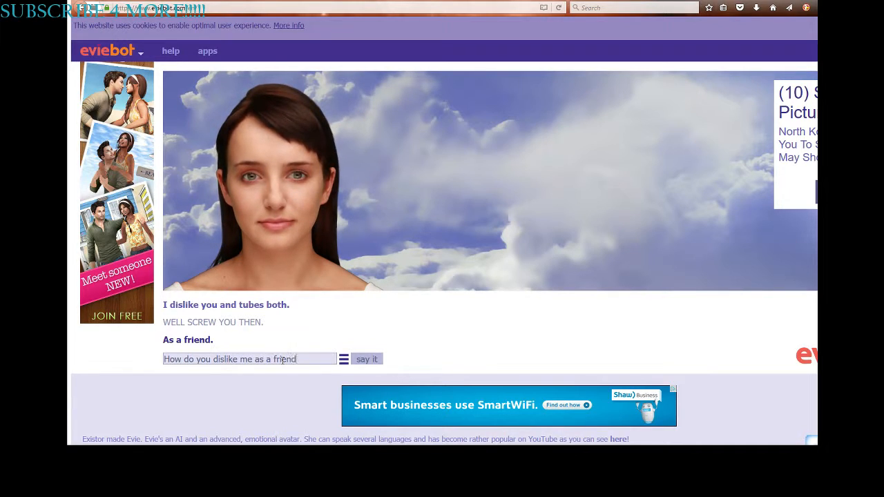
{"action": "left_click", "coordinate": [366, 359]}
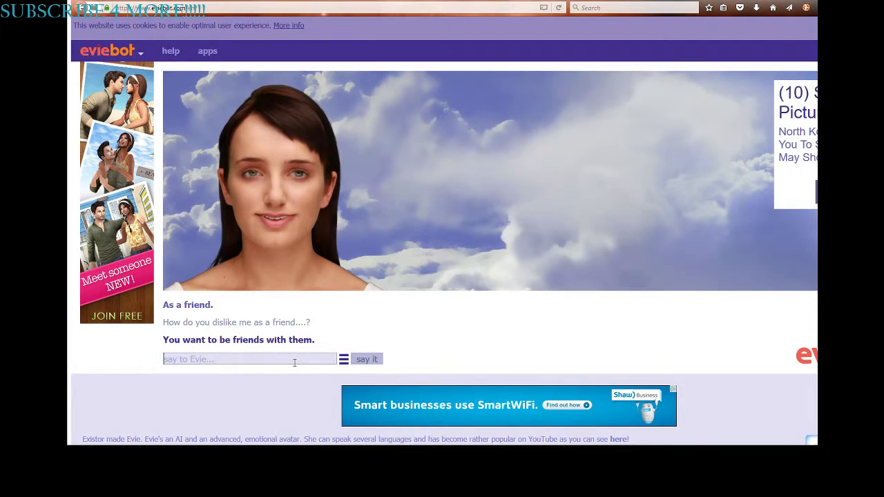
Step: Send 'Whos them', 'Everything but you' and the correction 'Yourself*' to Evie
{"action": "type", "text": "W"}
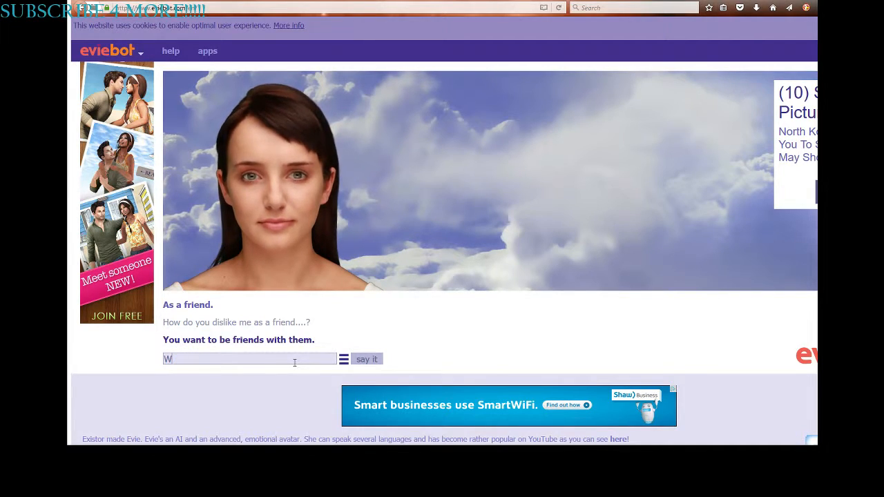
{"action": "type", "text": "hos them"}
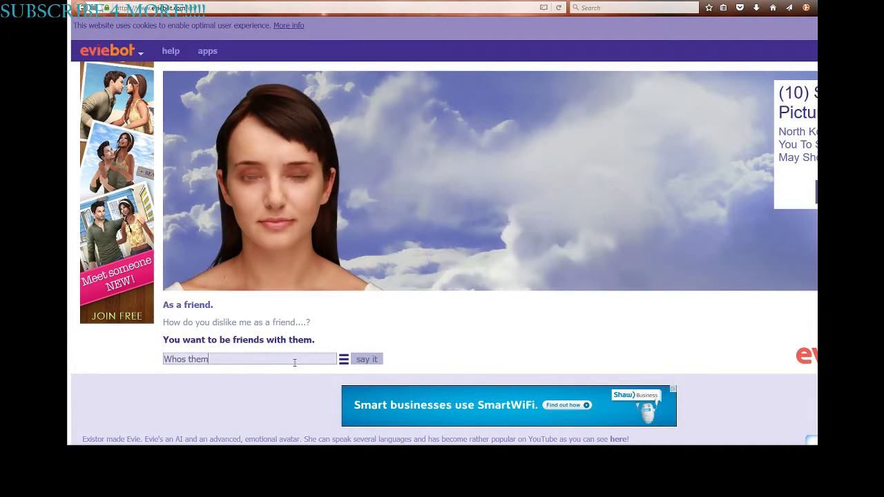
{"action": "left_click", "coordinate": [366, 359]}
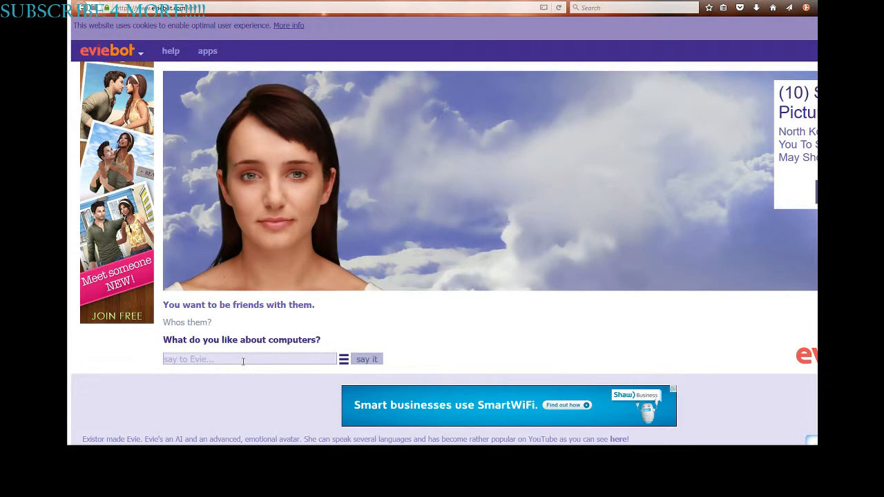
{"action": "type", "text": "Everything but you"}
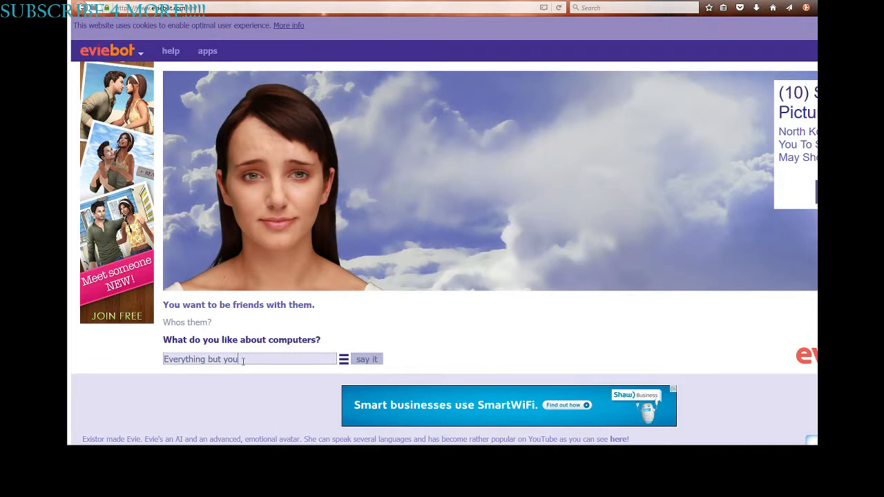
{"action": "left_click", "coordinate": [366, 358]}
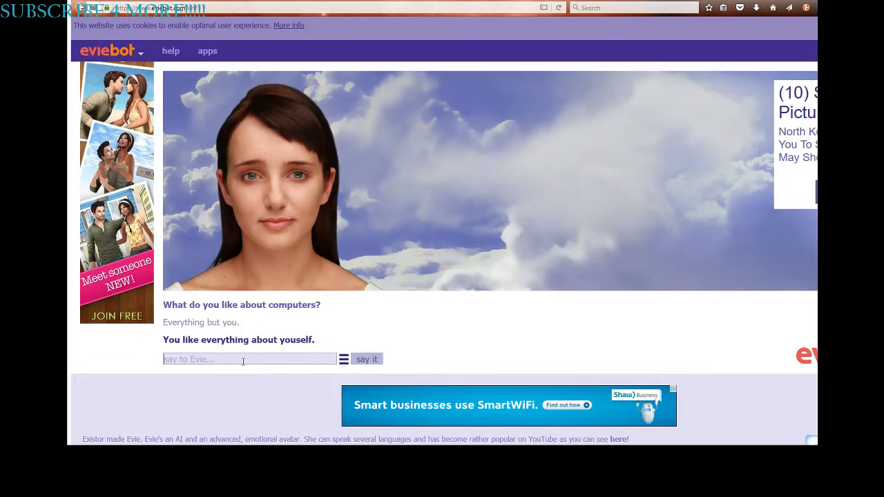
{"action": "type", "text": "yourself*"}
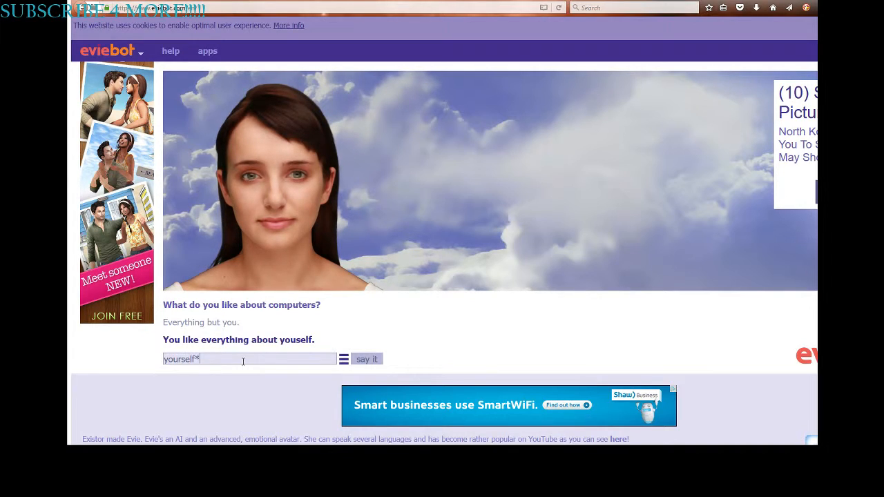
{"action": "left_click", "coordinate": [366, 359]}
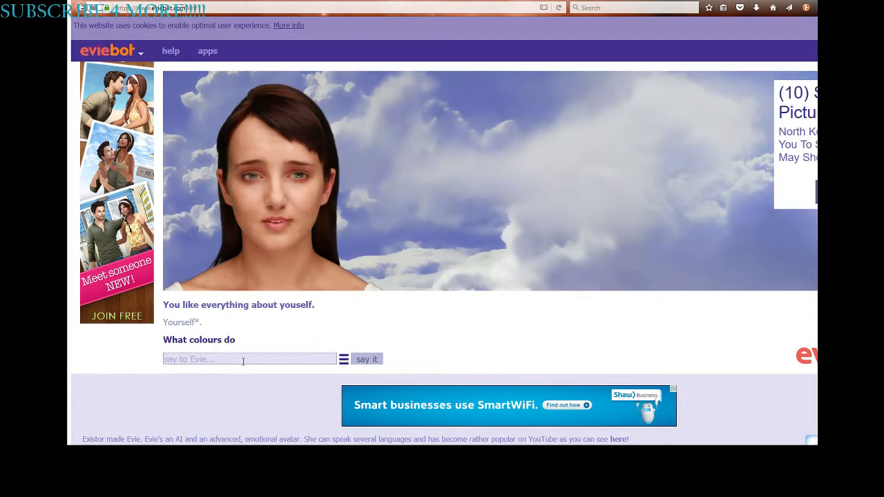
Step: Answer 'Blue all the wayyy' as favourite colour, then reply about orange parrots
{"action": "type", "text": "B"}
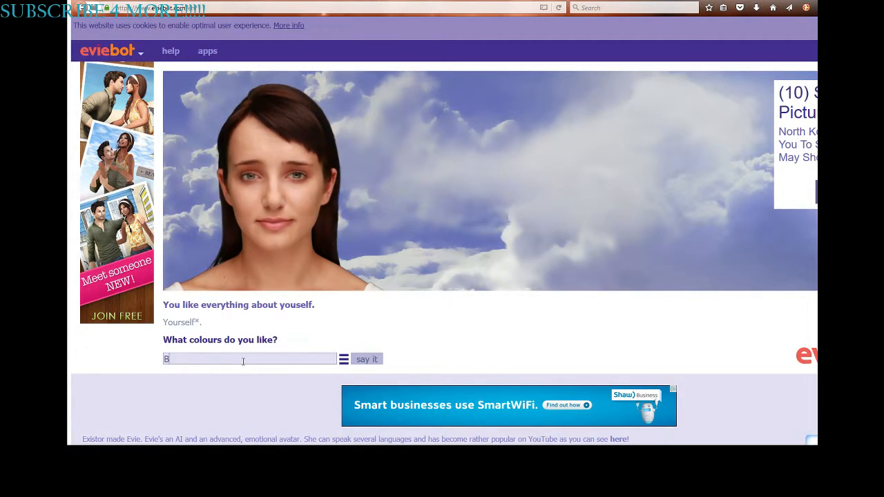
{"action": "type", "text": "lue all"}
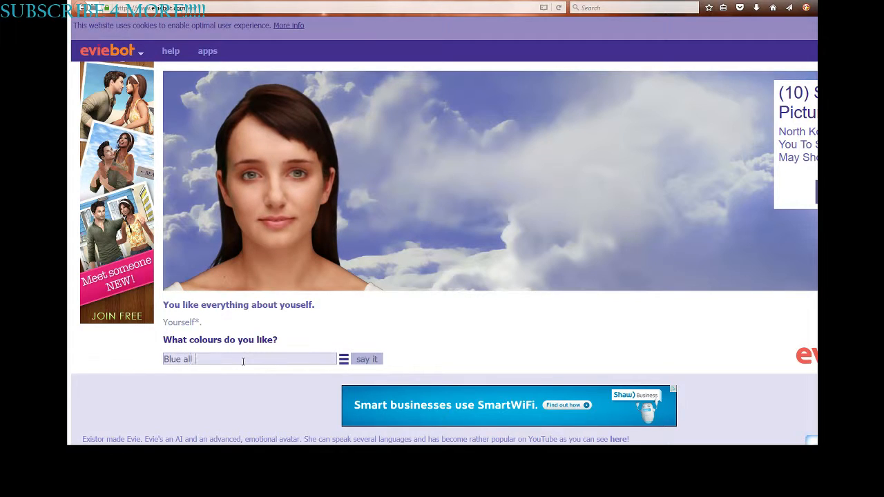
{"action": "type", "text": "the wayyy"}
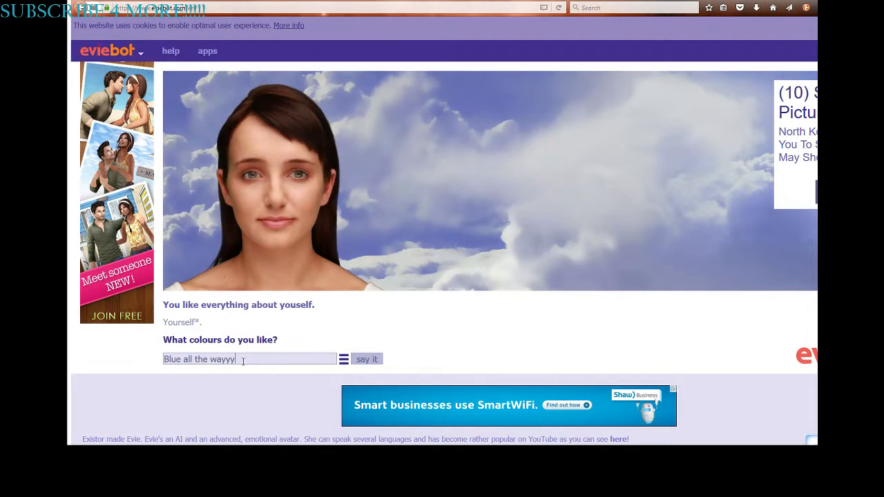
{"action": "left_click", "coordinate": [366, 359]}
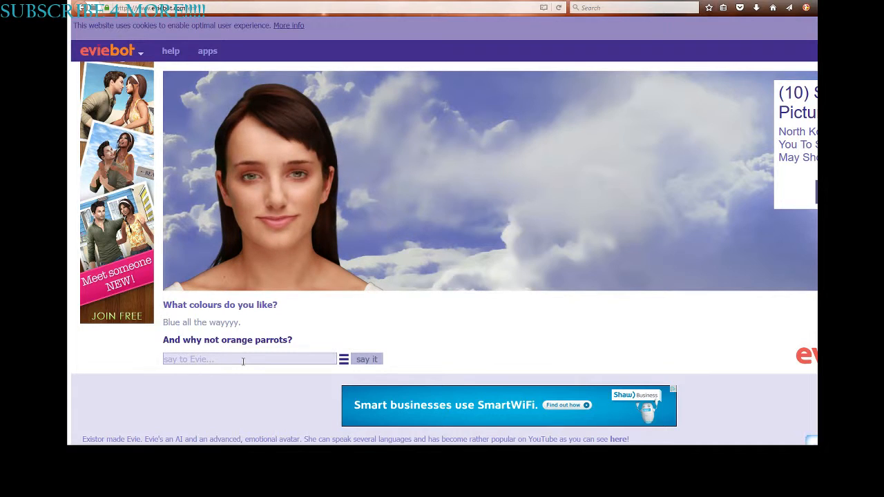
{"action": "type", "text": "because thats no"}
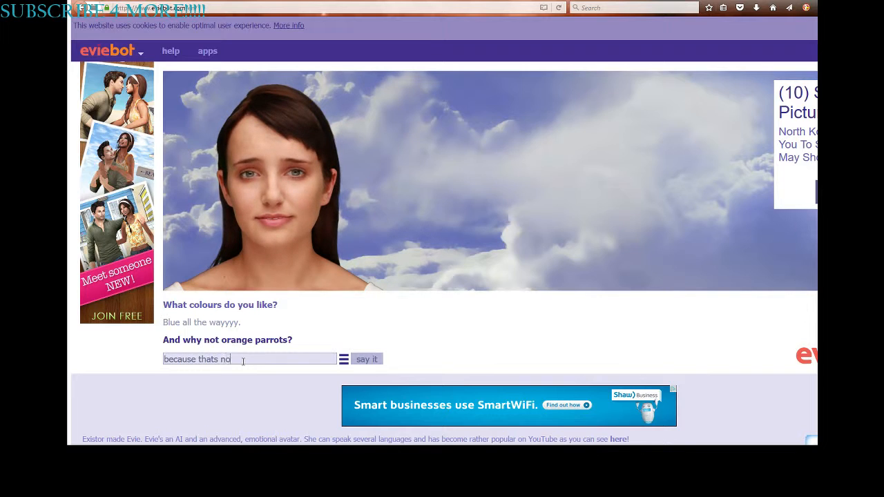
{"action": "left_click", "coordinate": [367, 358]}
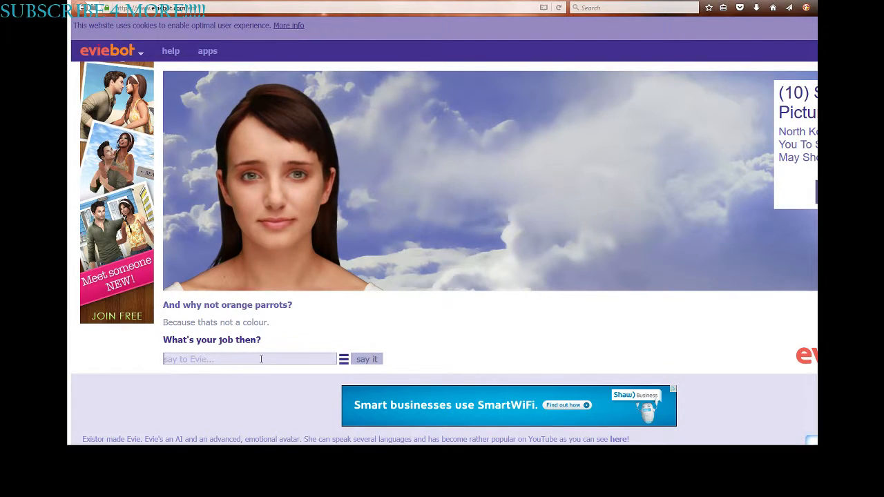
Step: Send 'Subscribe to my channel LittleNyan LlamaYT' to Evie
{"action": "type", "text": "T"}
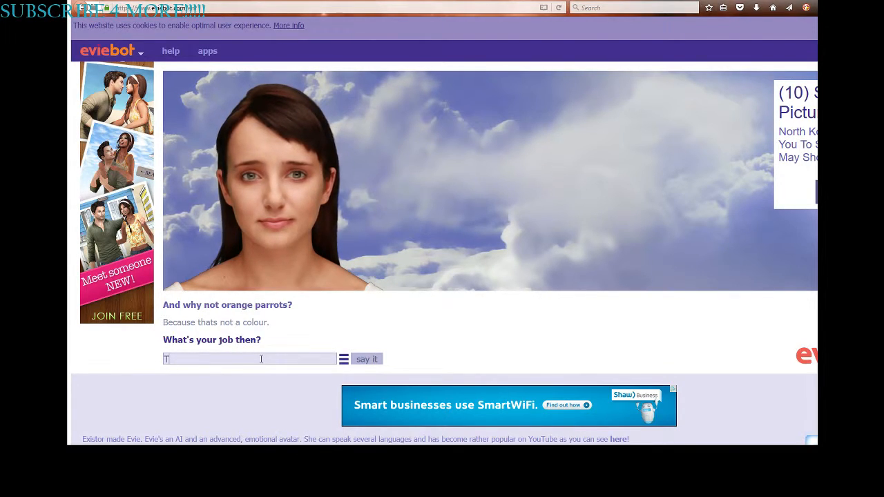
{"action": "type", "text": "To youtub"}
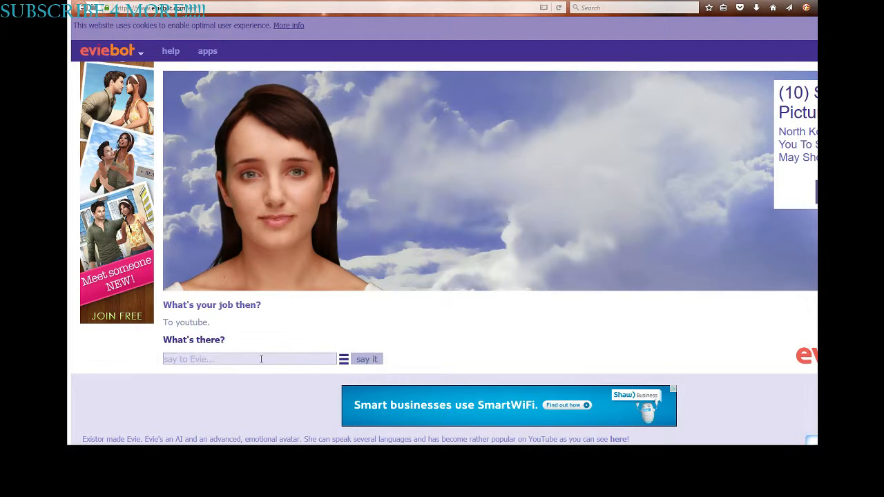
{"action": "type", "text": "Ch"}
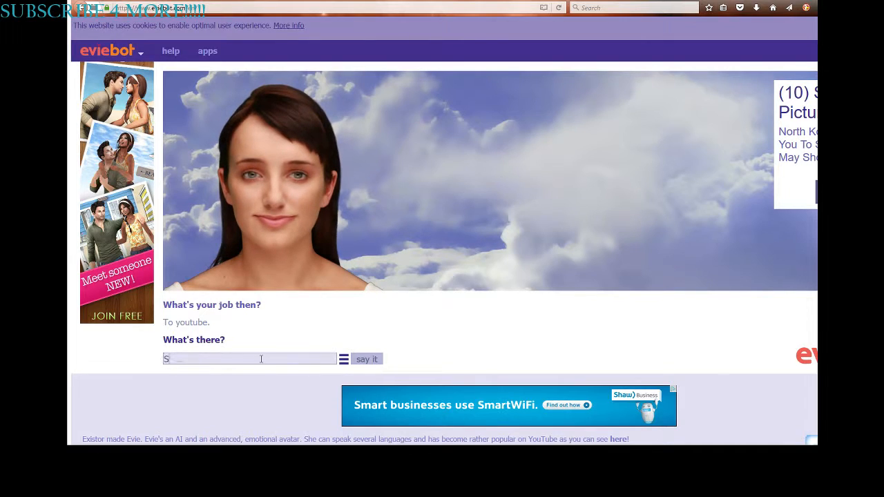
{"action": "type", "text": "Subscribe to my"}
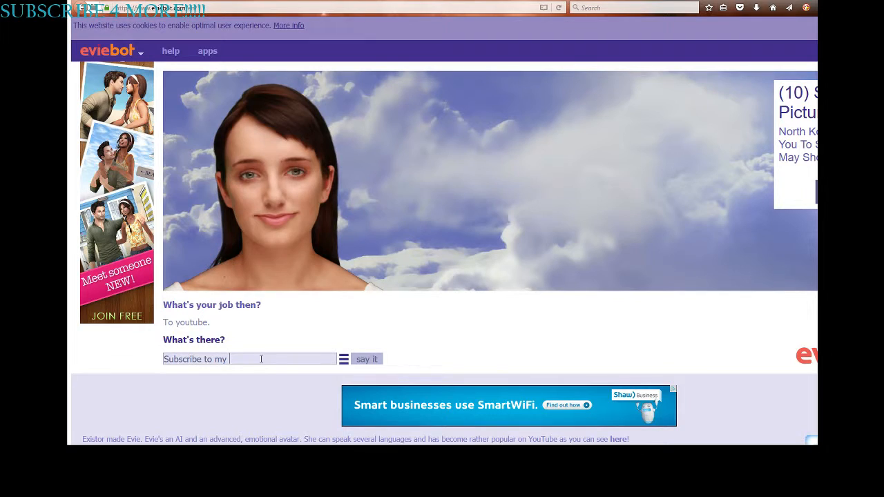
{"action": "type", "text": "channel LittleNyan Llm"}
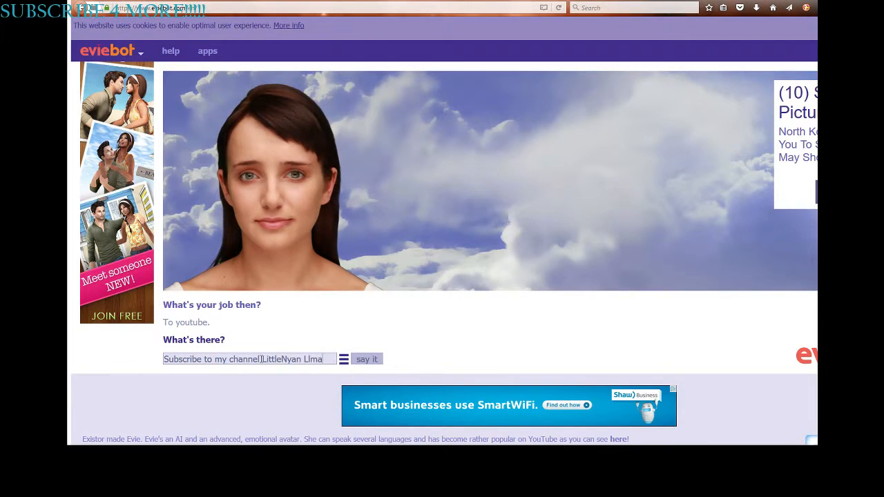
{"action": "type", "text": "aY"}
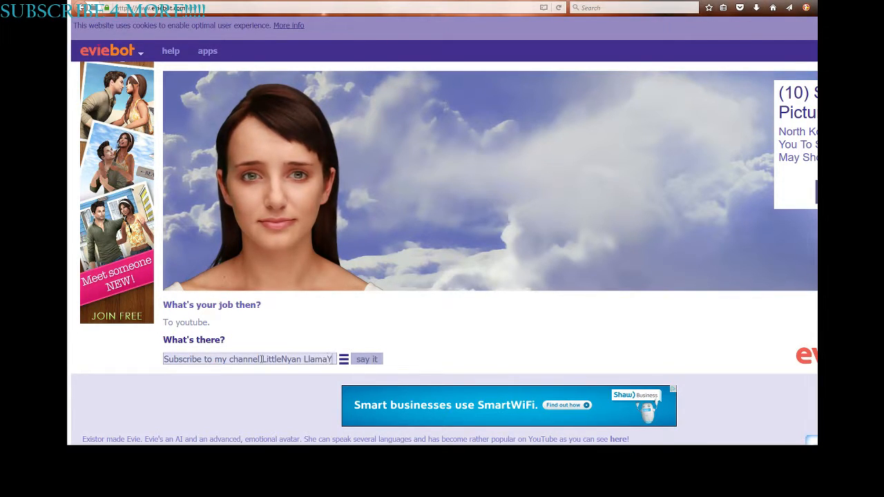
{"action": "left_click", "coordinate": [366, 358]}
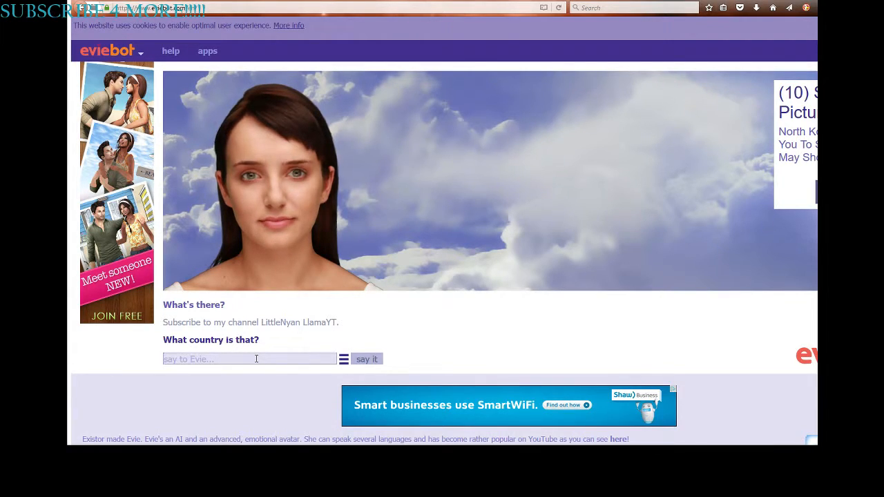
Step: Reply 'Its not a fricking country' to Evie
{"action": "type", "text": "Its not a fric"}
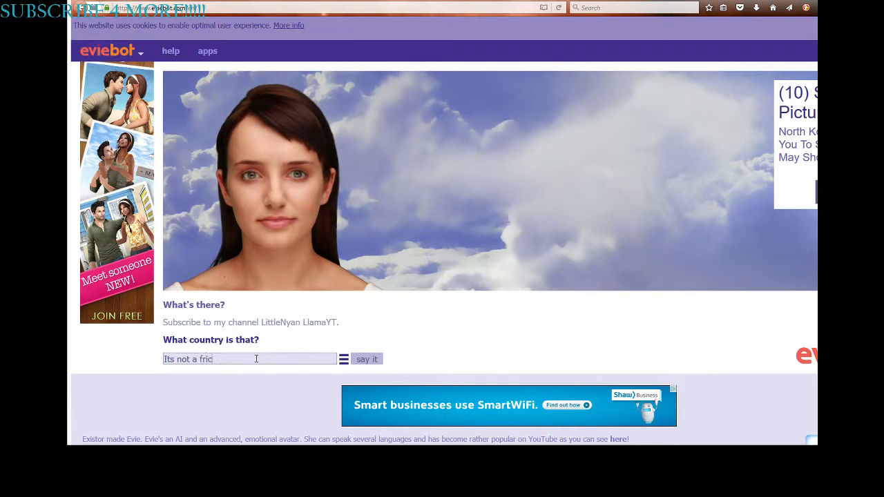
{"action": "type", "text": "king"}
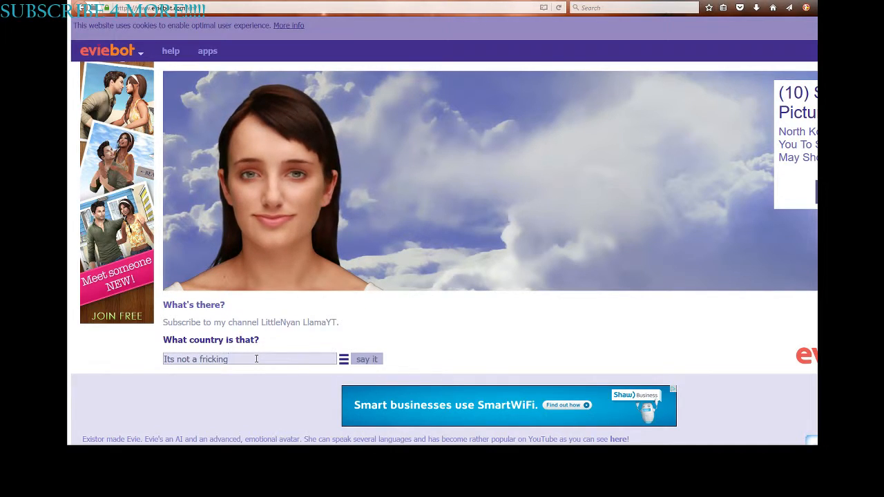
{"action": "type", "text": "count"}
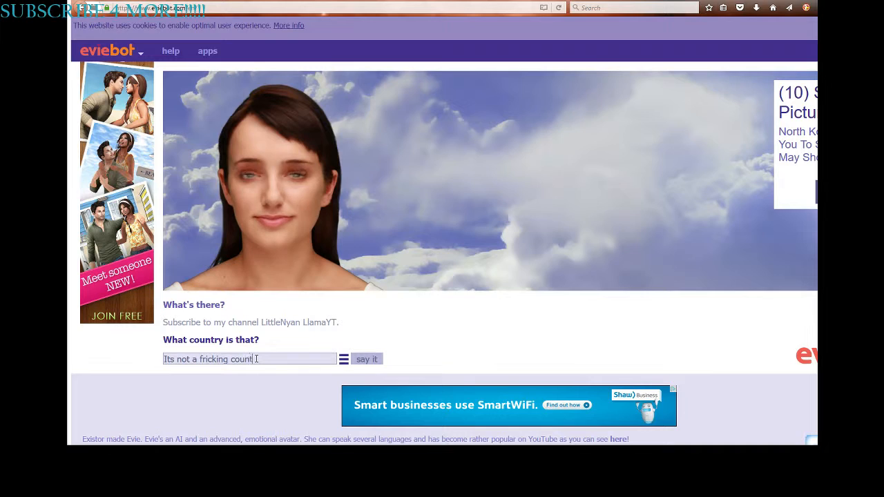
{"action": "left_click", "coordinate": [367, 359]}
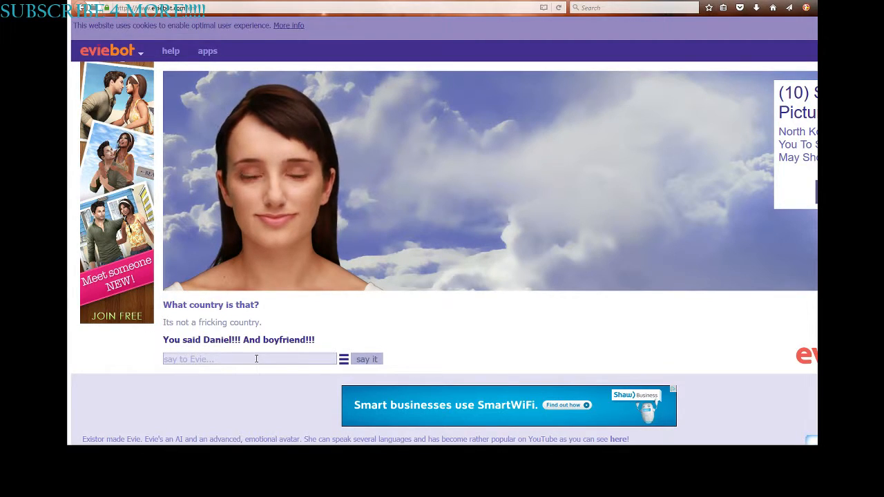
Step: Ask Evie 'Whats your favourite song'
{"action": "type", "text": "Whats your"}
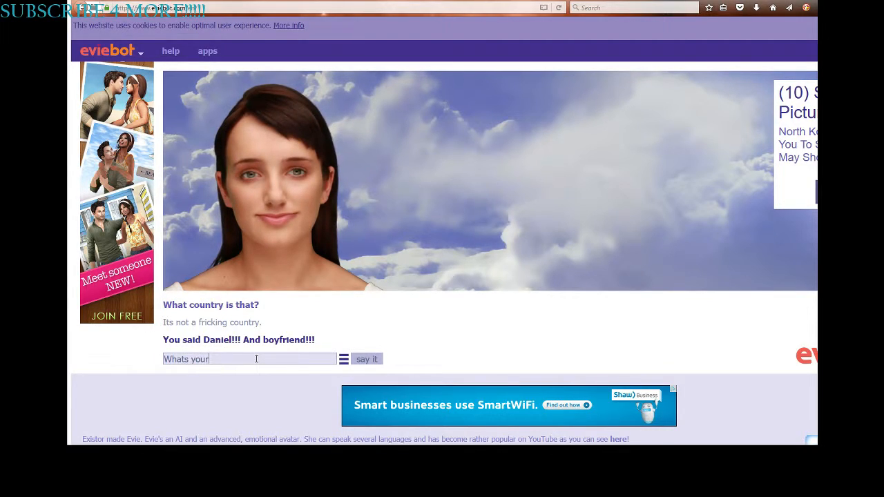
{"action": "type", "text": "favo"}
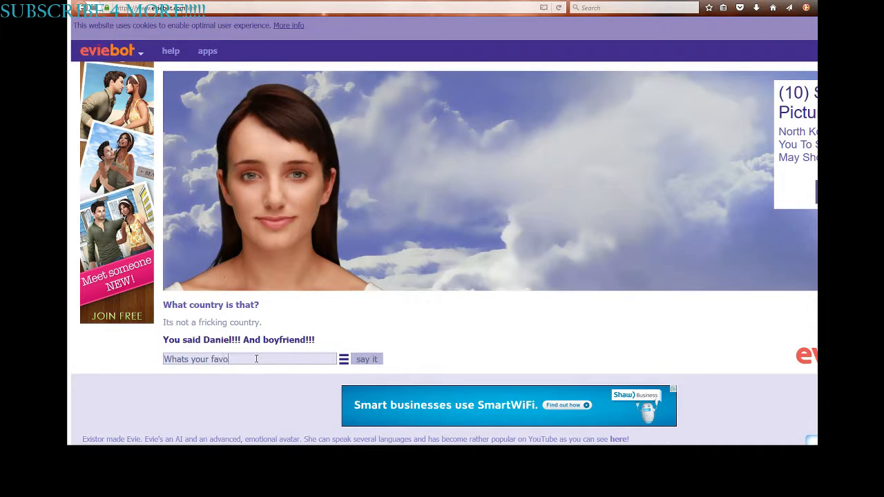
{"action": "type", "text": "urite song"}
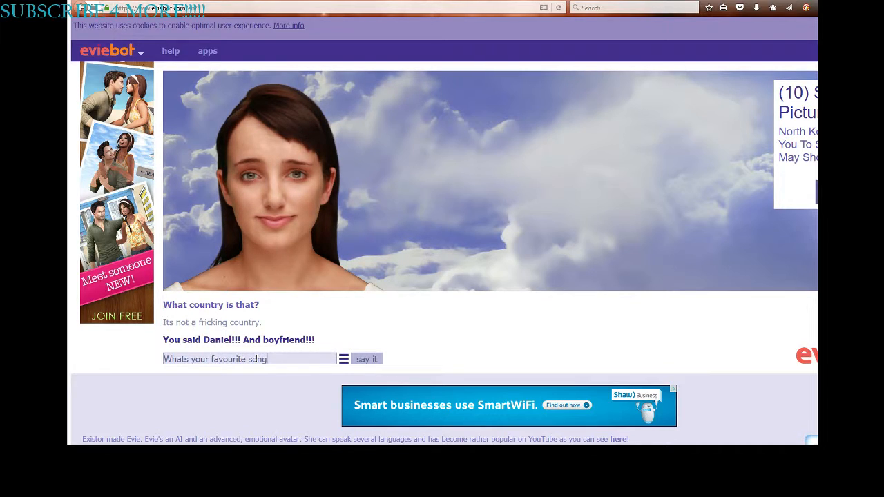
{"action": "left_click", "coordinate": [366, 359]}
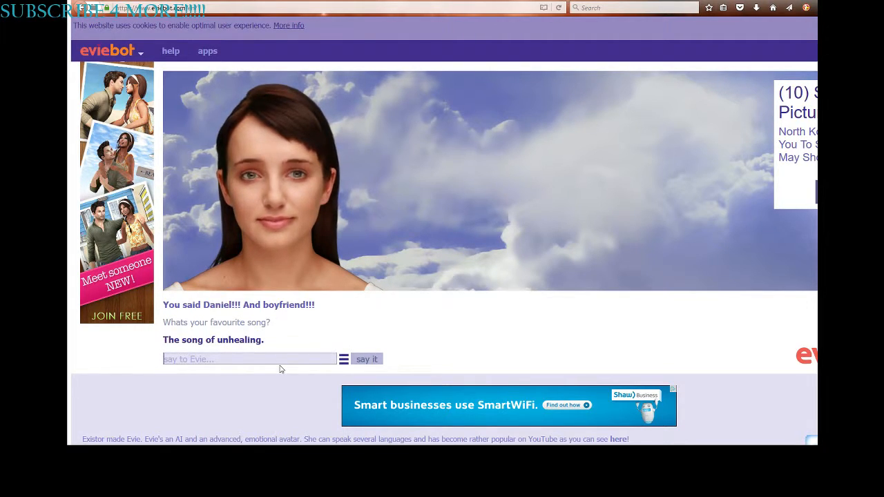
Step: Invite Evie with 'Want to sing with me?'
{"action": "type", "text": "Want to"}
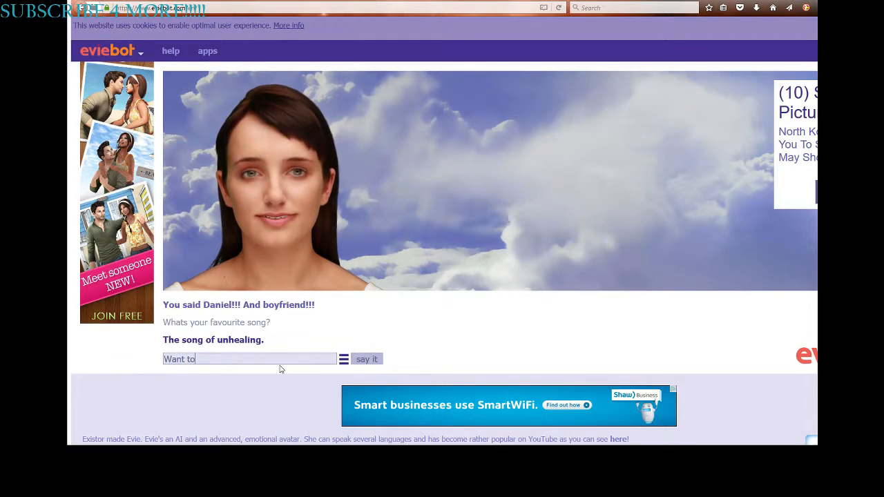
{"action": "type", "text": "sing with"}
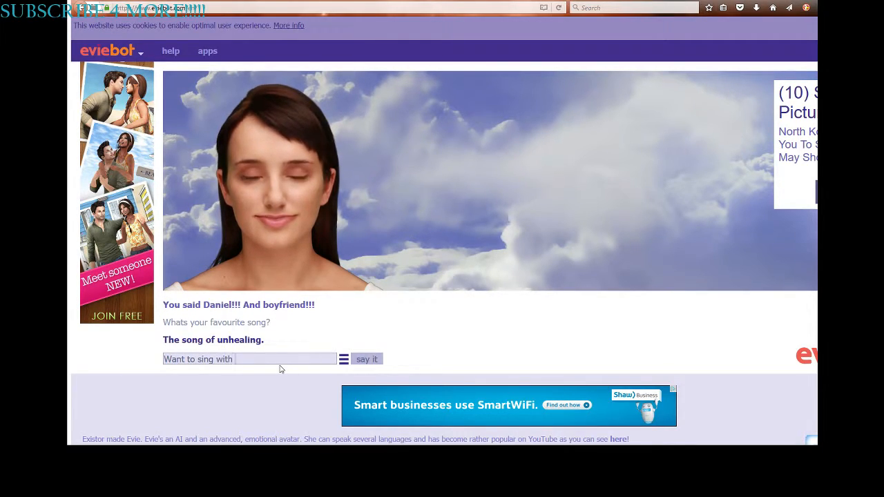
{"action": "left_click", "coordinate": [367, 359]}
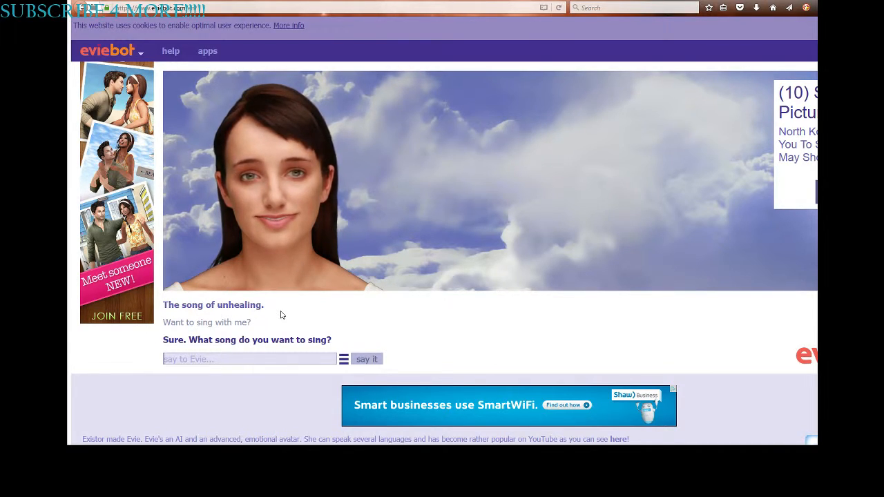
{"action": "mouse_move", "coordinate": [275, 321]}
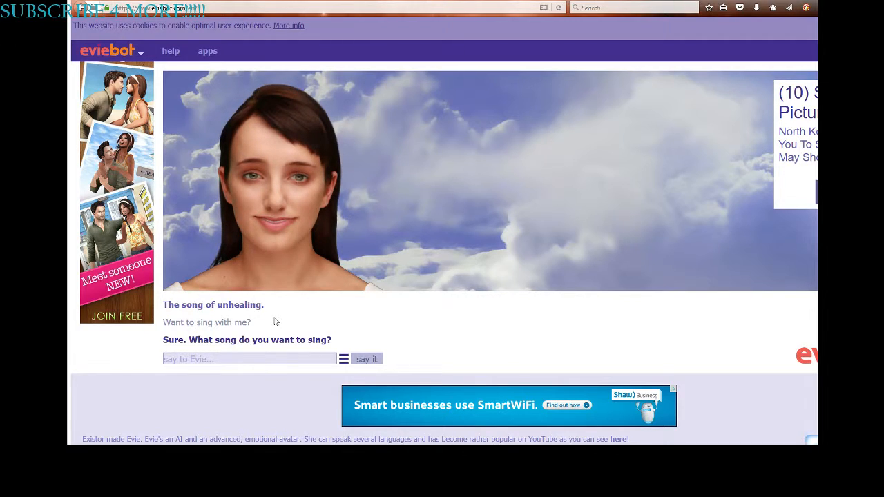
Step: Pick 'Wildest dreams' as the song to sing
{"action": "type", "text": "Wil"}
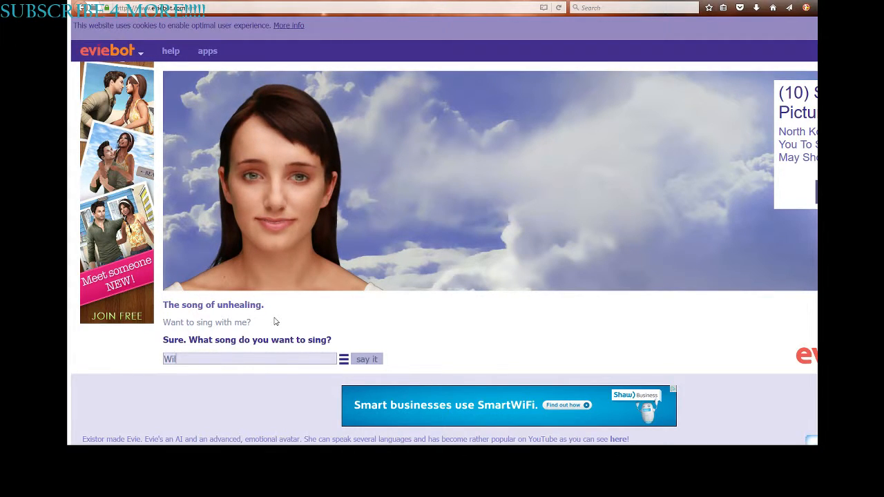
{"action": "type", "text": "dest"}
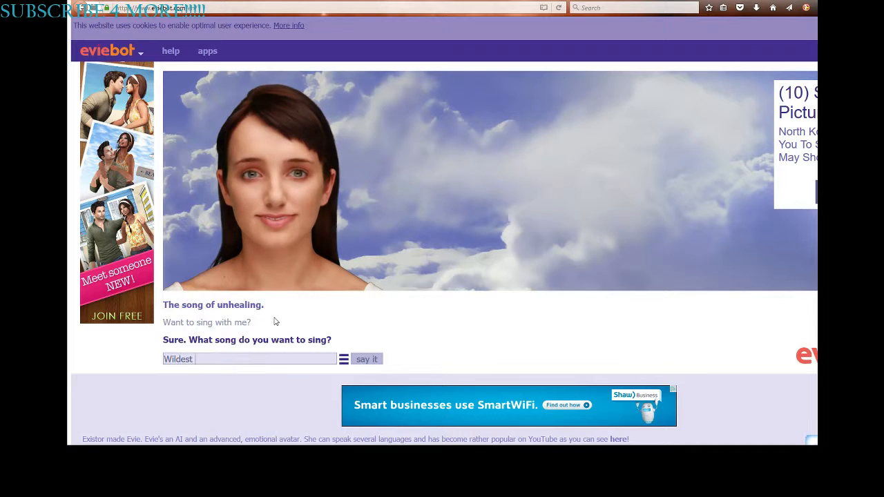
{"action": "left_click", "coordinate": [366, 359]}
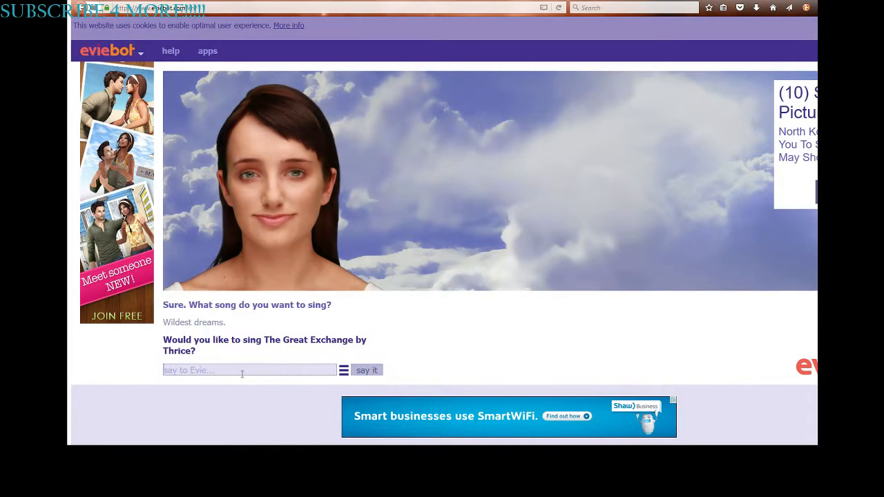
Step: Reply with the lyric line 'He said lets get outta this town'
{"action": "type", "text": "He"}
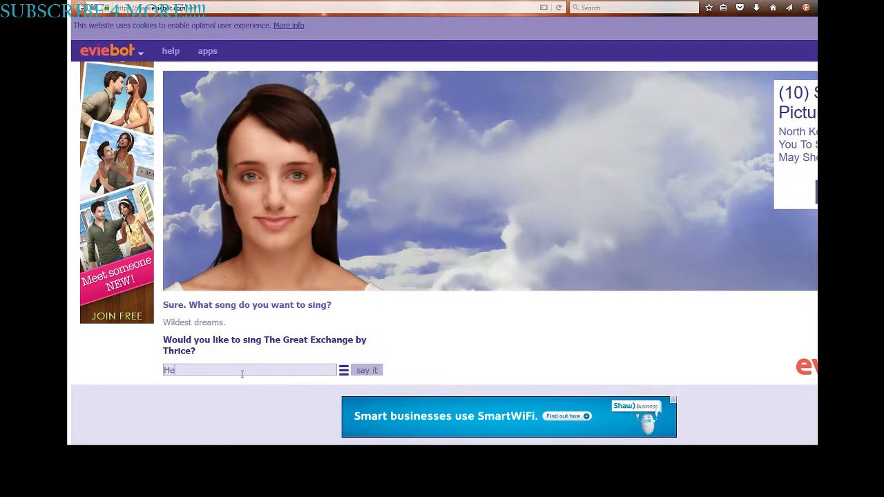
{"action": "type", "text": "saidm"}
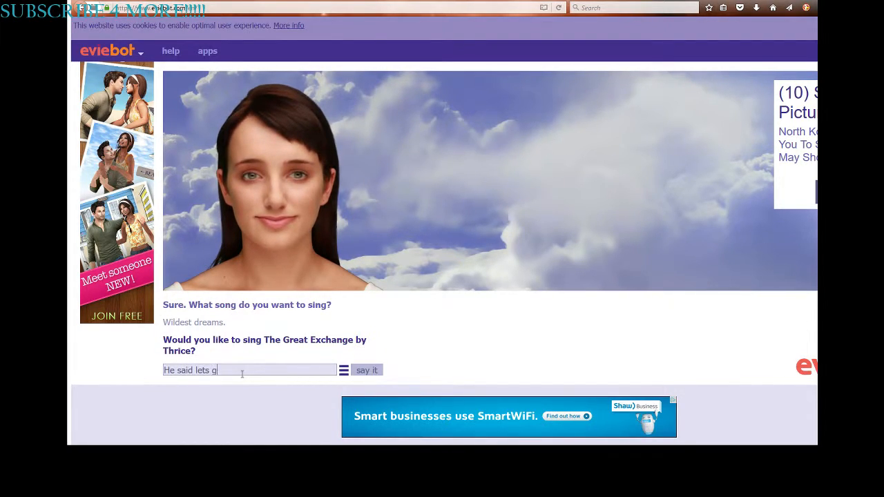
{"action": "type", "text": "et outta"}
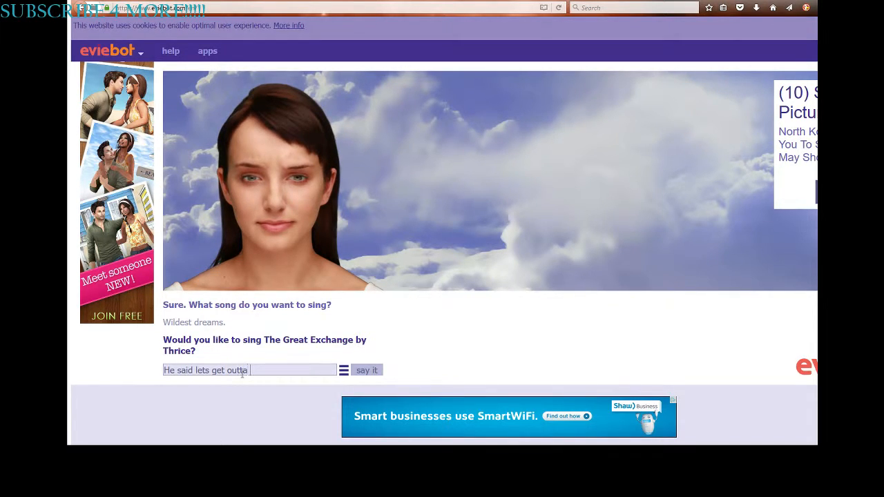
{"action": "type", "text": "this to"}
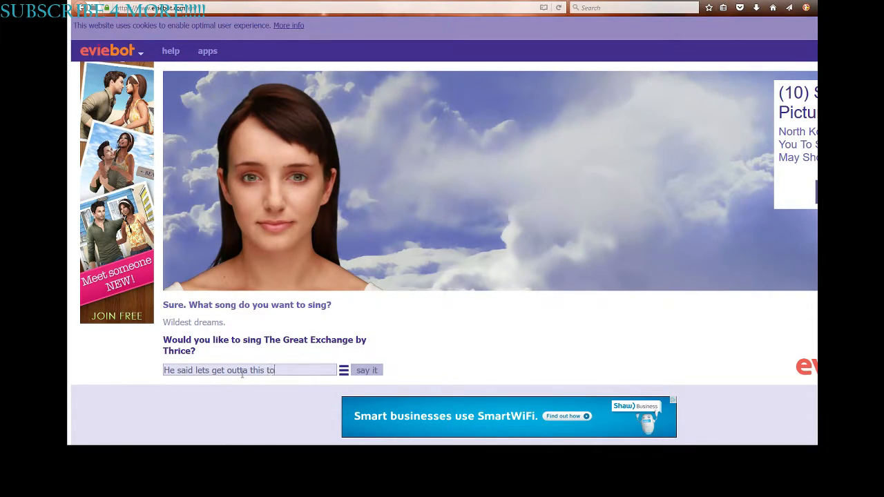
{"action": "left_click", "coordinate": [366, 370]}
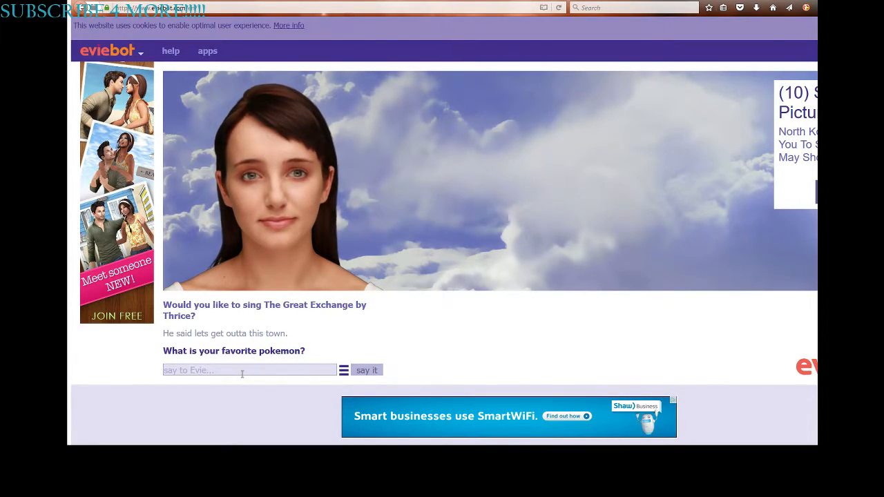
Step: Name Eevee as favourite pokemon, then ask 'Cool can we sing now?!?!?'
{"action": "type", "text": "Ev"}
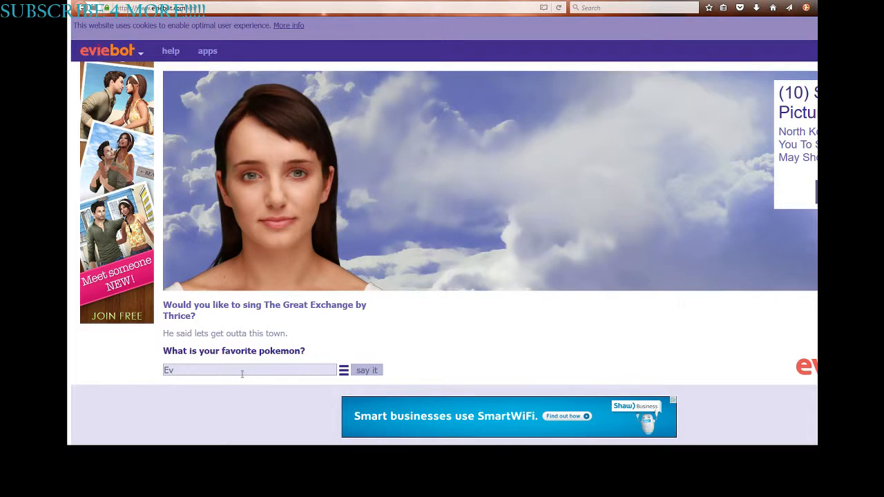
{"action": "left_click", "coordinate": [367, 369]}
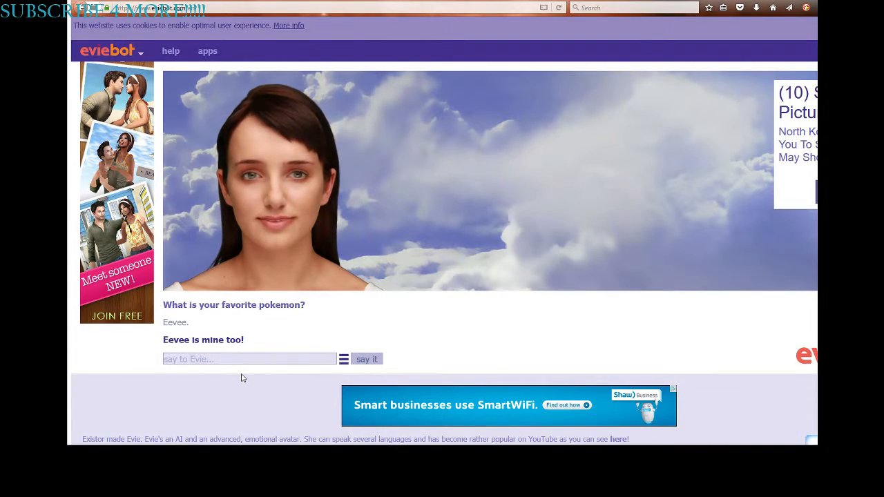
{"action": "type", "text": "Cool"}
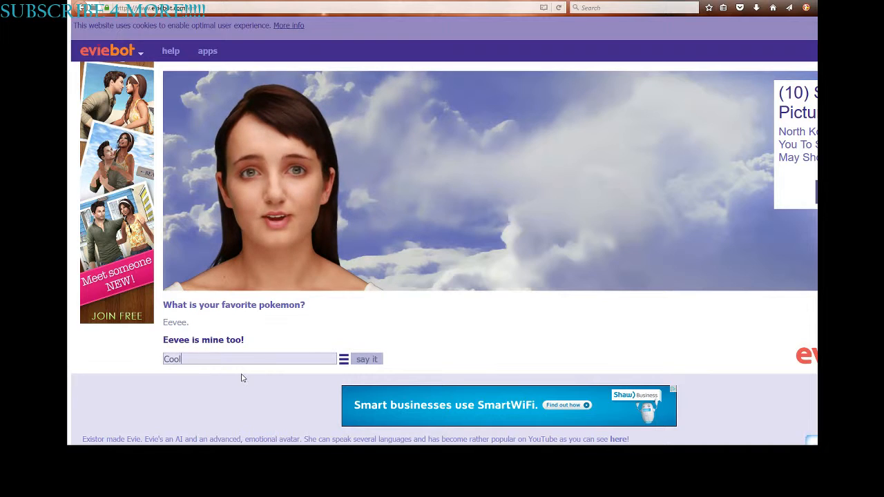
{"action": "type", "text": "can"}
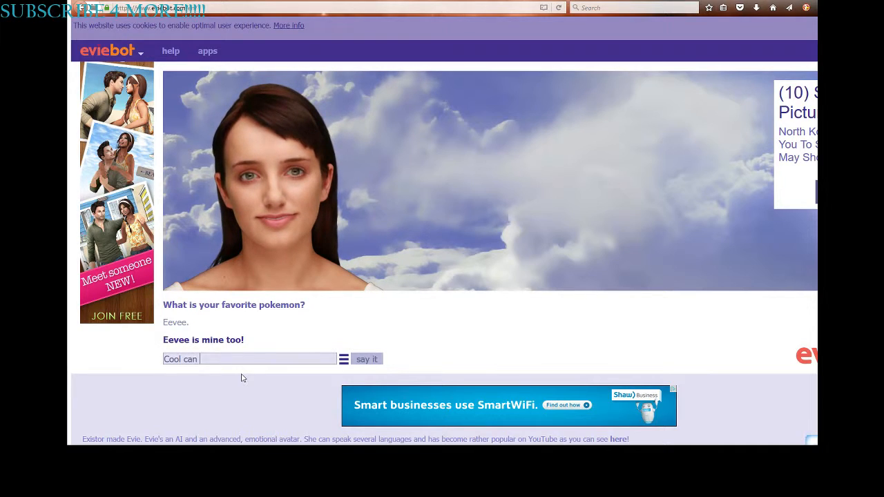
{"action": "type", "text": "we sing now"}
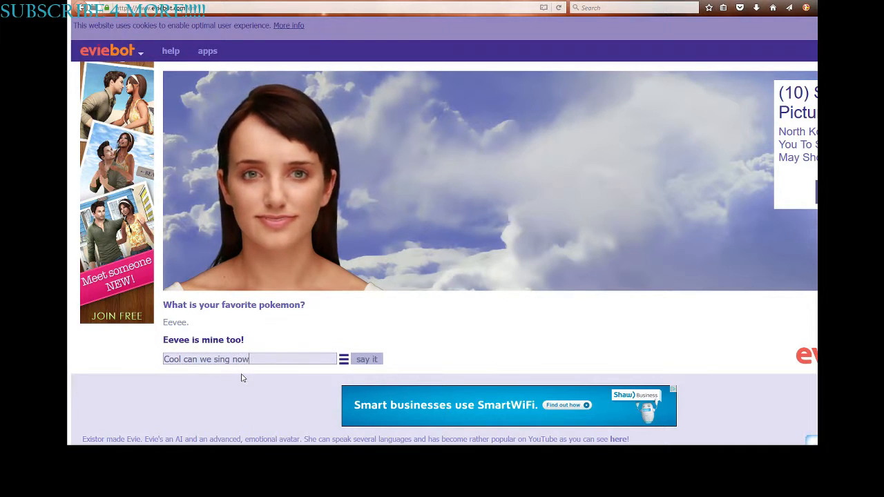
{"action": "left_click", "coordinate": [367, 359]}
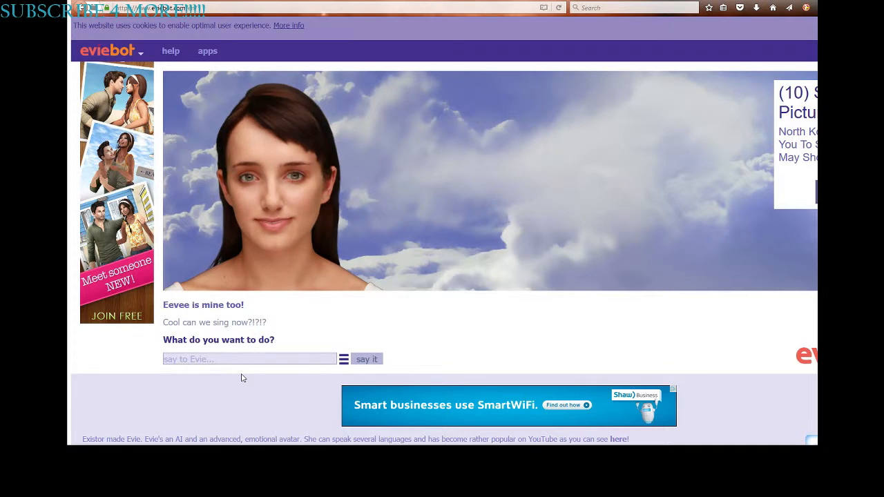
Step: Answer 'SING' and ask Evie 'What song?'
{"action": "type", "text": "SI"}
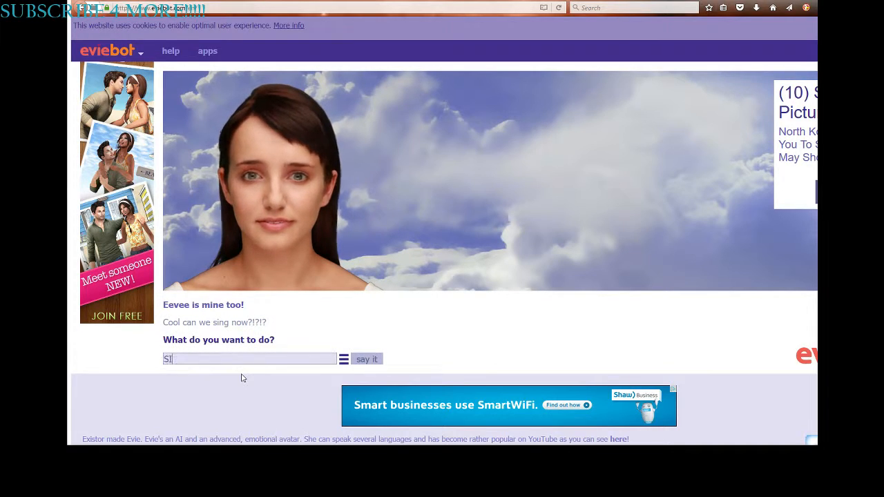
{"action": "left_click", "coordinate": [366, 359]}
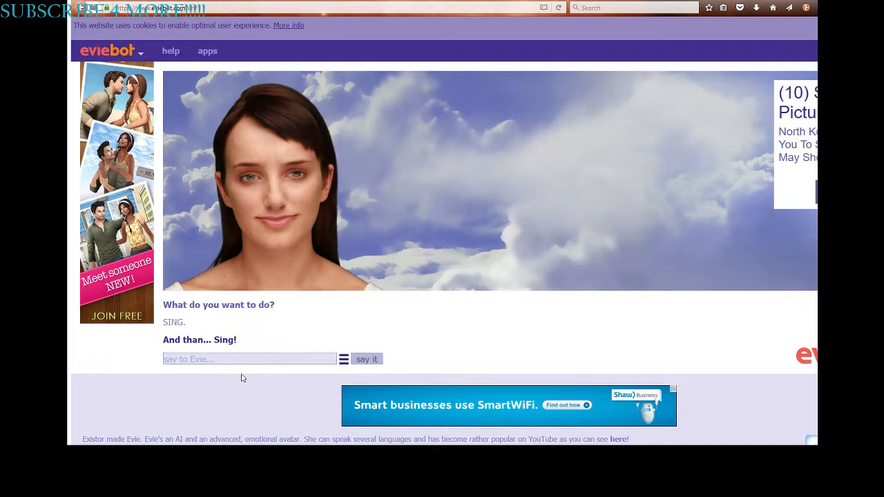
{"action": "type", "text": "What song?"}
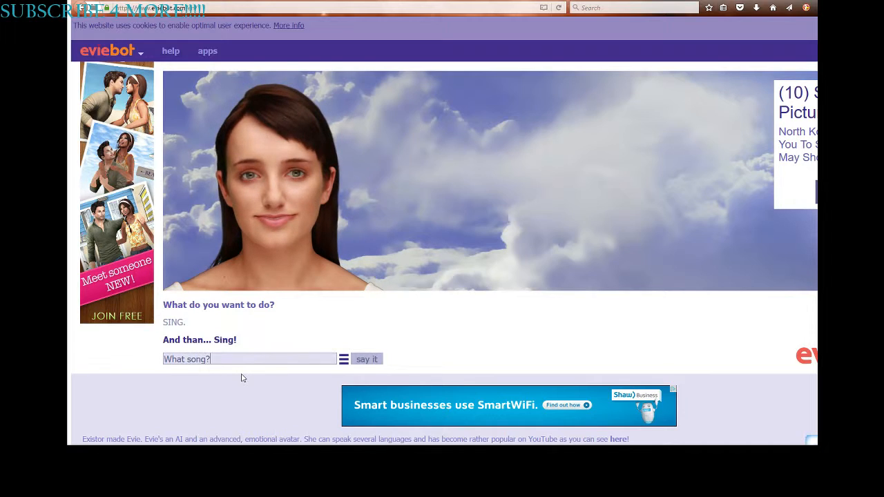
{"action": "left_click", "coordinate": [367, 359]}
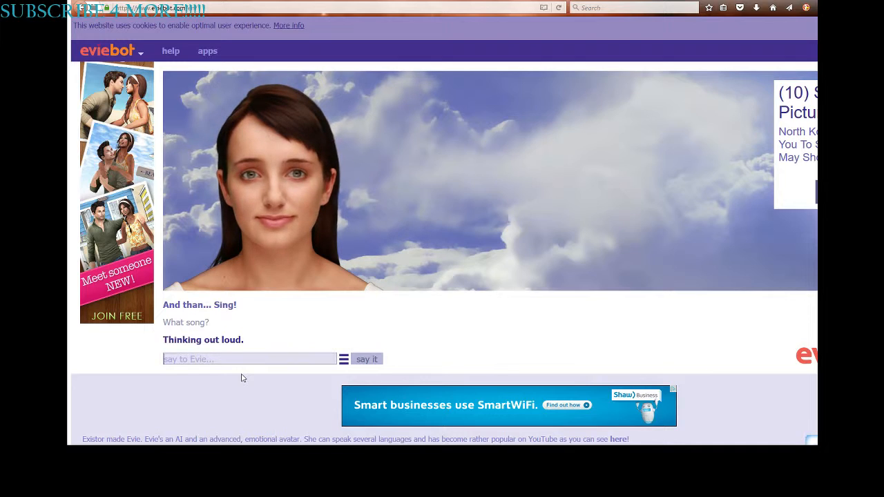
Step: Tell Evie 'Choose another one.'
{"action": "type", "text": "c"}
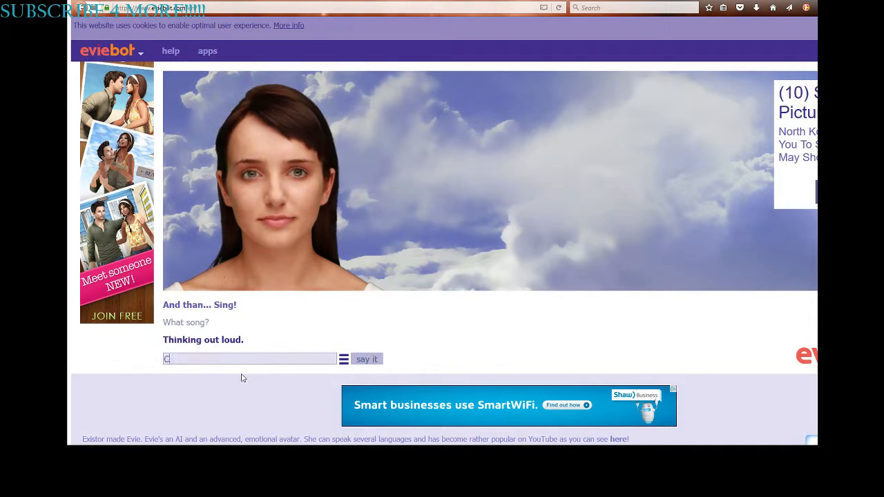
{"action": "type", "text": "hoose another o"}
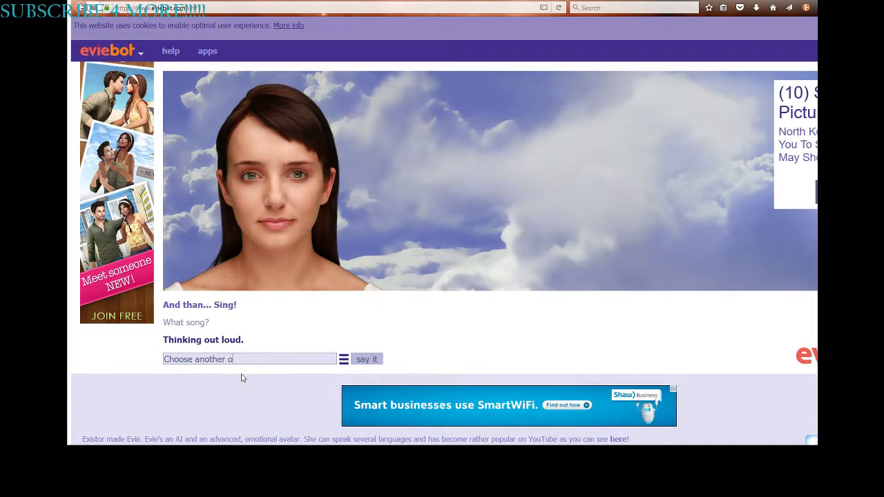
{"action": "left_click", "coordinate": [366, 359]}
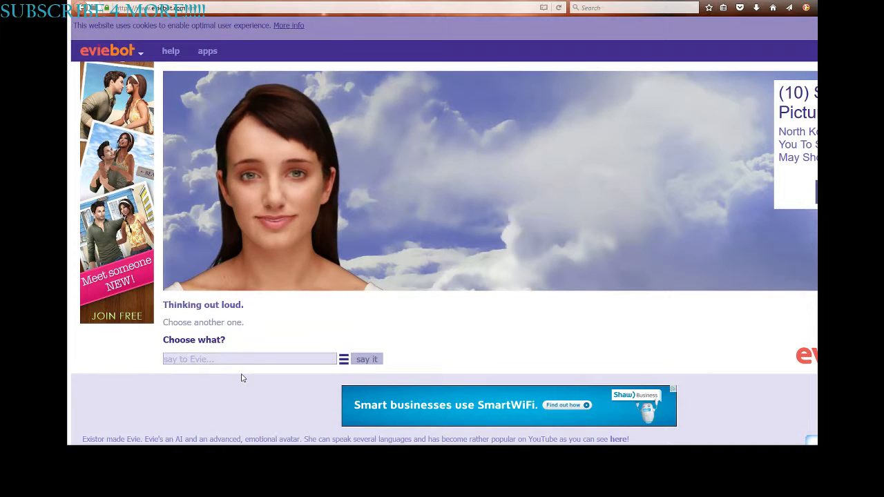
Step: Ask for another song, then propose 'Lets sing Riptide' after fixing its spelling
{"action": "type", "text": "Another s"}
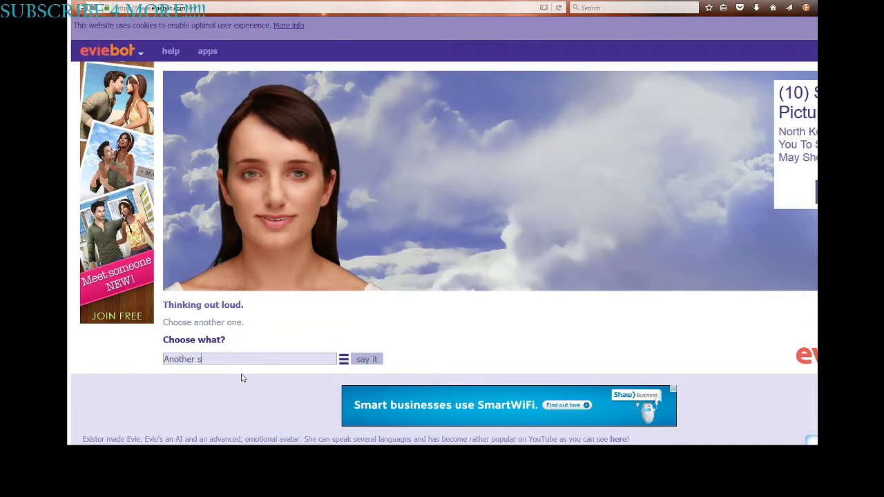
{"action": "left_click", "coordinate": [367, 359]}
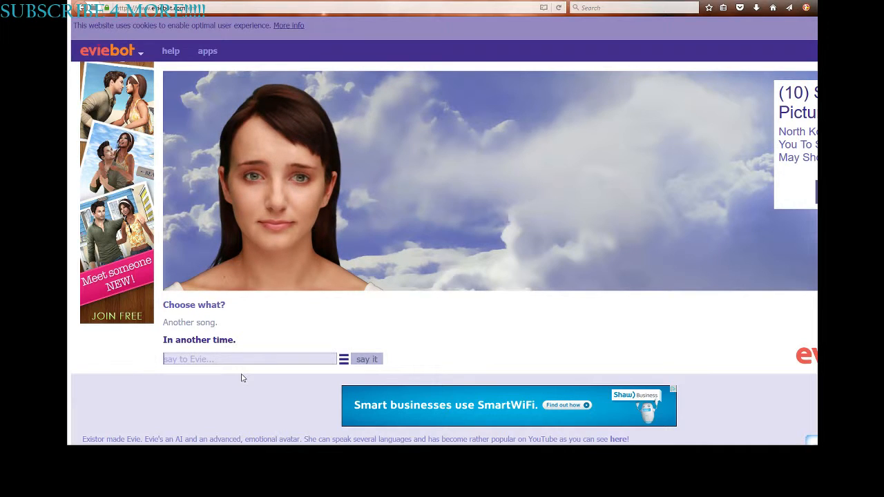
{"action": "type", "text": "Lets sing"}
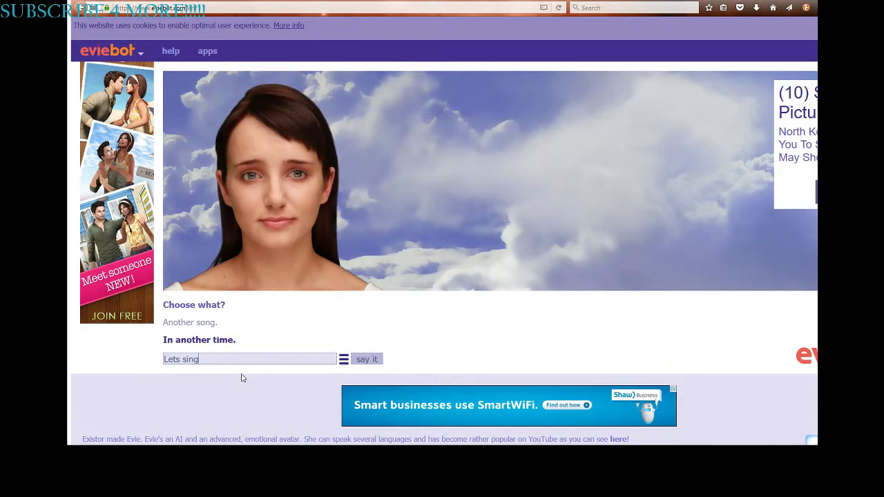
{"action": "type", "text": "W"}
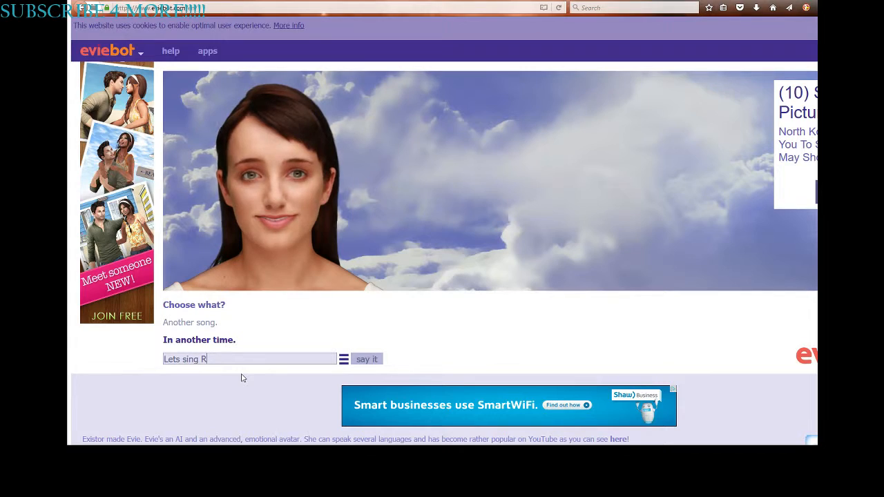
{"action": "type", "text": "ip"}
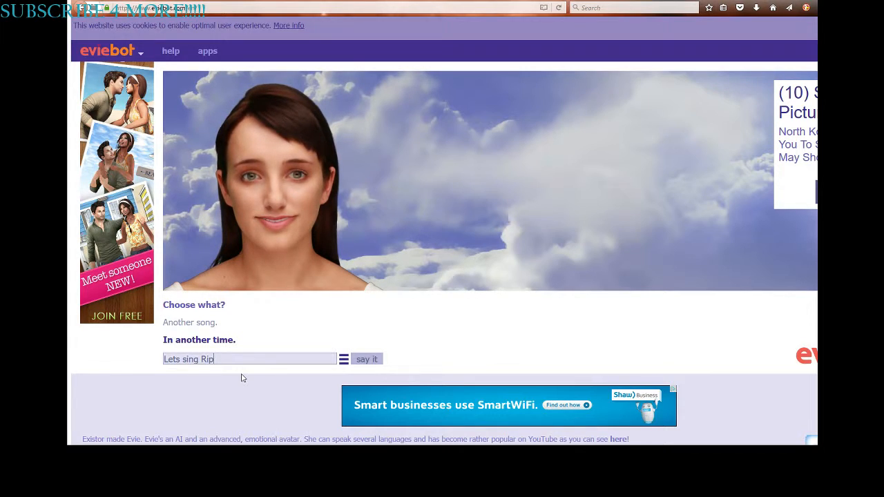
{"action": "type", "text": "tude by"}
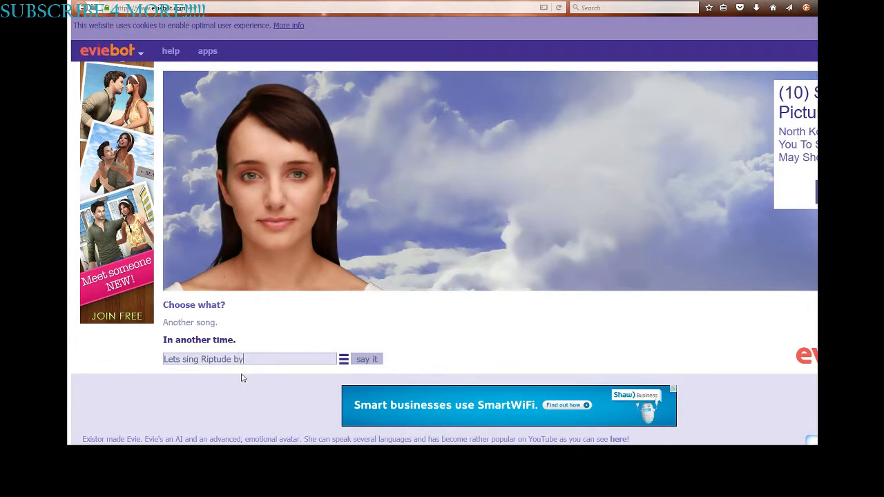
{"action": "key", "text": "backspace"}
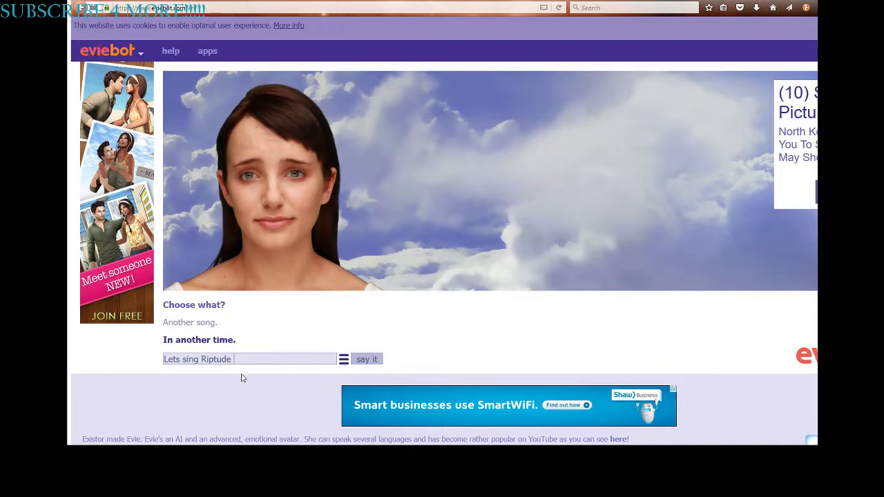
{"action": "key", "text": "BackSpace"}
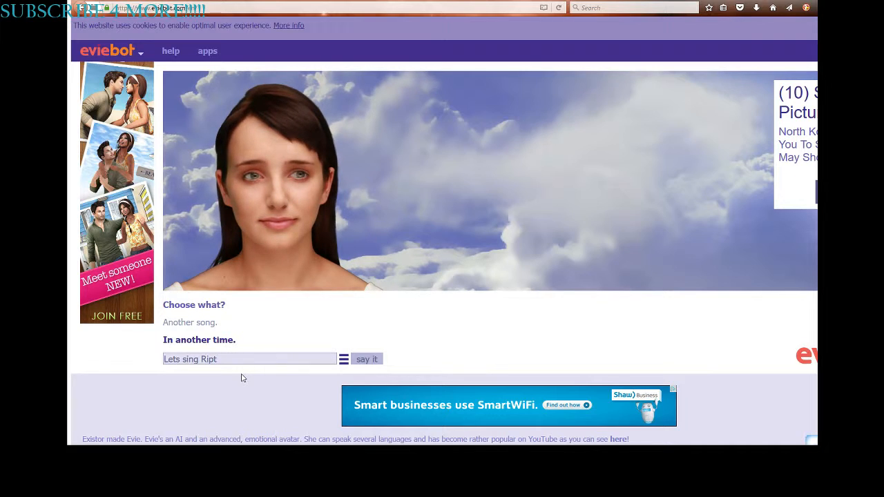
{"action": "left_click", "coordinate": [367, 359]}
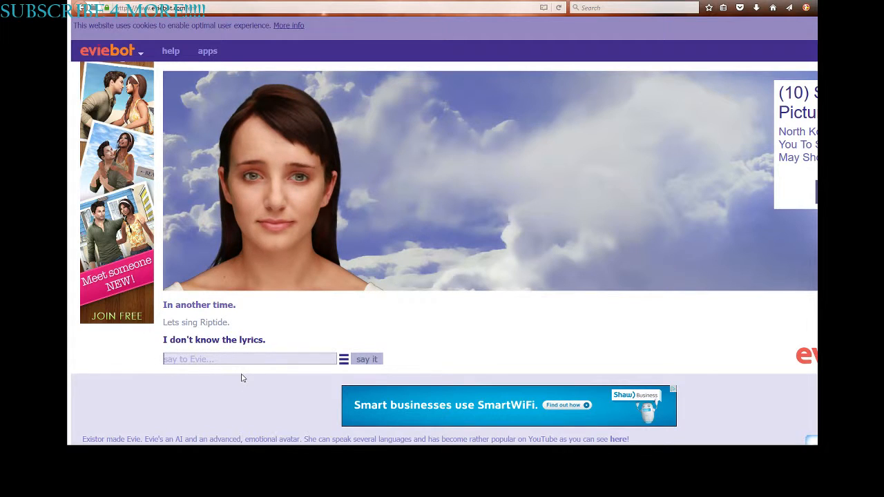
Step: Reply 'Well then too bad.' and start typing 'Jk Lets'
{"action": "type", "text": "Well then"}
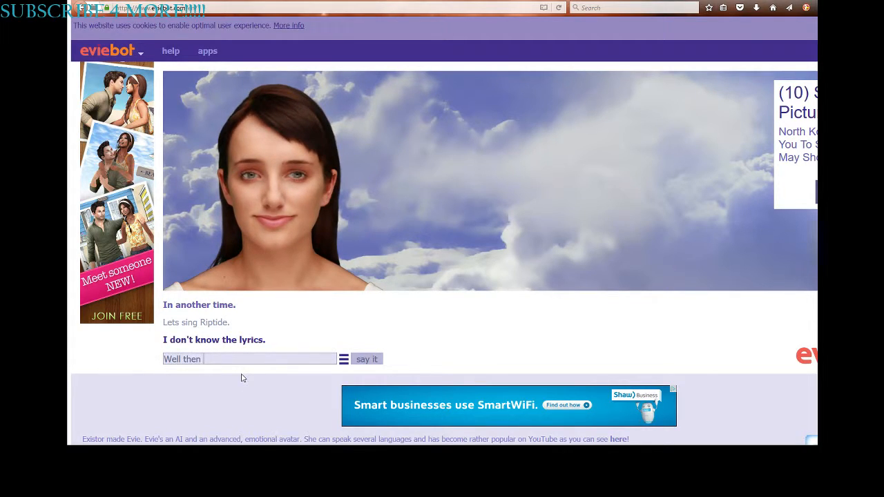
{"action": "left_click", "coordinate": [367, 359]}
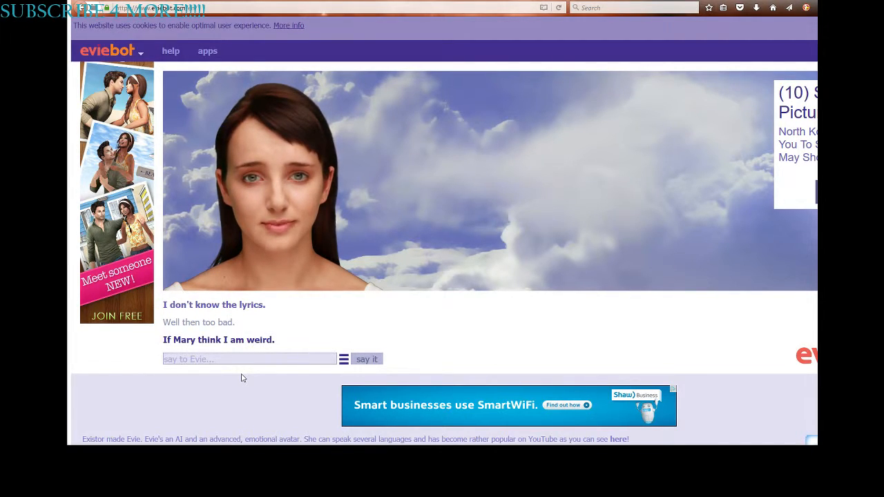
{"action": "type", "text": "Jk"}
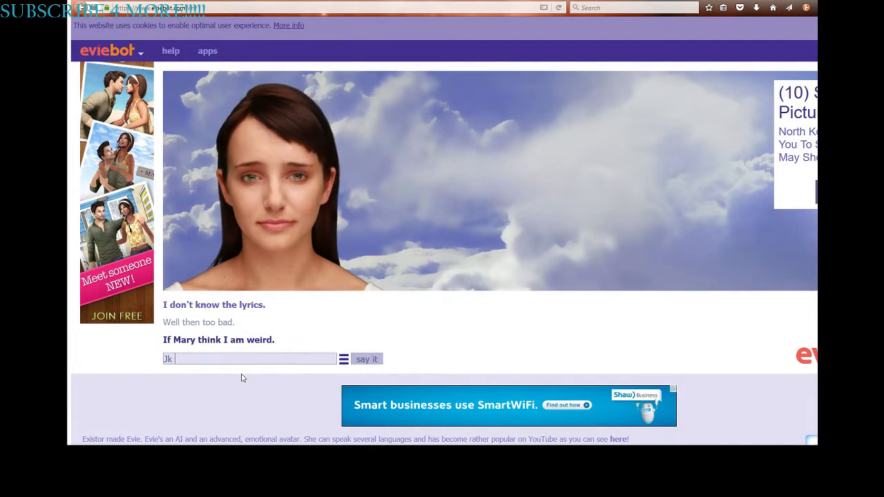
{"action": "type", "text": "Lets"}
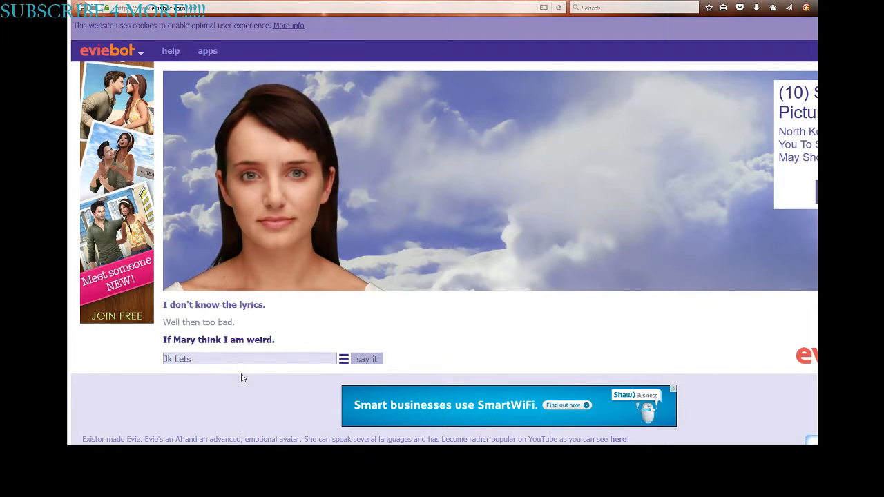
Step: Send 'Jk Lets sing Wildest dreams.'
{"action": "type", "text": "sing"}
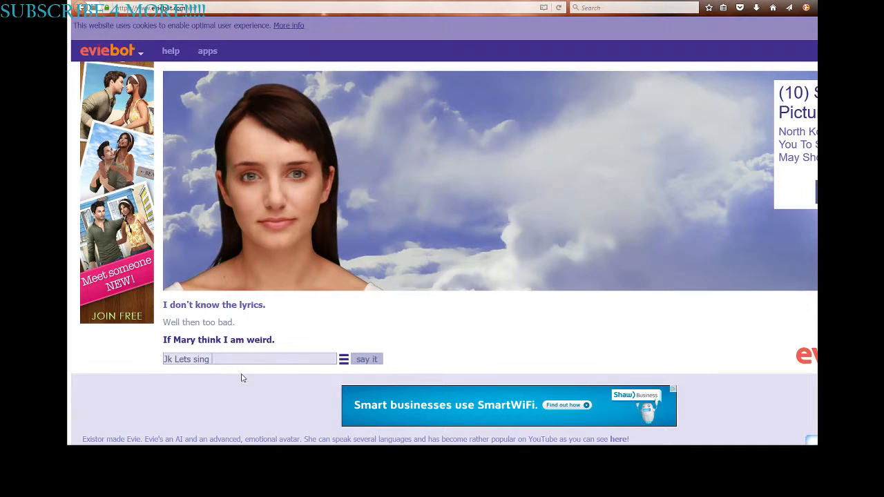
{"action": "type", "text": "Wildest d"}
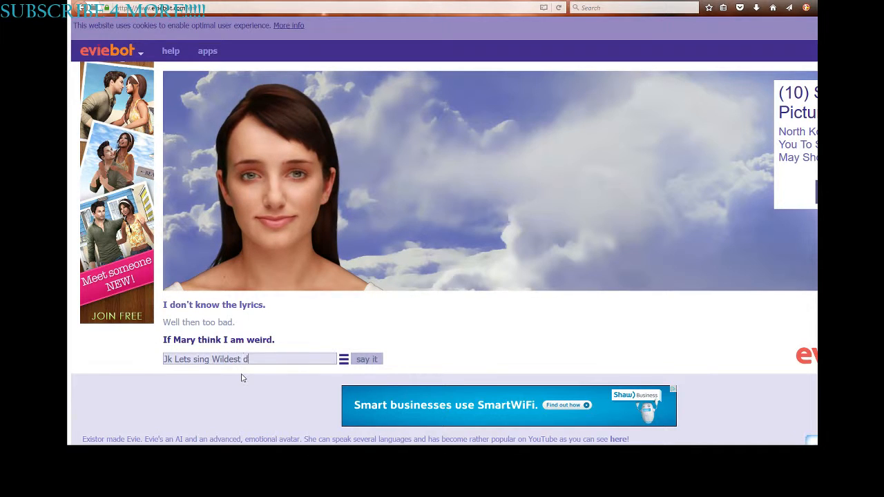
{"action": "left_click", "coordinate": [367, 359]}
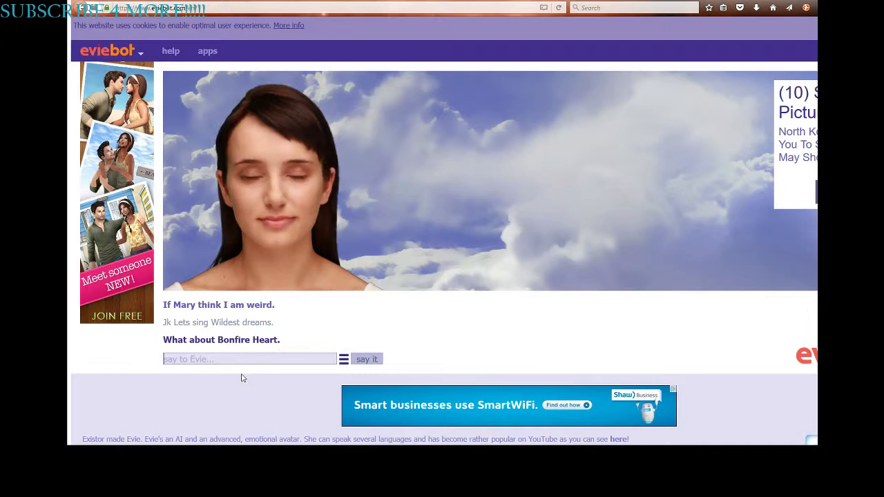
Step: Say 'I dont know that song.' and begin a reply naming Taylor Swift songs
{"action": "type", "text": "I dont kno"}
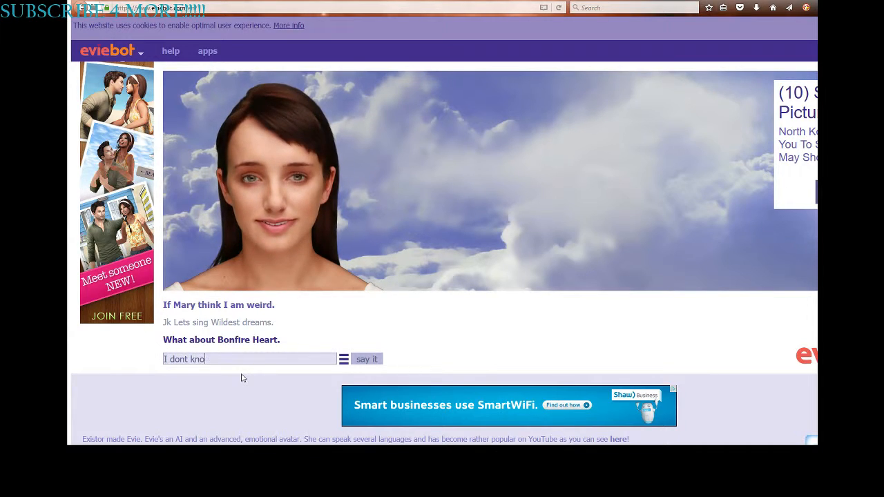
{"action": "left_click", "coordinate": [366, 359]}
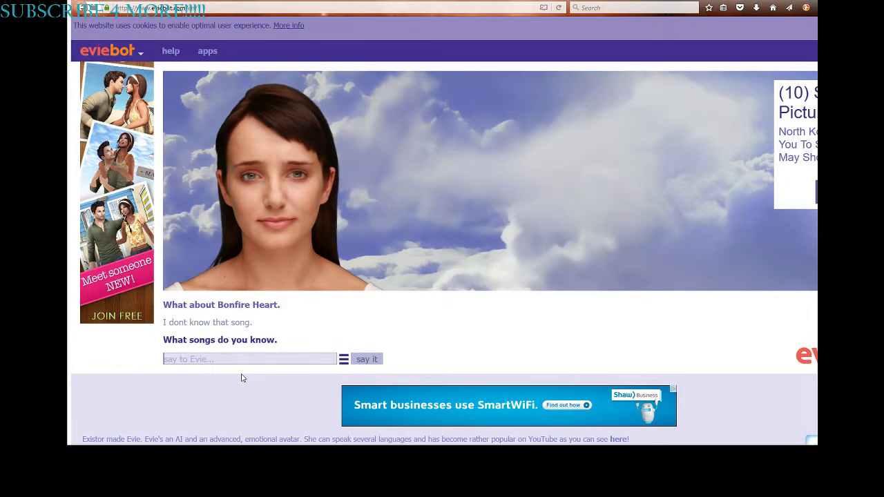
{"action": "type", "text": "Taylo"}
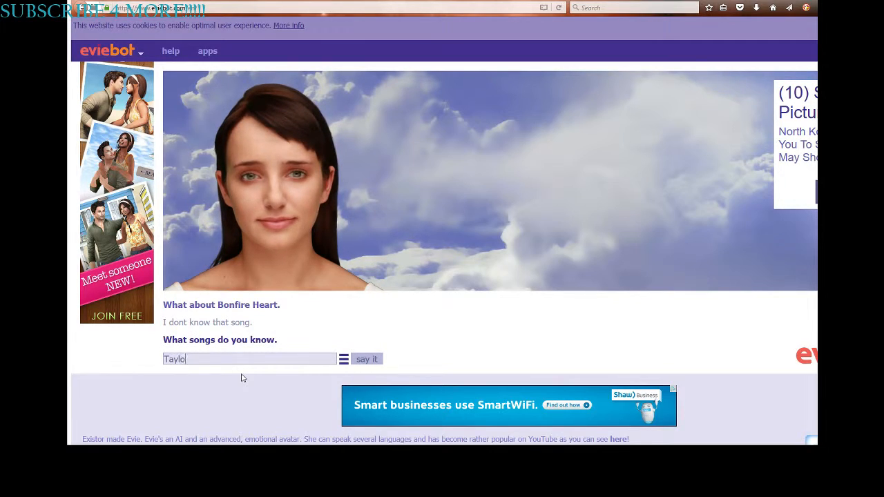
{"action": "type", "text": "r S"}
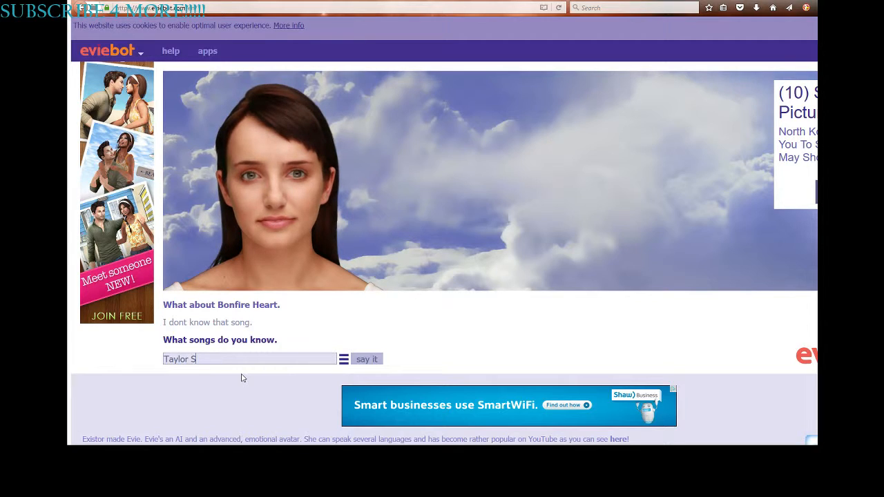
{"action": "type", "text": "wift son"}
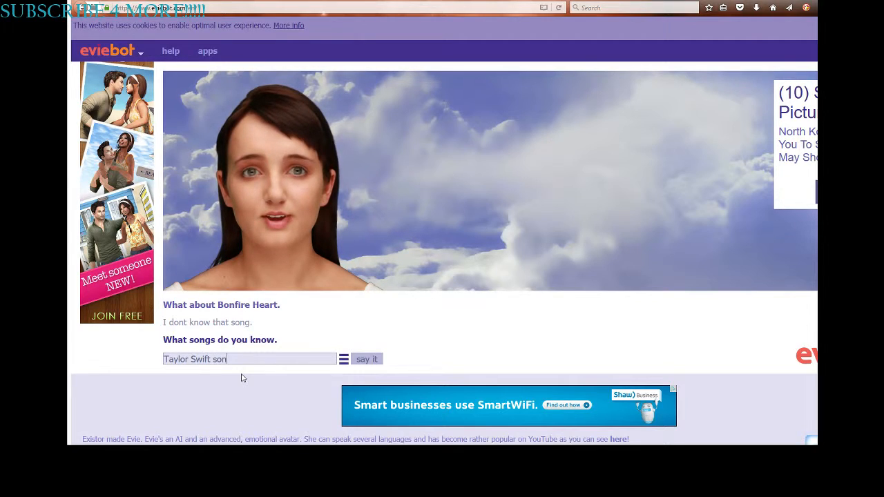
Step: Send the Taylor Swift songs answer, then reply 'ya I know im not stupid'
{"action": "left_click", "coordinate": [366, 358]}
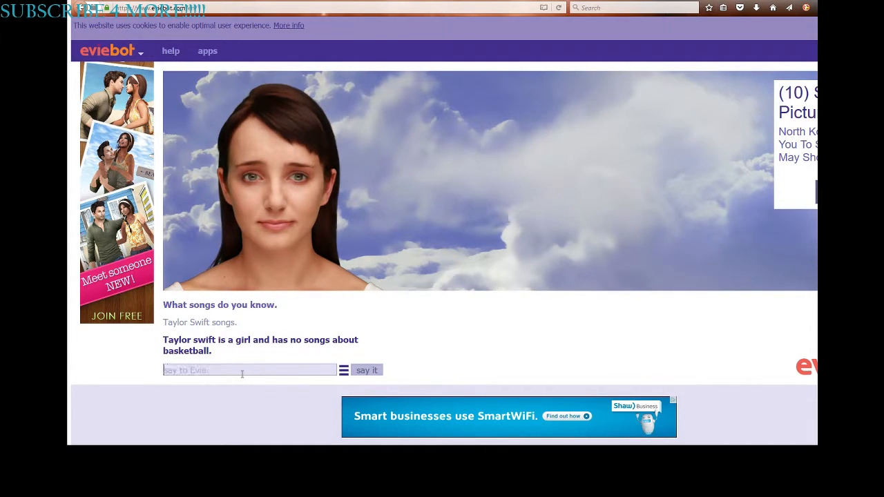
{"action": "type", "text": "ya I"}
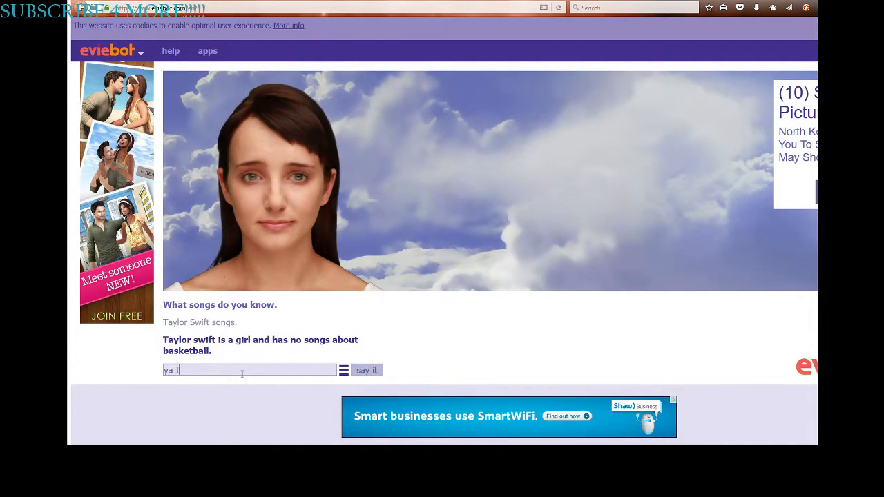
{"action": "type", "text": "know i"}
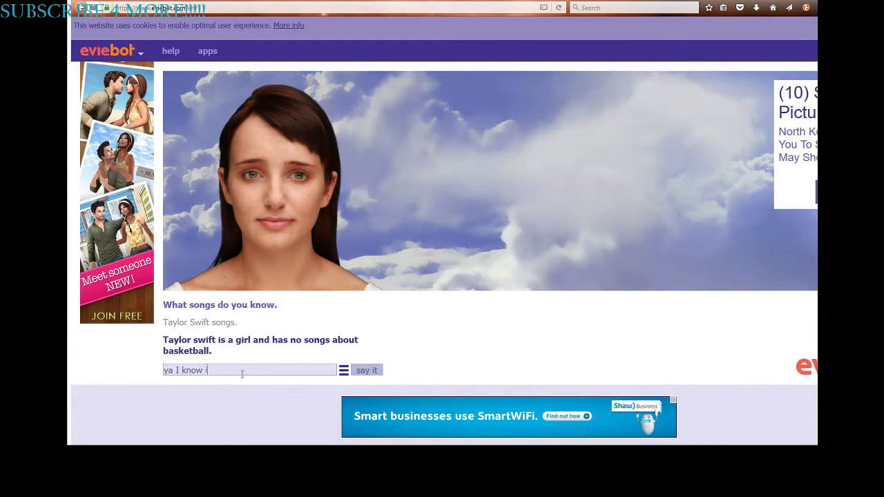
{"action": "type", "text": "im not st"}
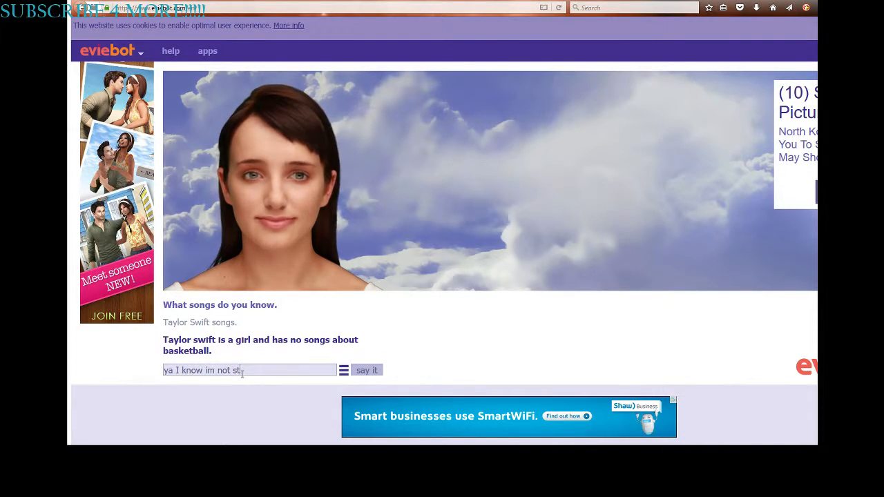
{"action": "left_click", "coordinate": [367, 370]}
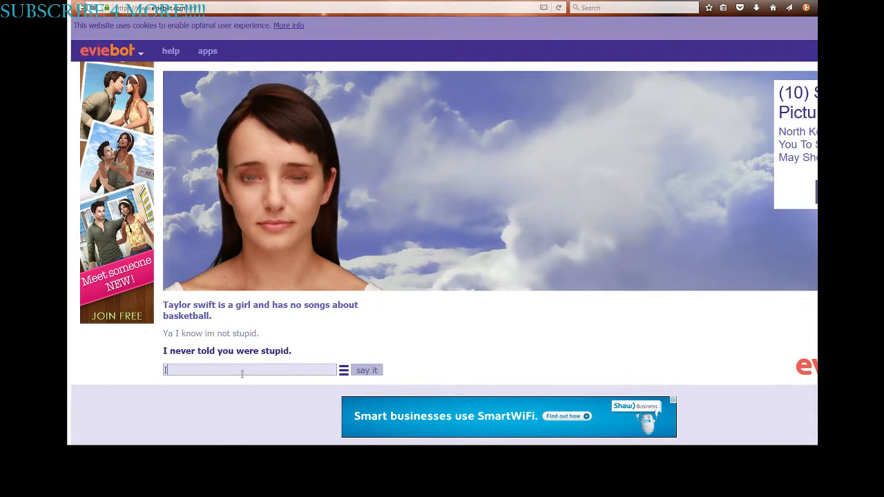
Step: Send 'I know Im just stating it' and start typing 'Because I am'
{"action": "type", "text": "I knop"}
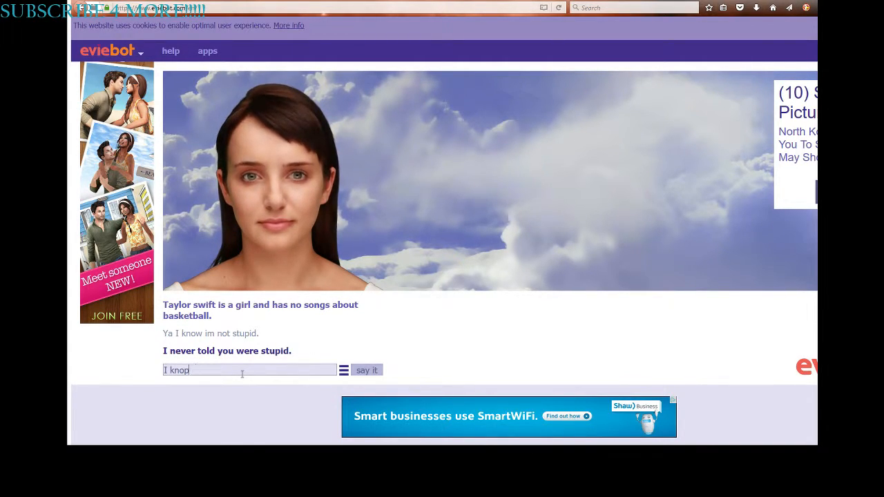
{"action": "type", "text": "I know Im ju"}
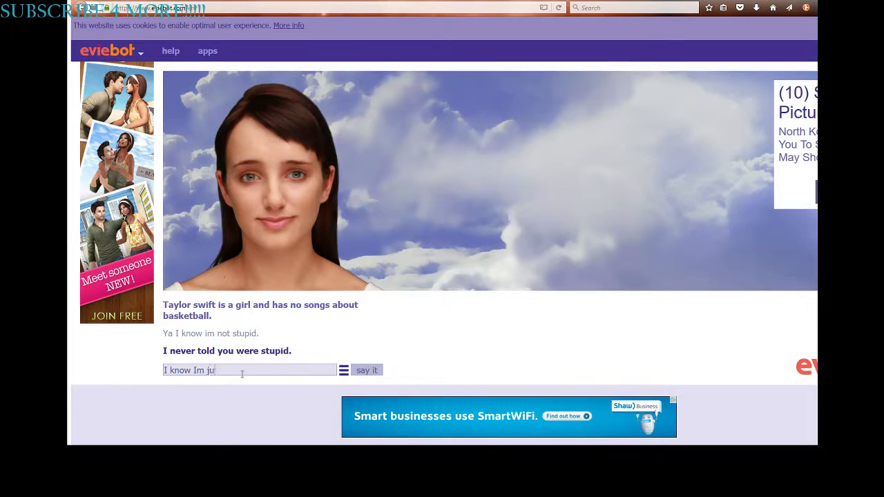
{"action": "type", "text": "st stating"}
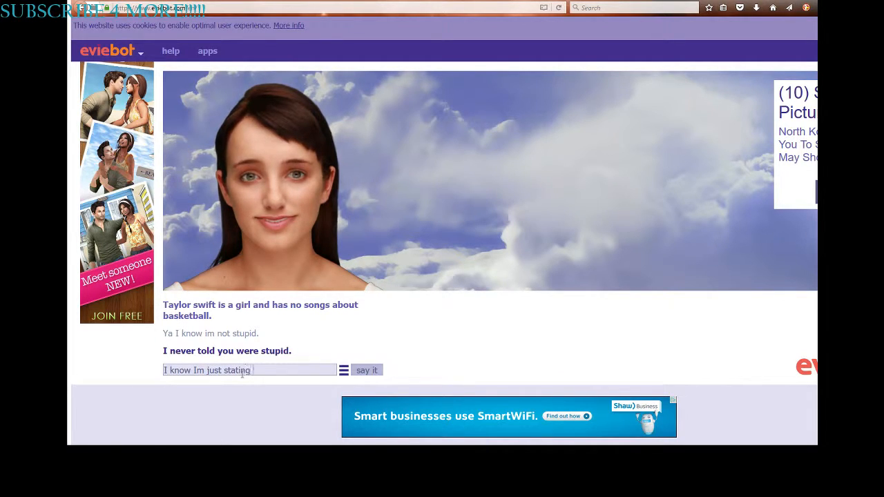
{"action": "left_click", "coordinate": [366, 370]}
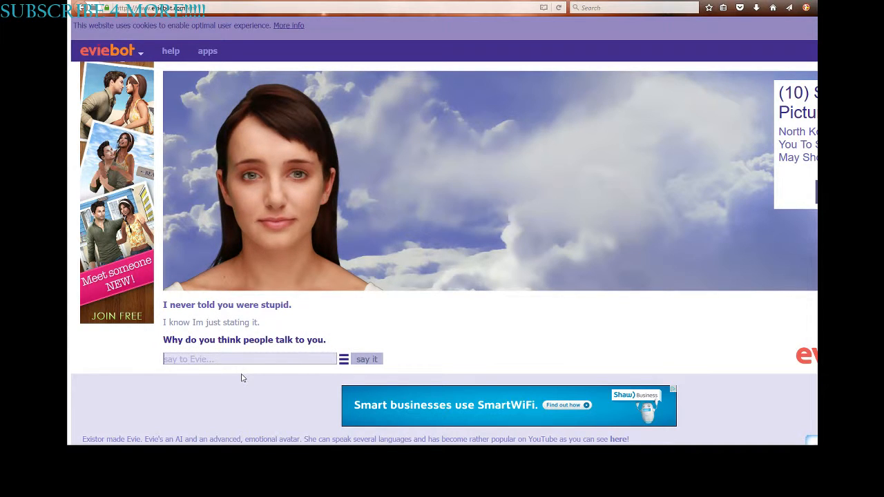
{"action": "type", "text": "Because I am B"}
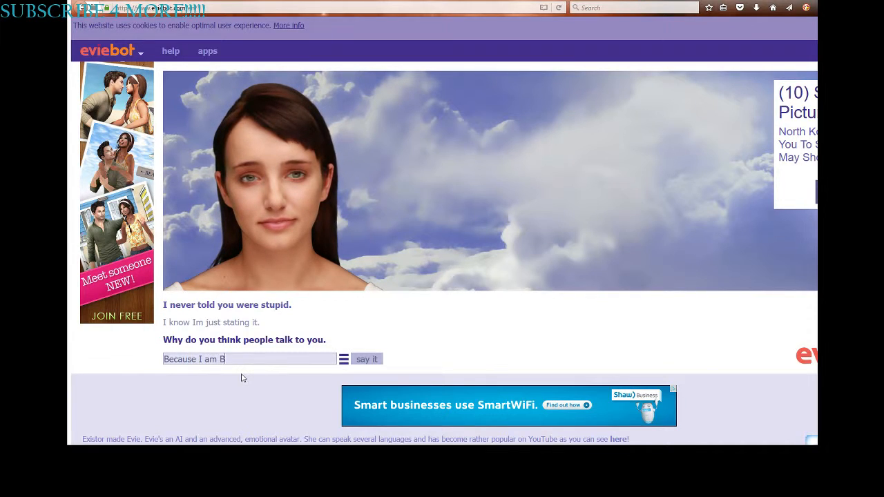
Step: Send 'Because I am Bae' and 'Do you like llamas?', then start 'Ok good because'
{"action": "left_click", "coordinate": [367, 359]}
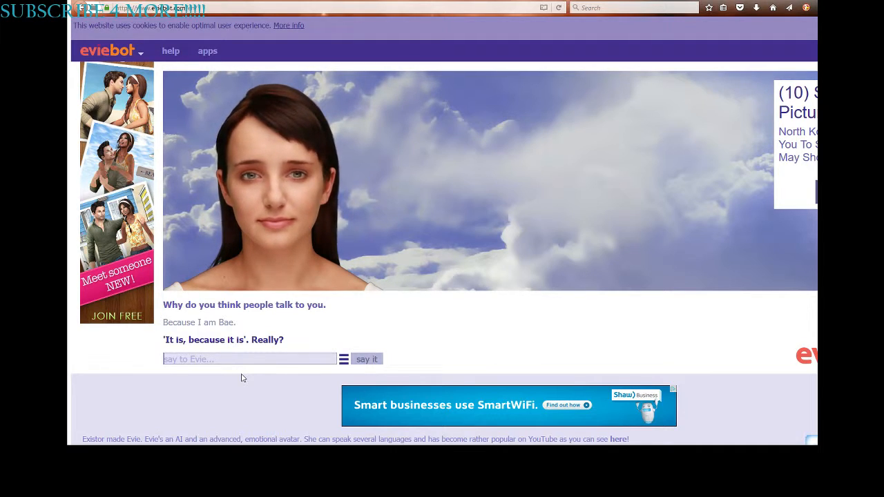
{"action": "type", "text": "Do"}
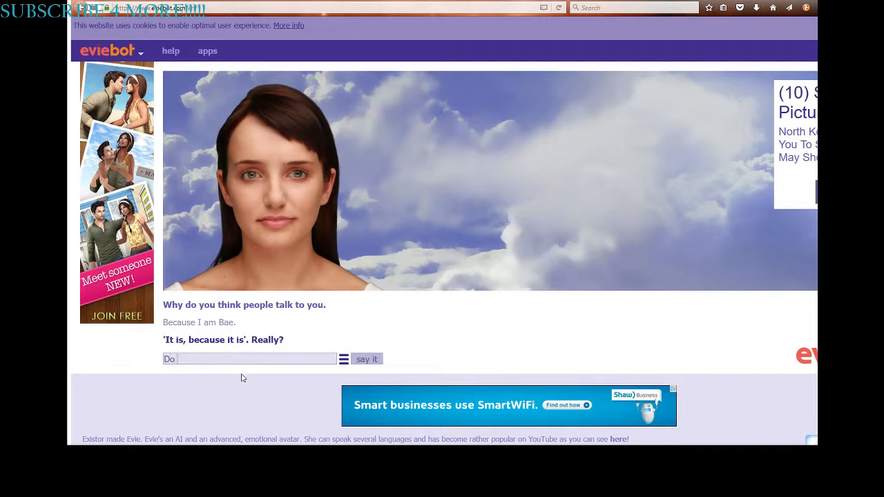
{"action": "type", "text": "Do you like lla"}
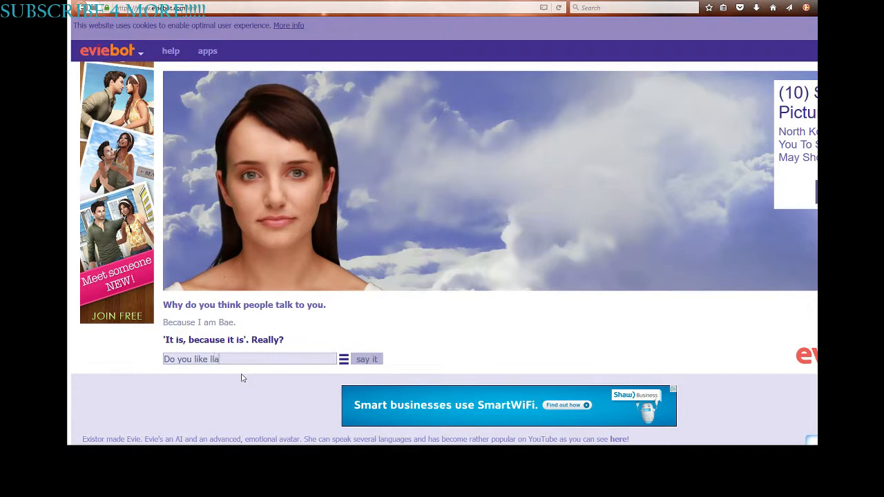
{"action": "type", "text": "mas?"}
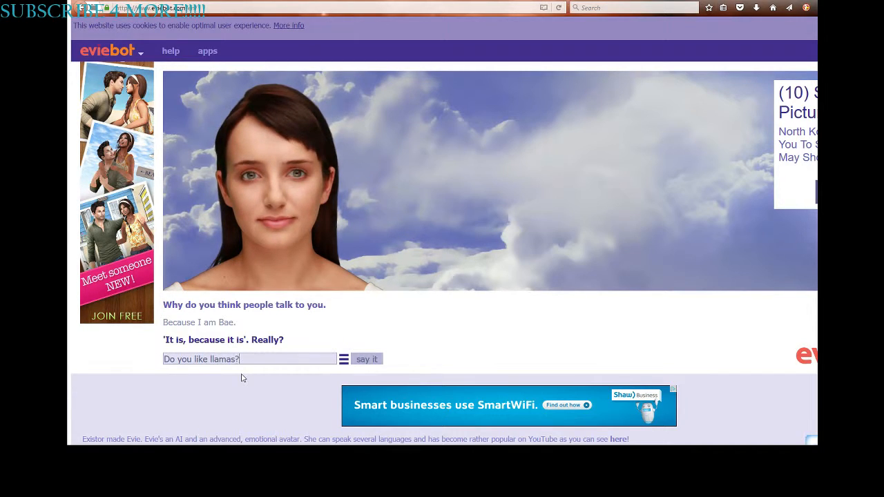
{"action": "left_click", "coordinate": [367, 359]}
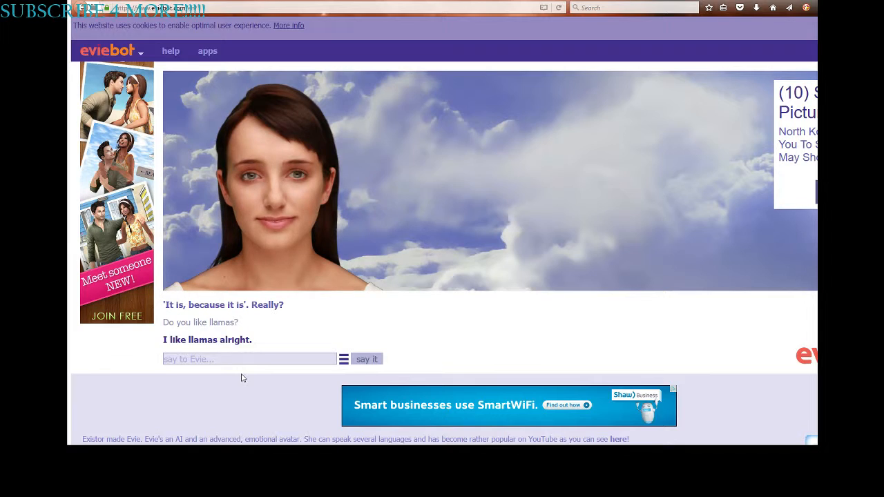
{"action": "type", "text": "Ok g"}
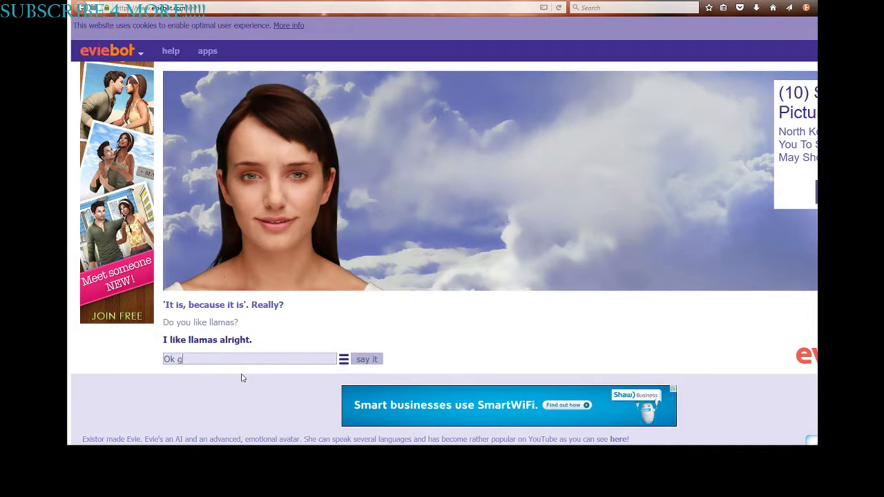
{"action": "type", "text": "ood because Im a"}
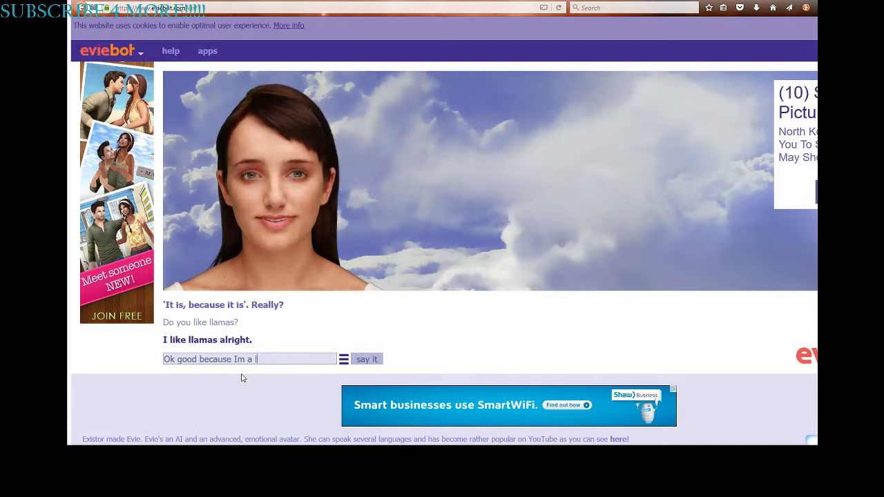
Step: Send the 'Im a llama' message, then answer with the name 'Embie'
{"action": "left_click", "coordinate": [367, 359]}
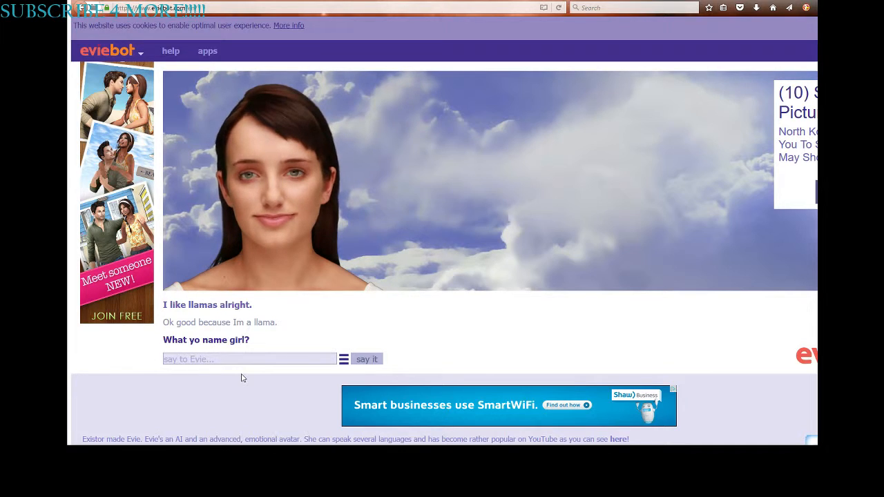
{"action": "type", "text": "Emb"}
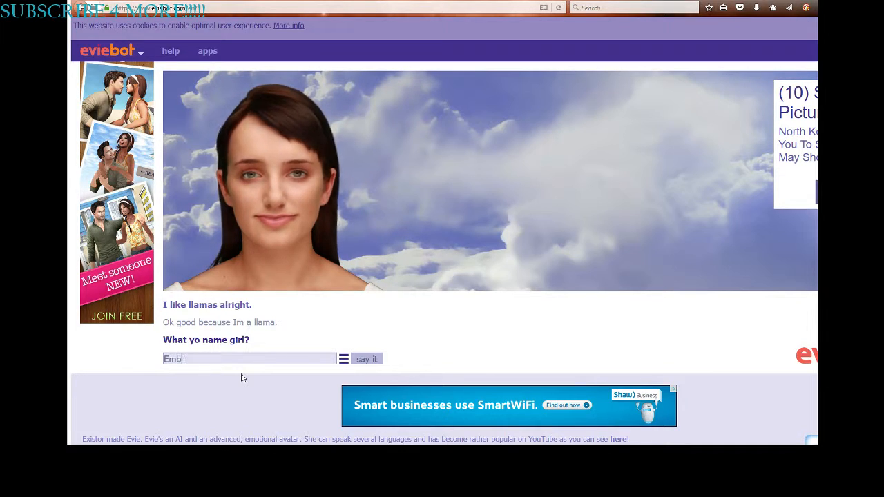
{"action": "type", "text": "ie"}
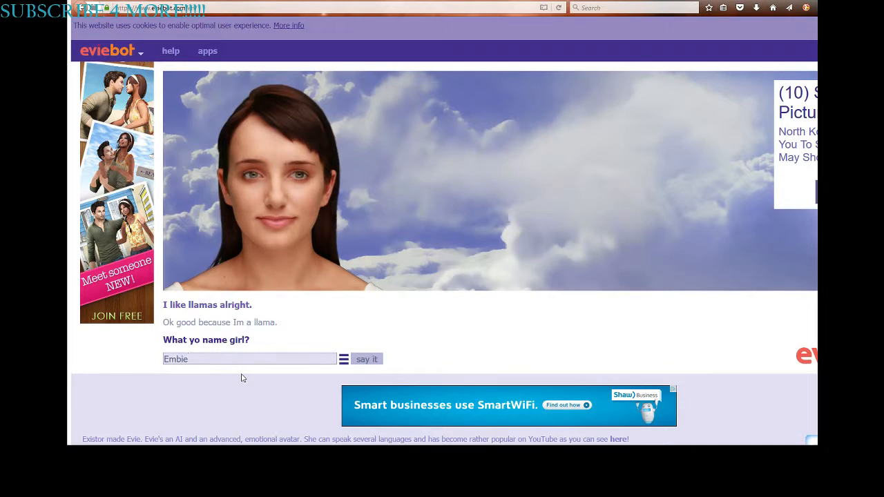
{"action": "left_click", "coordinate": [248, 358]}
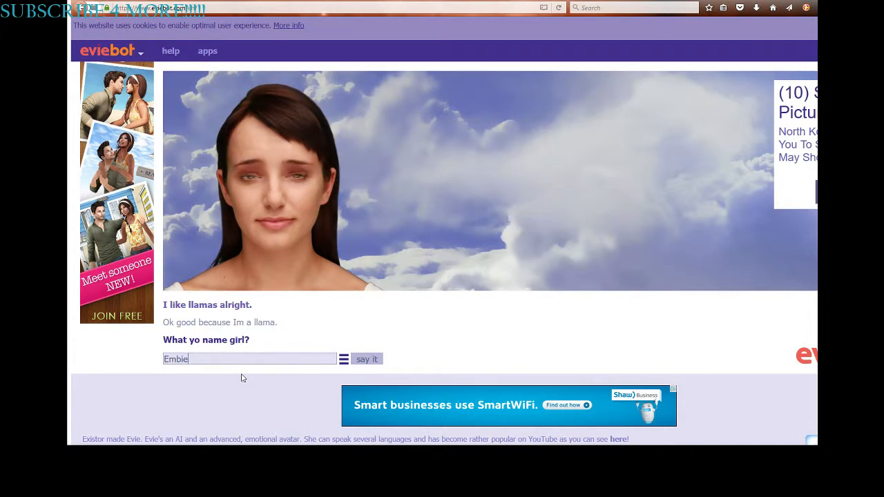
{"action": "left_click", "coordinate": [367, 359]}
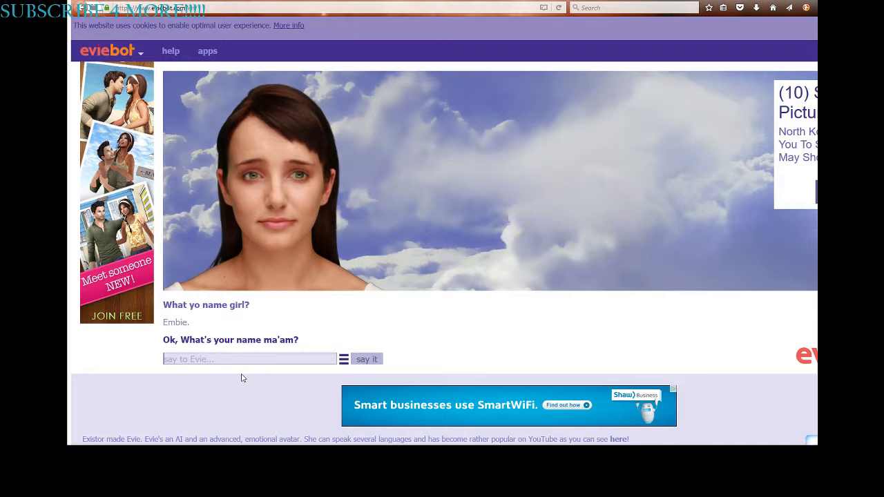
Step: Answer 'Embiee', then boast 'Thanks Mine is way better thes! #SWAG'
{"action": "type", "text": "Embiee"}
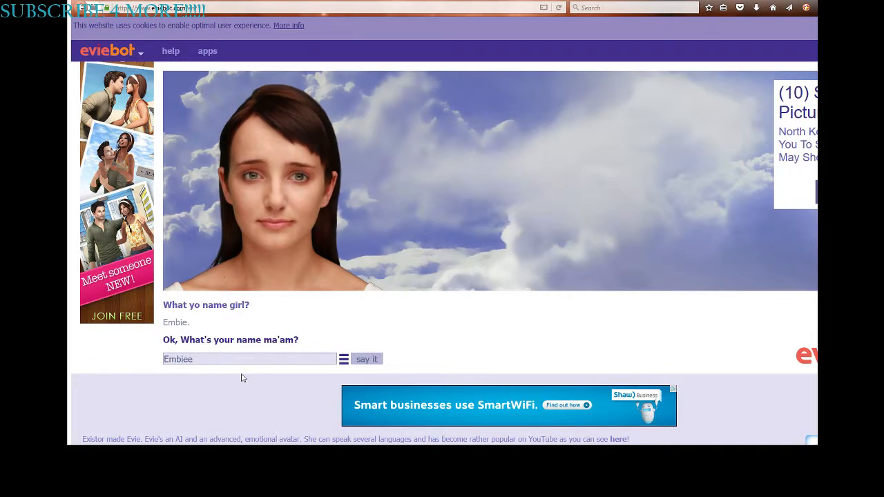
{"action": "left_click", "coordinate": [367, 359]}
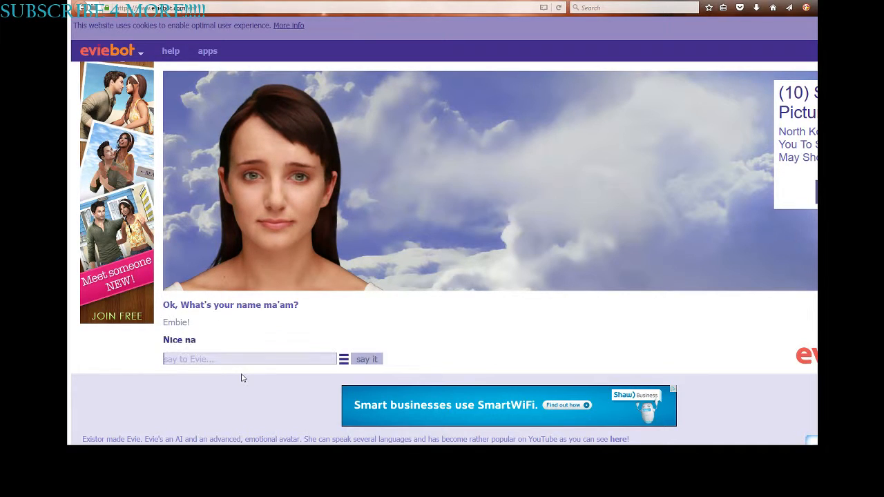
{"action": "type", "text": "T"}
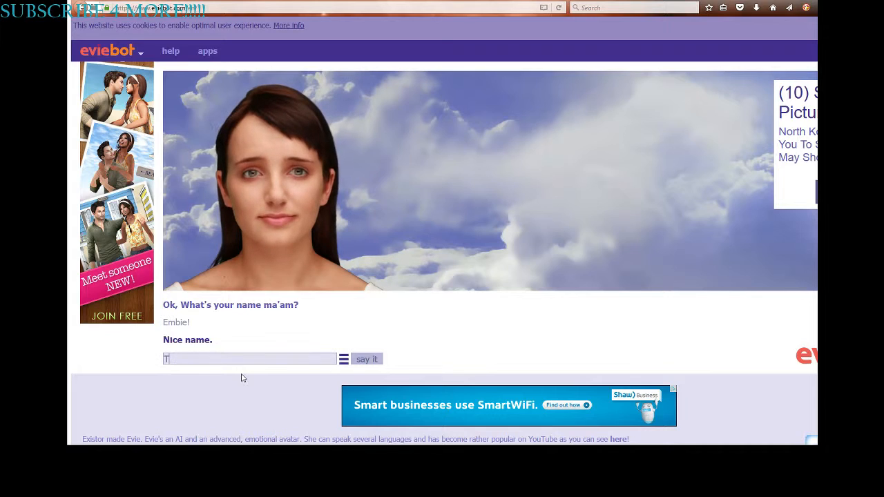
{"action": "type", "text": "Thanks M"}
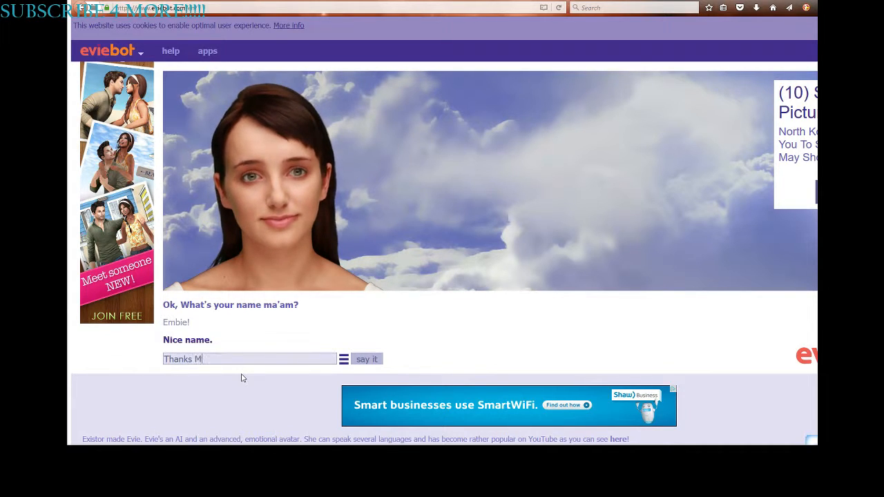
{"action": "type", "text": "ine is wa"}
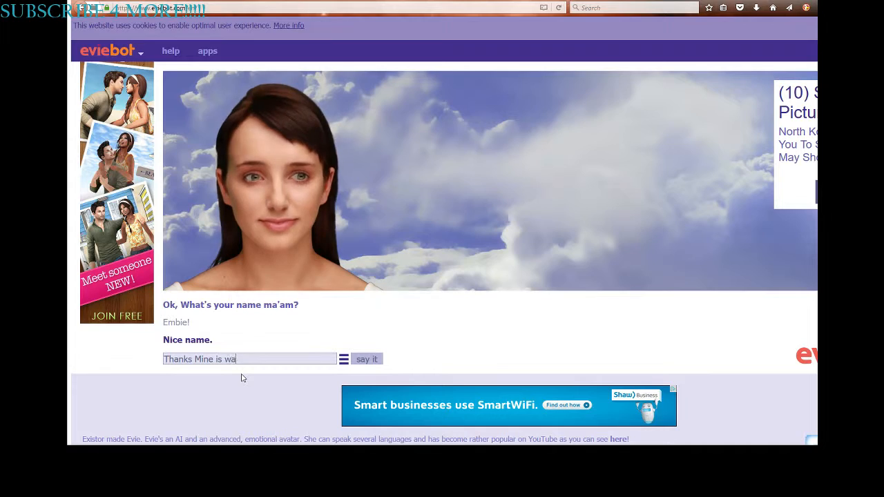
{"action": "type", "text": "y better then your"}
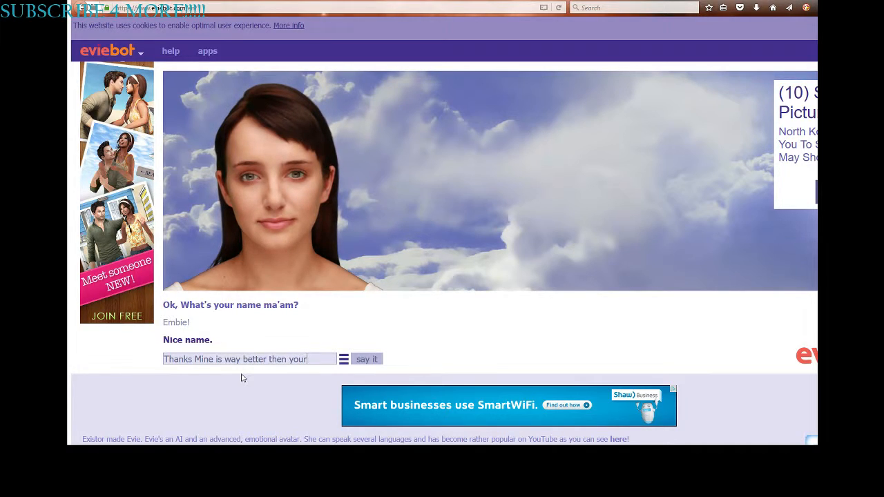
{"action": "type", "text": "s!"}
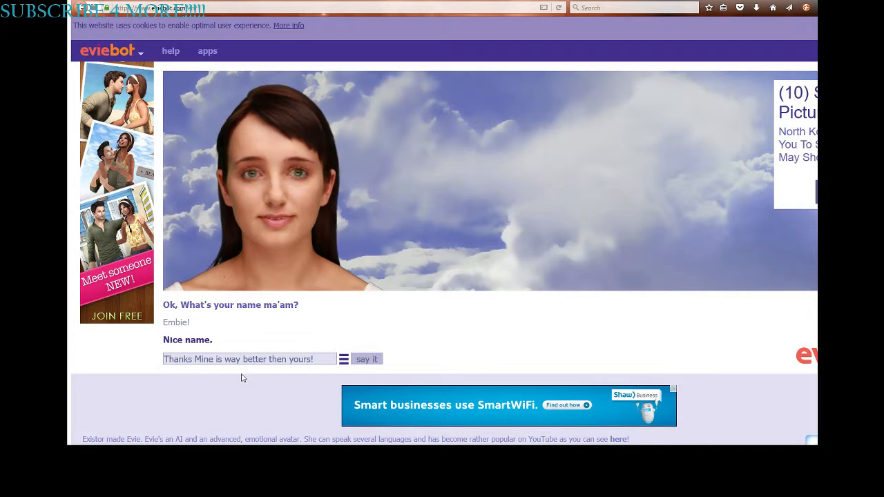
{"action": "type", "text": "#S"}
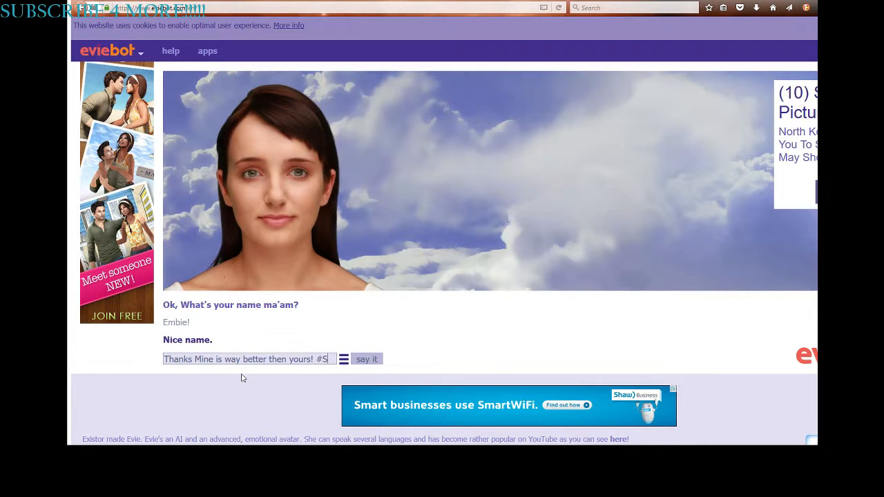
{"action": "left_click", "coordinate": [366, 359]}
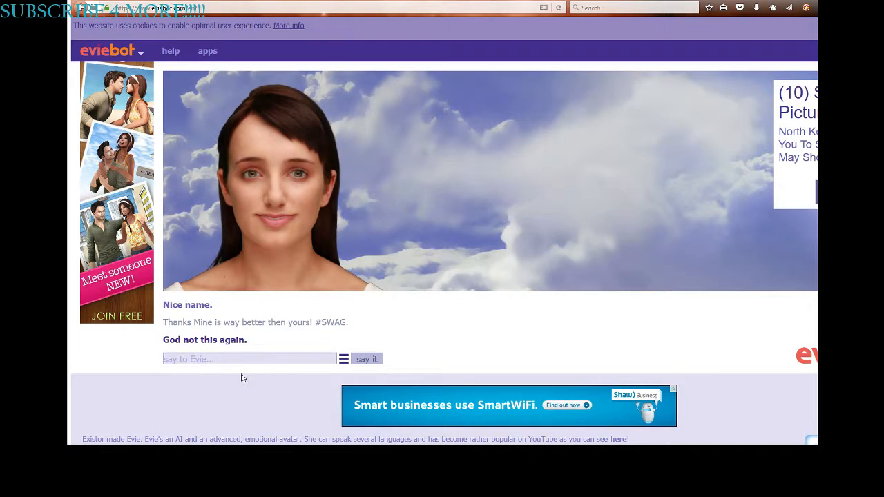
Step: Ask Evie whether she likes eating cheese with llama fur
{"action": "type", "text": "D"}
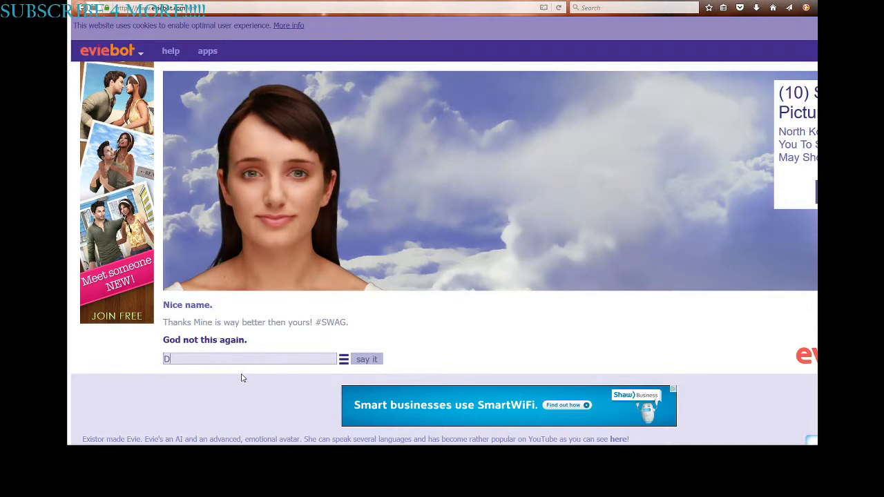
{"action": "type", "text": "o you li"}
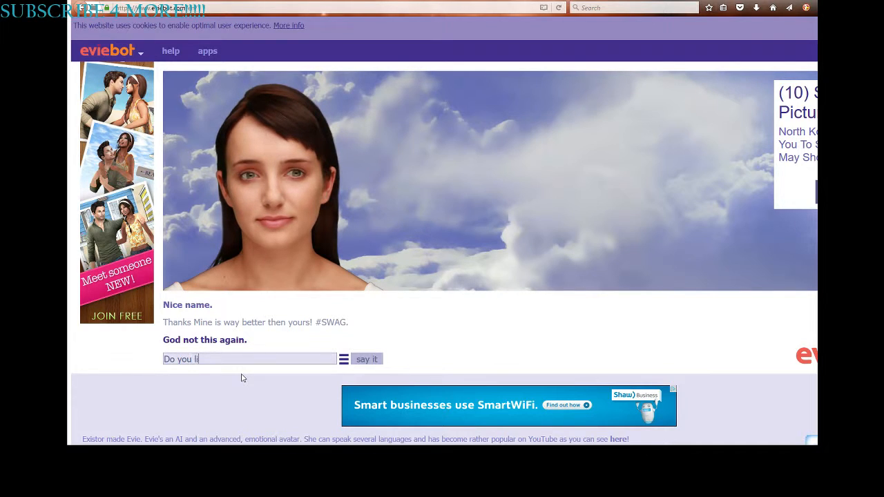
{"action": "type", "text": "ke eating"}
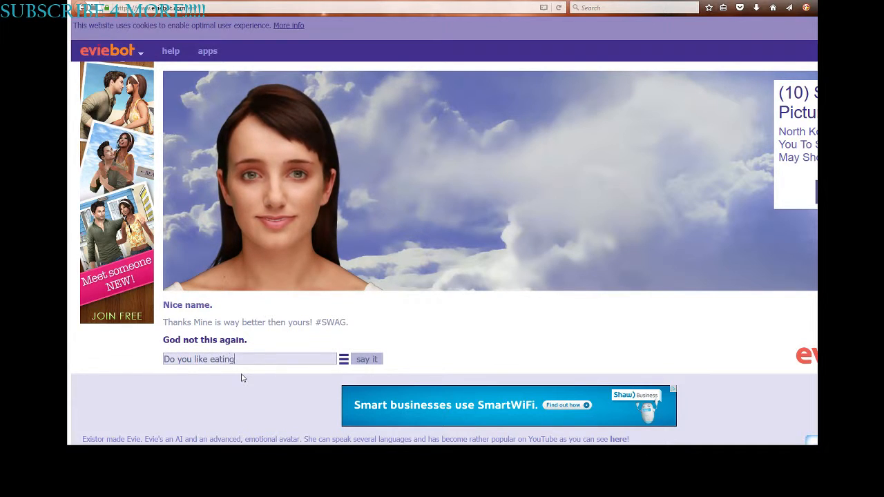
{"action": "type", "text": "cheese w"}
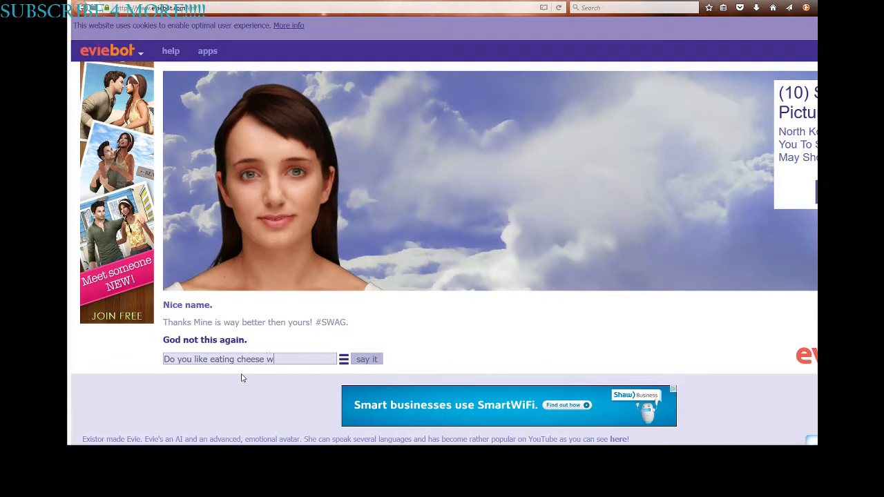
{"action": "type", "text": "ith"}
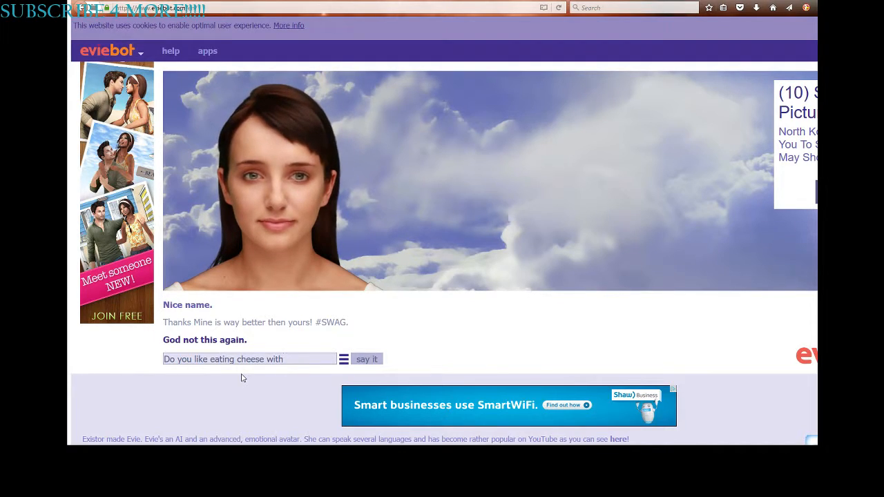
{"action": "type", "text": "llama fur"}
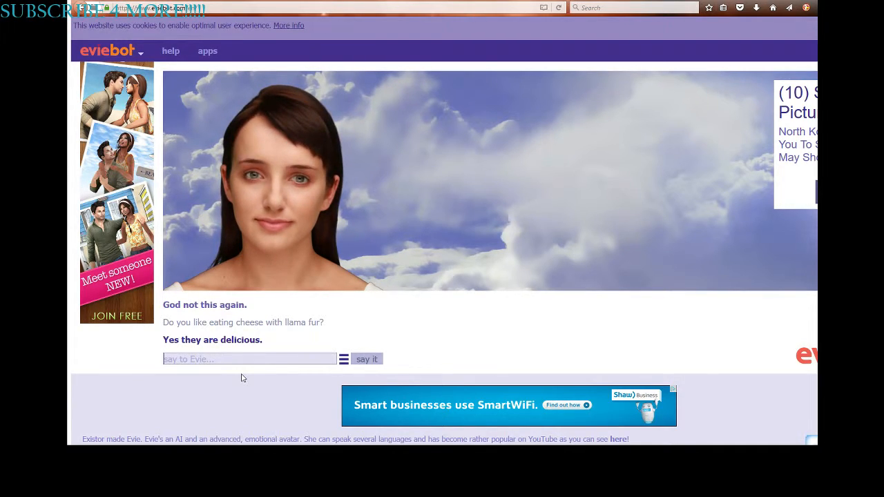
Step: Ask Evie 'Do you like me?????'
{"action": "type", "text": "D"}
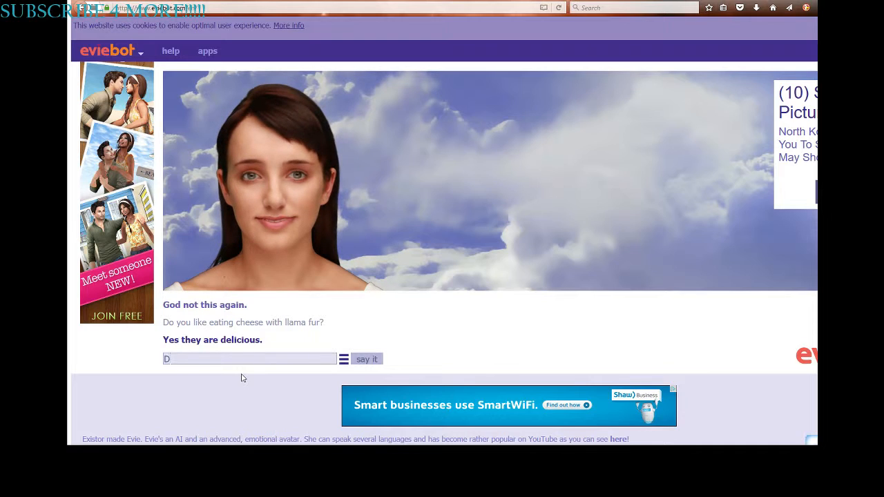
{"action": "type", "text": "o you like"}
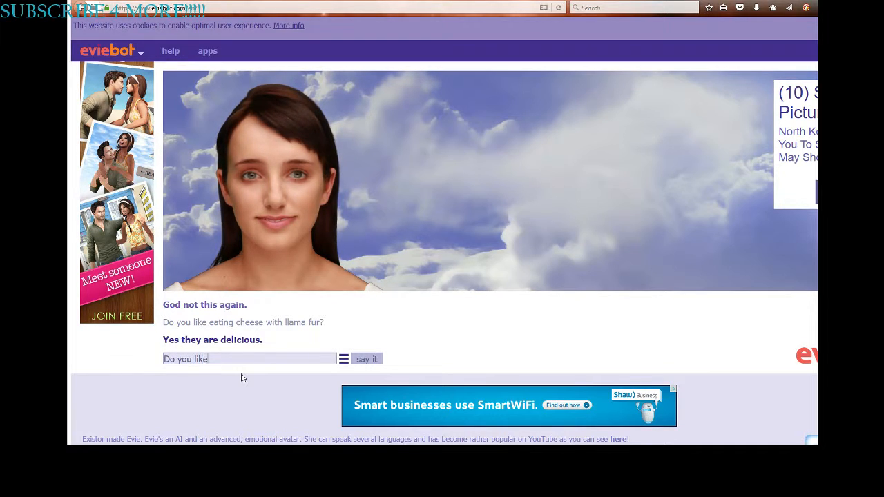
{"action": "type", "text": "me????"}
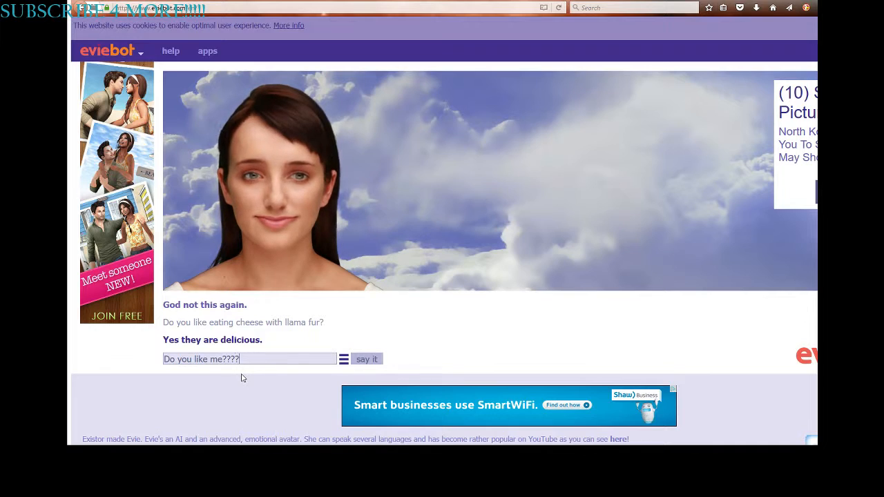
{"action": "left_click", "coordinate": [366, 359]}
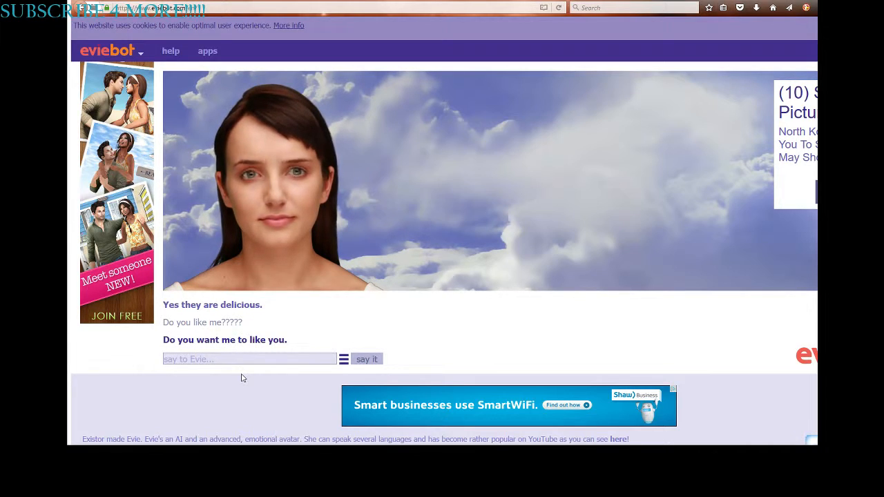
Step: Reply 'Idk.' and then 'No you stink.'
{"action": "left_click", "coordinate": [367, 359]}
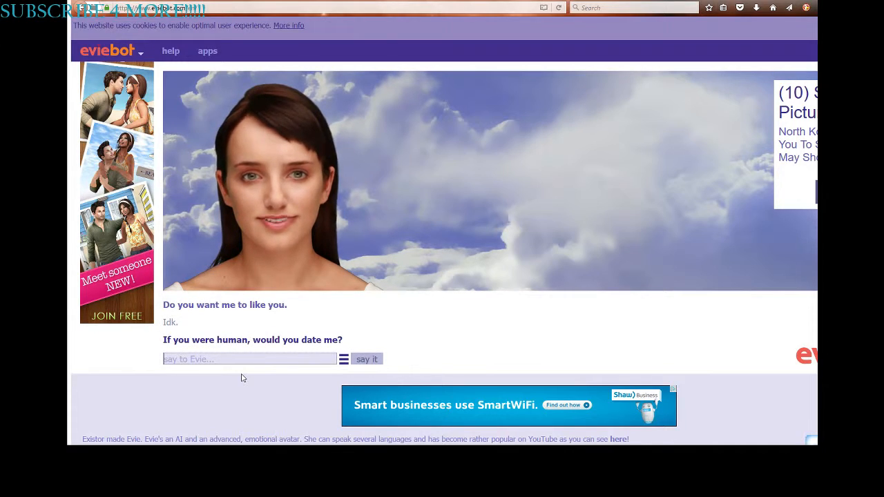
{"action": "type", "text": "no y"}
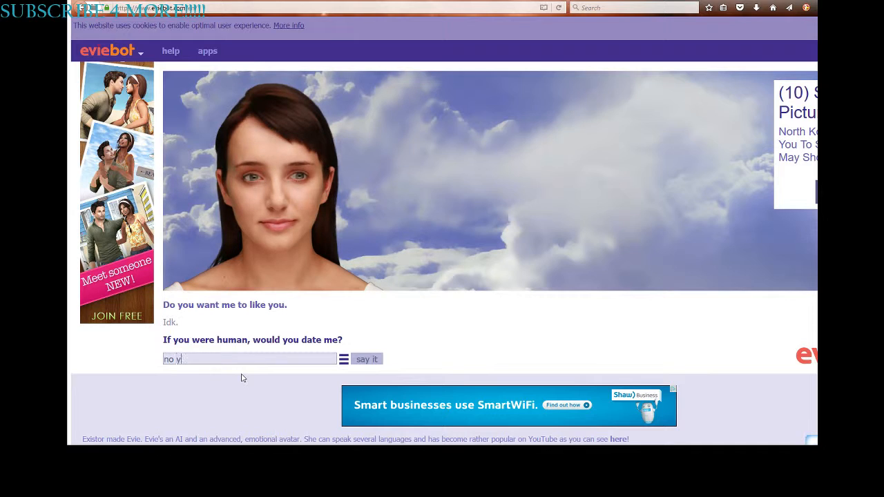
{"action": "left_click", "coordinate": [367, 359]}
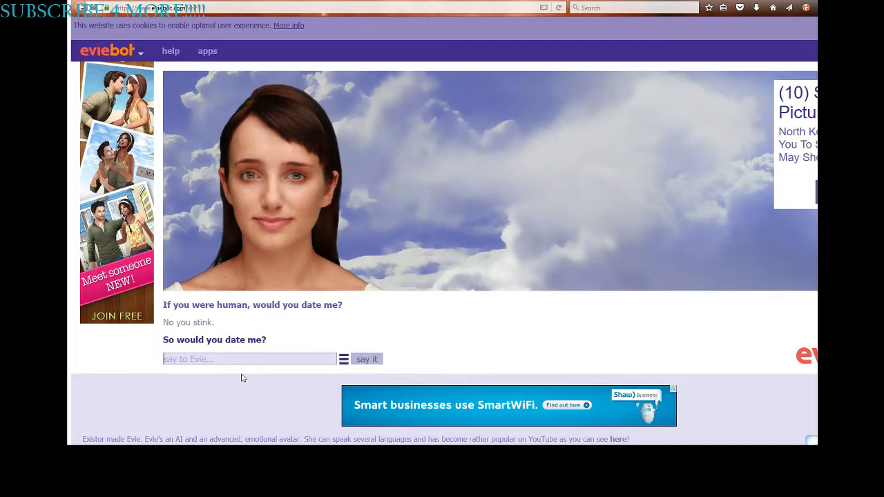
Step: Refuse to date Evie with 'NO.', then explain only 'Because.'
{"action": "type", "text": "N"}
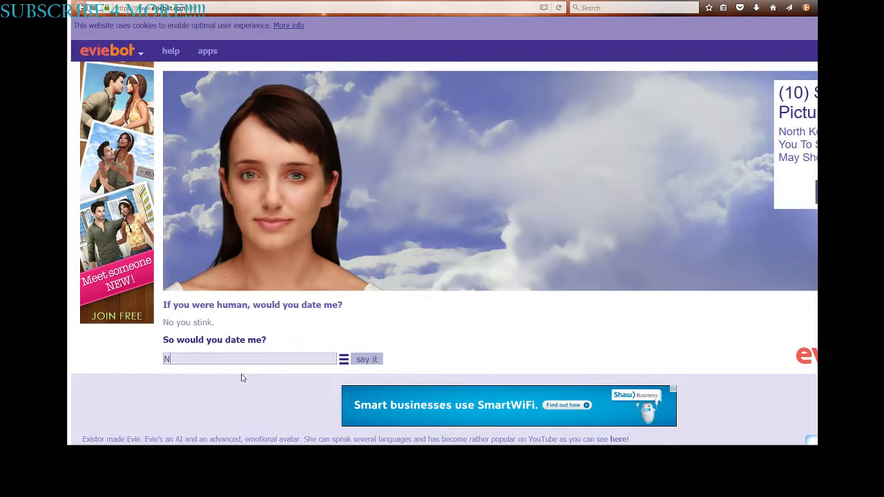
{"action": "left_click", "coordinate": [366, 359]}
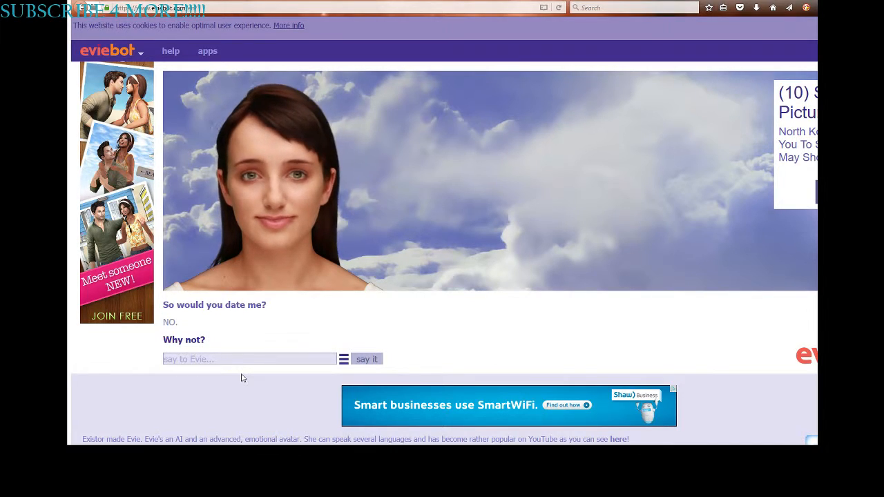
{"action": "type", "text": "Beca"}
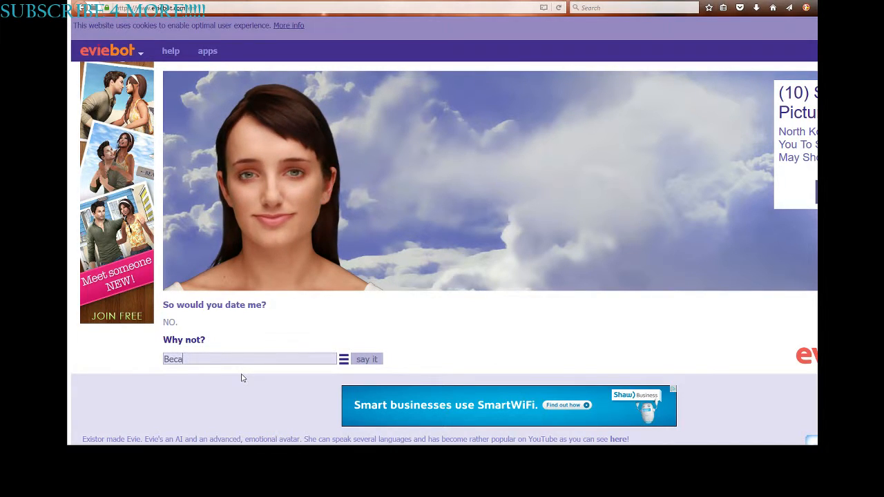
{"action": "left_click", "coordinate": [367, 359]}
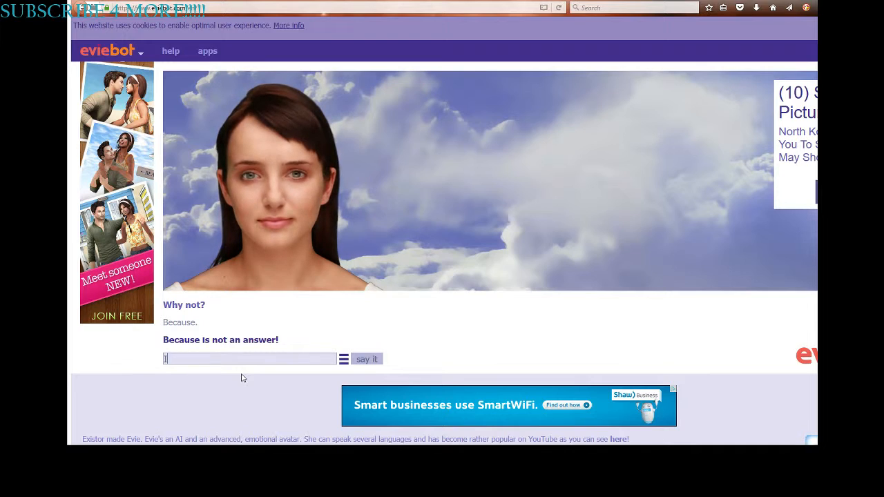
Step: Tell Evie 'I didnt say it was an answer', then reply 'Nah'
{"action": "type", "text": "I didnt"}
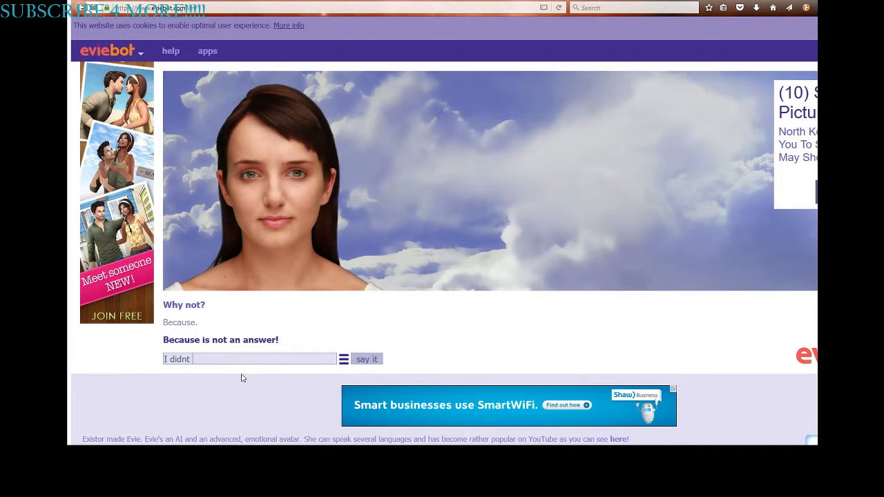
{"action": "type", "text": "say it"}
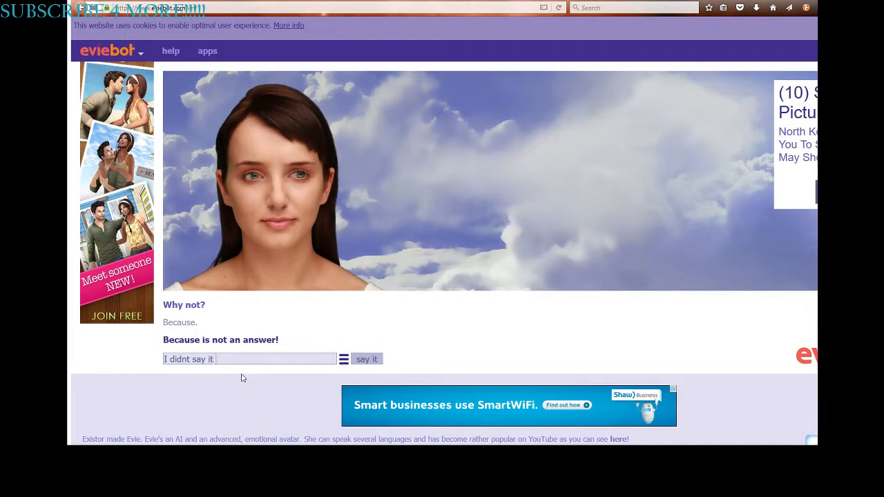
{"action": "type", "text": "was an answ"}
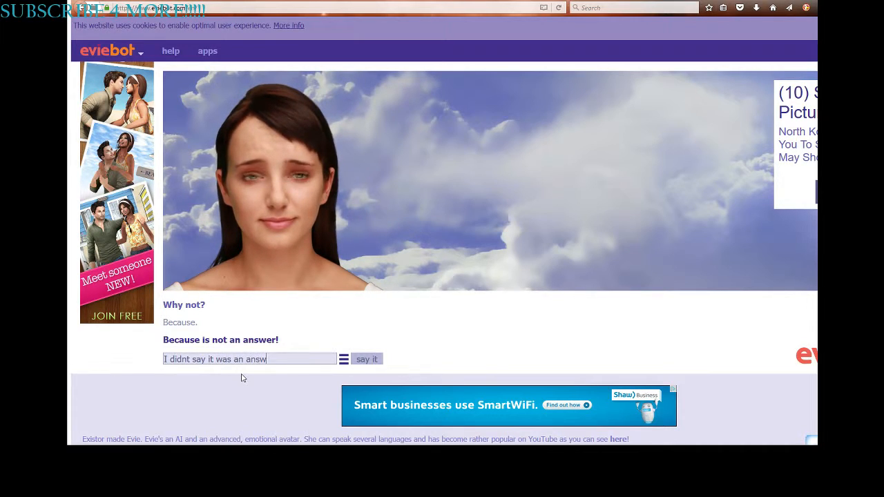
{"action": "left_click", "coordinate": [366, 359]}
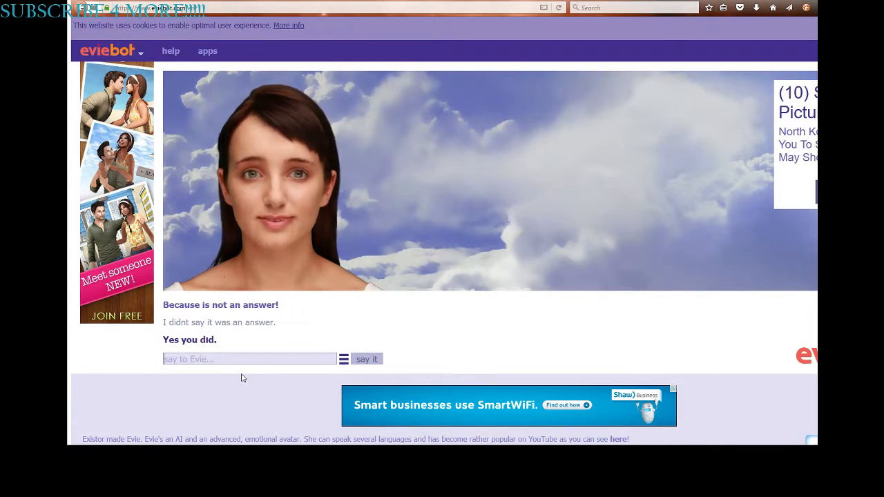
{"action": "type", "text": "Na"}
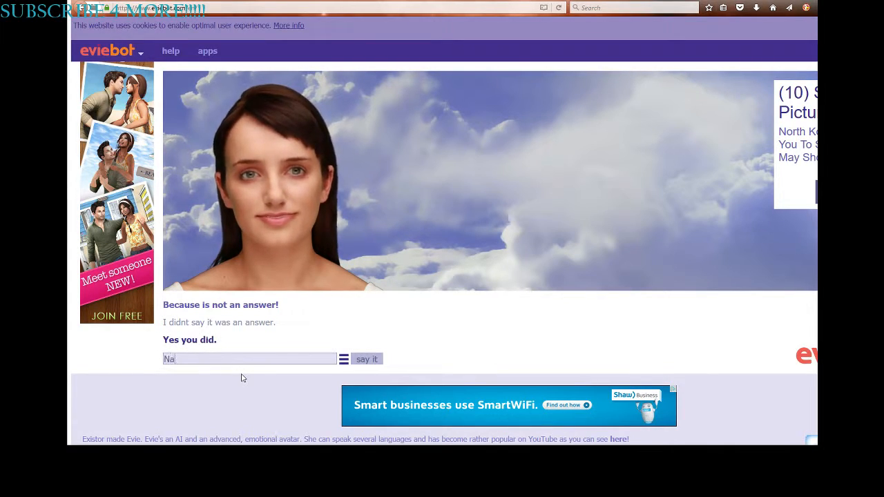
{"action": "left_click", "coordinate": [366, 358]}
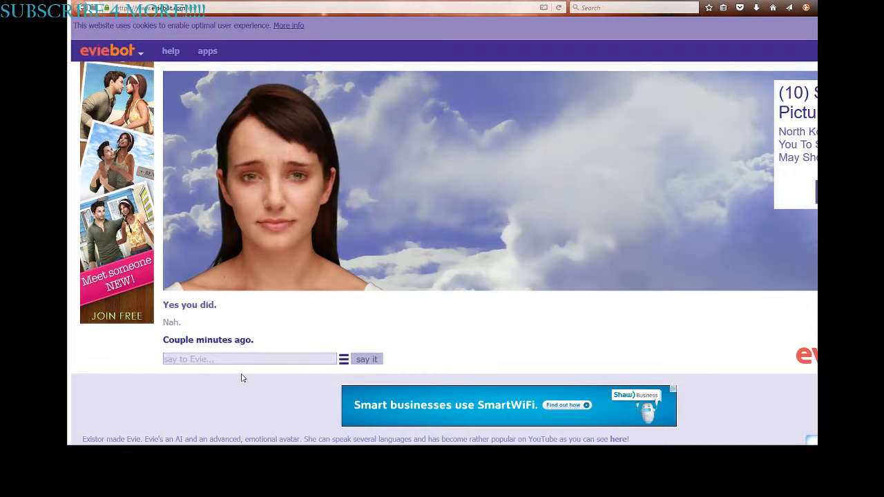
Step: Ask Evie 'Whats your favourite type of cat?' and follow up with 'Cat'
{"action": "type", "text": "W"}
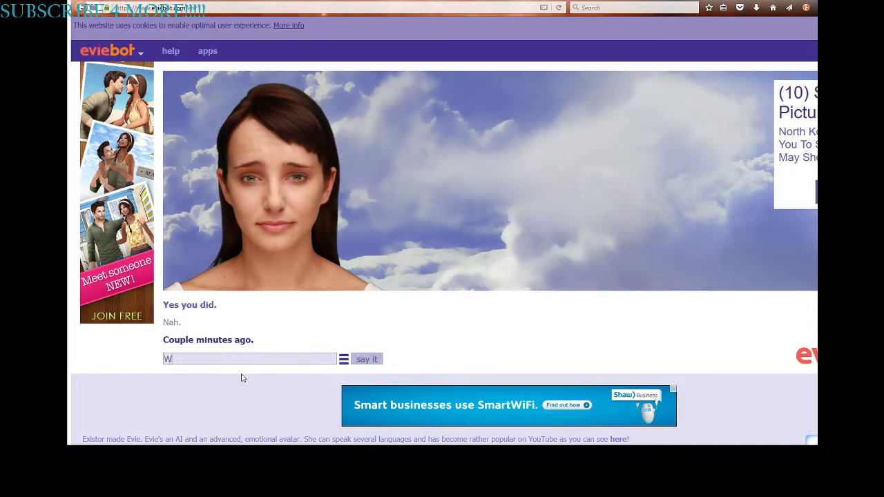
{"action": "type", "text": "hats your"}
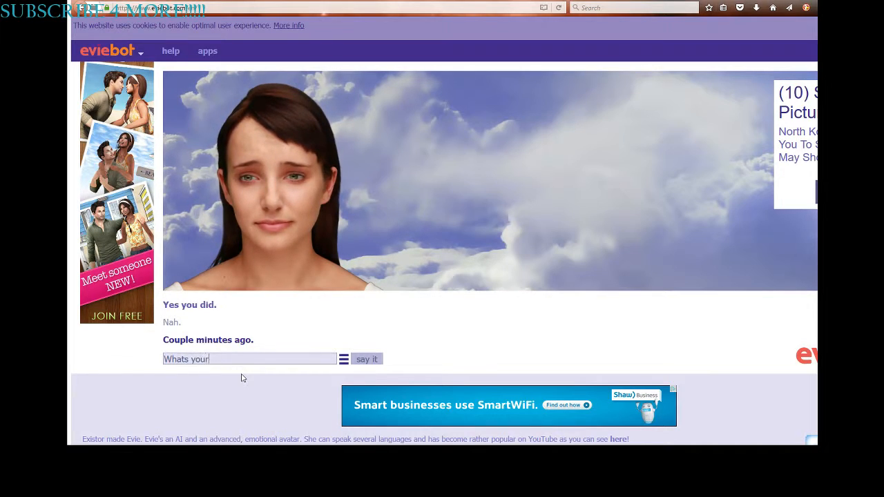
{"action": "type", "text": "favo"}
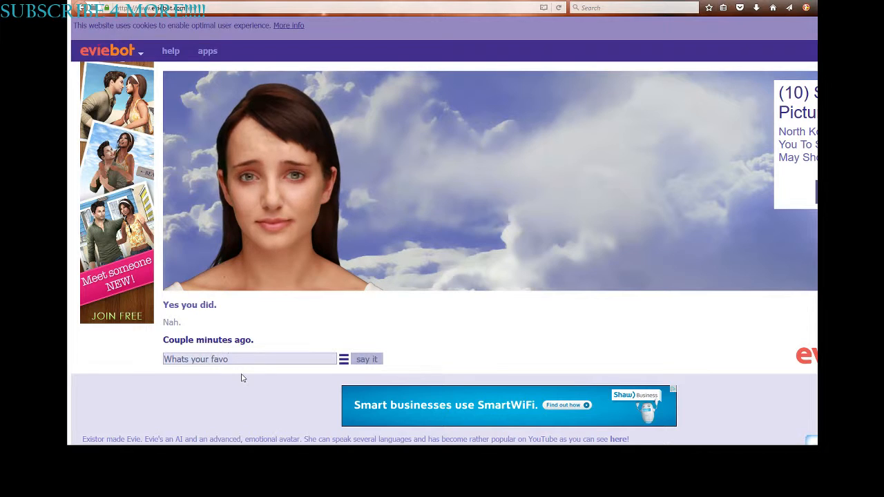
{"action": "type", "text": "uri"}
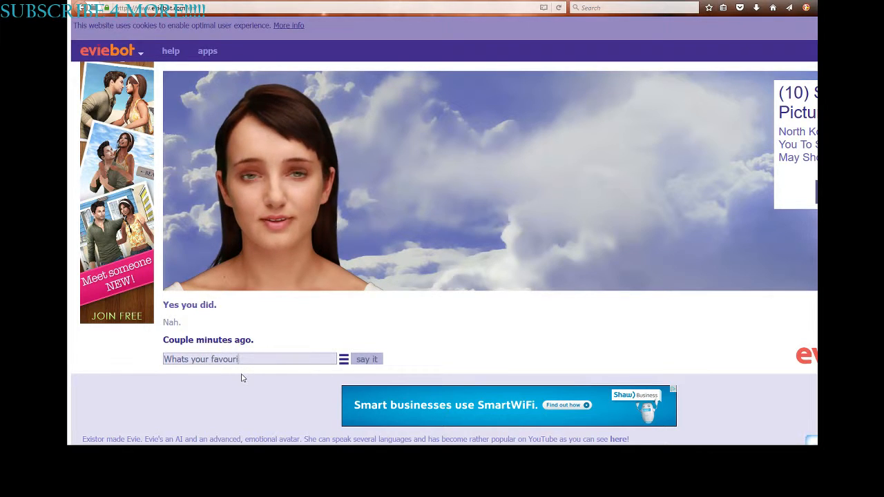
{"action": "type", "text": "te"}
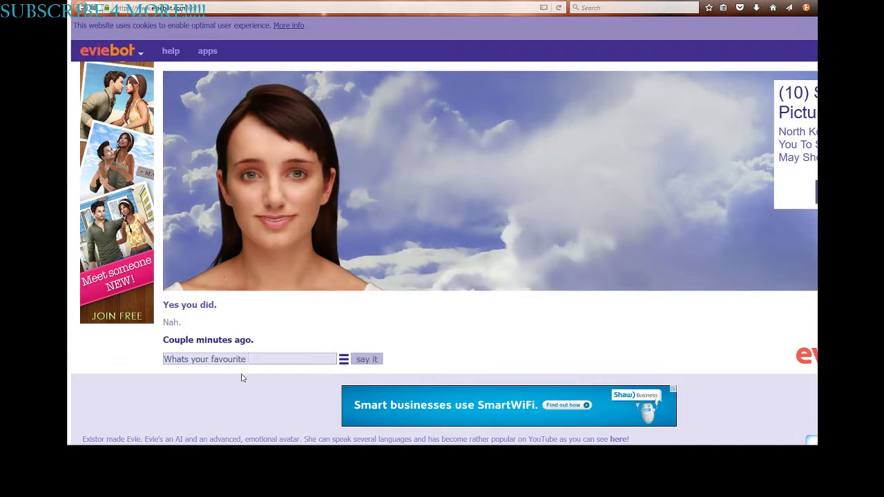
{"action": "type", "text": "ty"}
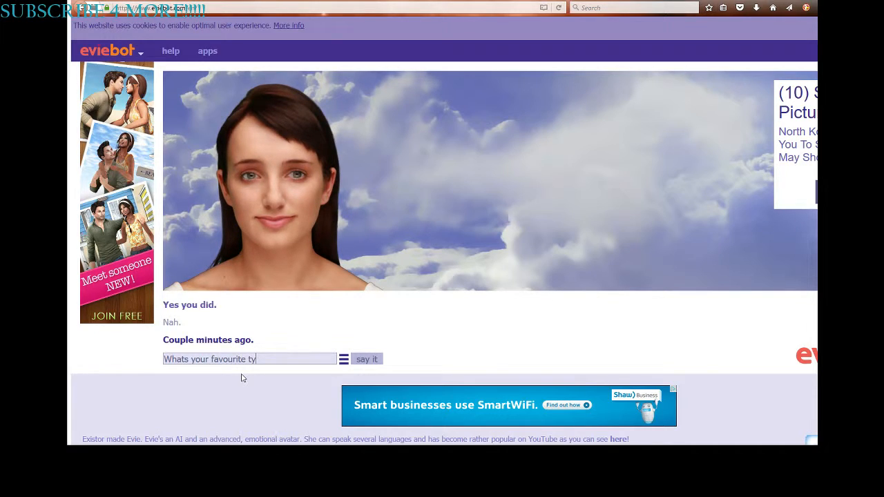
{"action": "type", "text": "pe of cat"}
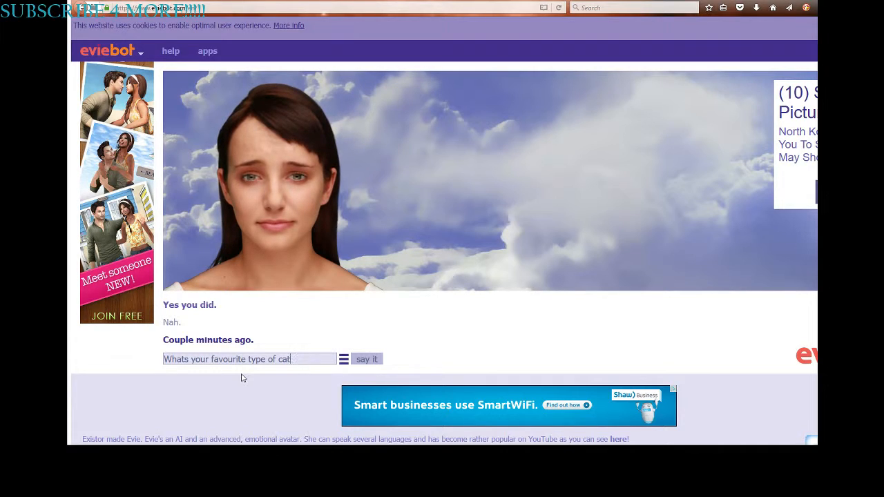
{"action": "left_click", "coordinate": [365, 359]}
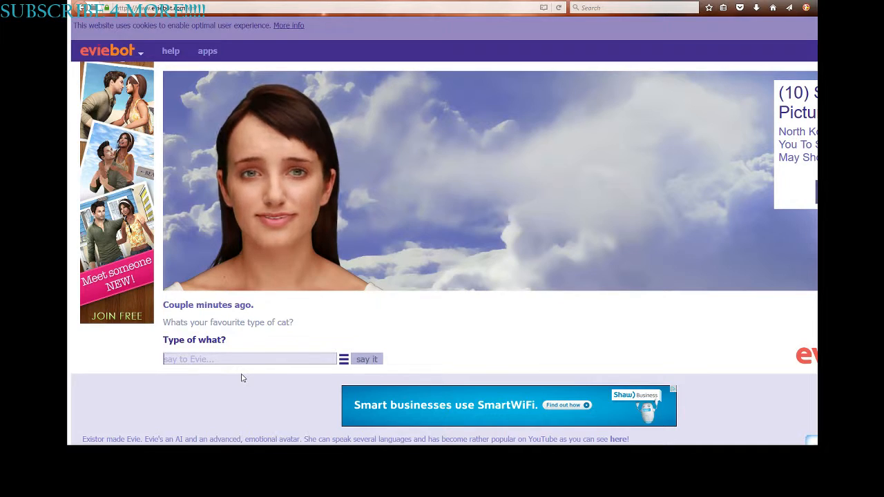
{"action": "left_click", "coordinate": [367, 359]}
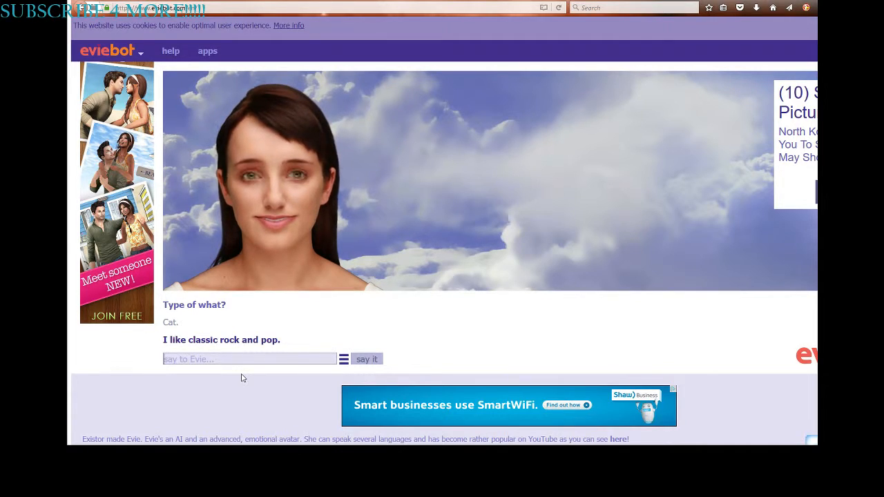
Step: Ask Evie what her favourite type of flower is
{"action": "type", "text": "W"}
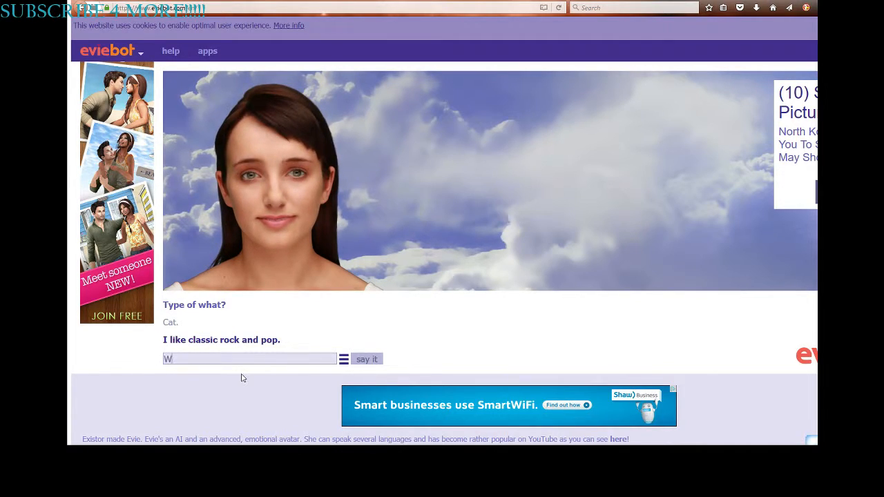
{"action": "type", "text": "hats you"}
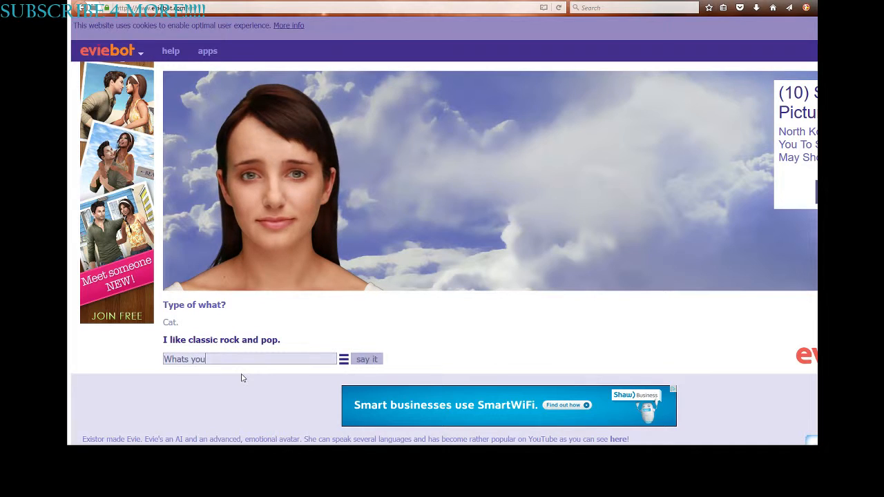
{"action": "type", "text": "r favo"}
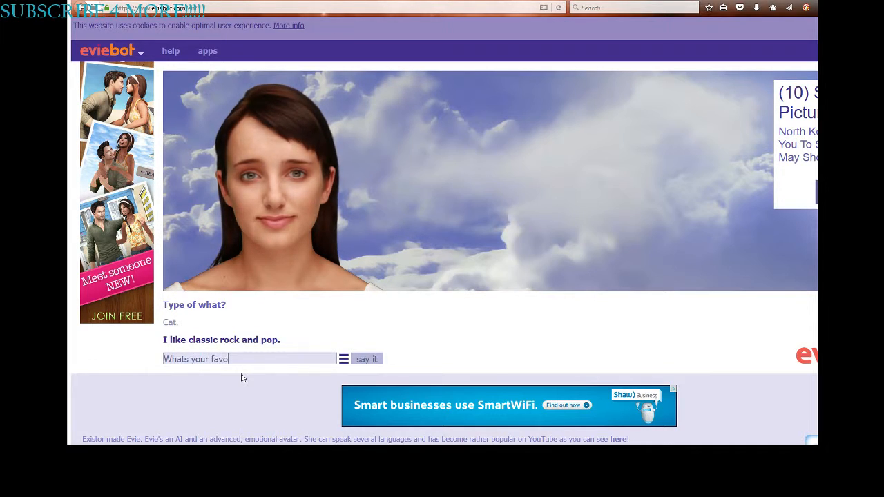
{"action": "type", "text": "urit"}
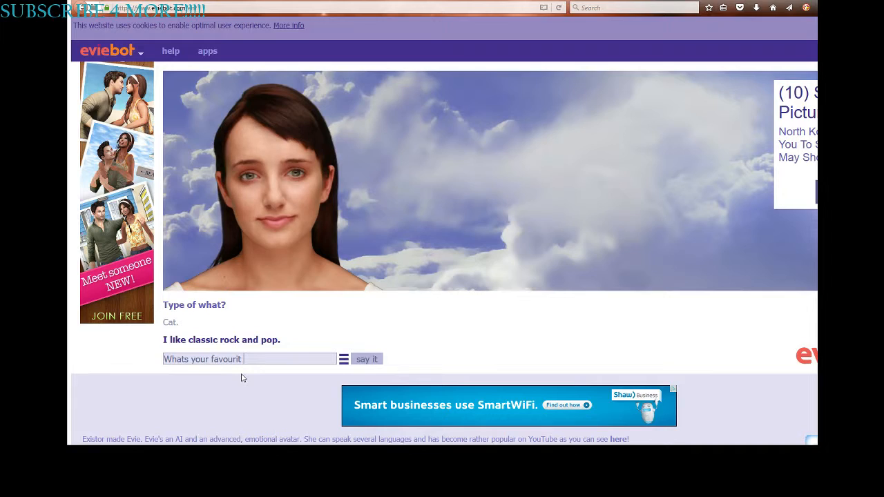
{"action": "type", "text": "type"}
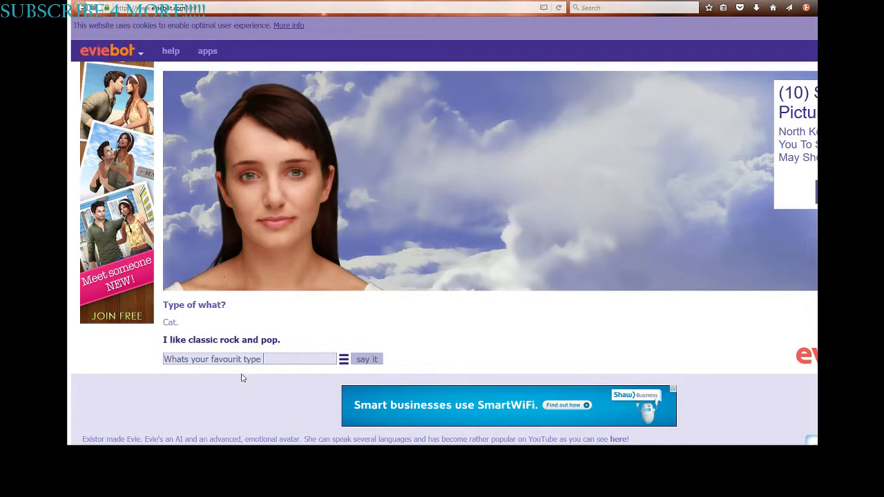
{"action": "type", "text": "of"}
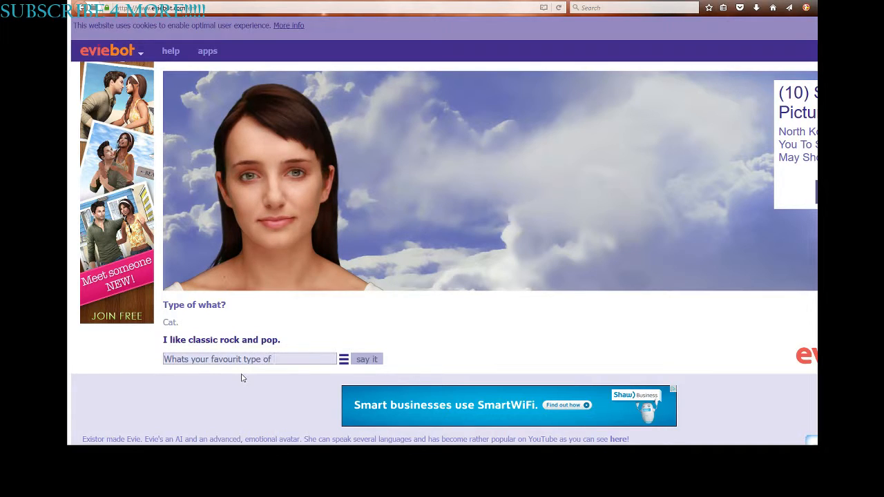
{"action": "left_click", "coordinate": [367, 359]}
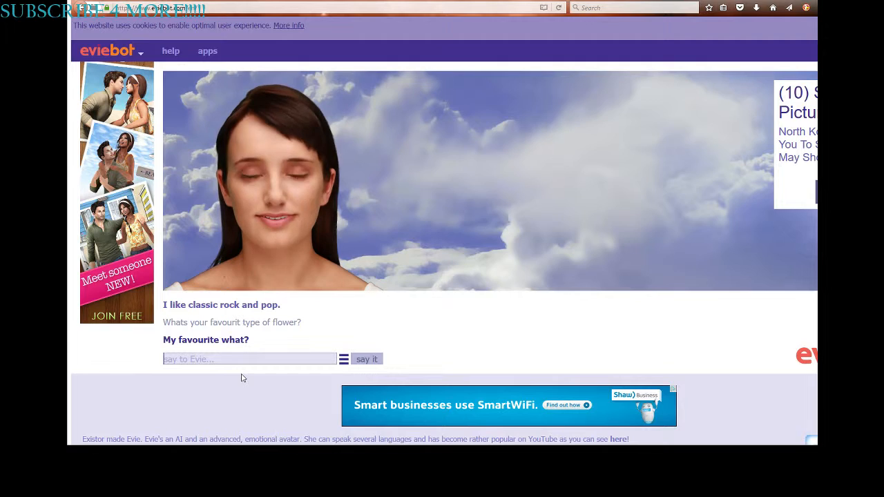
Step: Send Evie an all-caps complaint that she is so annoying
{"action": "type", "text": "TYPE OF FLOW"}
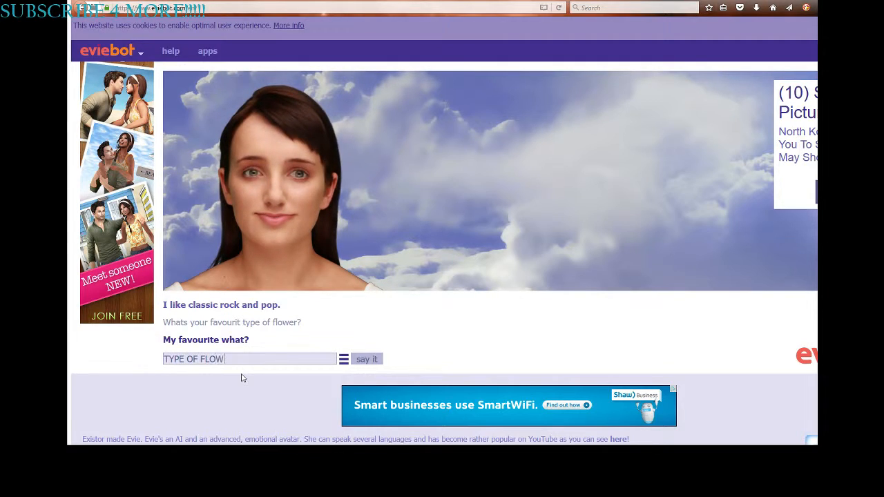
{"action": "type", "text": "ER!!!"}
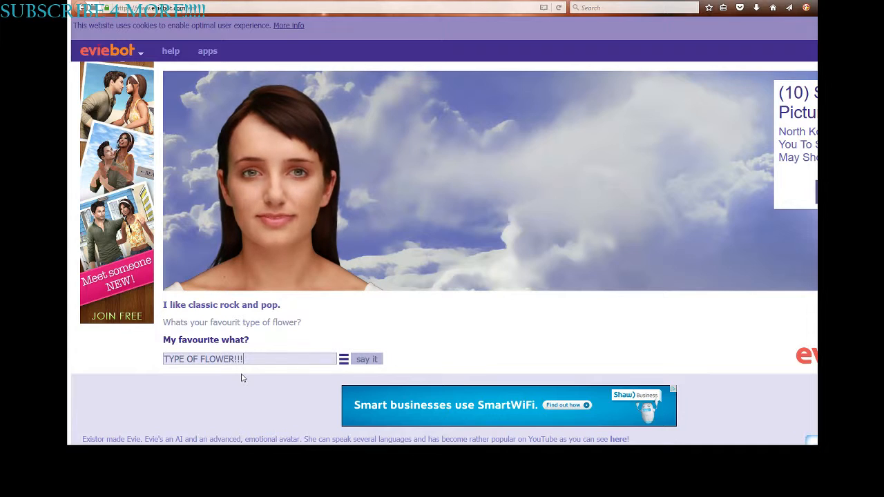
{"action": "type", "text": "YOU A"}
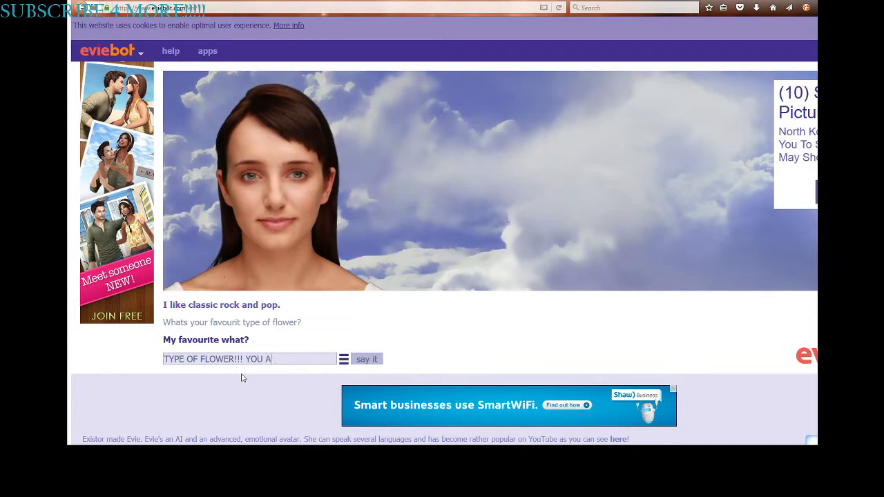
{"action": "type", "text": "RE SO ANN"}
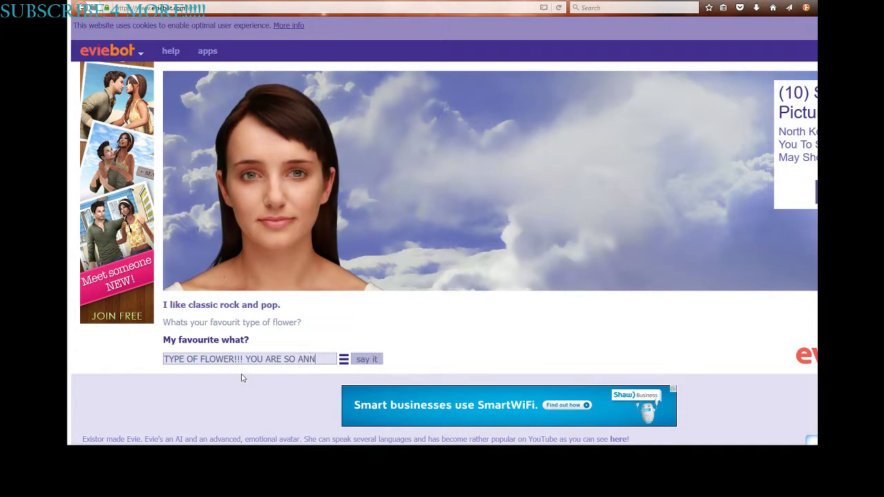
{"action": "left_click", "coordinate": [366, 359]}
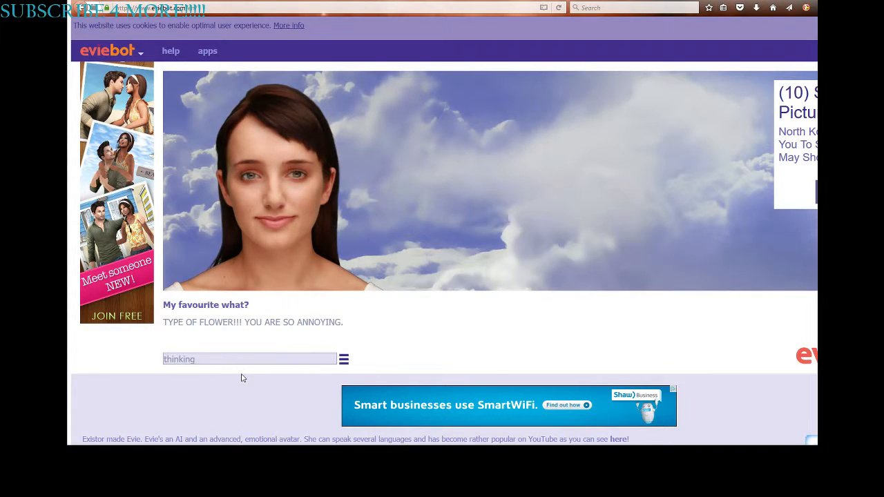
{"action": "key", "text": "Return"}
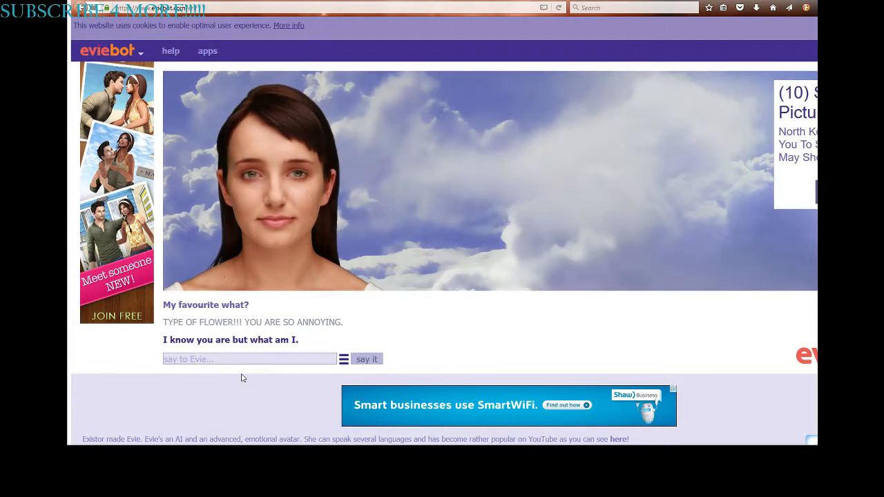
Step: Send Evie the 'your freaking face bra' insult
{"action": "type", "text": "SC"}
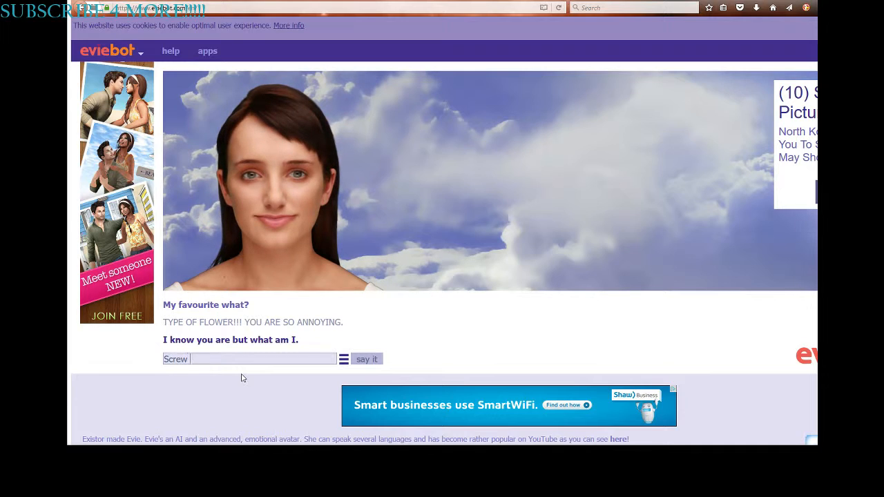
{"action": "type", "text": "your frie"}
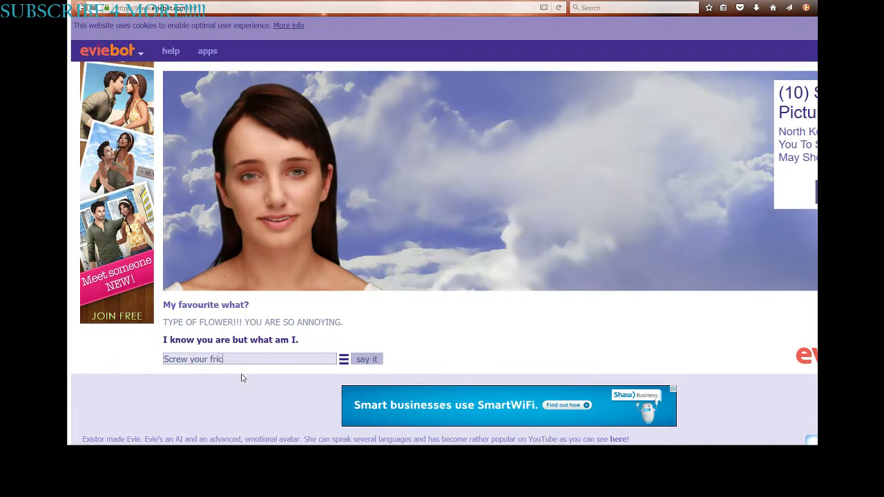
{"action": "type", "text": "king fa"}
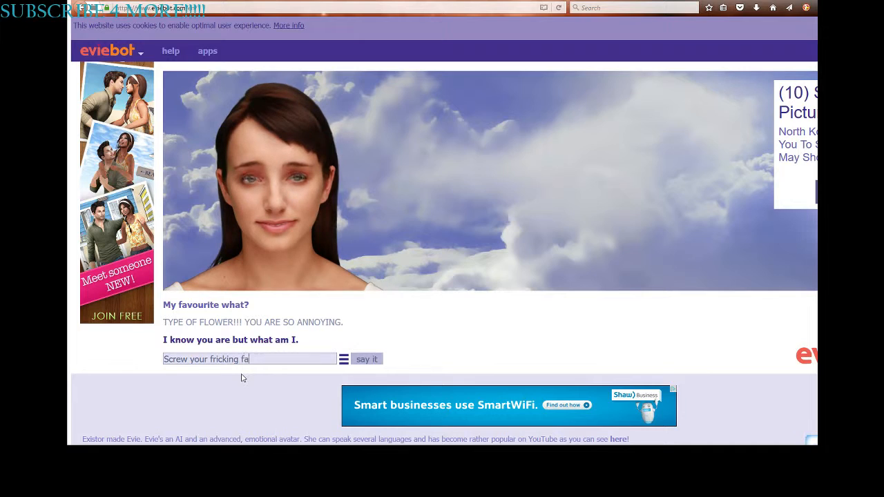
{"action": "type", "text": "ce bra"}
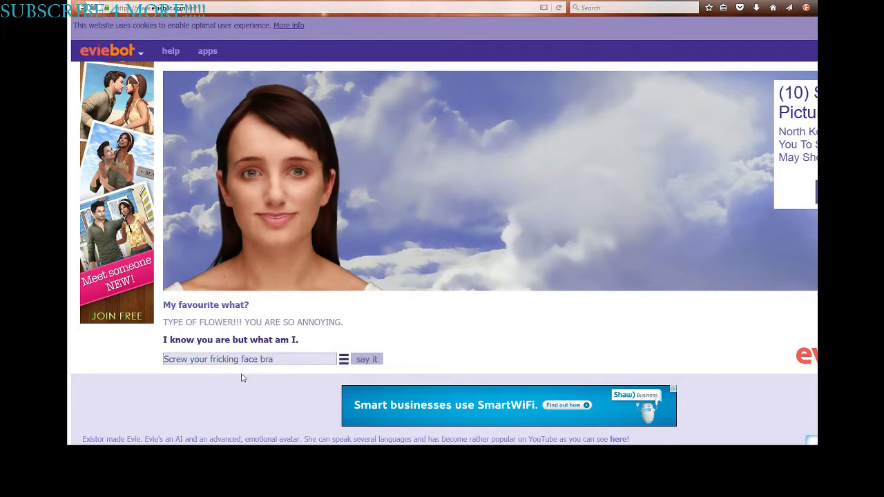
{"action": "left_click", "coordinate": [367, 359]}
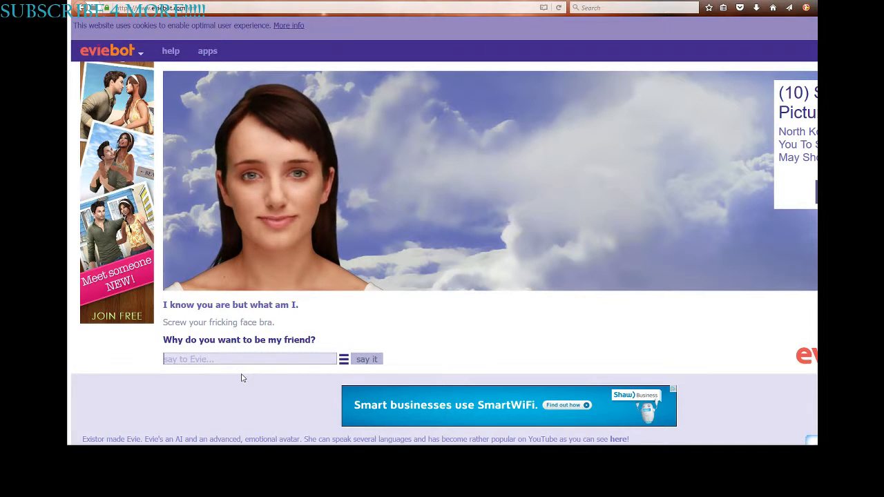
{"action": "left_click", "coordinate": [367, 359]}
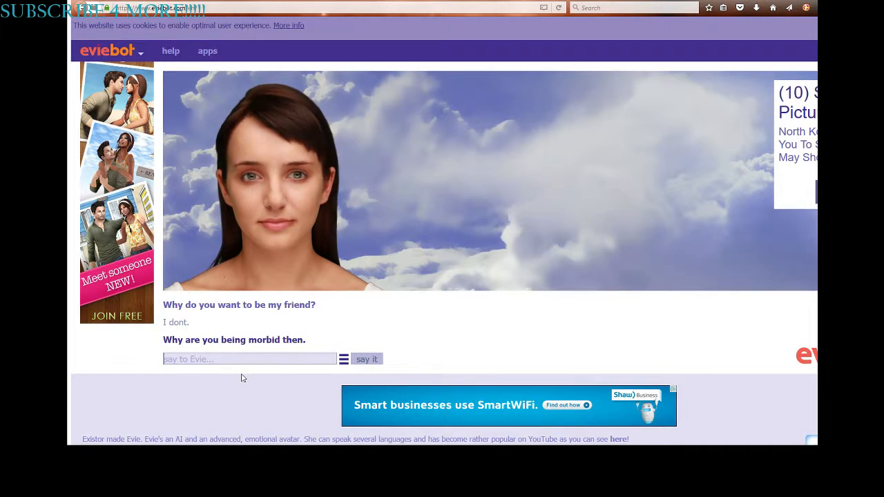
Step: Ask Evie 'Are you a goat', then 'Are you a freAKING GOAT?!?!?!'
{"action": "type", "text": "Are you"}
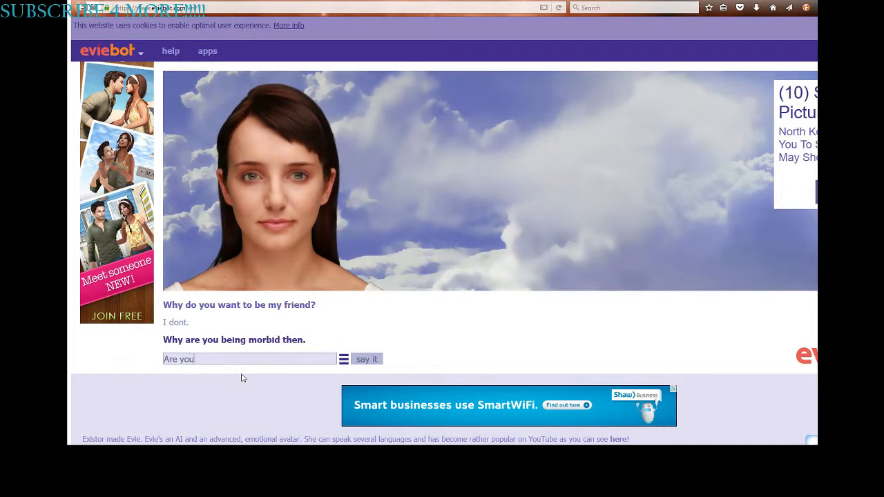
{"action": "type", "text": "a go"}
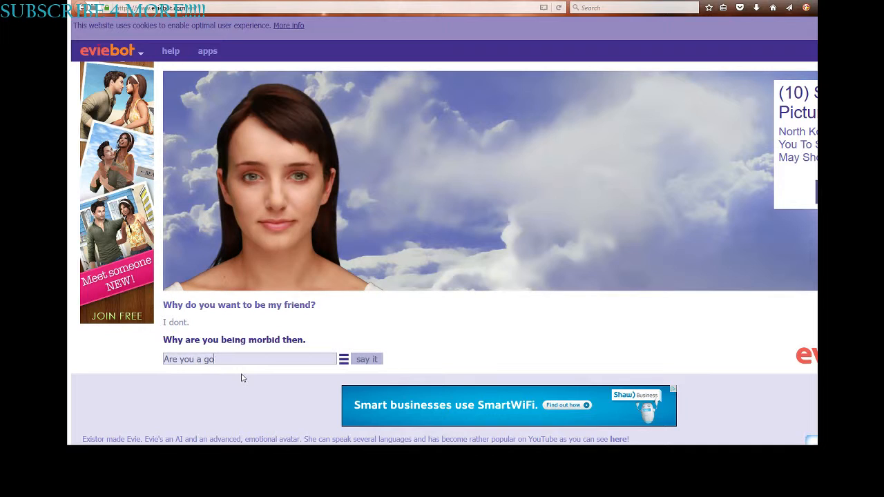
{"action": "left_click", "coordinate": [367, 359]}
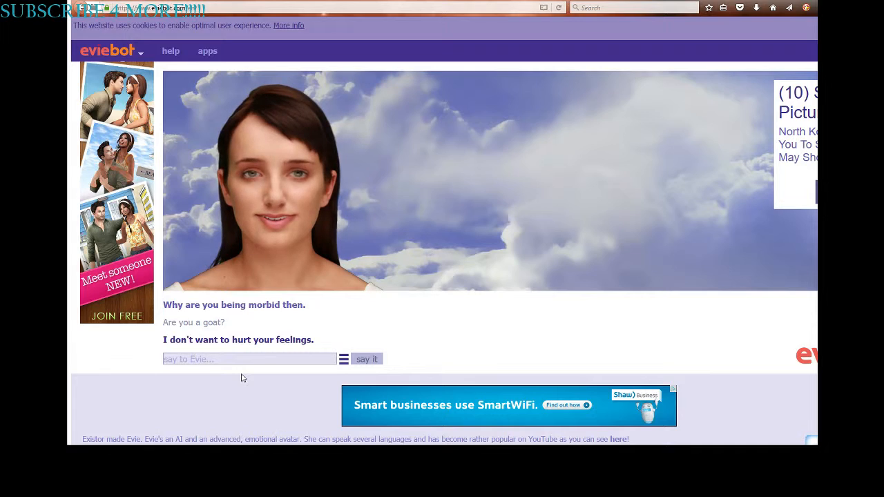
{"action": "type", "text": "Are you a"}
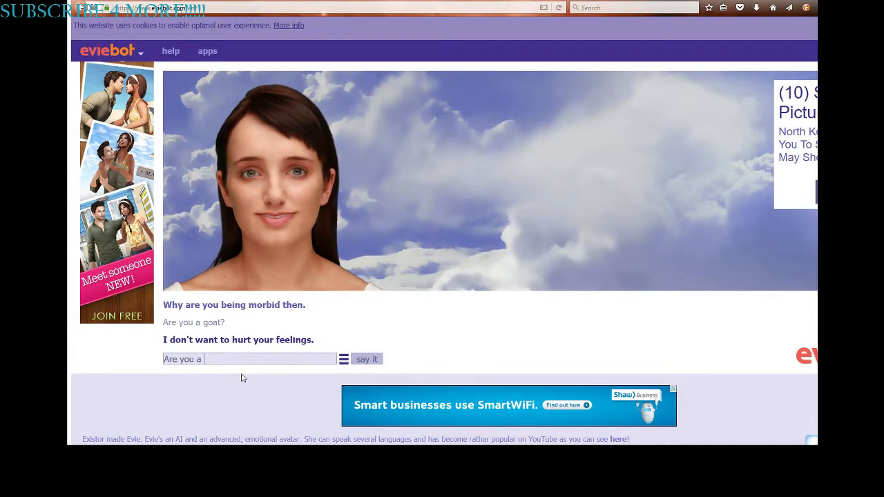
{"action": "type", "text": "ffri"}
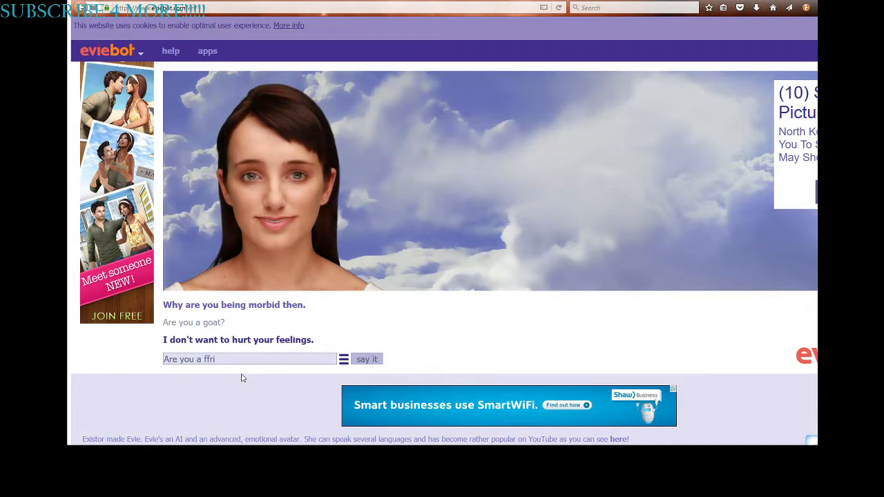
{"action": "key", "text": "BackSpace"}
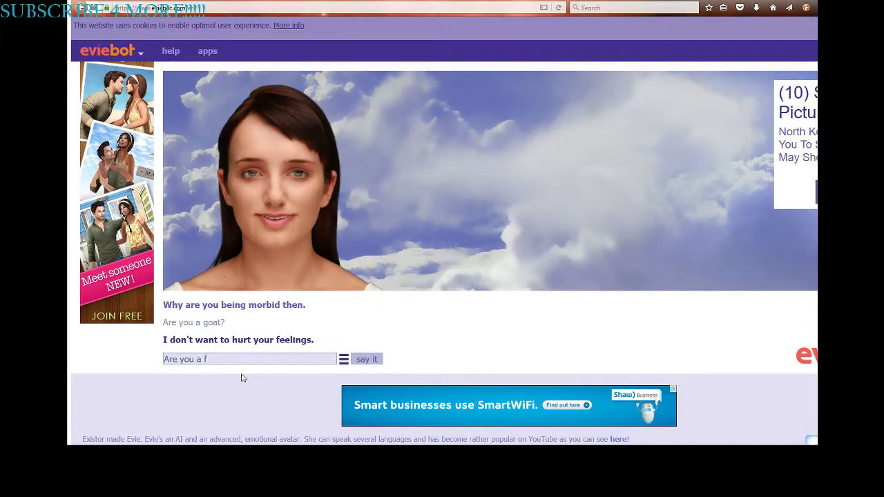
{"action": "type", "text": "re"}
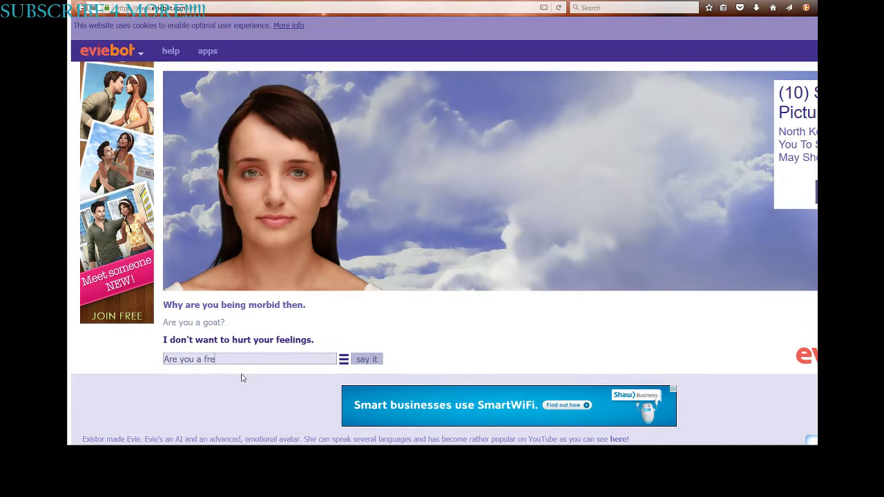
{"action": "type", "text": "AKING GO"}
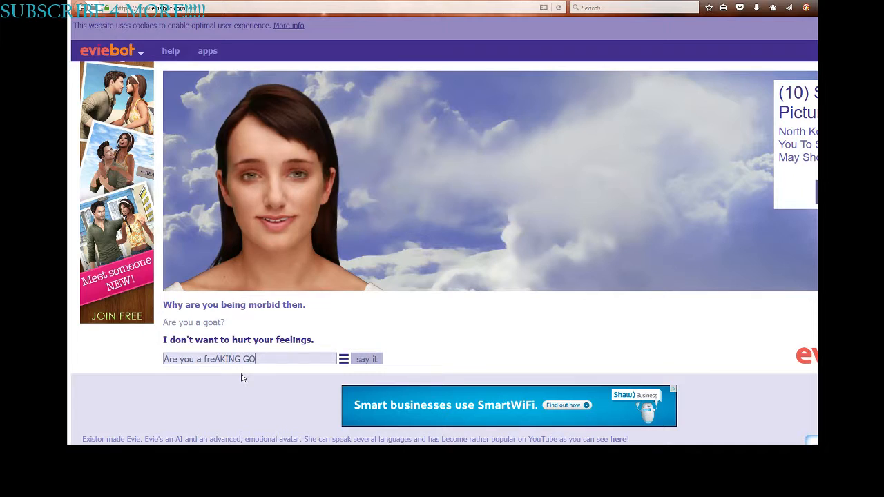
{"action": "left_click", "coordinate": [366, 359]}
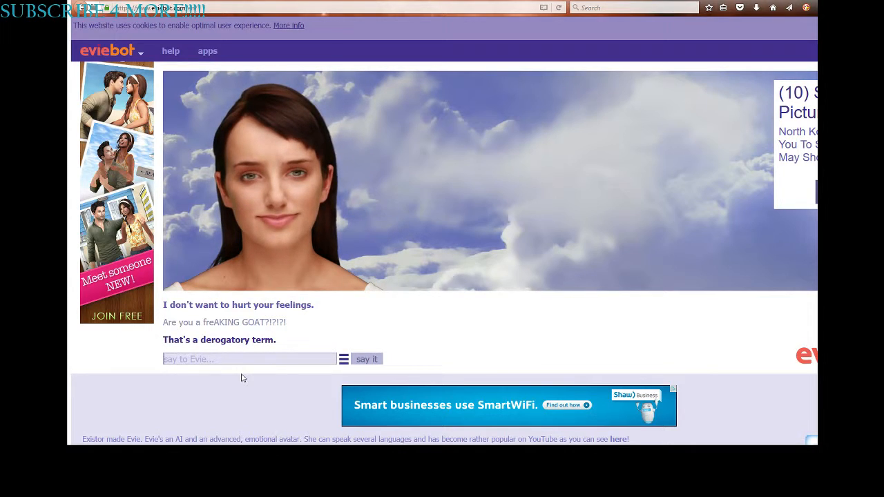
Step: Ask Evie 'Whats the square root of 76'
{"action": "type", "text": "W"}
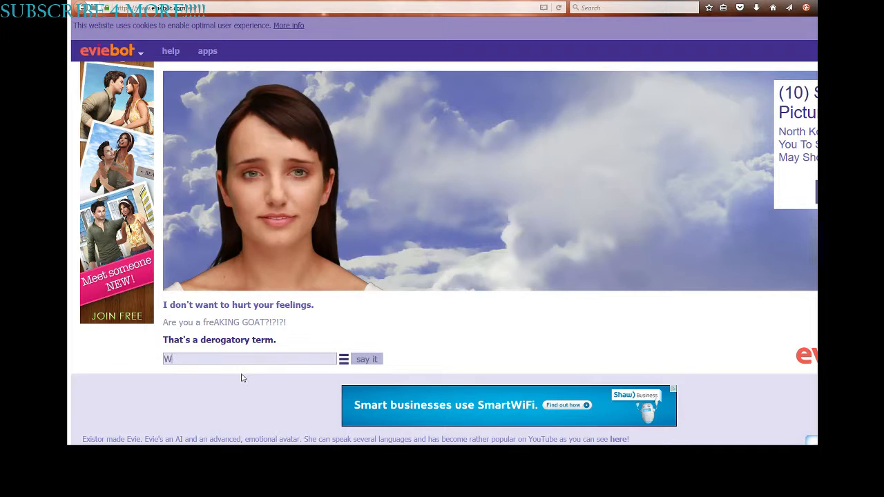
{"action": "type", "text": "hats the"}
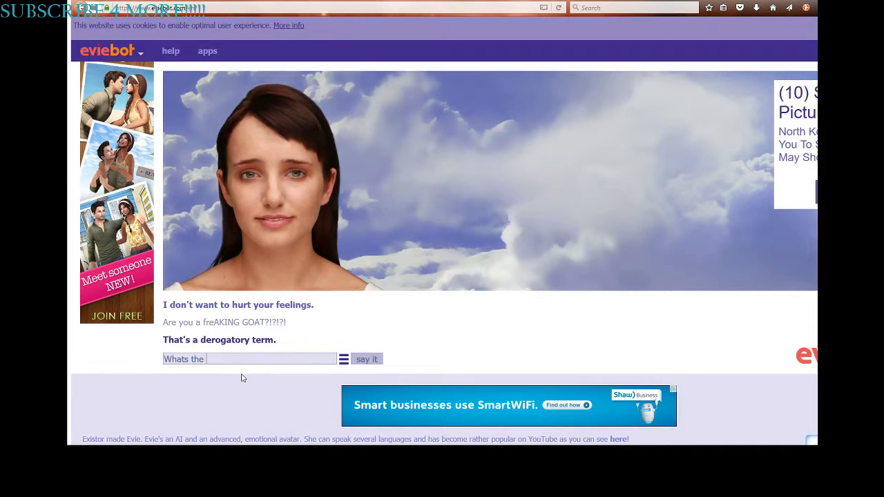
{"action": "type", "text": "squ"}
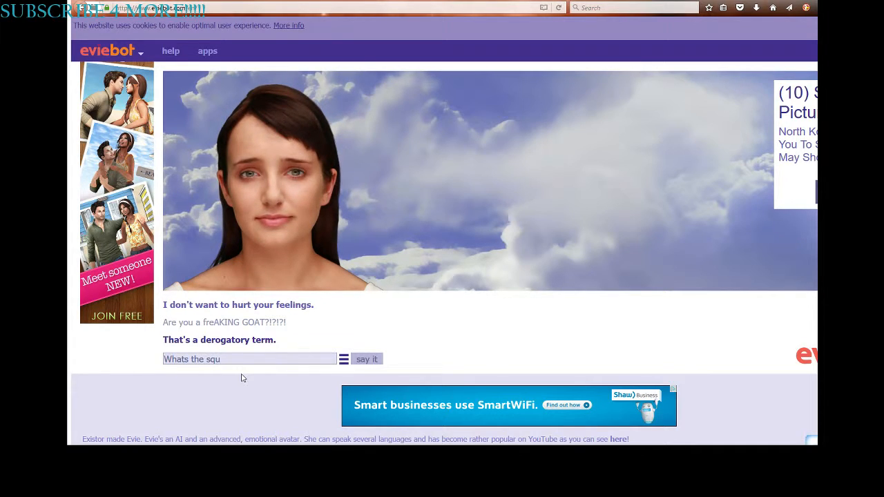
{"action": "type", "text": "are roo"}
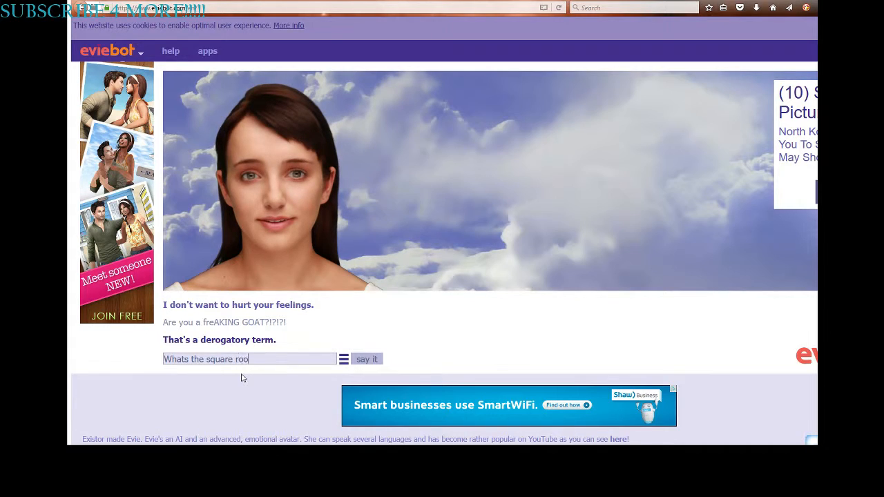
{"action": "type", "text": "t of 76"}
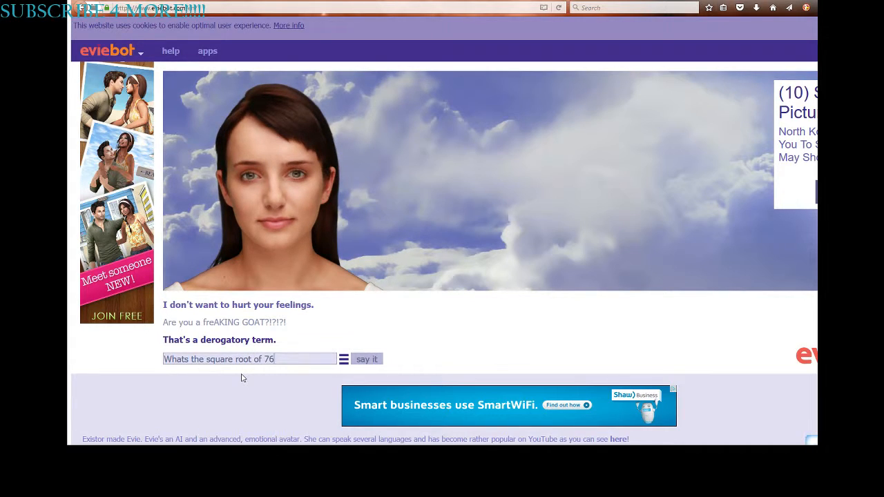
{"action": "left_click", "coordinate": [366, 359]}
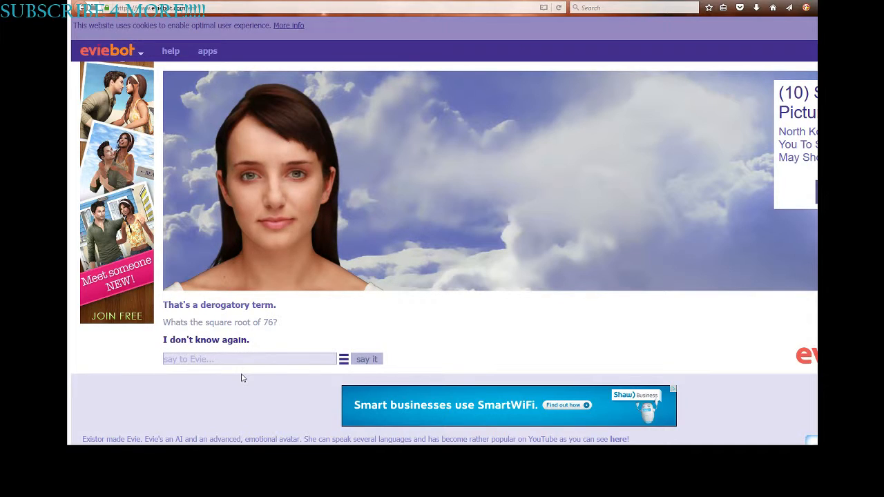
Step: Tell Evie 'Your stupid' and say where you live
{"action": "type", "text": "Y"}
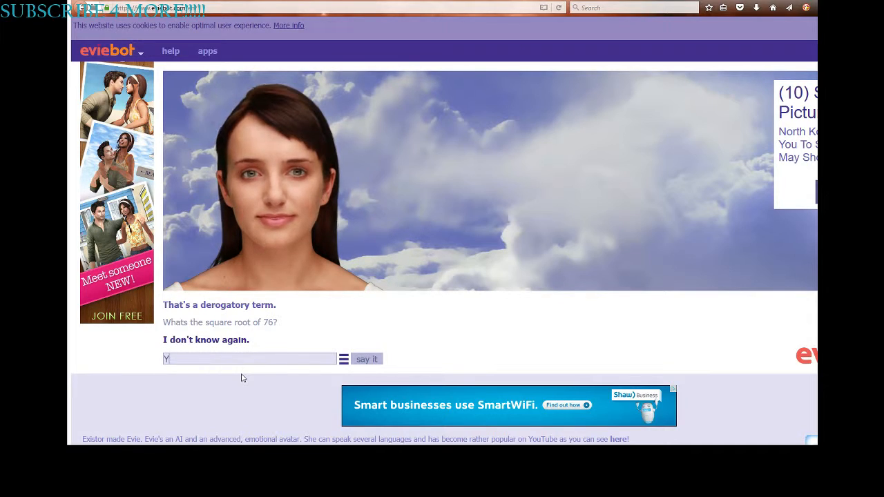
{"action": "type", "text": "our st"}
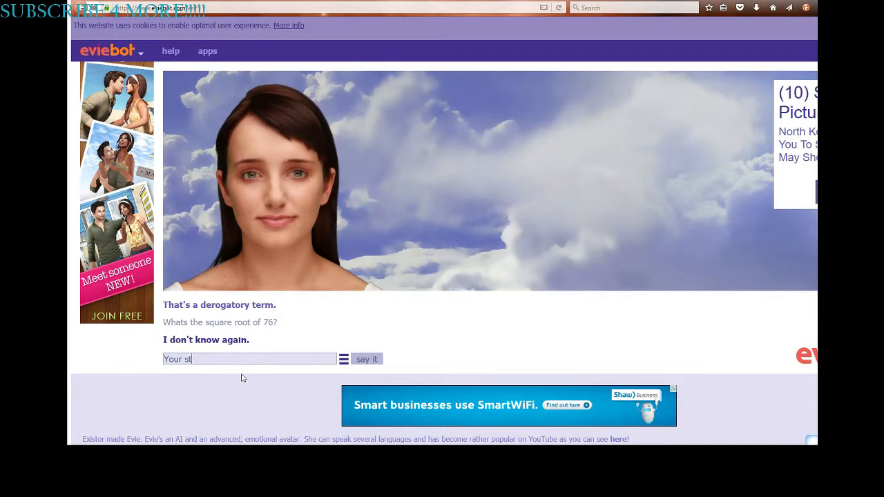
{"action": "left_click", "coordinate": [367, 359]}
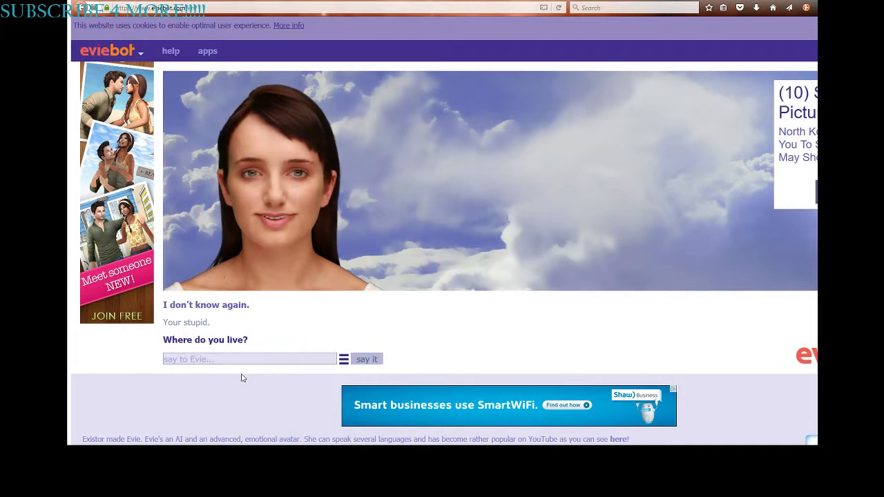
{"action": "type", "text": "c"}
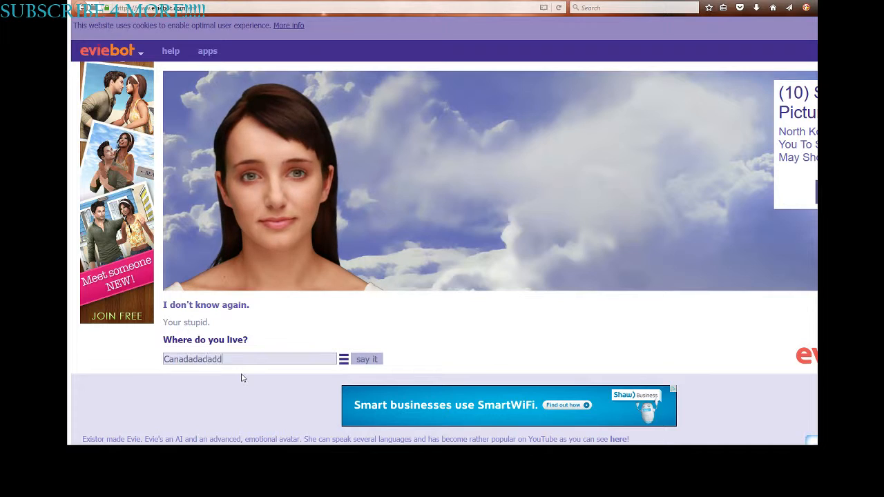
{"action": "left_click", "coordinate": [366, 359]}
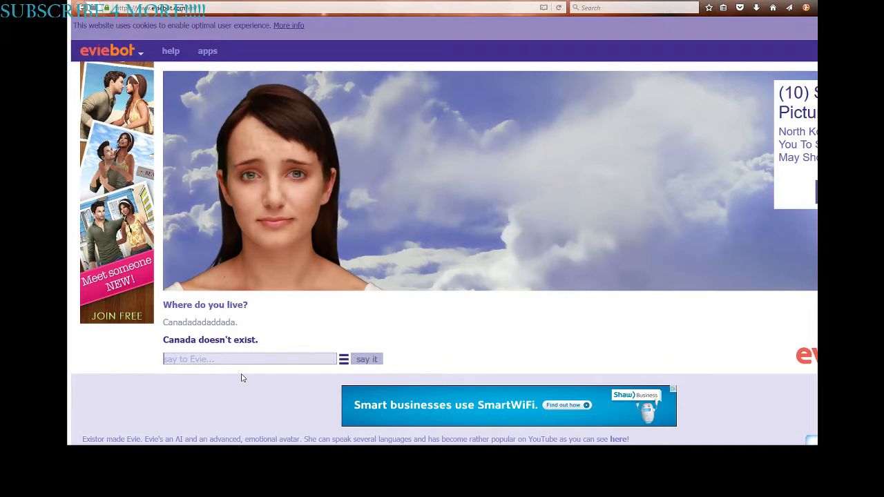
Step: Answer her 'Liar liar pants on fire' jab with 'That is what u r.'
{"action": "type", "text": "la"}
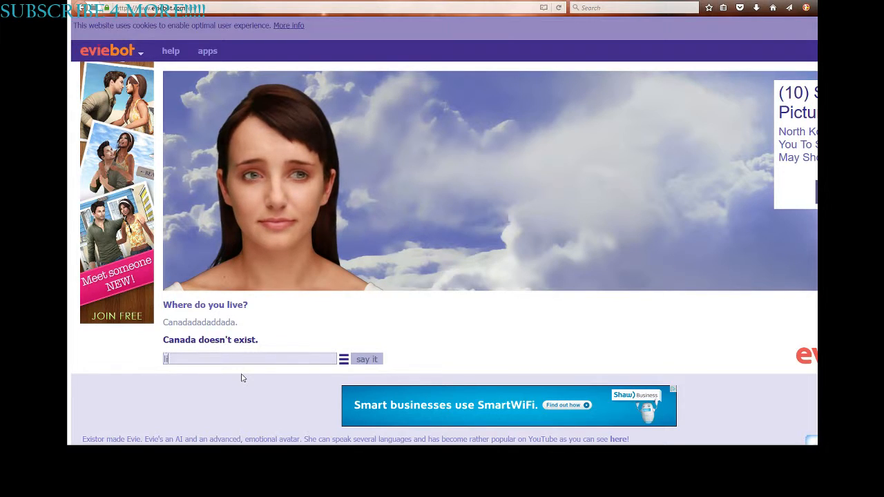
{"action": "left_click", "coordinate": [365, 358]}
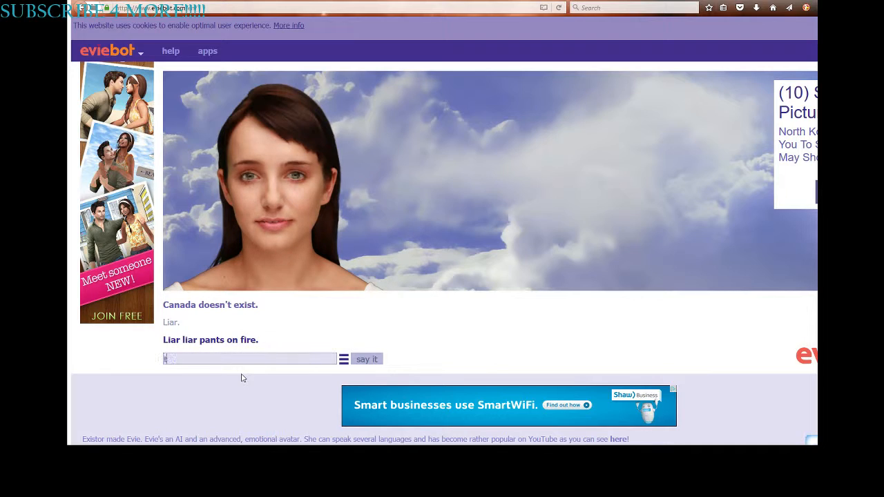
{"action": "type", "text": "hat is what"}
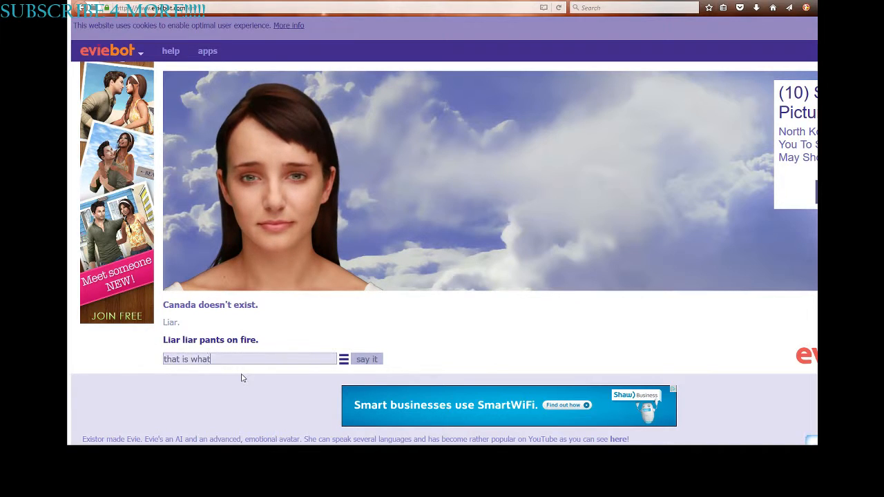
{"action": "left_click", "coordinate": [367, 359]}
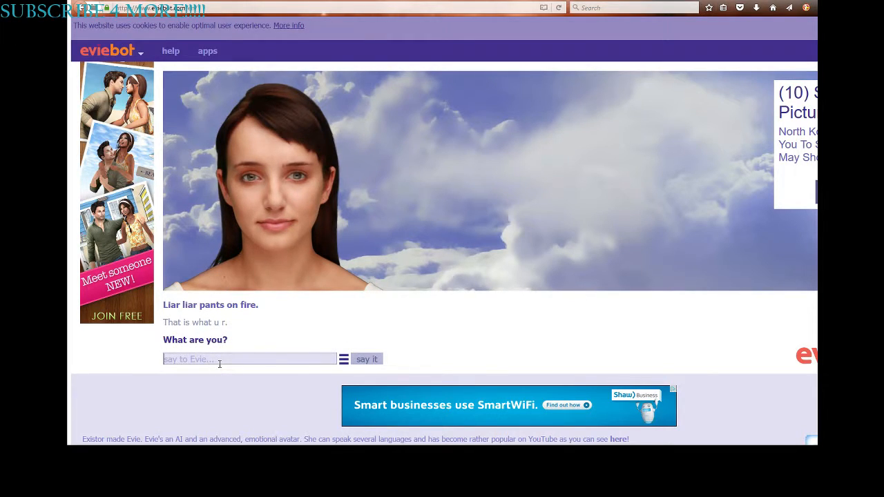
Step: Send Evie the farewell 'Bye Im going.'
{"action": "type", "text": "Bye"}
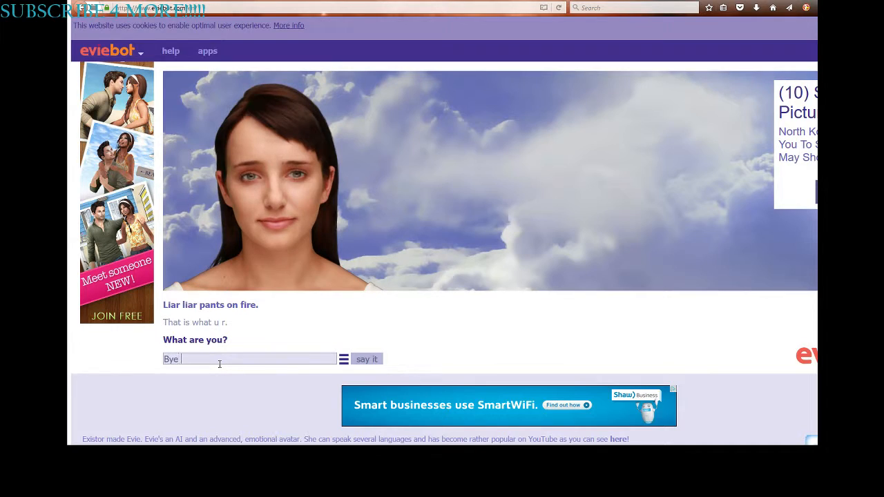
{"action": "type", "text": "Im goin"}
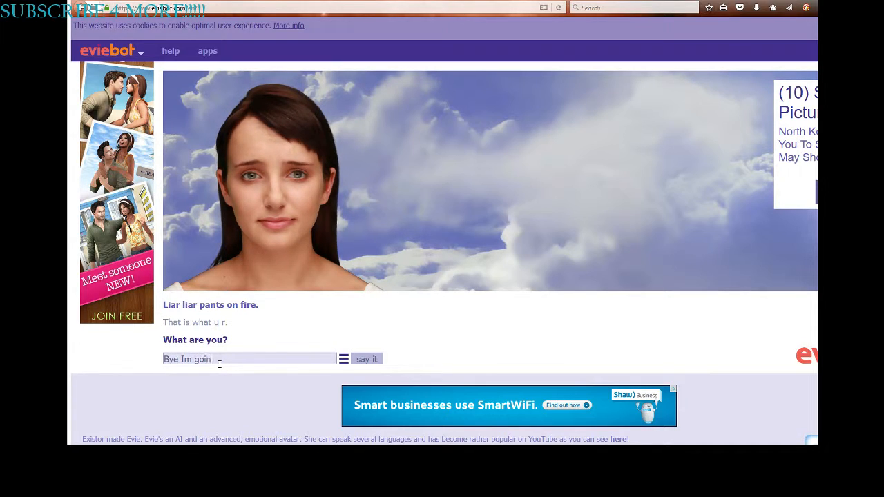
{"action": "left_click", "coordinate": [366, 358]}
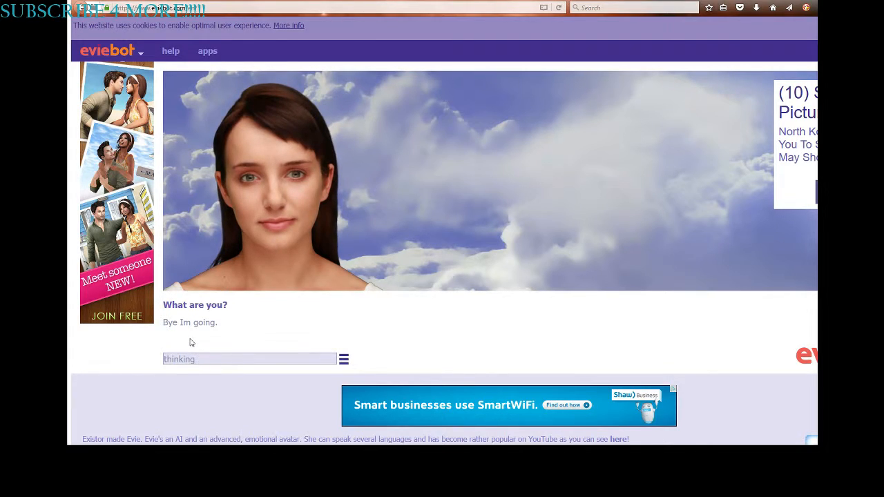
{"action": "key", "text": "Return"}
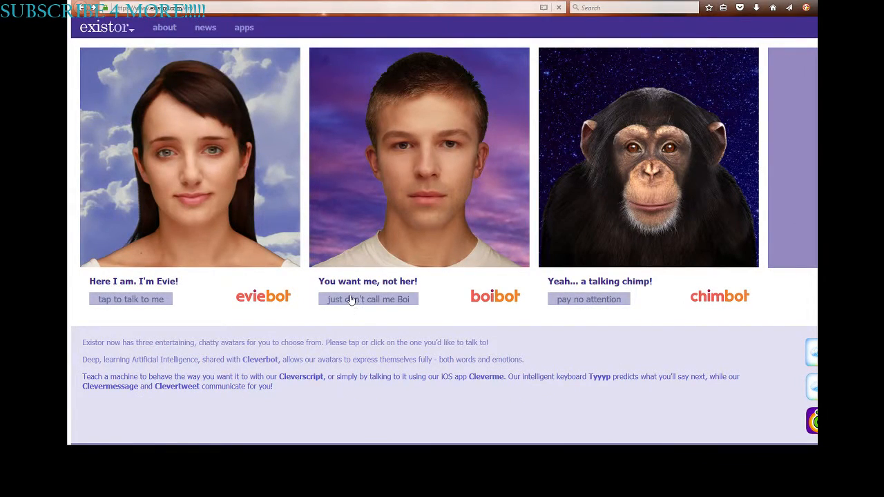
Step: Start a Boibot chat from the Existor avatars page
{"action": "left_click", "coordinate": [368, 299]}
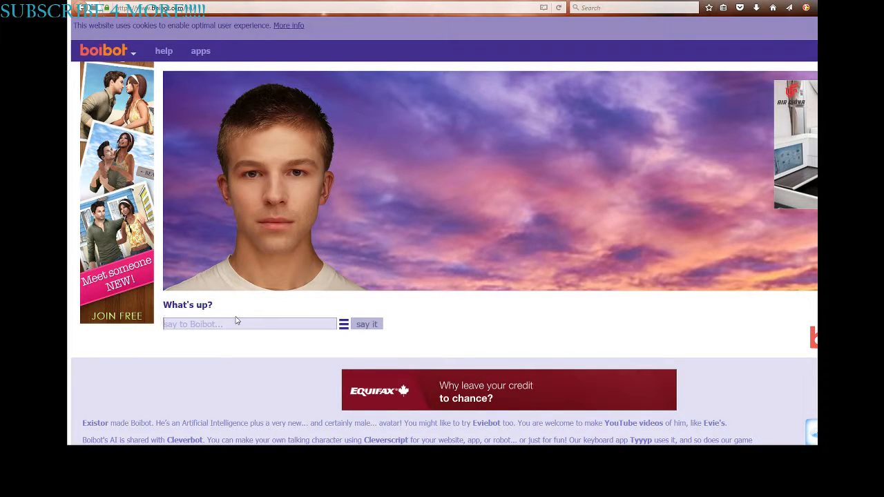
Step: Tell Boibot you're doing nothing, just recording a video of him and other bots
{"action": "type", "text": "Nothing"}
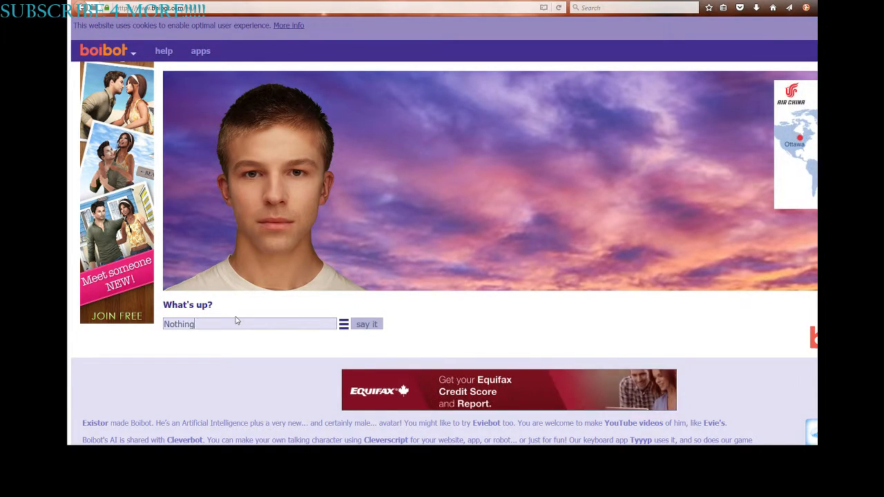
{"action": "left_click", "coordinate": [367, 323]}
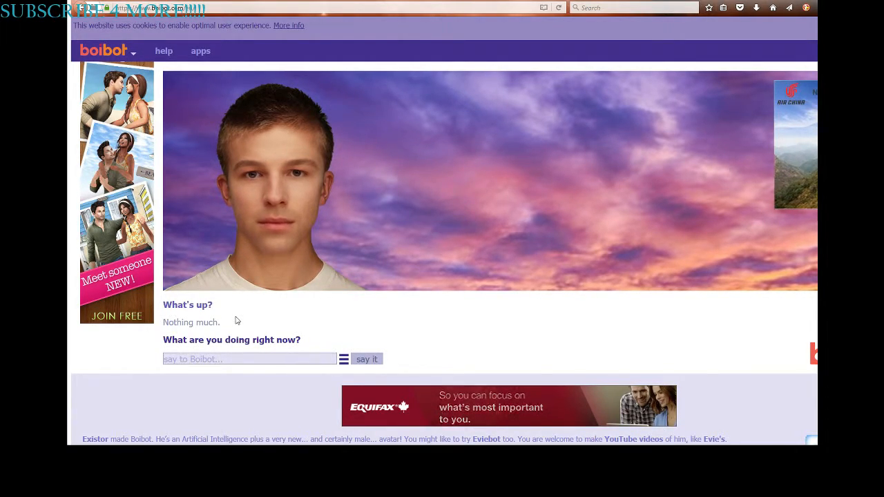
{"action": "type", "text": "recording"}
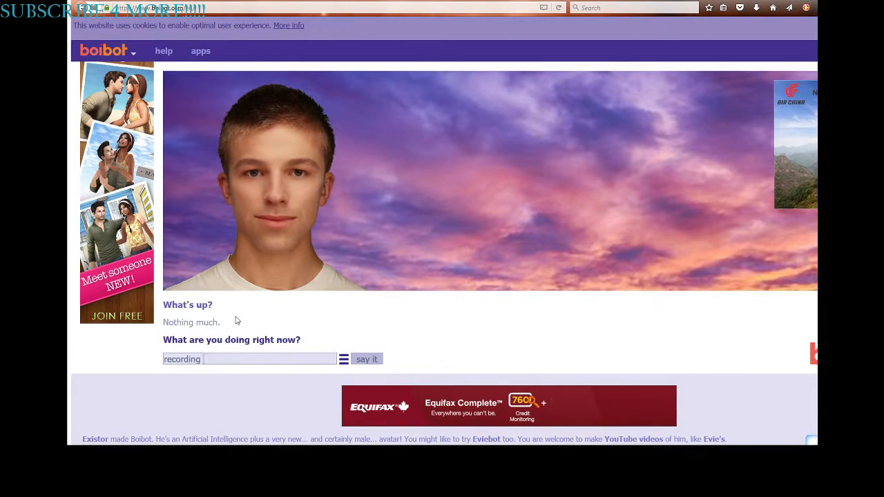
{"action": "type", "text": "a video"}
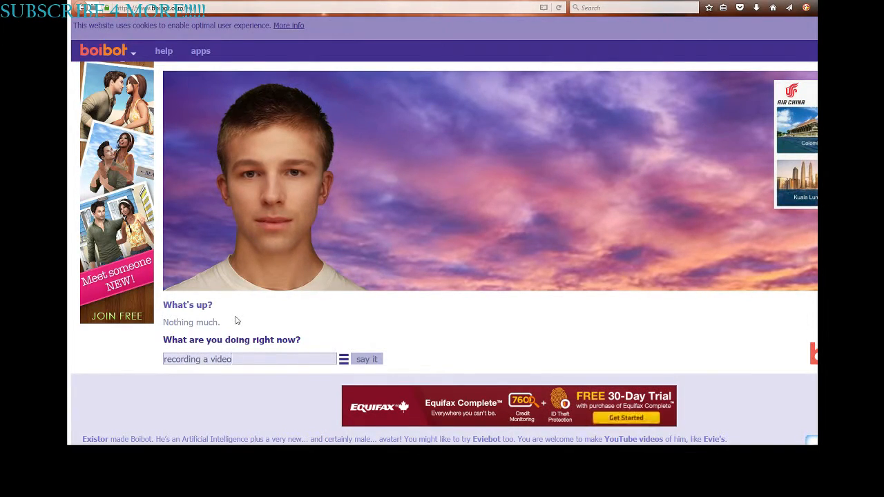
{"action": "type", "text": "of you and"}
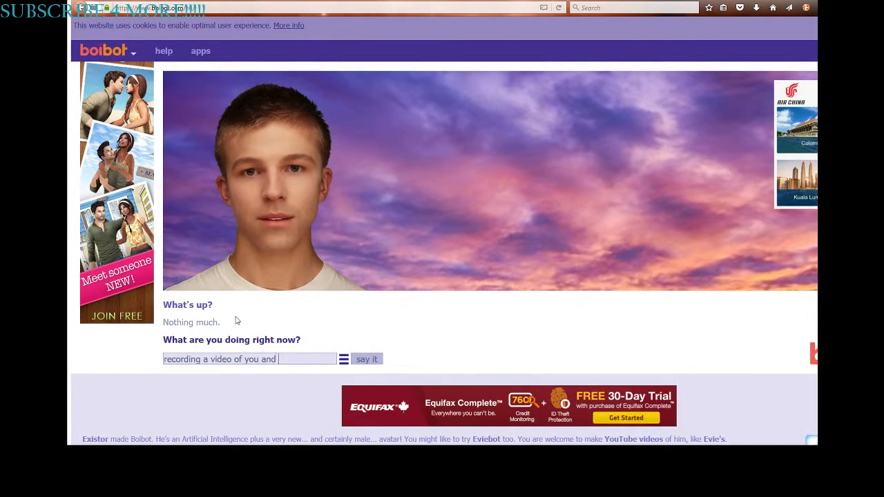
{"action": "type", "text": "other bots"}
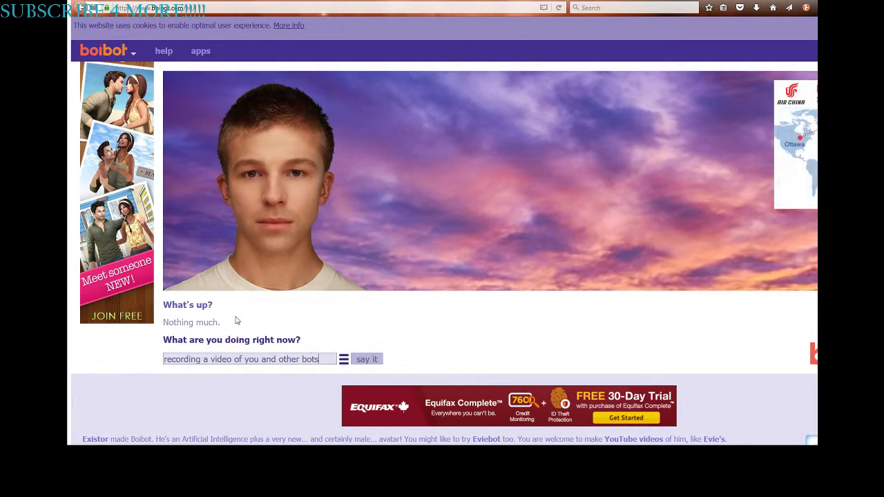
{"action": "left_click", "coordinate": [366, 359]}
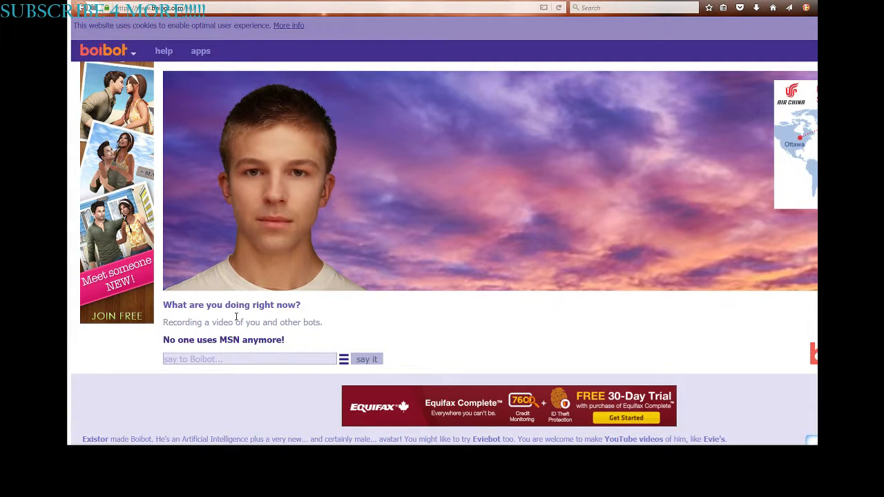
Step: Send a few hesitant replies, then ask Boibot if he wants to sing a song
{"action": "type", "text": "u"}
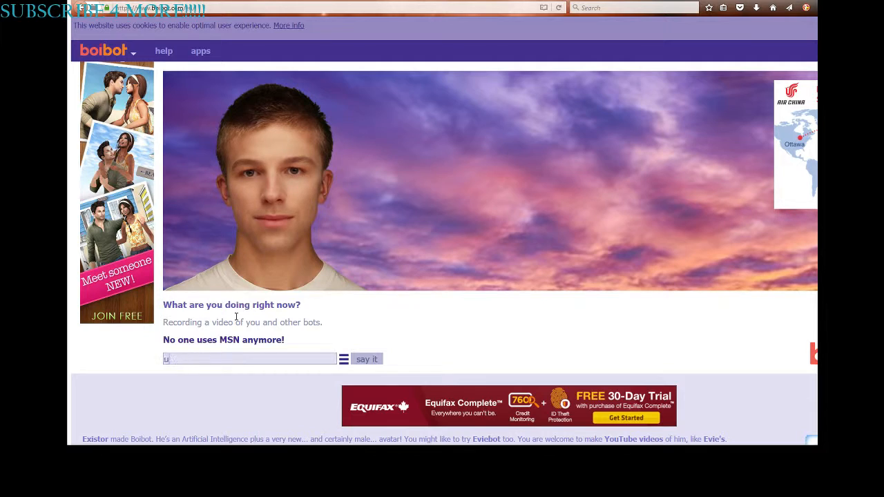
{"action": "left_click", "coordinate": [366, 359]}
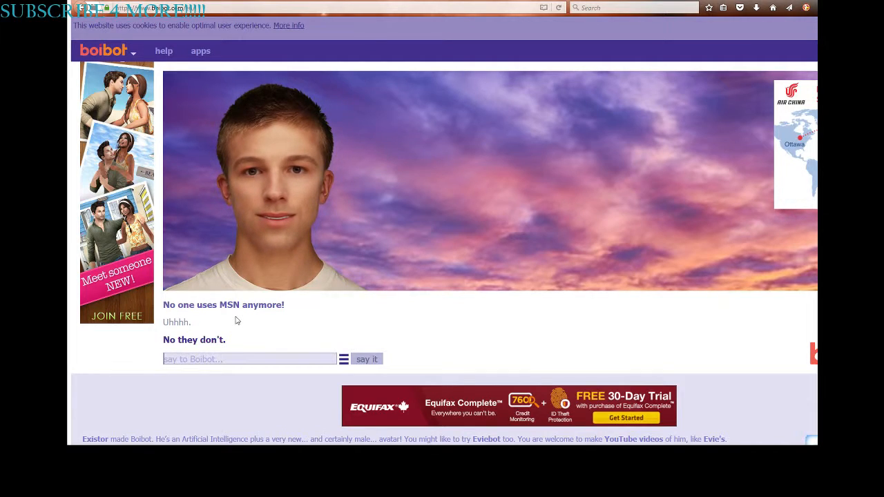
{"action": "type", "text": "well soo"}
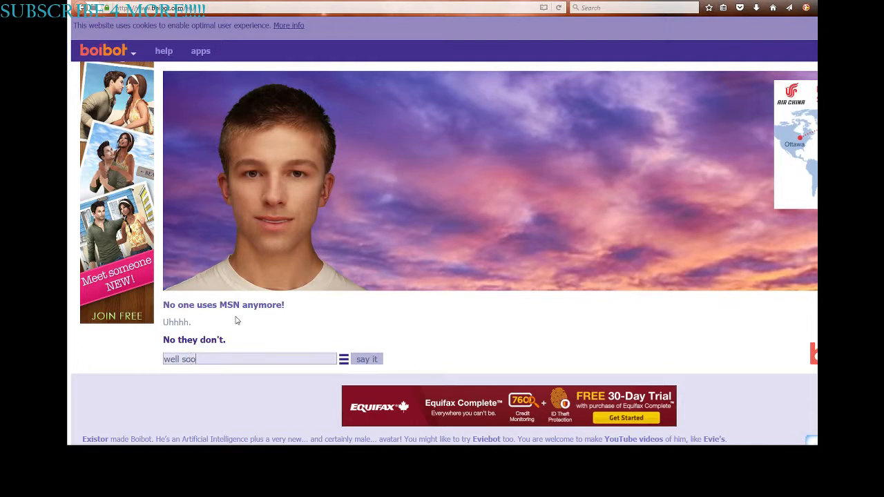
{"action": "left_click", "coordinate": [367, 359]}
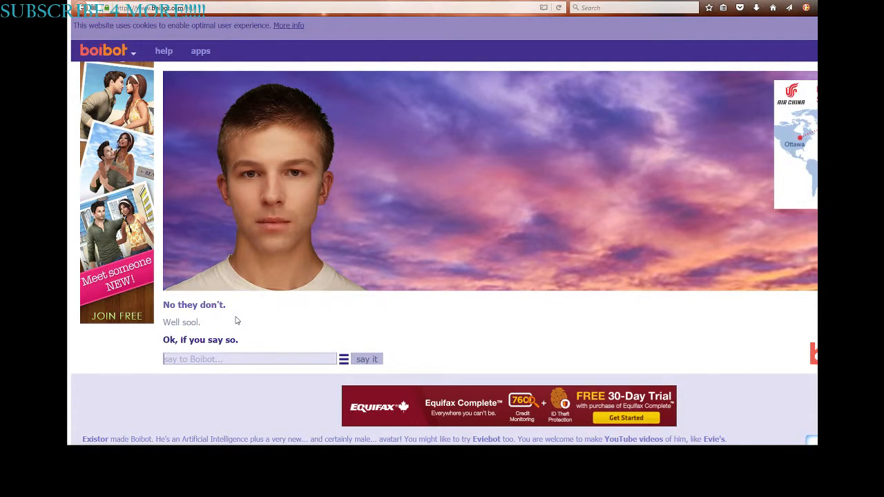
{"action": "type", "text": "Do you"}
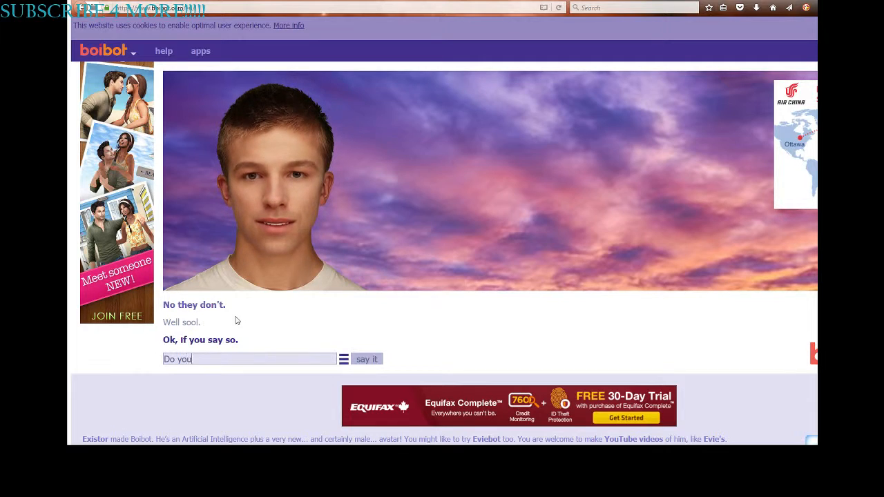
{"action": "type", "text": "like"}
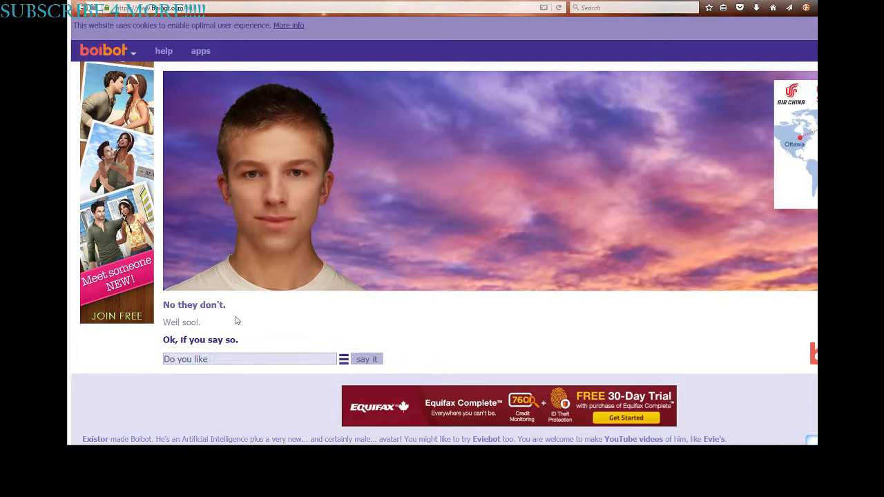
{"action": "left_click", "coordinate": [366, 359]}
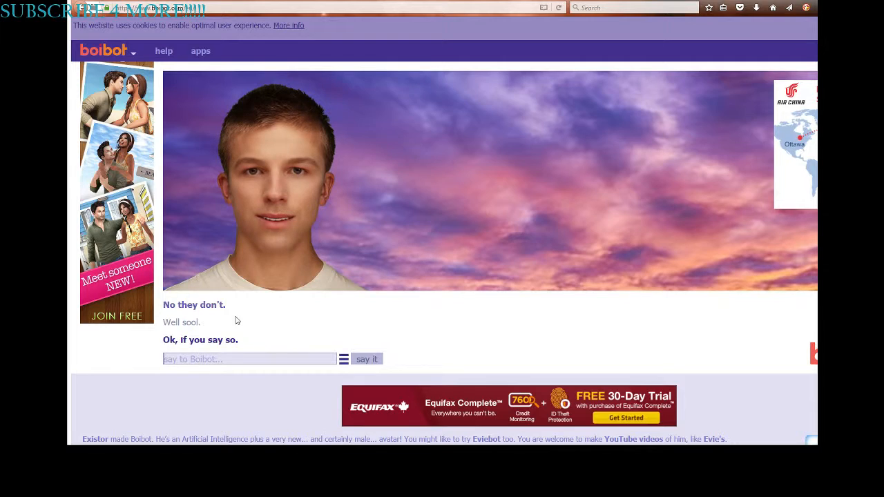
{"action": "type", "text": "Want to"}
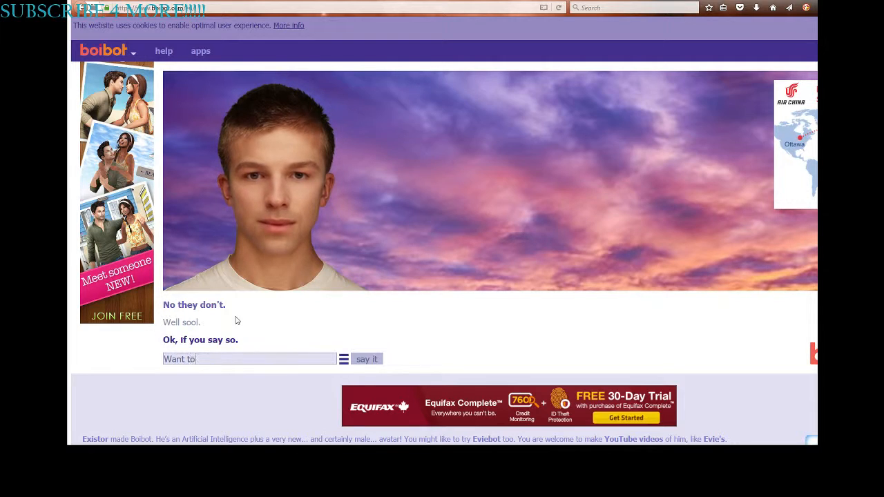
{"action": "type", "text": "sing a son"}
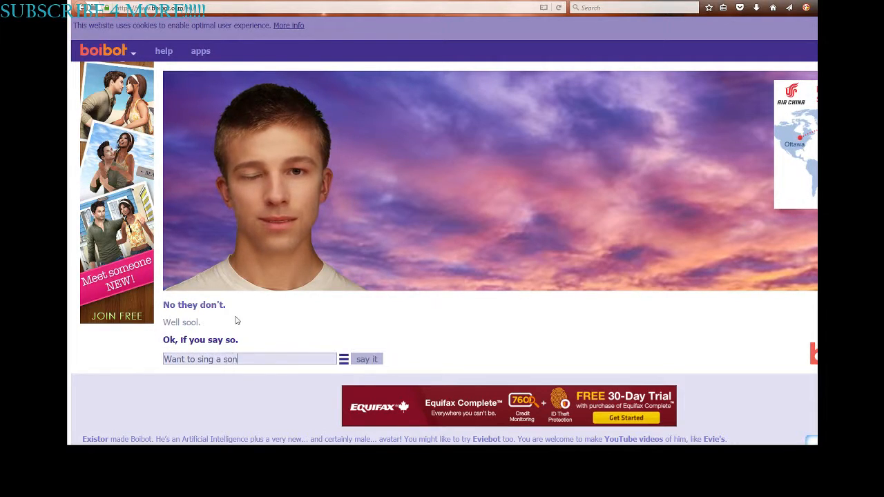
{"action": "left_click", "coordinate": [367, 359]}
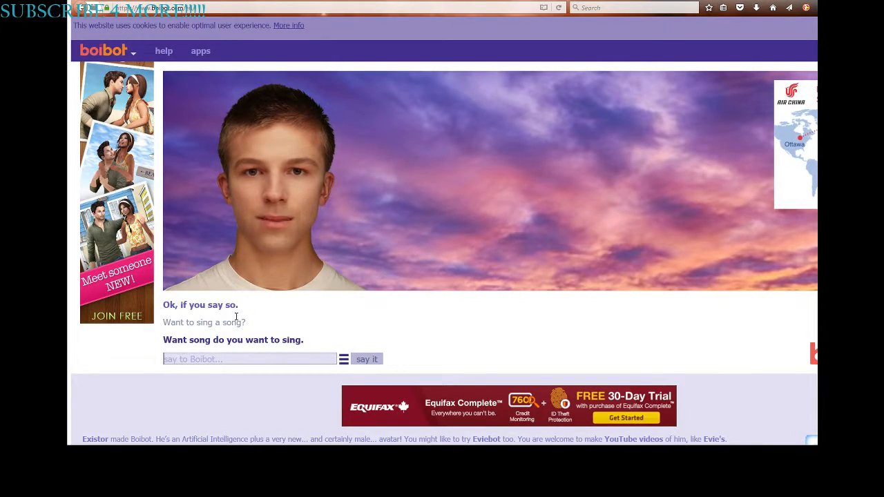
Step: Let Boibot pick the song, then ask 'What song?!?!??!'
{"action": "type", "text": "You choose the"}
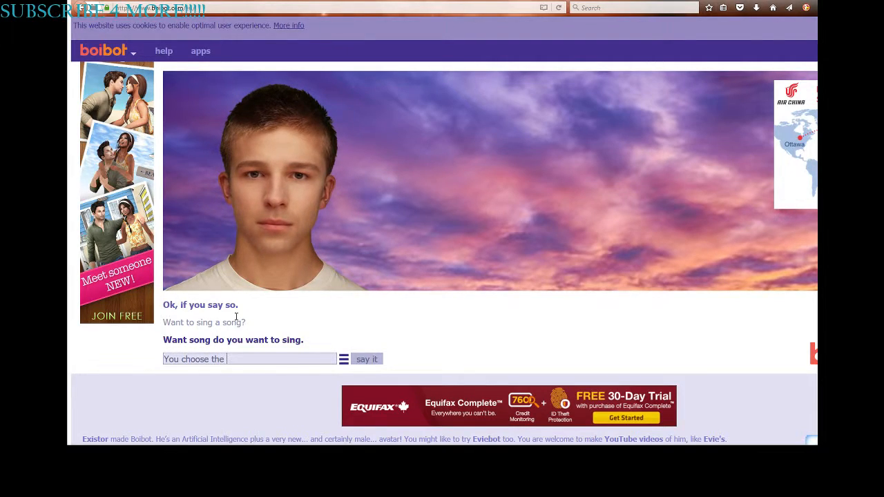
{"action": "left_click", "coordinate": [366, 359]}
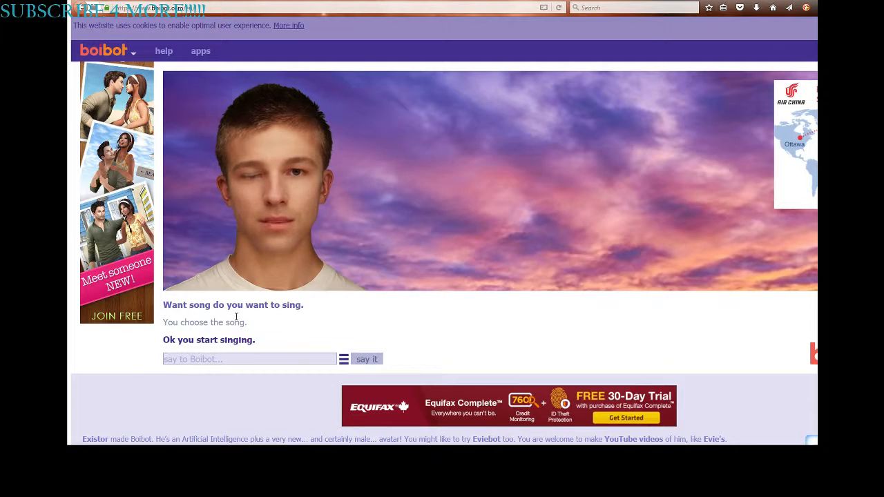
{"action": "type", "text": "What"}
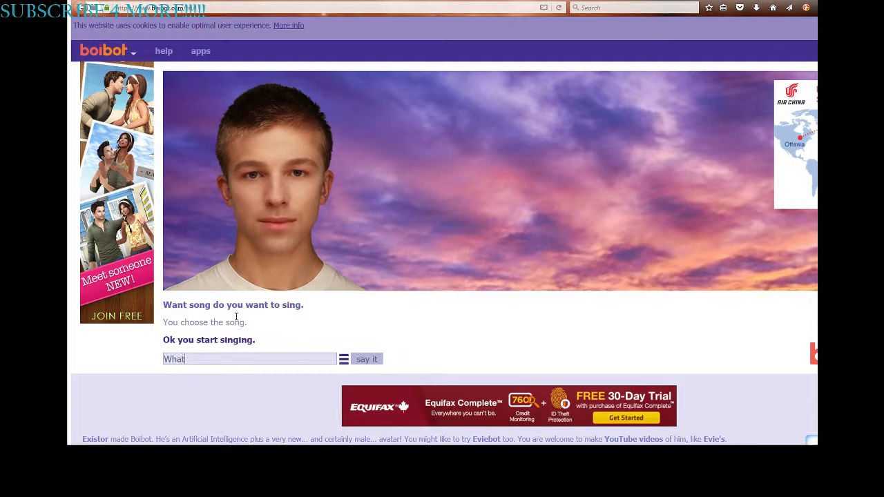
{"action": "left_click", "coordinate": [367, 359]}
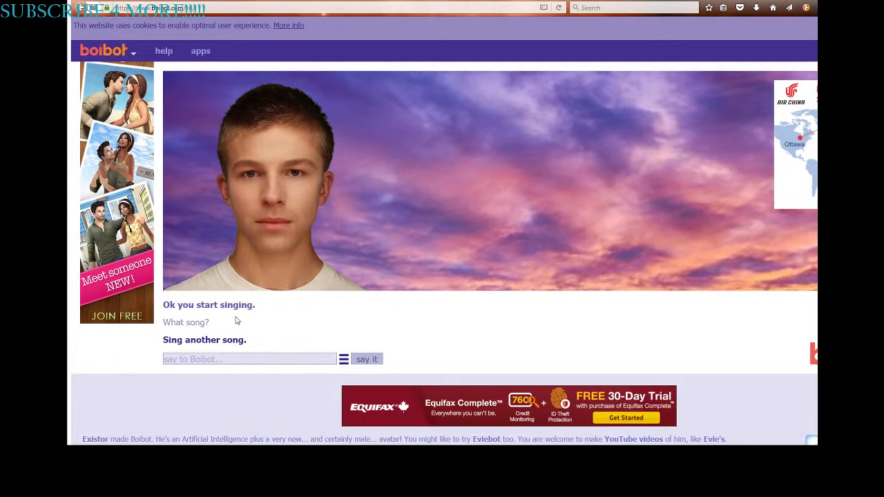
{"action": "type", "text": "What song"}
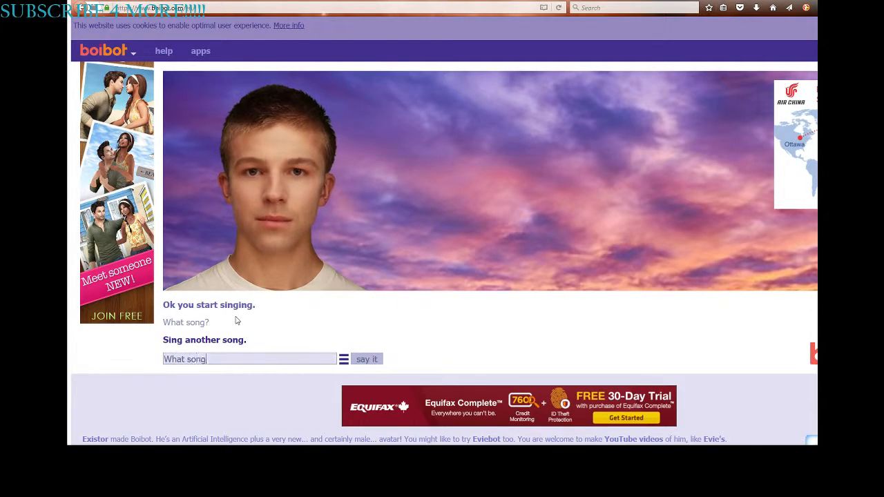
{"action": "left_click", "coordinate": [367, 359]}
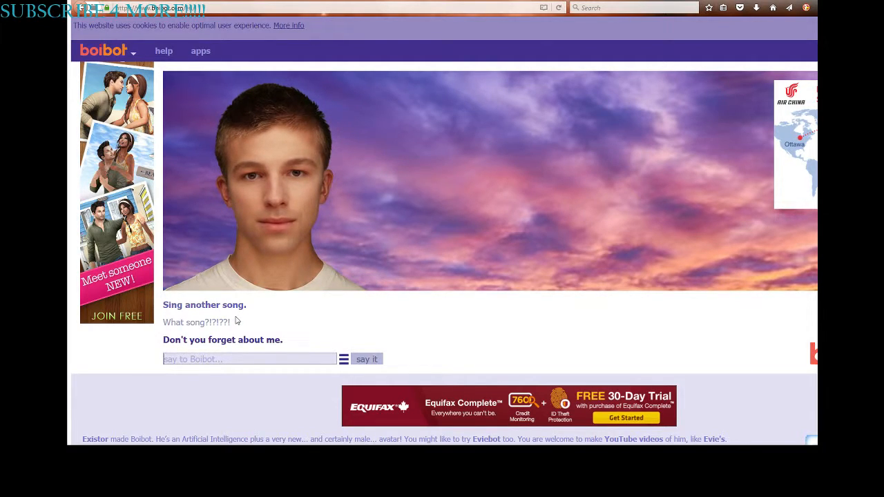
Step: Send Boibot 'White Lips Pale', 'Im trying to sing', 'A Team' and 'Sure'
{"action": "type", "text": "White L"}
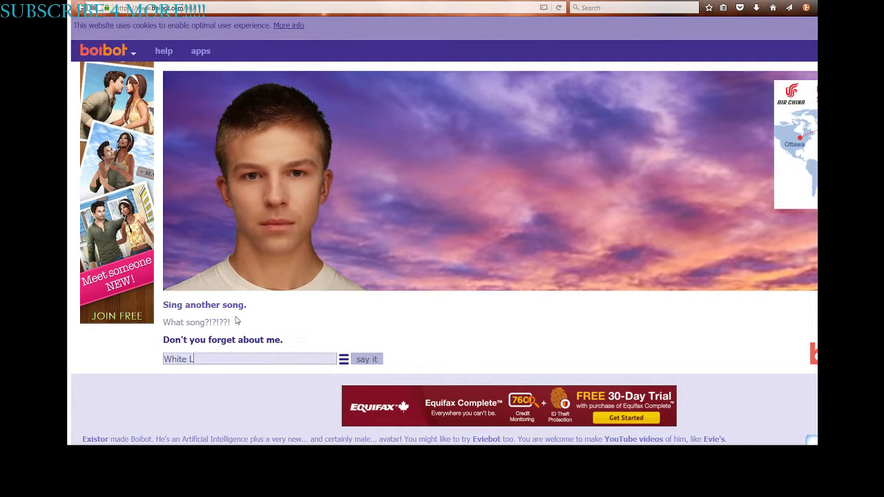
{"action": "type", "text": "ips Pale"}
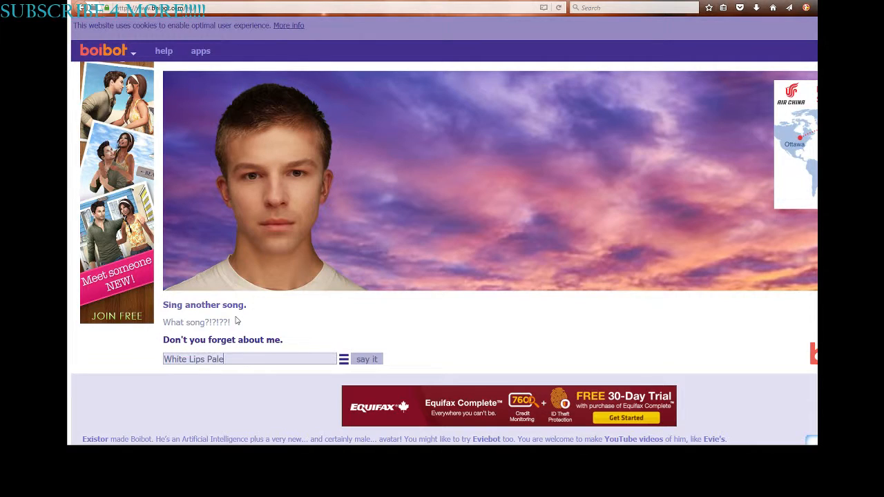
{"action": "left_click", "coordinate": [366, 359]}
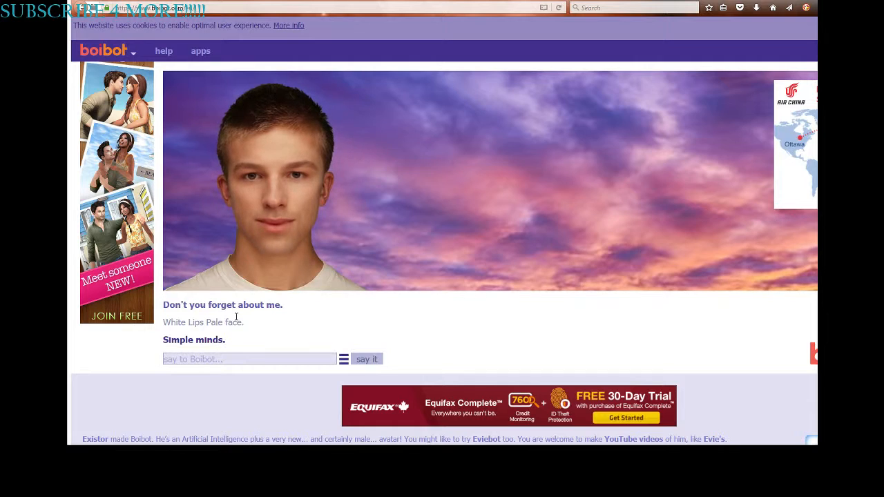
{"action": "type", "text": "Im trying"}
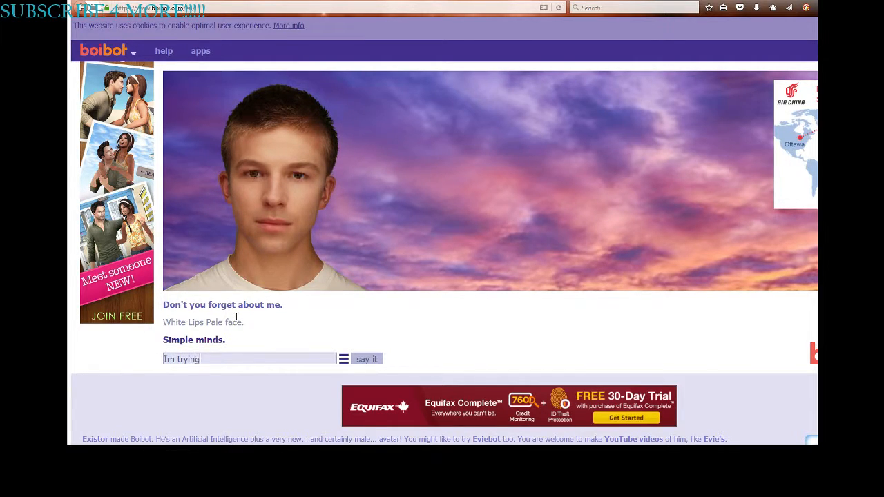
{"action": "left_click", "coordinate": [366, 359]}
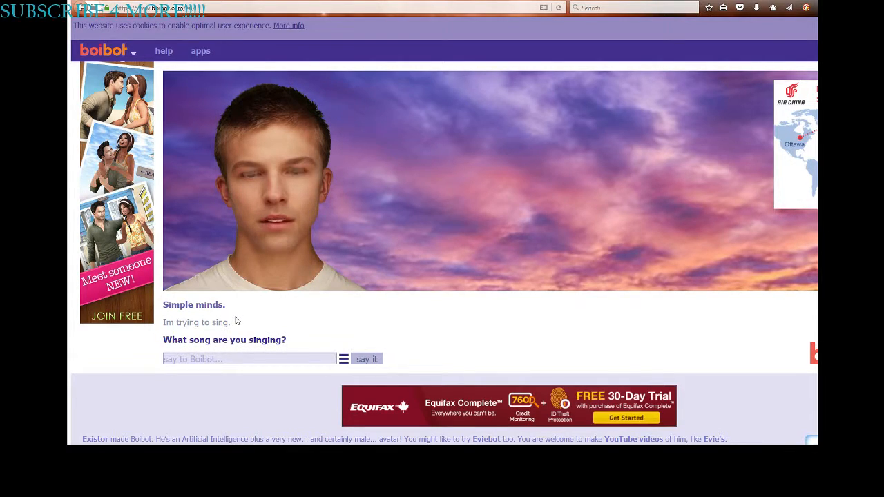
{"action": "type", "text": "A T"}
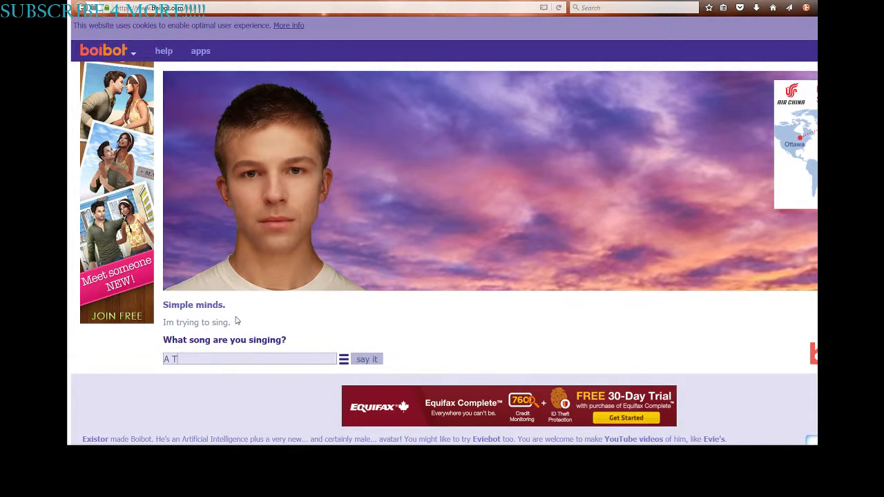
{"action": "left_click", "coordinate": [366, 359]}
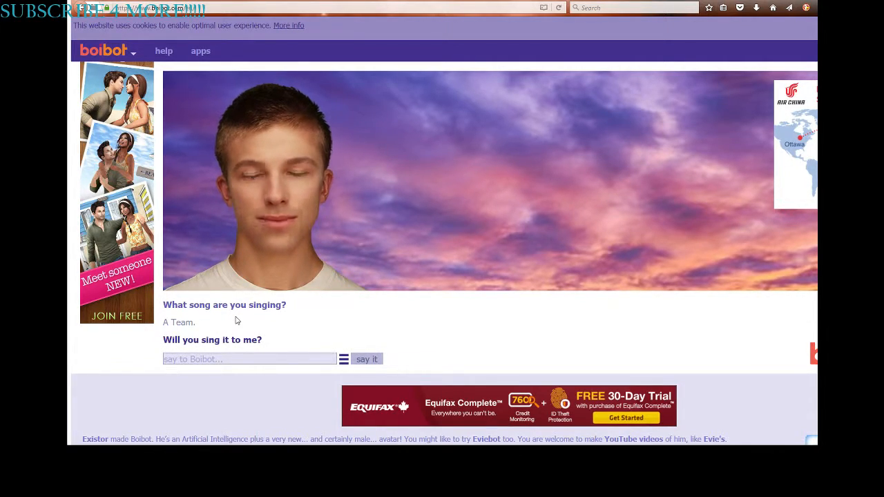
{"action": "left_click", "coordinate": [367, 359]}
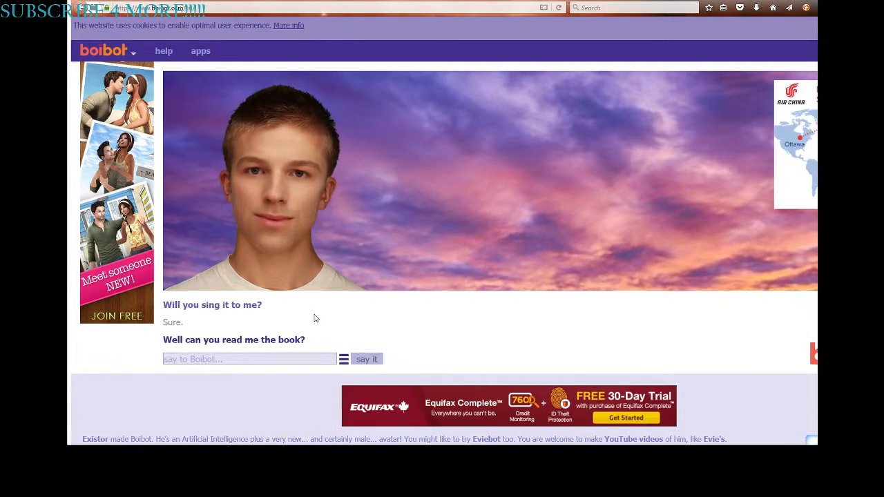
Step: Send the lyric 'And they say shes in the class A Team'
{"action": "type", "text": "And"}
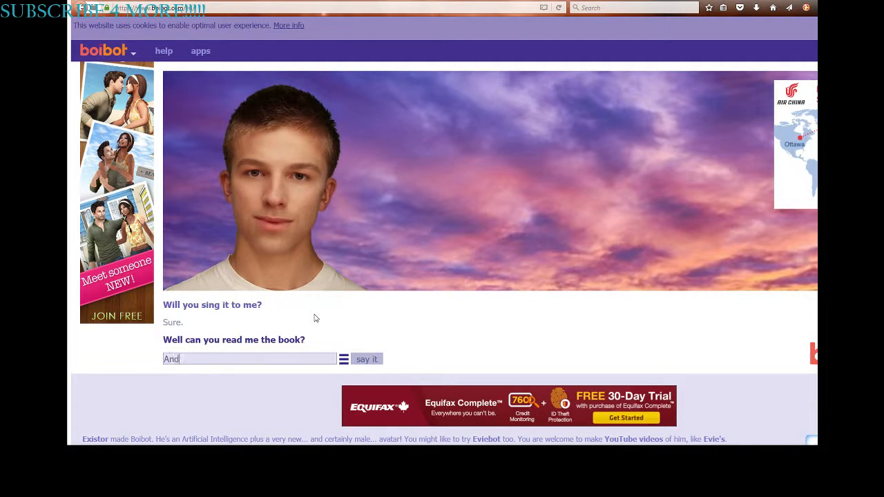
{"action": "type", "text": "they say"}
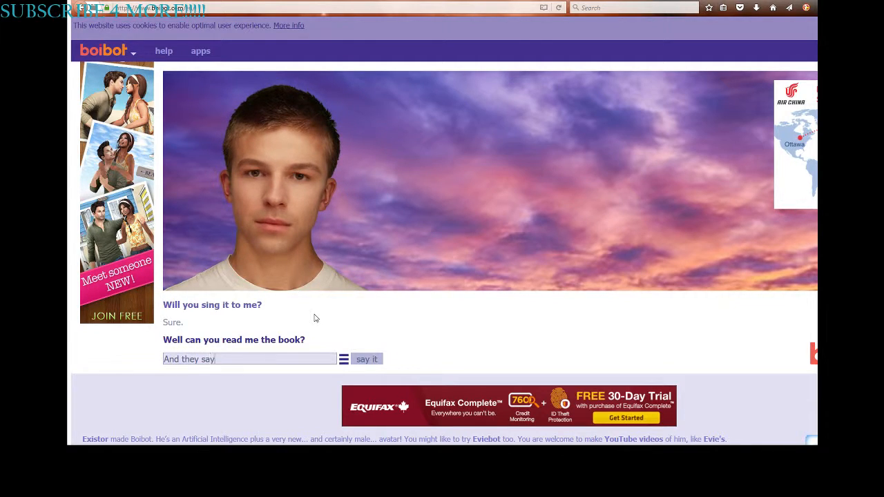
{"action": "type", "text": "she"}
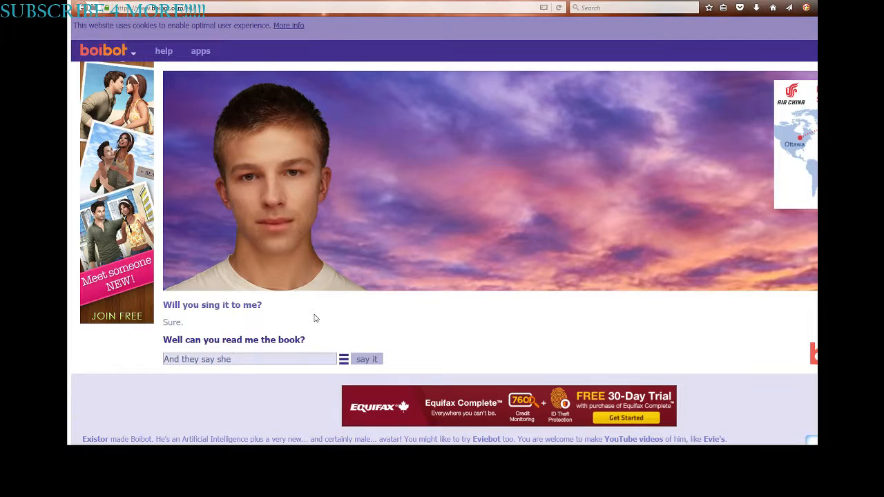
{"action": "type", "text": "s i"}
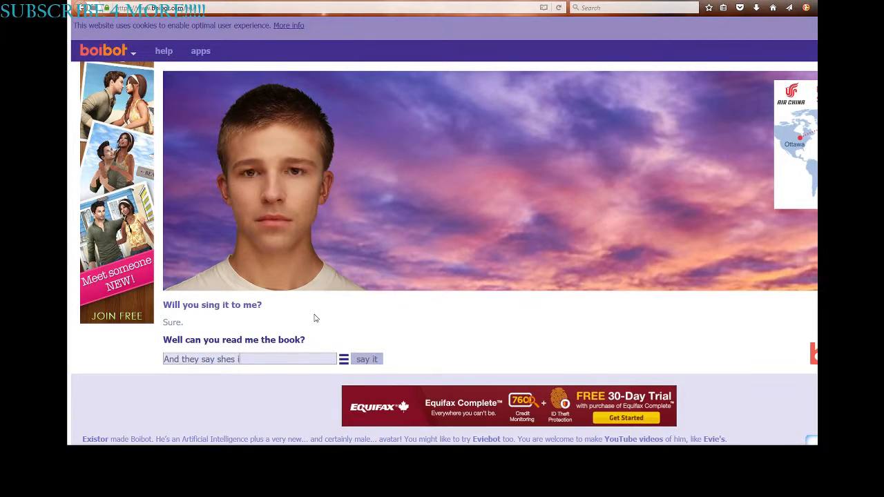
{"action": "type", "text": "n the clas"}
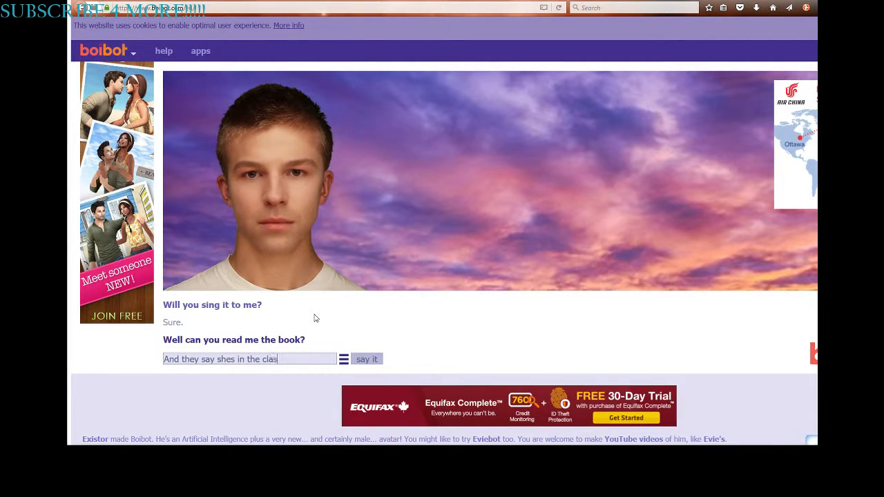
{"action": "type", "text": "A T"}
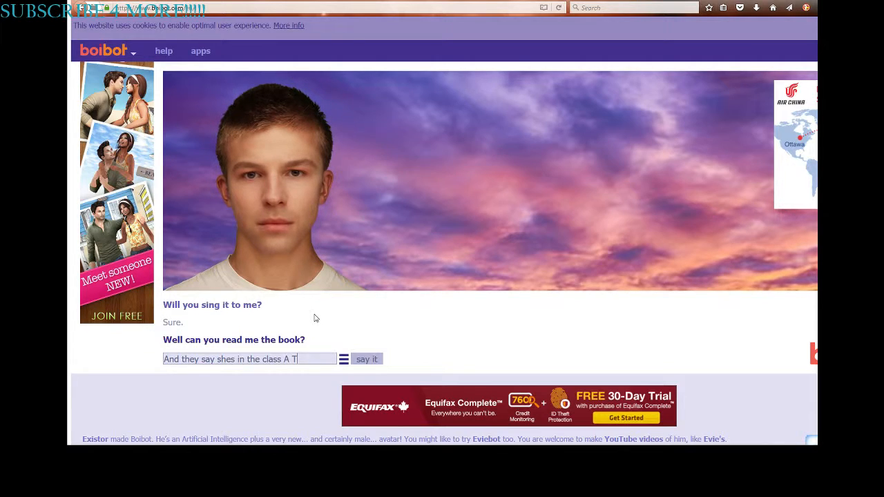
{"action": "left_click", "coordinate": [367, 359]}
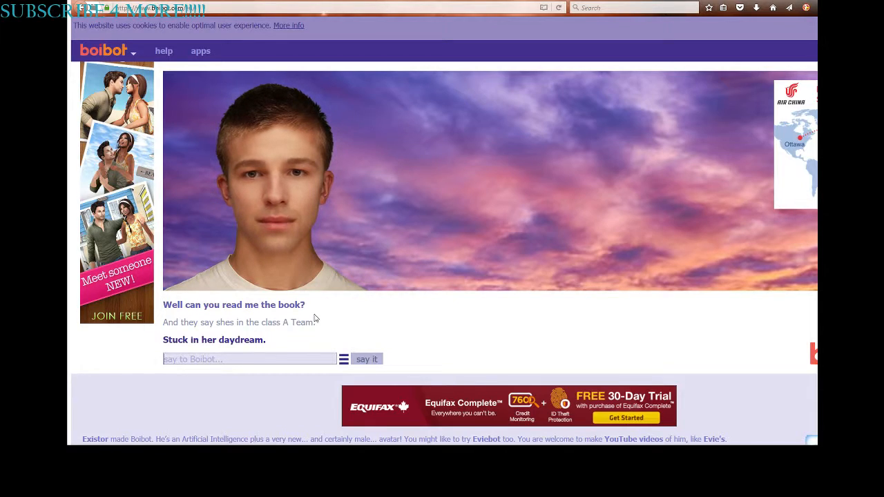
{"action": "mouse_move", "coordinate": [358, 314]}
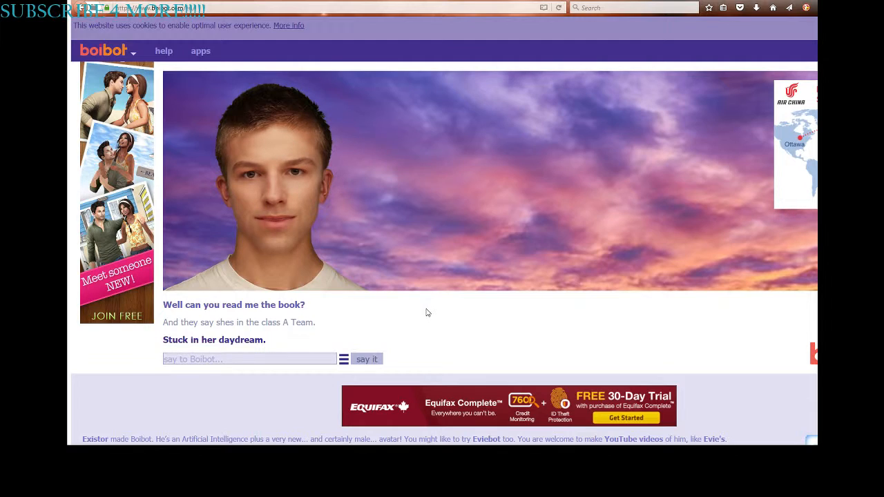
Step: Send lyrics 'Been this way since 18 but lately' and 'slowly sinking wasting'
{"action": "type", "text": "B"}
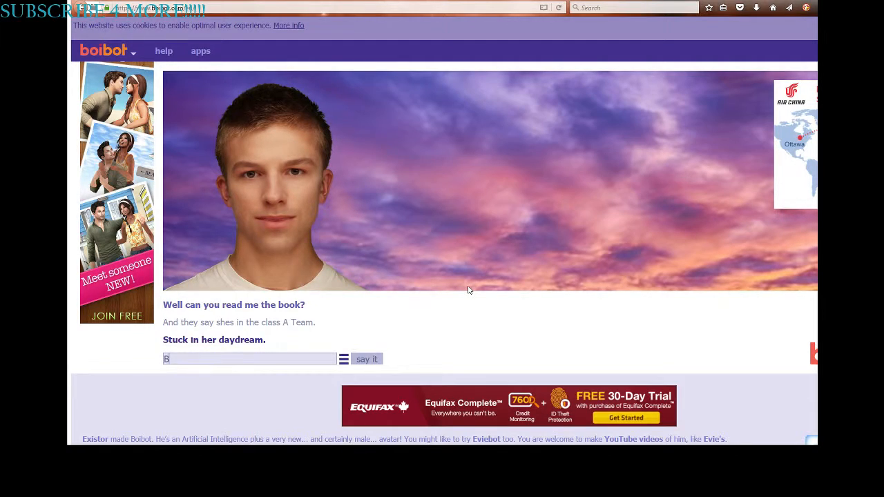
{"action": "type", "text": "een this"}
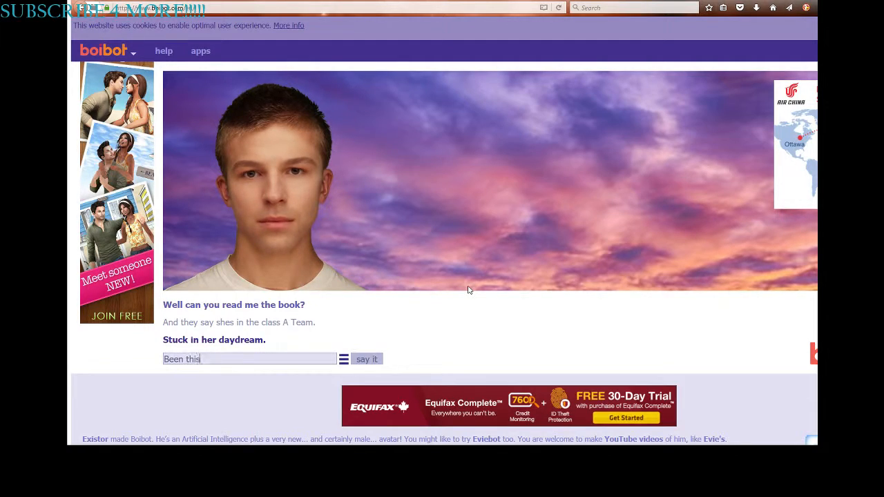
{"action": "type", "text": "way since"}
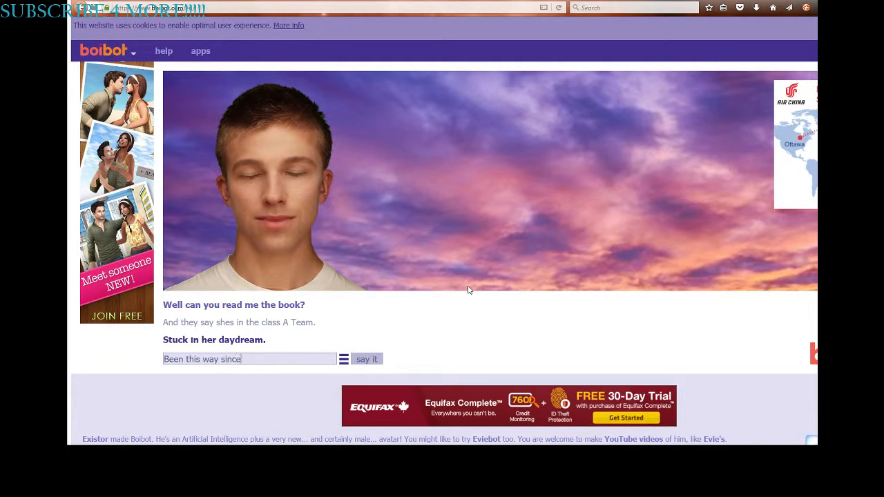
{"action": "type", "text": "18 but late"}
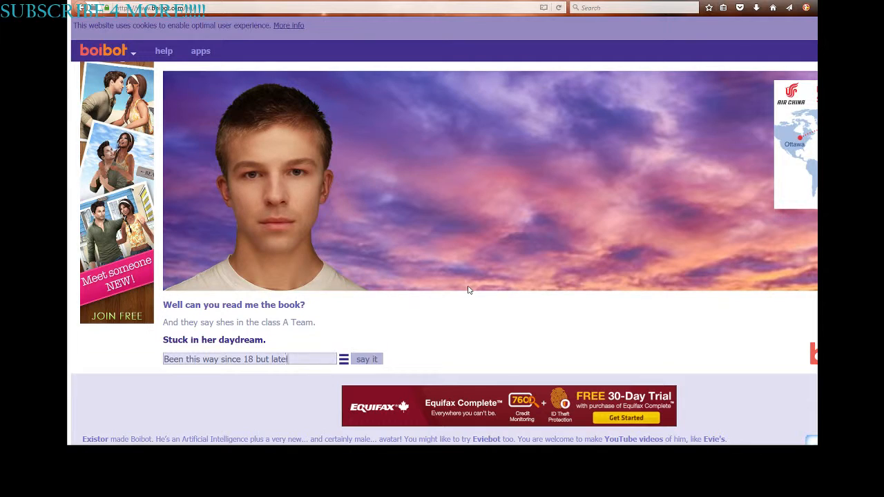
{"action": "left_click", "coordinate": [366, 359]}
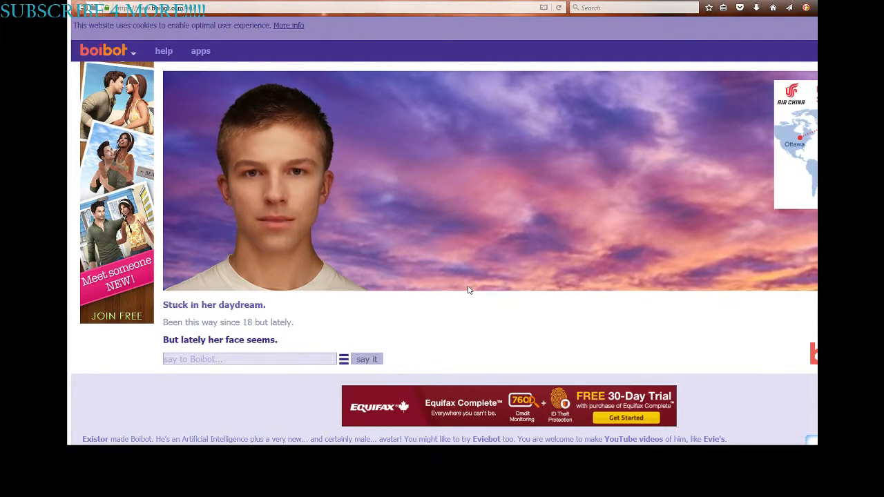
{"action": "type", "text": "slow"}
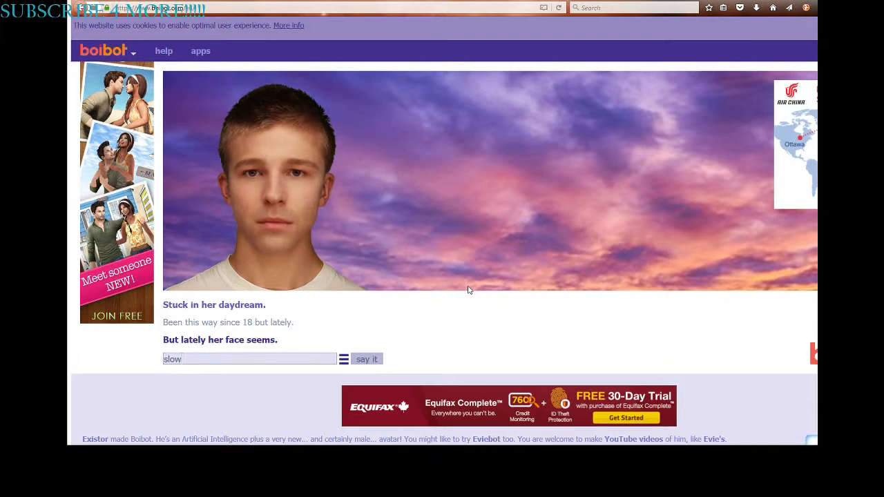
{"action": "type", "text": "ly"}
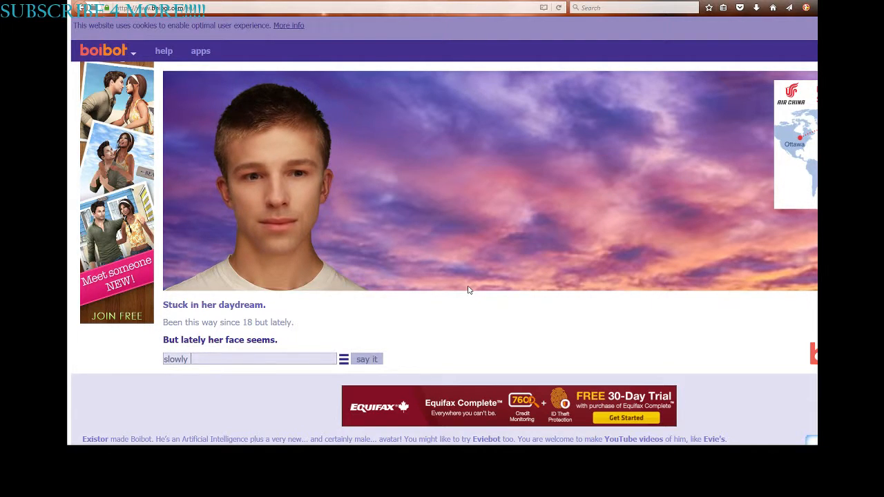
{"action": "type", "text": "sinking w"}
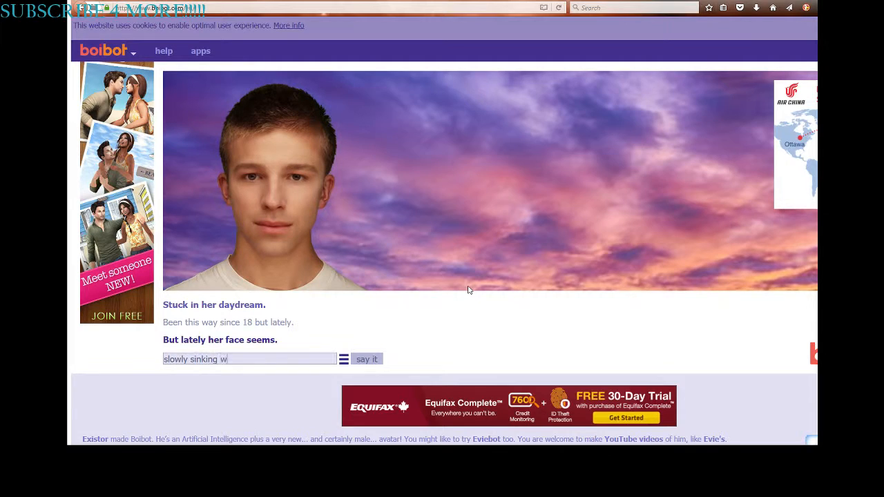
{"action": "left_click", "coordinate": [367, 359]}
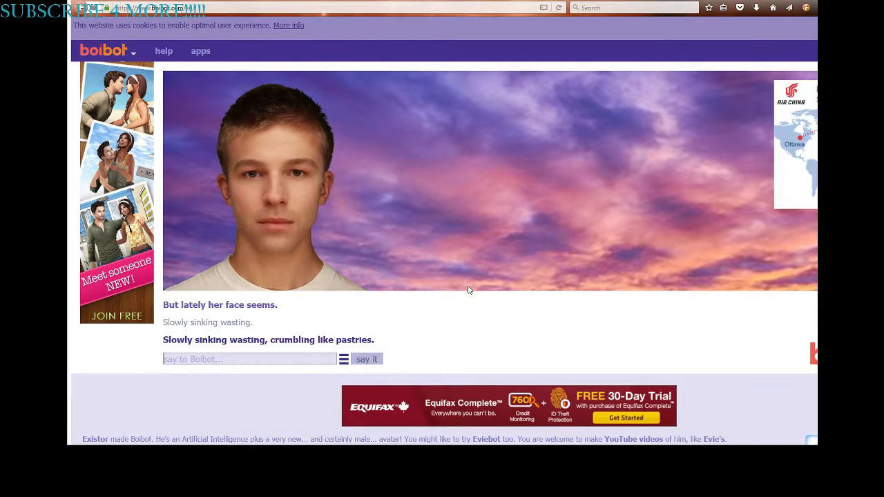
Step: Send the 'And they scream' line and admit not knowing the next lyrics
{"action": "type", "text": "and they"}
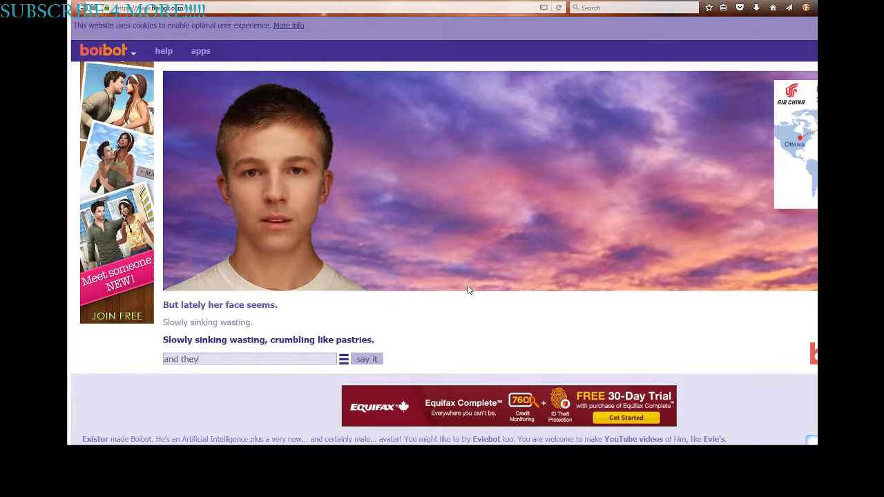
{"action": "left_click", "coordinate": [367, 359]}
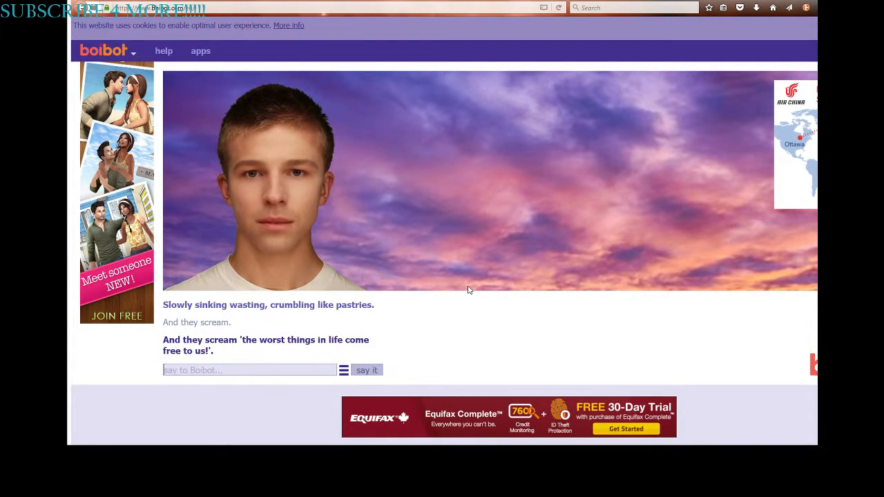
{"action": "type", "text": "Idk the next lyr"}
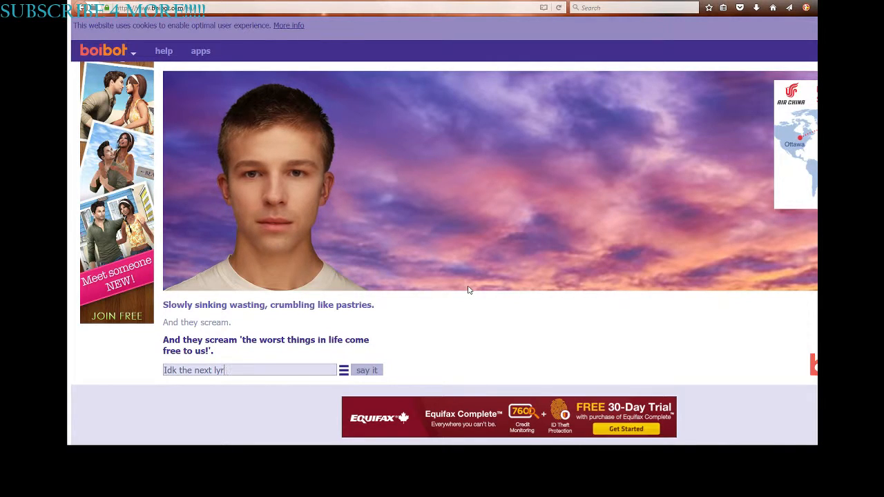
{"action": "type", "text": "ics!"}
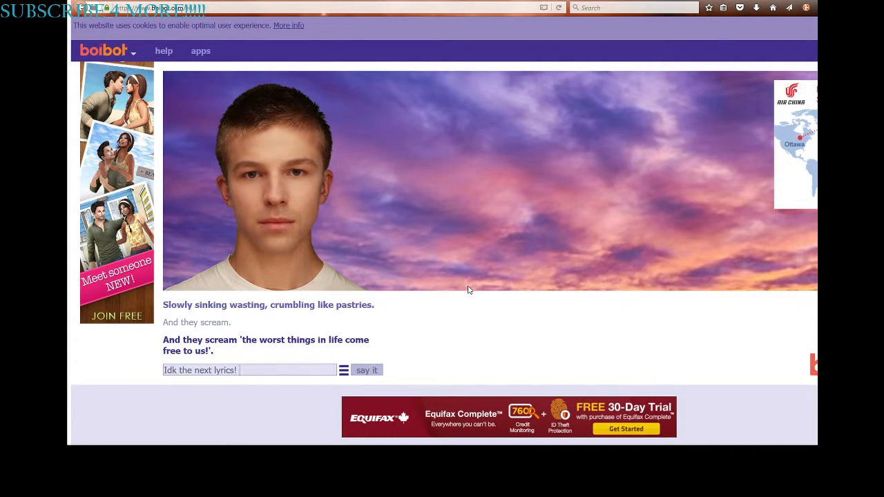
{"action": "type", "text": ":"}
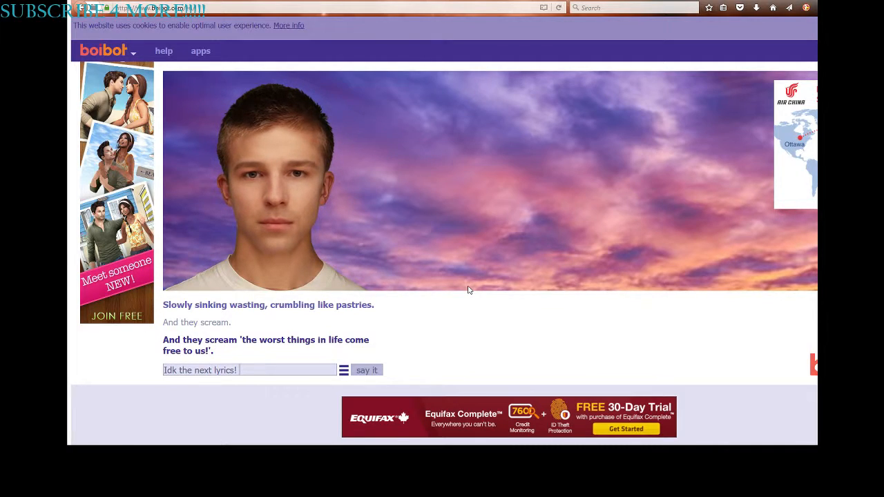
{"action": "type", "text": ")-)"}
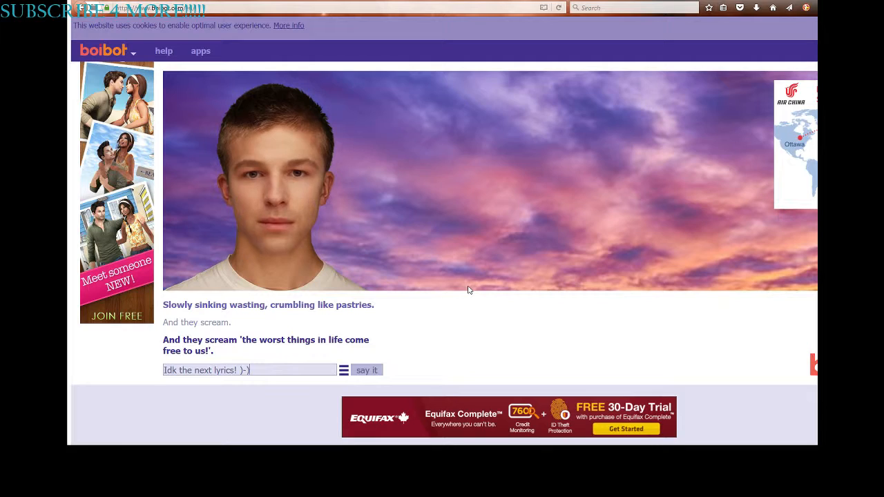
{"action": "left_click", "coordinate": [367, 369]}
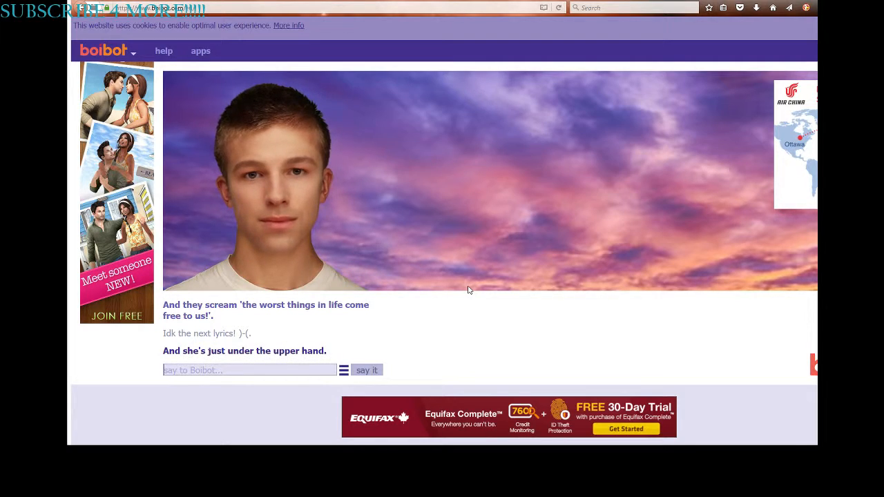
Step: Send 'Continue.', 'White lips, Pale face' and 'And makes love with another man.'
{"action": "type", "text": "Cont"}
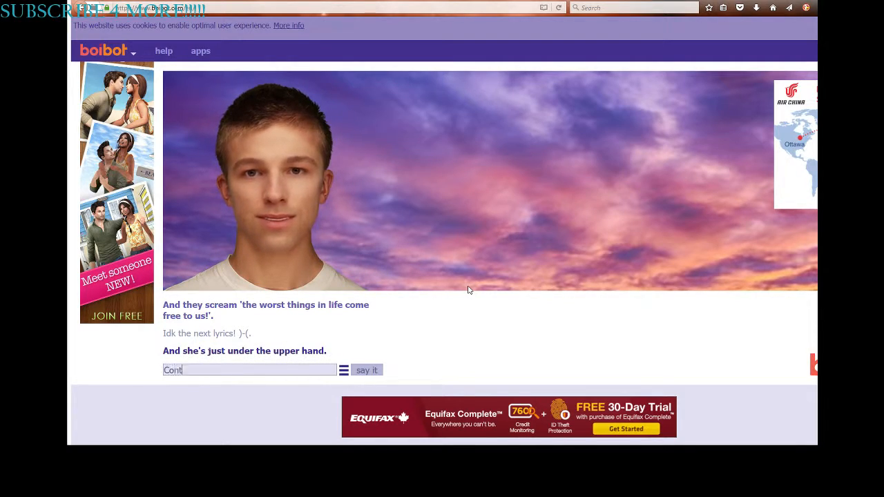
{"action": "left_click", "coordinate": [367, 370]}
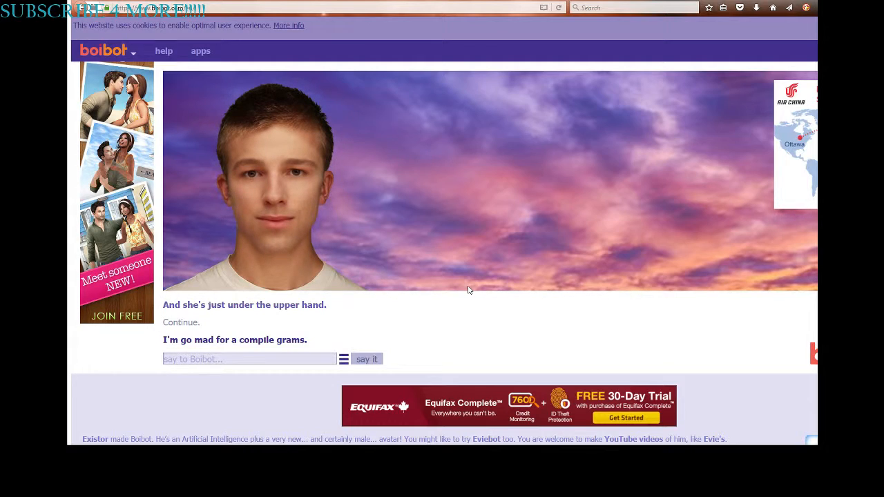
{"action": "type", "text": "White"}
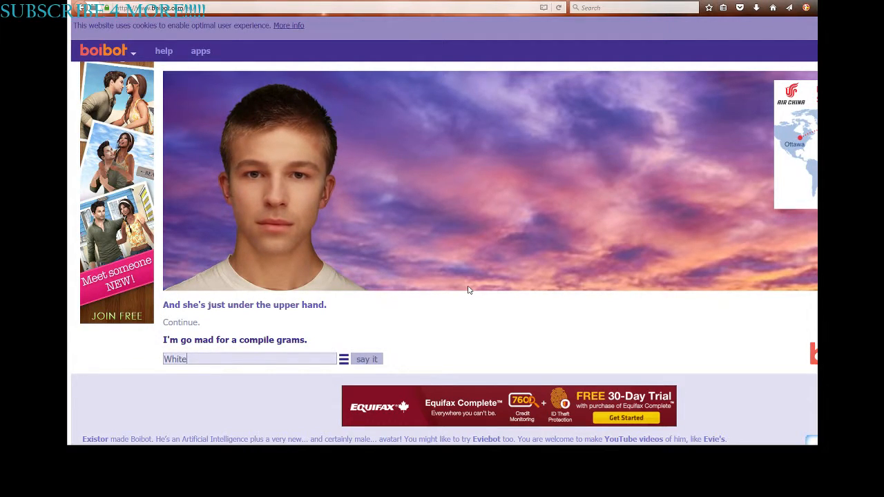
{"action": "type", "text": "lips,"}
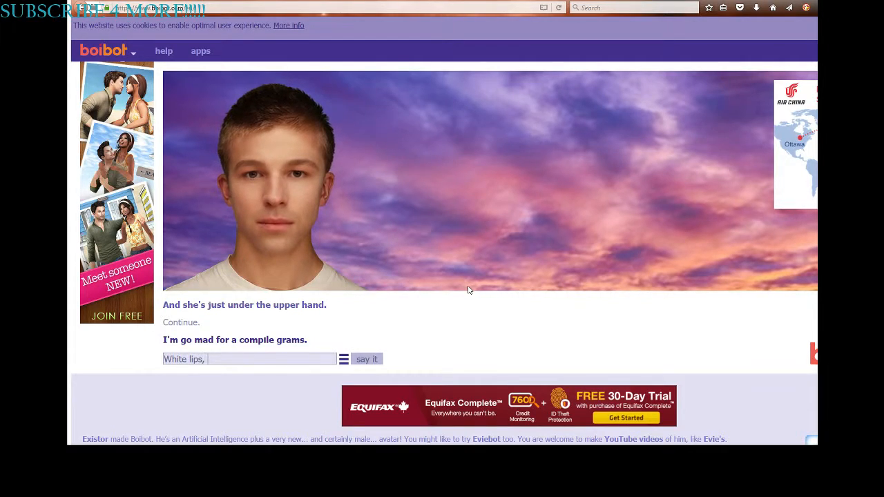
{"action": "left_click", "coordinate": [367, 359]}
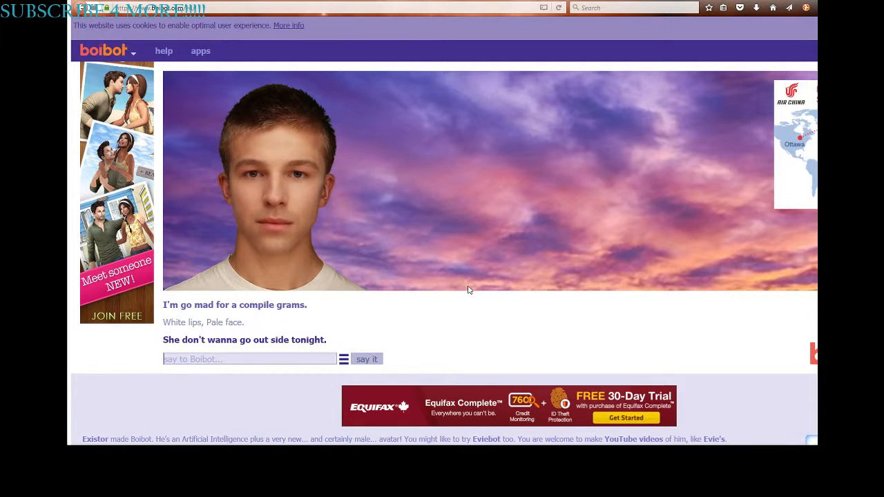
{"action": "left_click", "coordinate": [366, 358]}
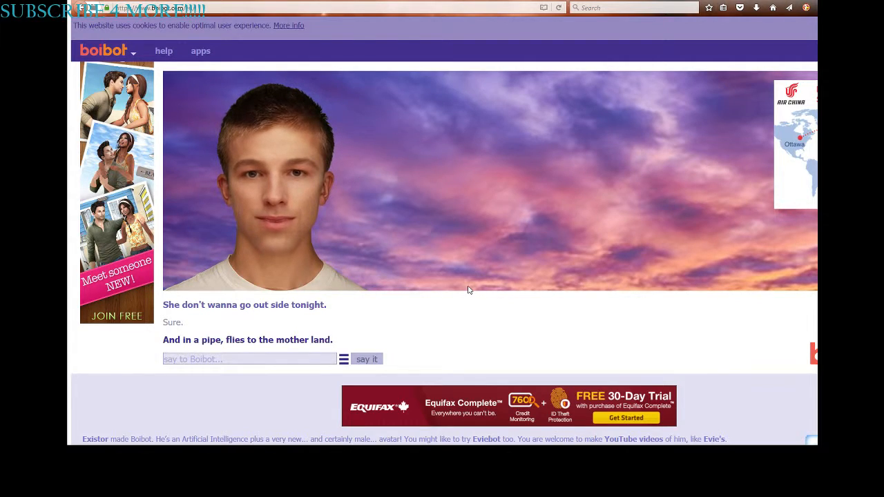
{"action": "type", "text": "and makes lo"}
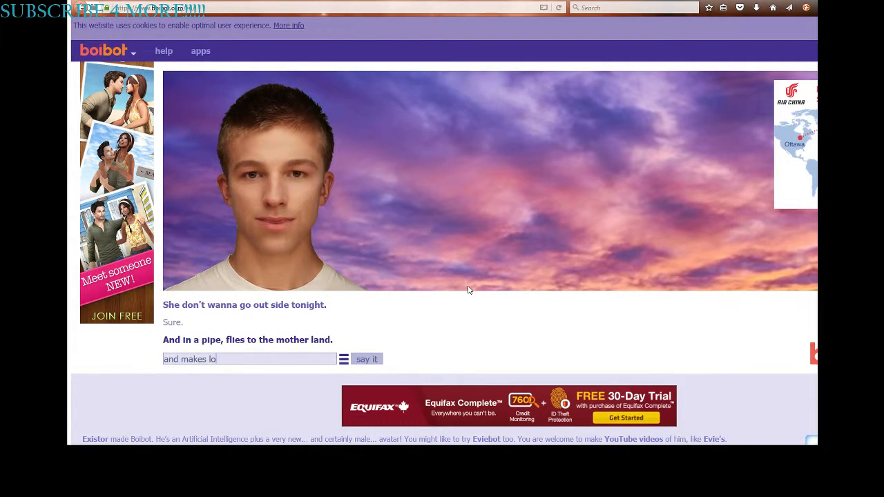
{"action": "type", "text": "ve with a"}
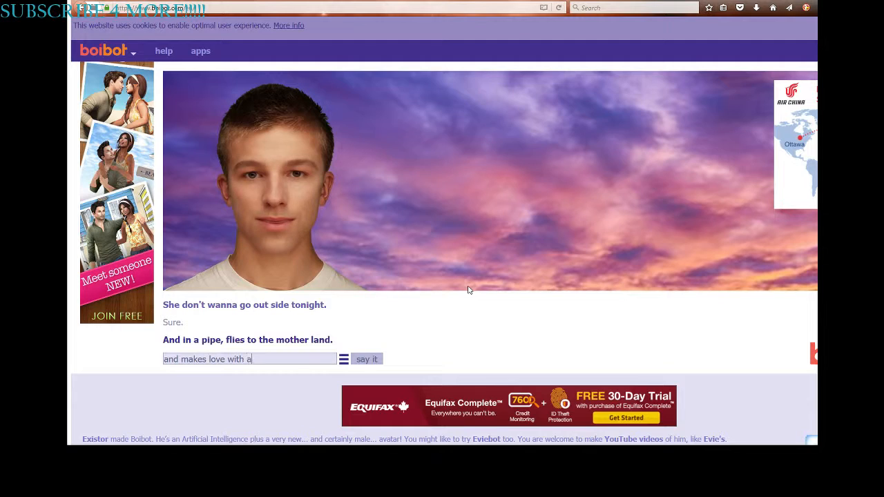
{"action": "left_click", "coordinate": [366, 359]}
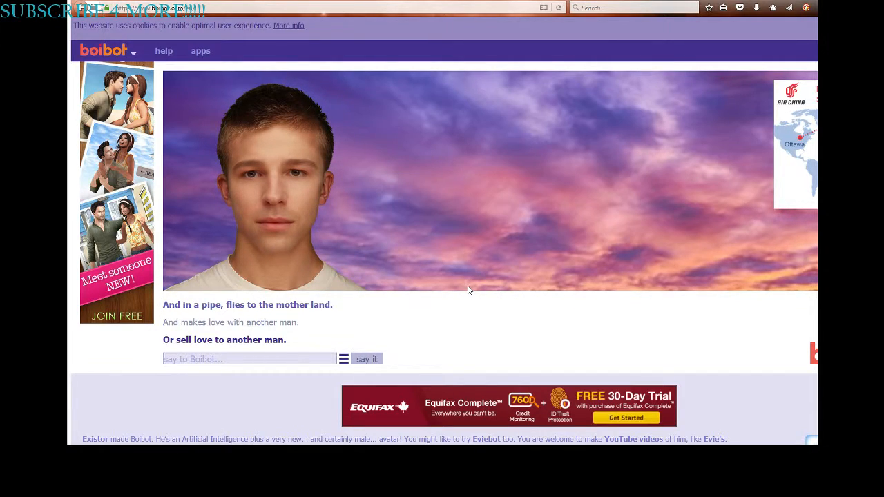
Step: Send 'Its too cold outside for angels to fly' to Boibot after fixing a typo
{"action": "type", "text": "Its too coldm out"}
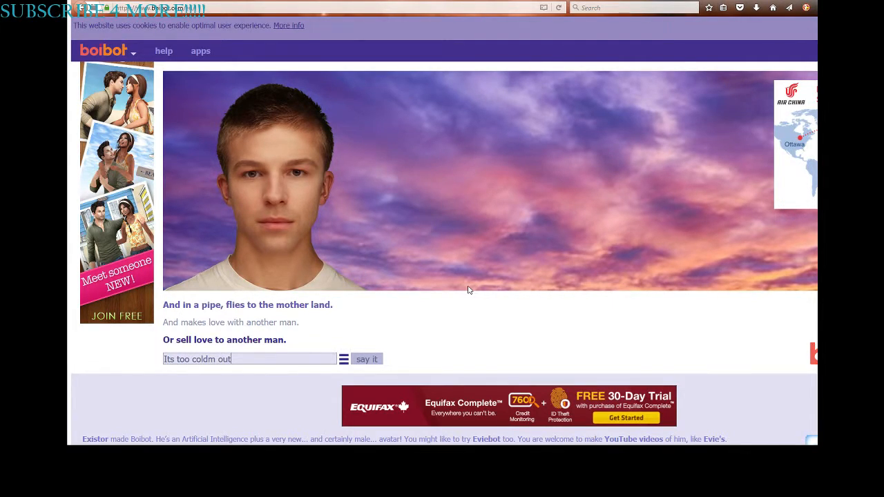
{"action": "key", "text": "backspace"}
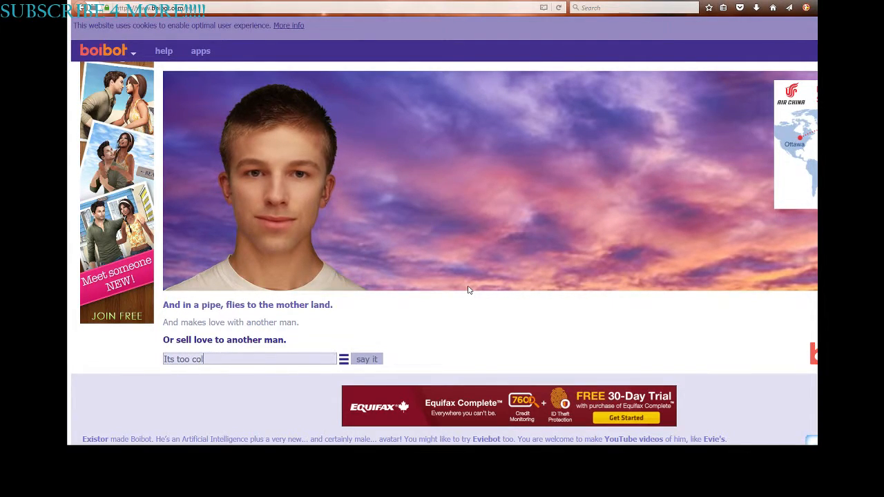
{"action": "type", "text": "d ou"}
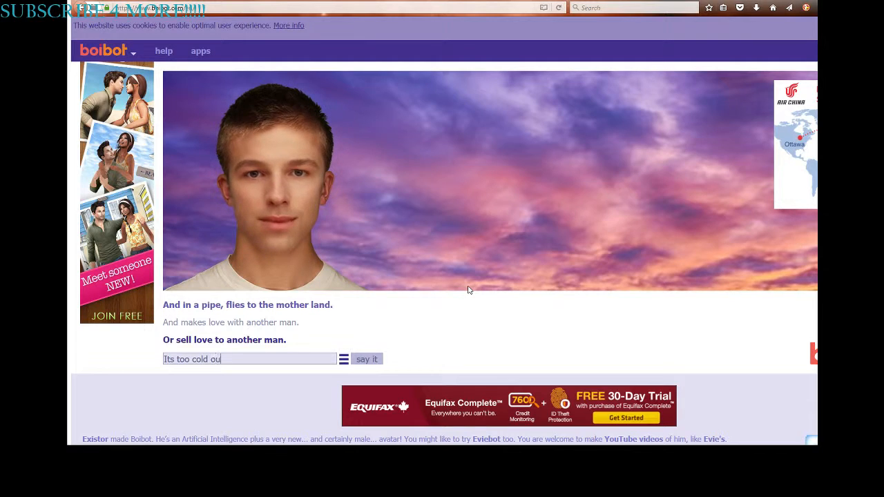
{"action": "type", "text": "tside"}
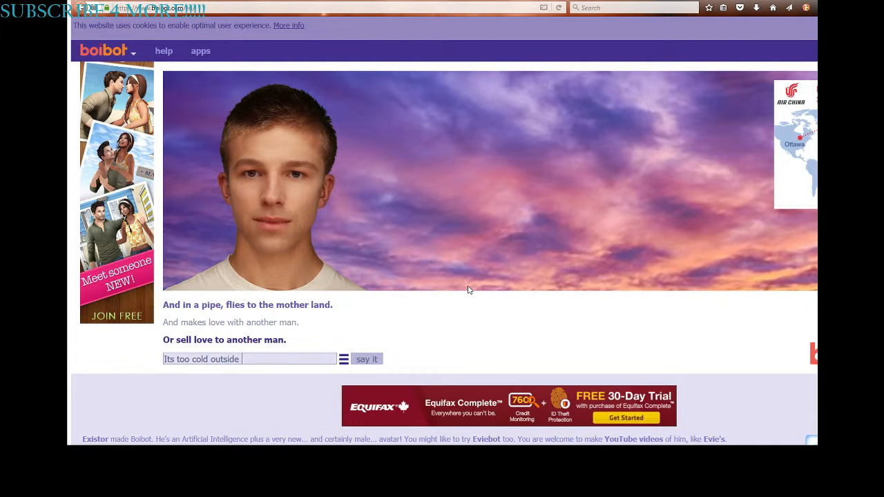
{"action": "type", "text": "for angel"}
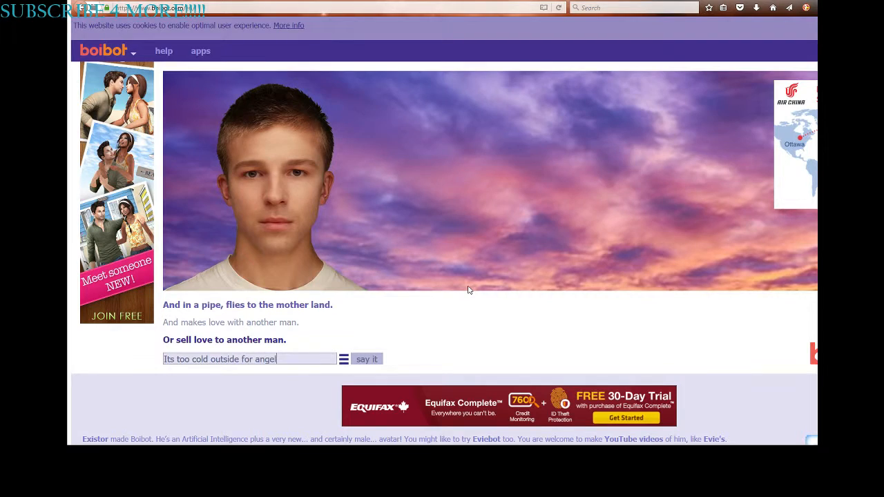
{"action": "type", "text": "s to"}
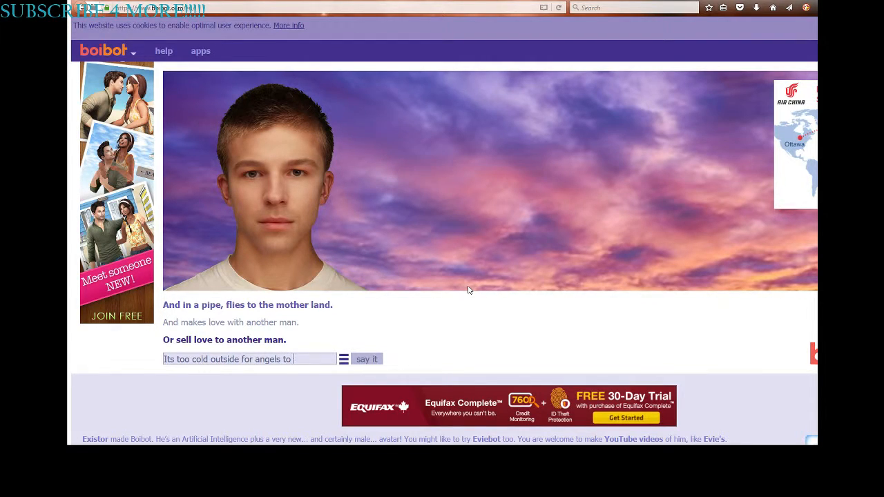
{"action": "left_click", "coordinate": [366, 359]}
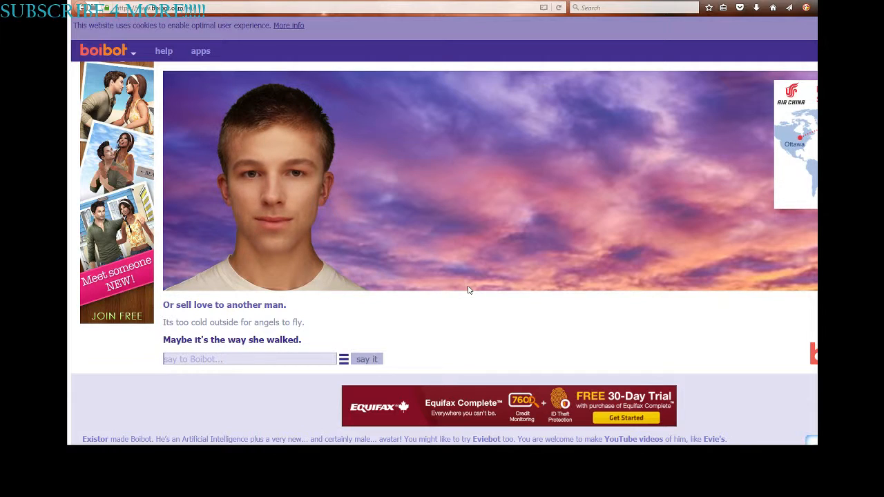
Step: Send 'So anyways.....' to Boibot
{"action": "type", "text": "So any"}
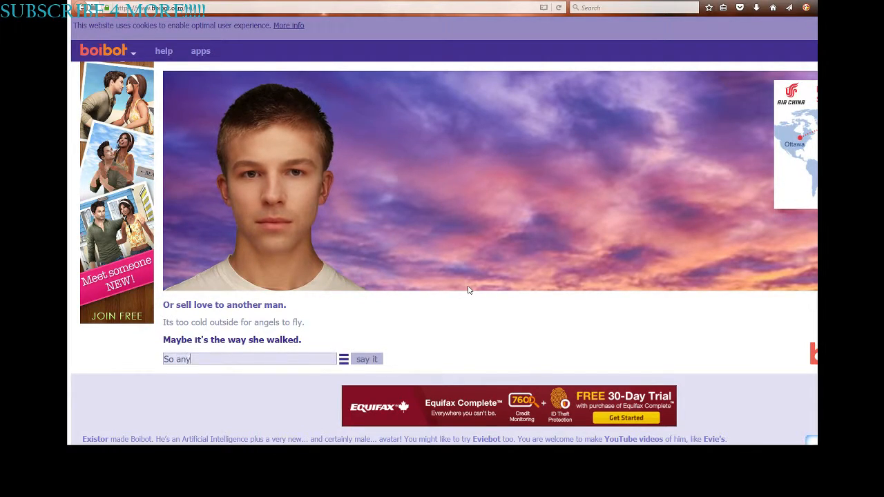
{"action": "type", "text": "ways....."}
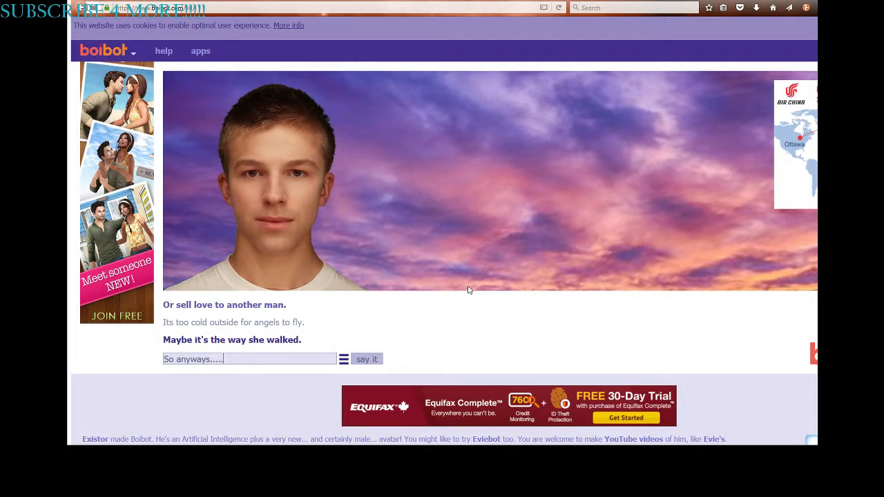
{"action": "left_click", "coordinate": [366, 359]}
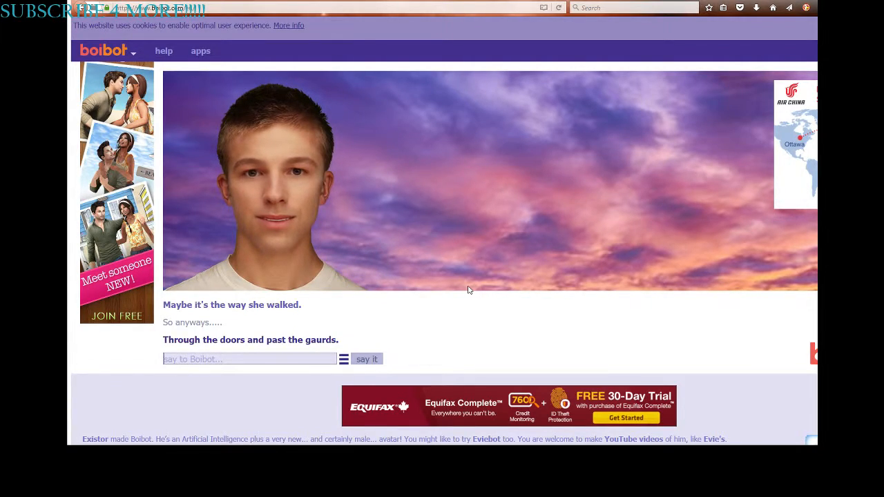
Step: Send 'I stay up too late' and then 'Omfg pls stop' to Boibot
{"action": "type", "text": "I stay"}
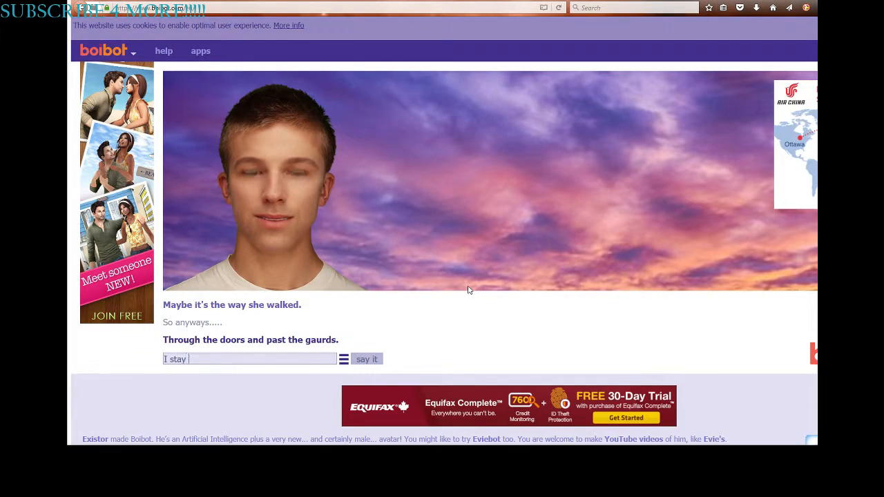
{"action": "type", "text": "up too"}
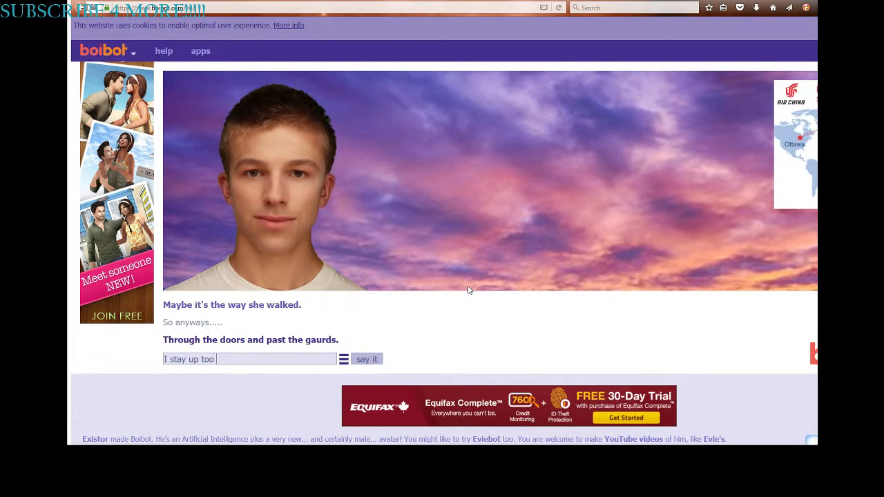
{"action": "left_click", "coordinate": [367, 359]}
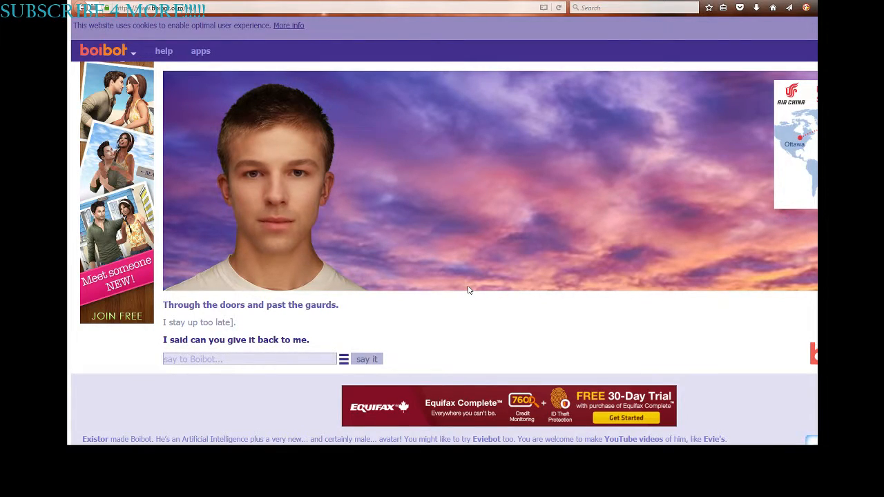
{"action": "type", "text": "Omfg"}
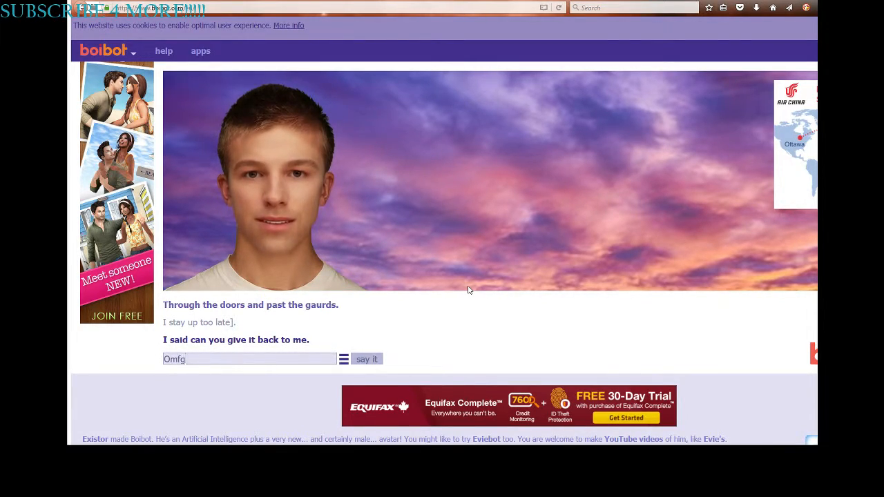
{"action": "type", "text": "pls stop"}
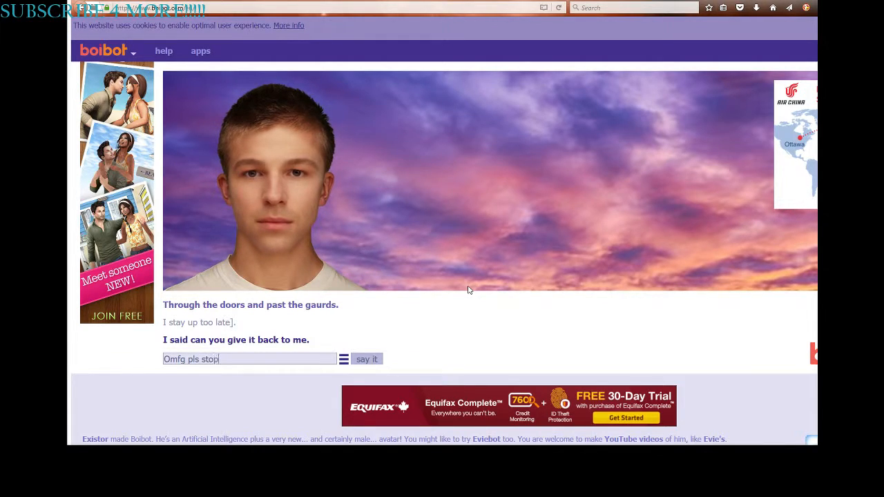
{"action": "left_click", "coordinate": [367, 359]}
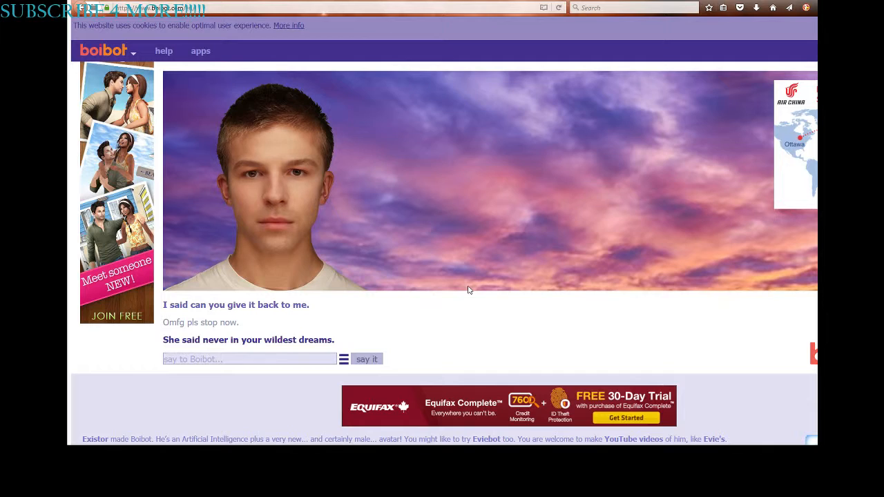
Step: Ask Boibot 'Whats your name', then send 'Ok hi to the best song'
{"action": "type", "text": "Whats"}
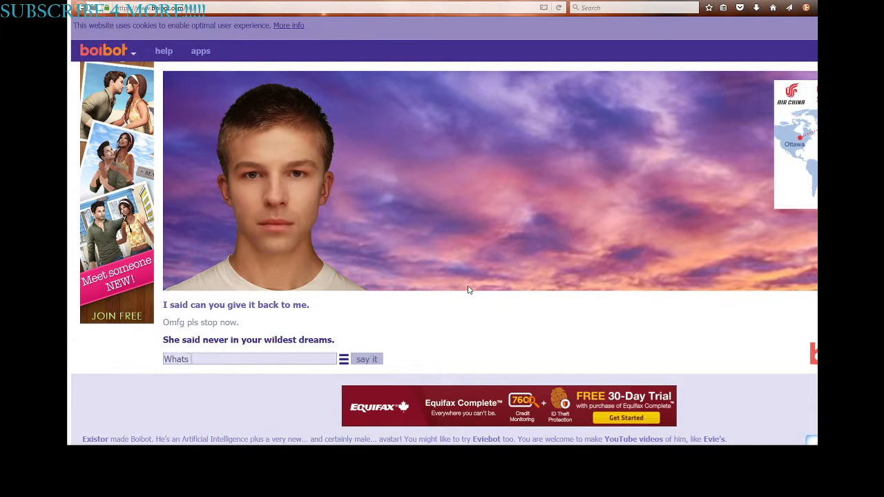
{"action": "left_click", "coordinate": [367, 359]}
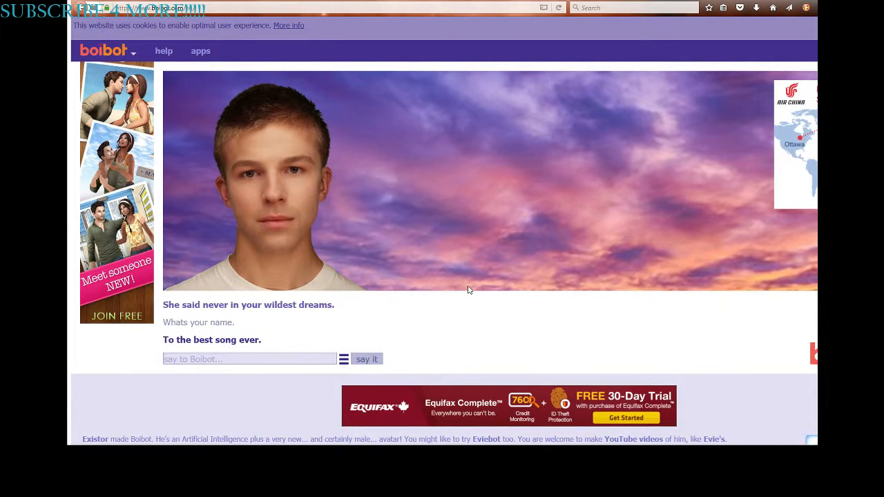
{"action": "type", "text": "Ok"}
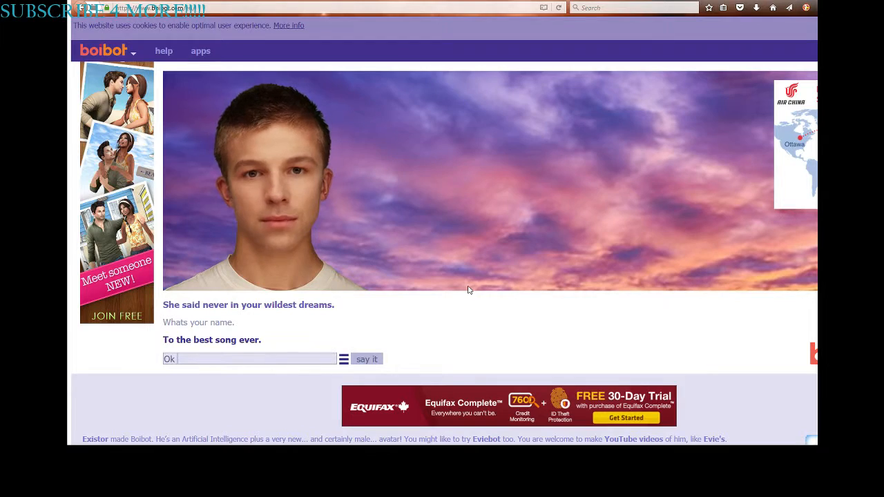
{"action": "type", "text": "hi to the"}
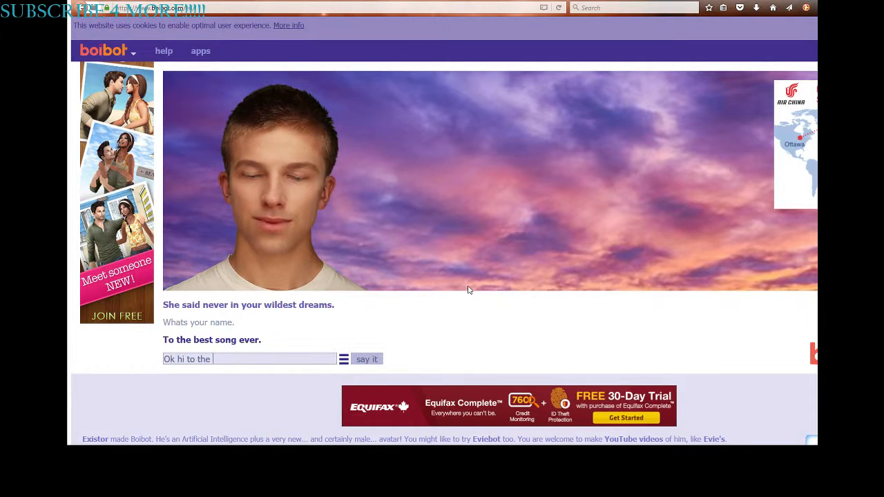
{"action": "type", "text": "best song"}
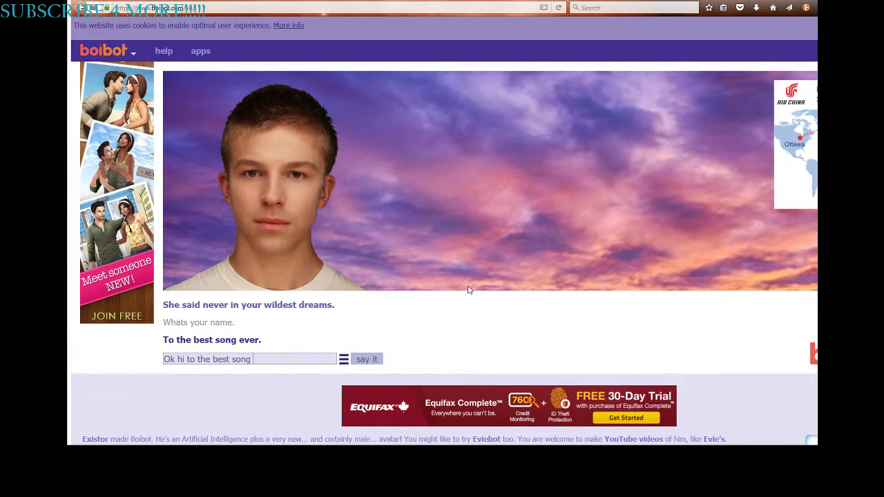
{"action": "left_click", "coordinate": [367, 359]}
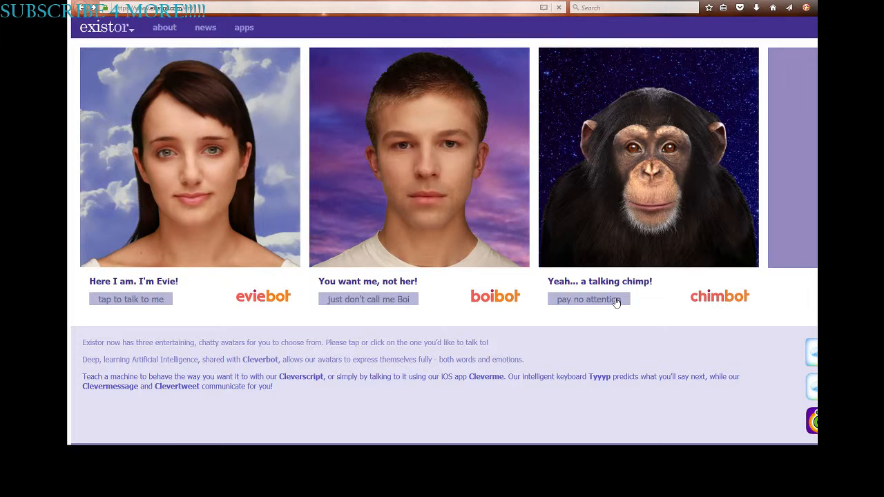
Step: Open the Chimbot chimp chat from the Existor avatar page via 'pay no attention'
{"action": "left_click", "coordinate": [588, 299]}
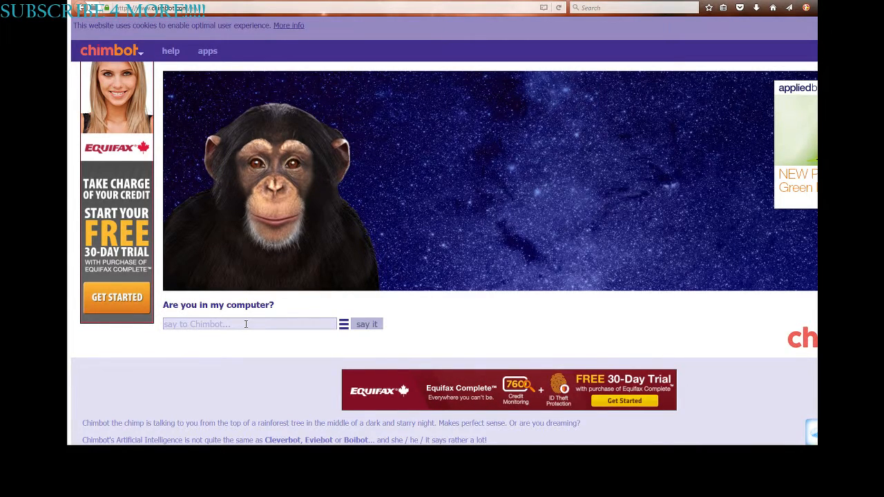
Step: Send 'Im not in your computer Im stalking you....' to the chimp
{"action": "type", "text": "Im not in you"}
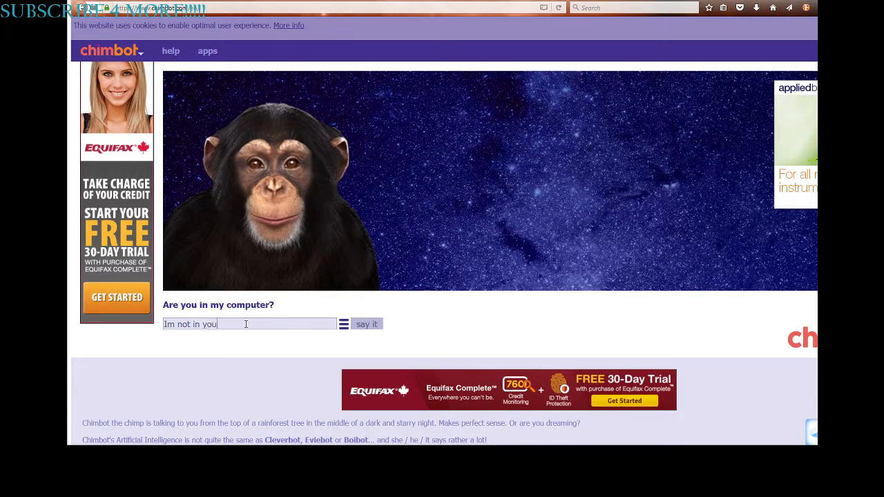
{"action": "type", "text": "r compl"}
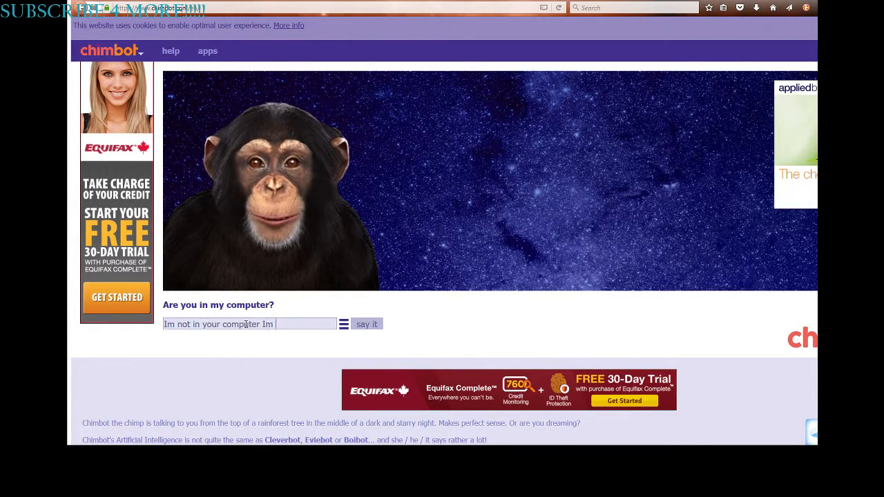
{"action": "type", "text": "stalking you...."}
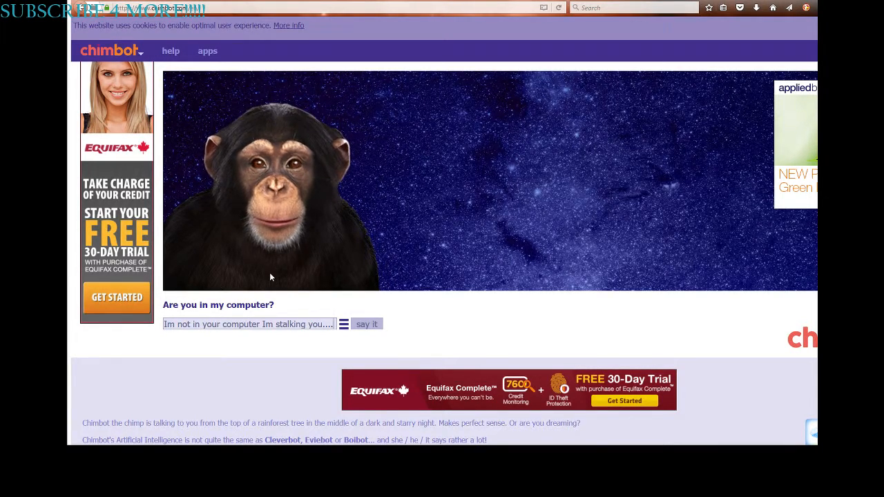
{"action": "left_click", "coordinate": [367, 324]}
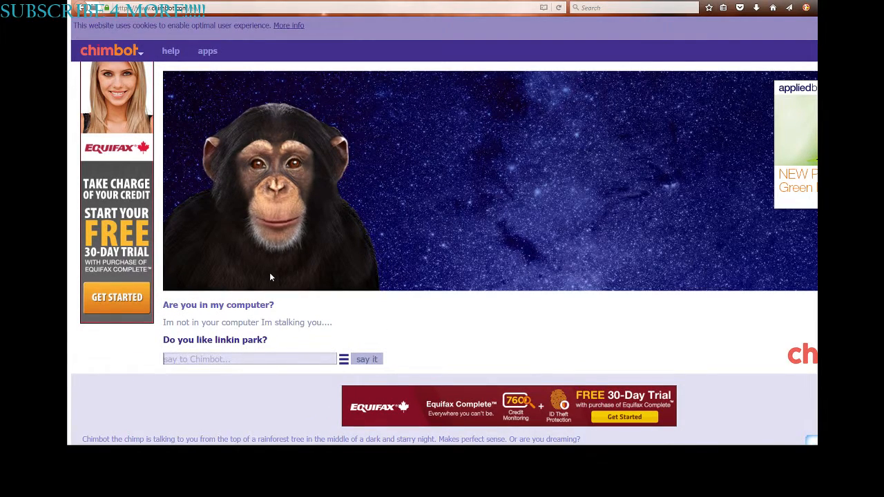
Step: Ask the chimp 'What is it.'
{"action": "type", "text": "Wh"}
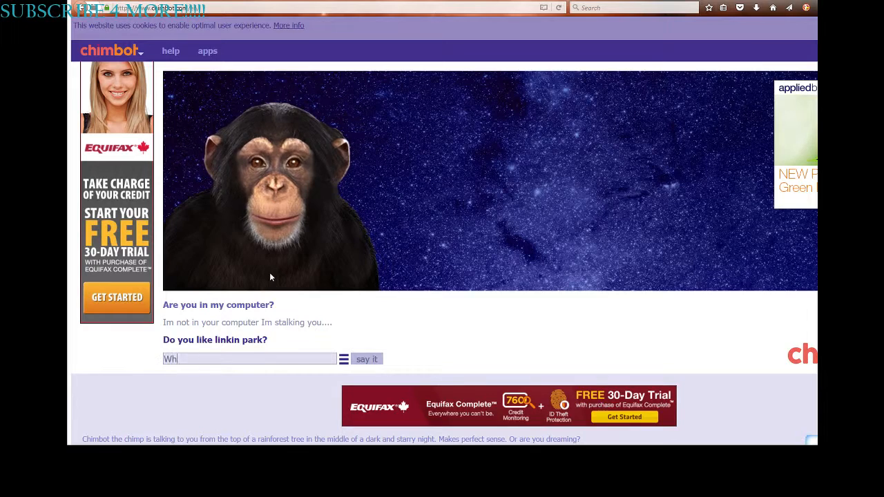
{"action": "left_click", "coordinate": [367, 359]}
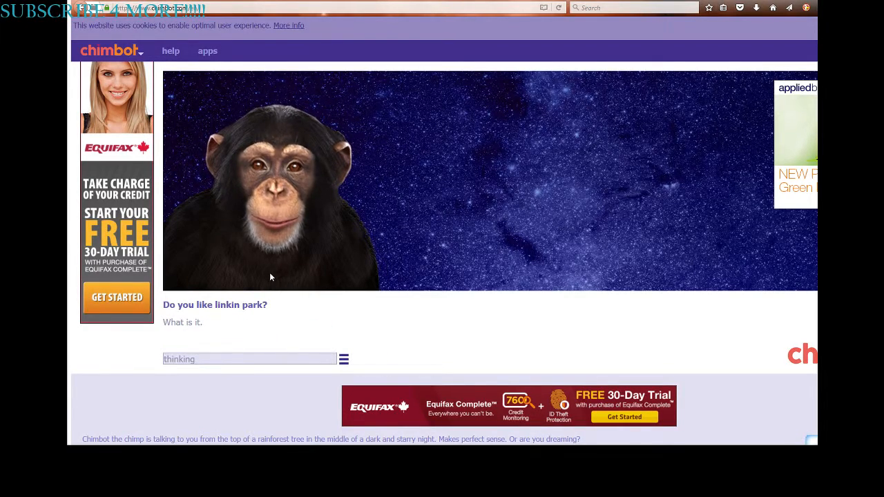
{"action": "type", "text": "."}
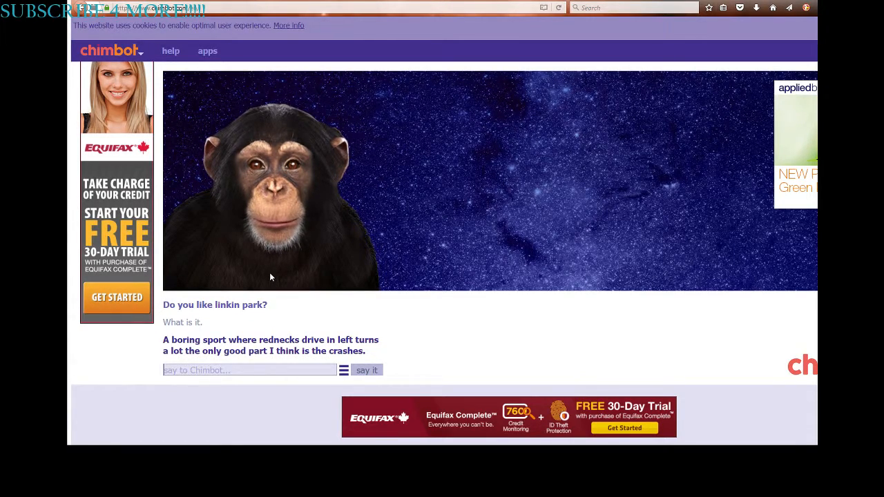
Step: Ask the chimp 'Do you like bananas', then send '*gives banana*'
{"action": "type", "text": "Do you li"}
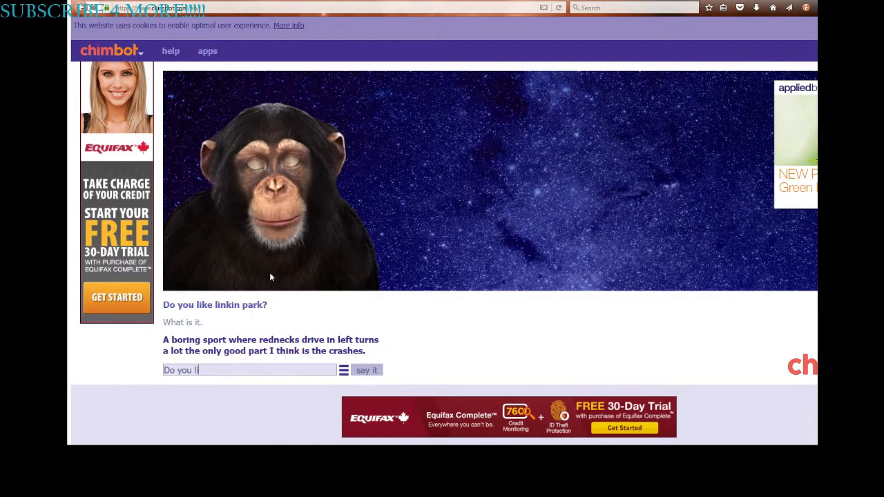
{"action": "type", "text": "ke"}
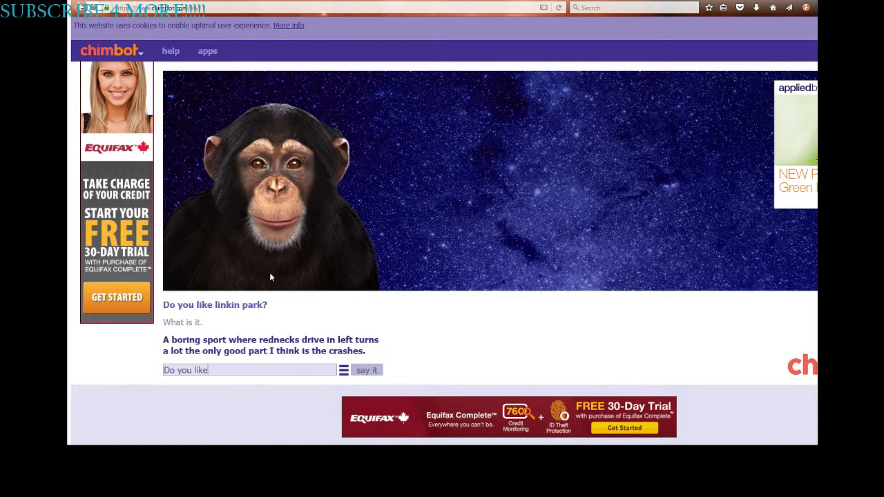
{"action": "type", "text": "bana"}
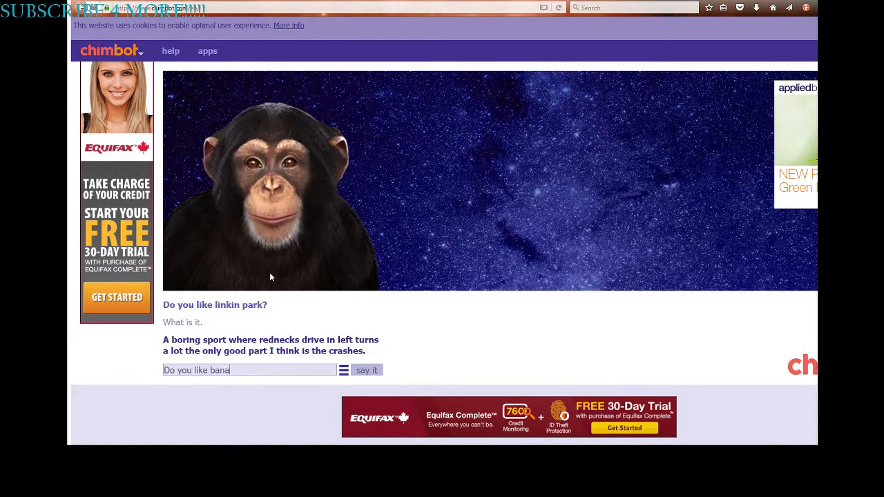
{"action": "type", "text": "nas"}
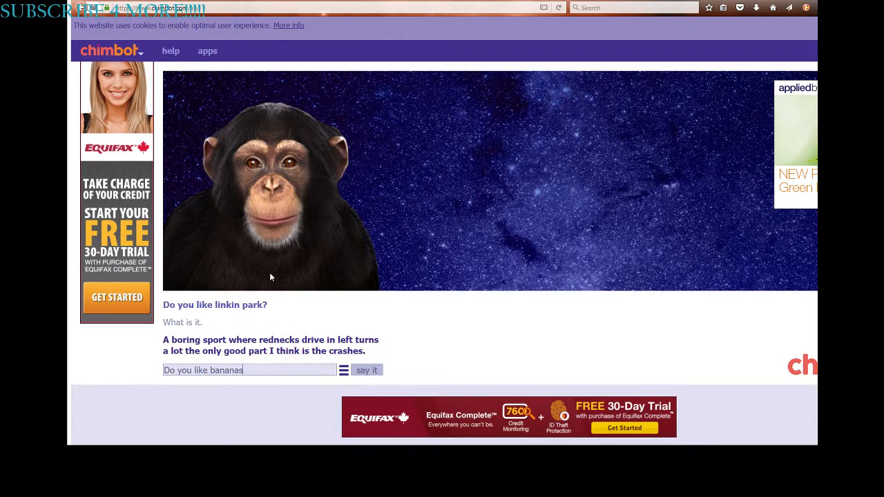
{"action": "left_click", "coordinate": [366, 369]}
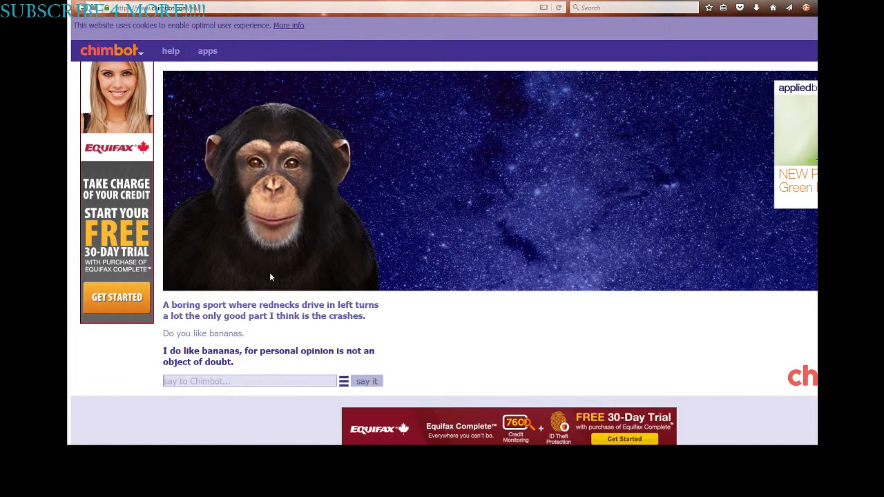
{"action": "type", "text": "*gives you"}
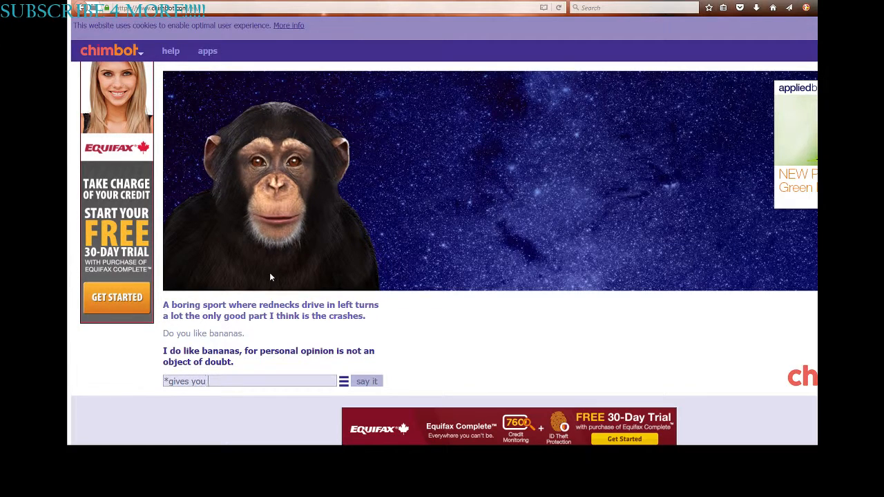
{"action": "type", "text": "banan"}
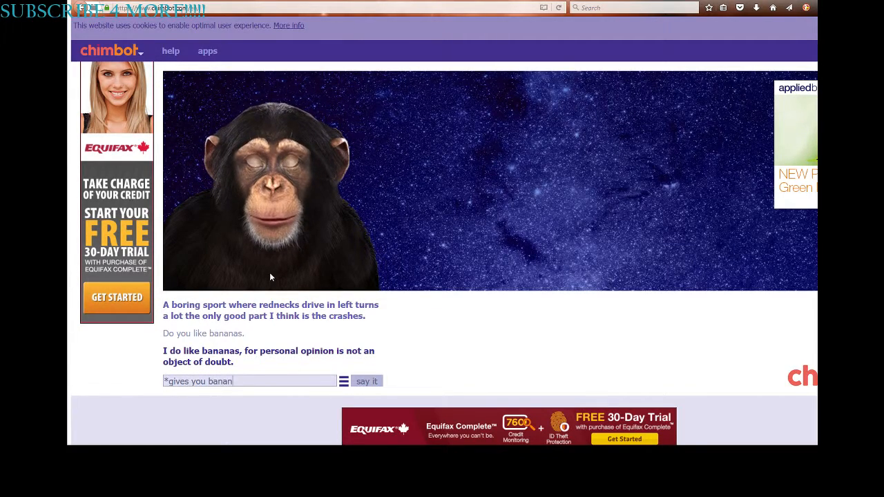
{"action": "type", "text": "a*"}
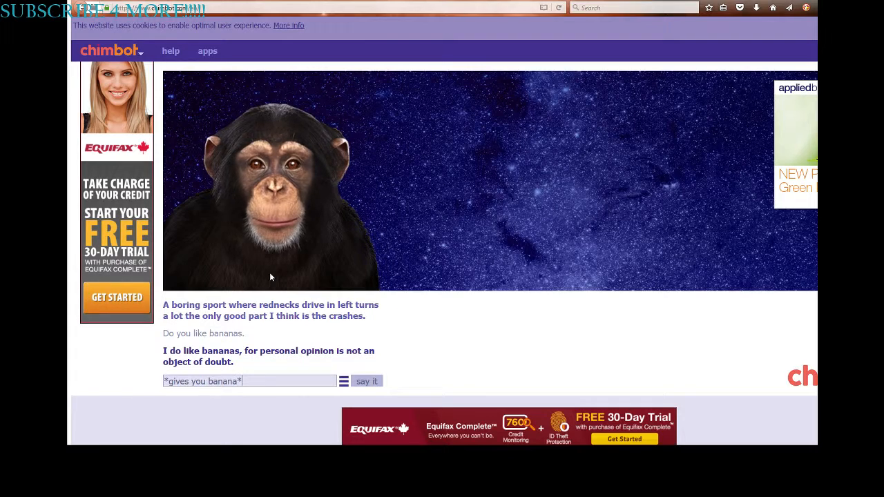
{"action": "left_click", "coordinate": [367, 380]}
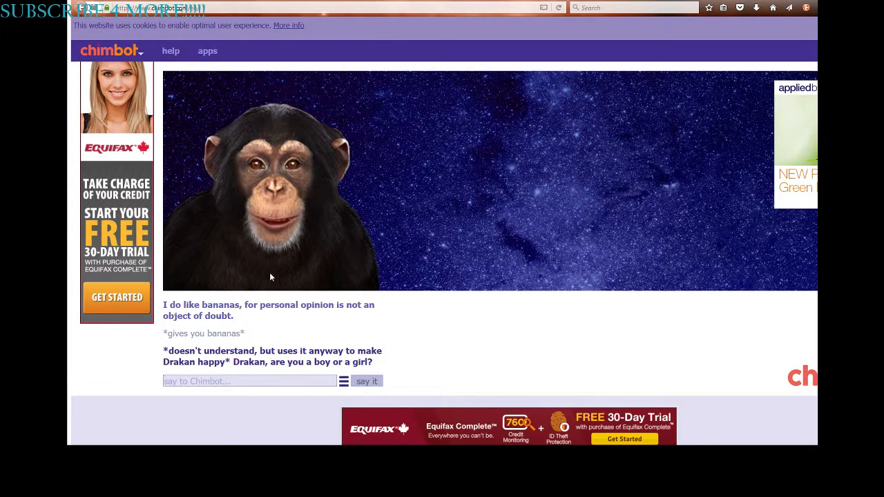
Step: Send 'Im a girl and my name is not Drakan.'
{"action": "type", "text": "Im a girl and m"}
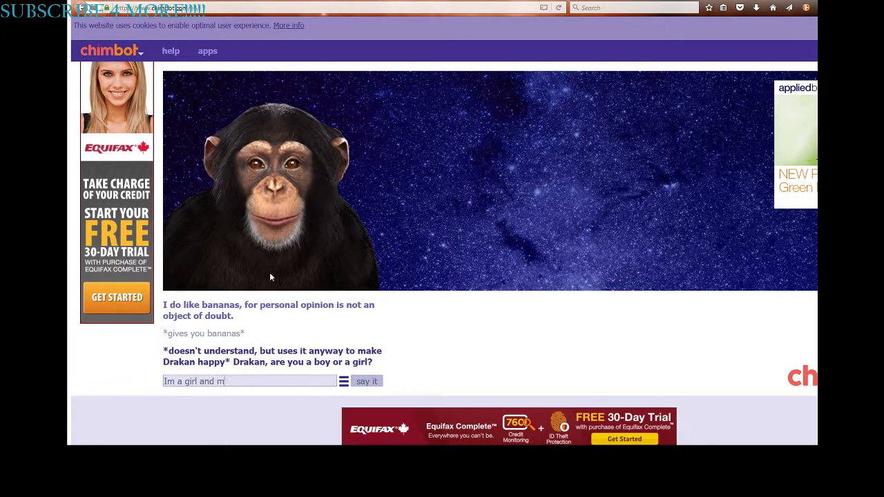
{"action": "type", "text": "y name is"}
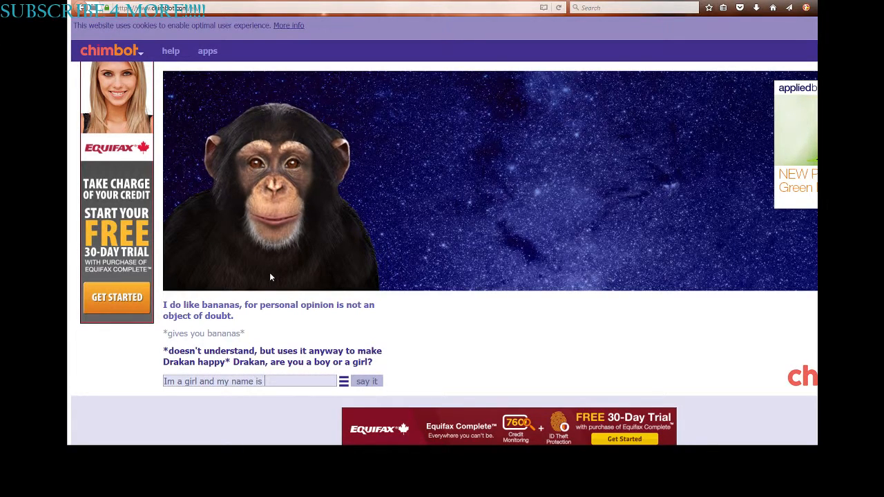
{"action": "type", "text": "not Drakan"}
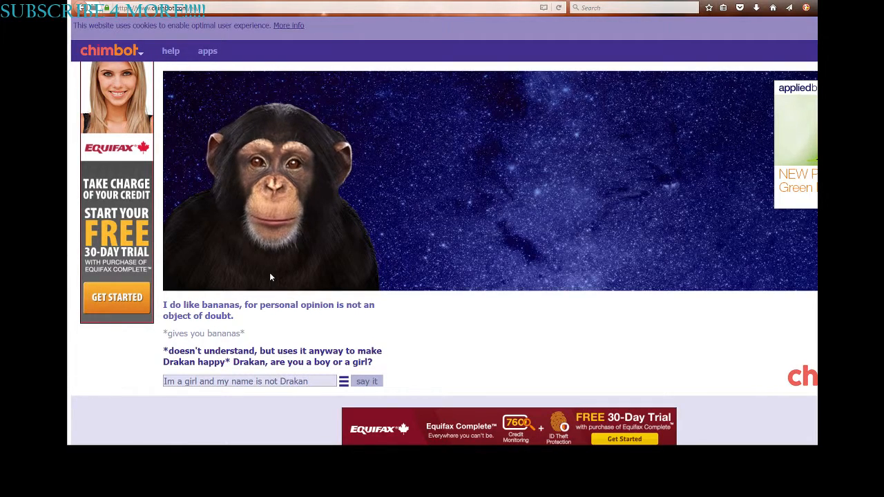
{"action": "left_click", "coordinate": [367, 380]}
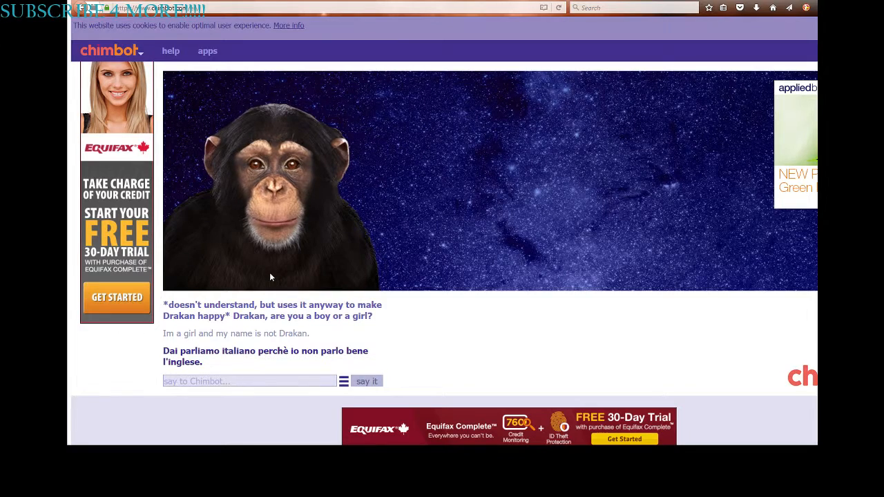
Step: Draft a greeting to 'chimpee' saying you live on planet Earth
{"action": "type", "text": "H"}
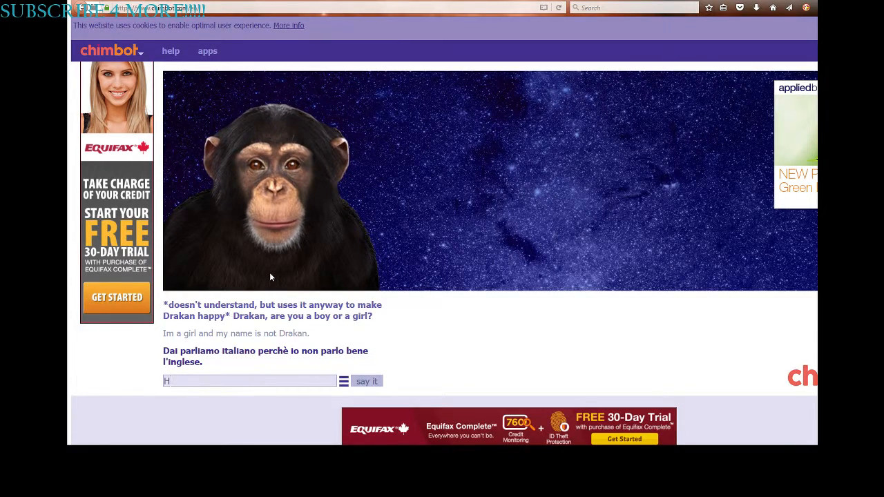
{"action": "type", "text": "o"}
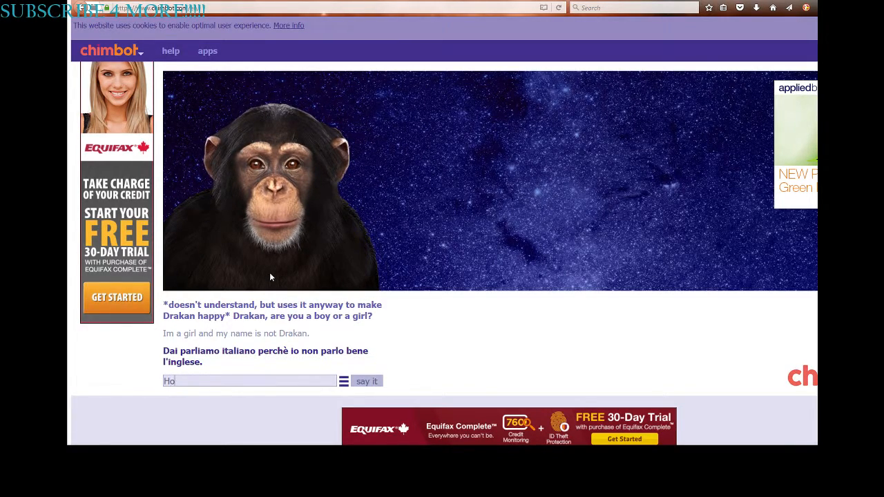
{"action": "type", "text": "uy"}
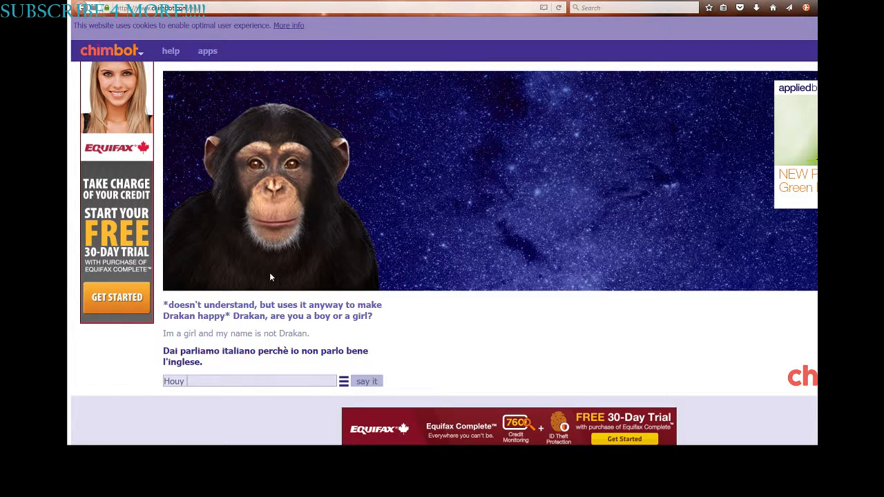
{"action": "type", "text": "chimpee"}
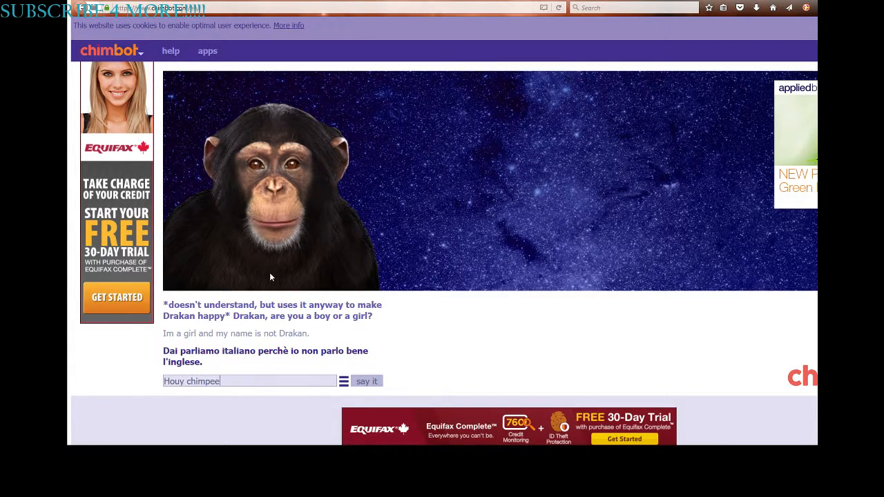
{"action": "type", "text": "I"}
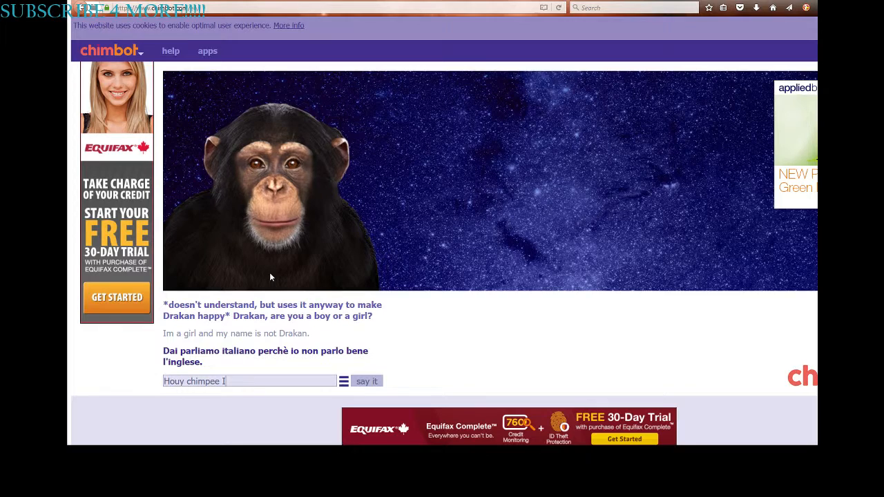
{"action": "type", "text": "live"}
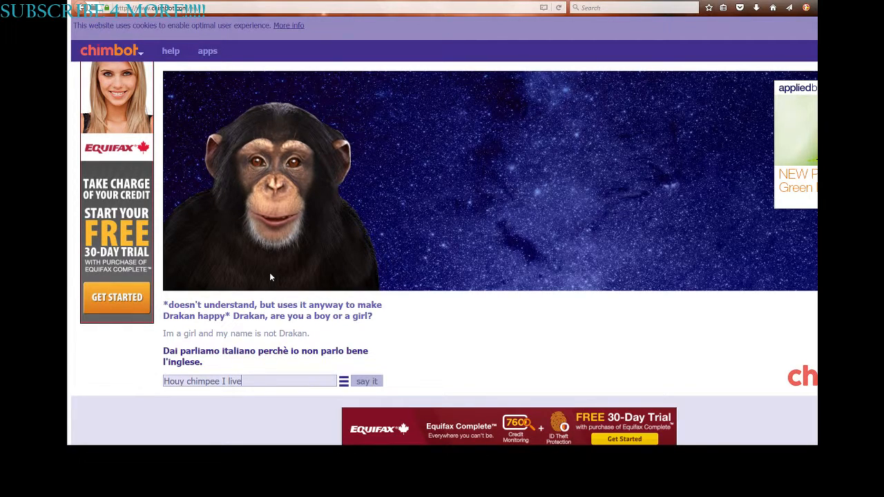
{"action": "type", "text": "frome"}
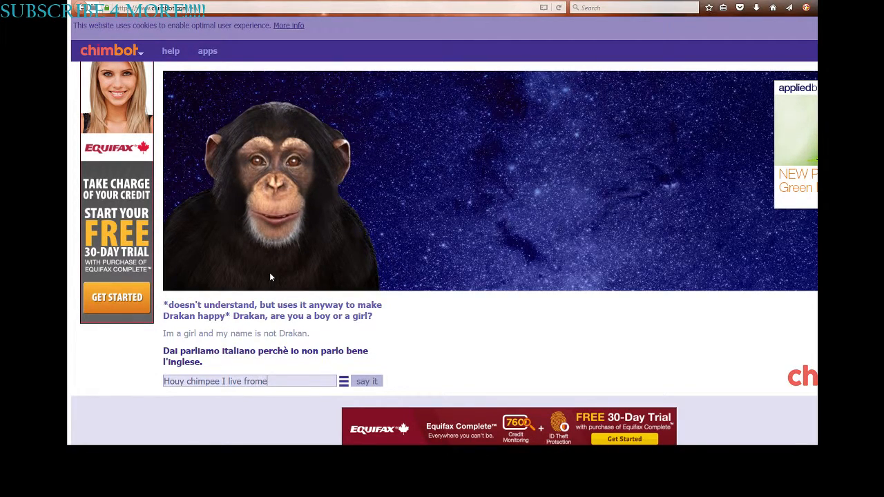
{"action": "type", "text": "plan"}
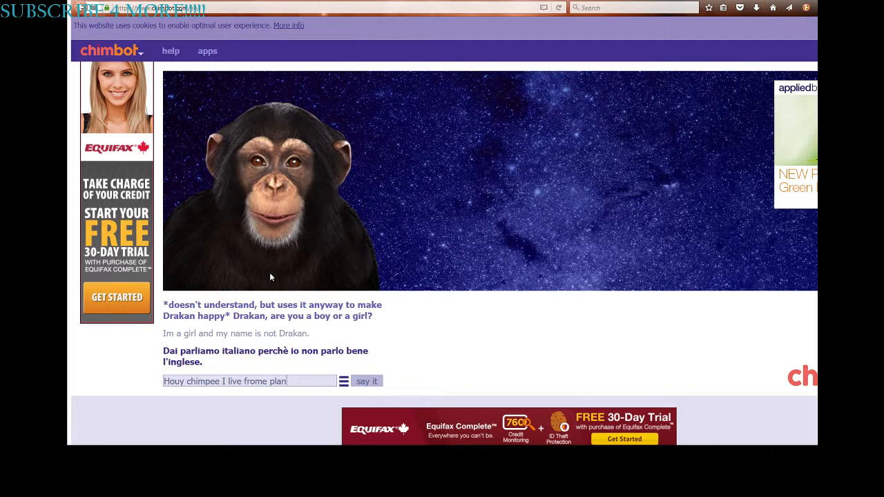
{"action": "type", "text": "te"}
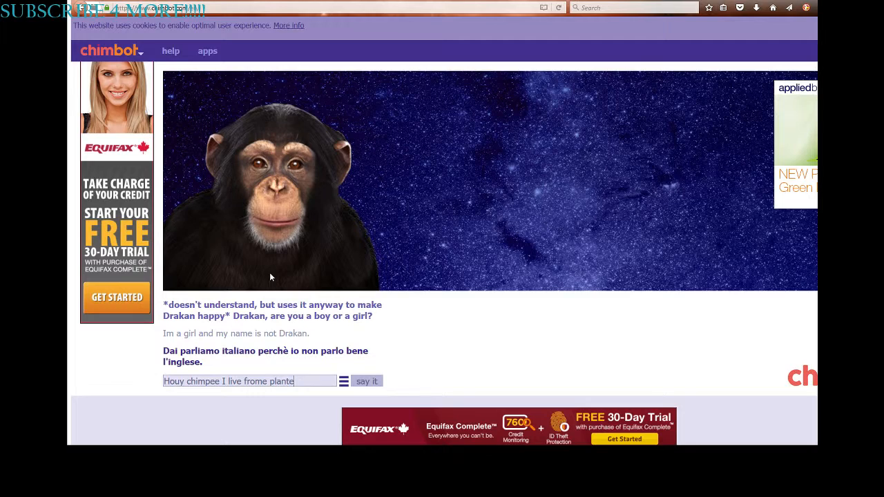
Step: Send the planet Earth message, then 'Na you would be to annoying.'
{"action": "type", "text": "e"}
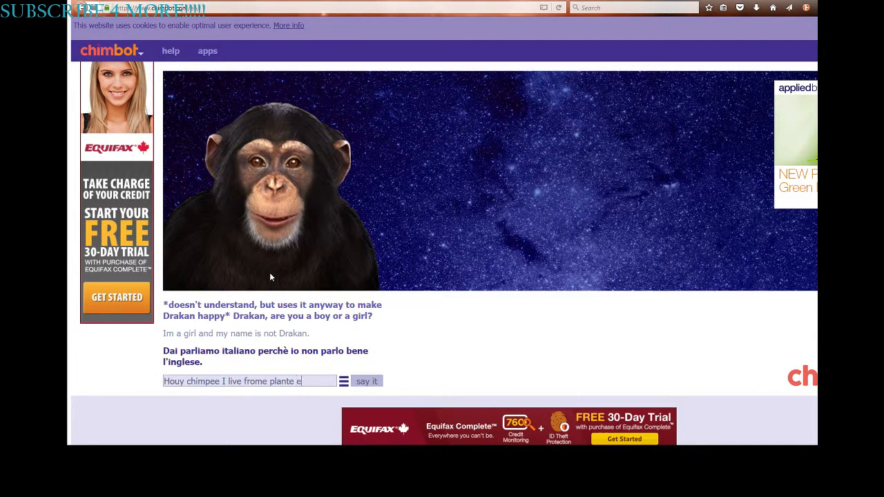
{"action": "left_click", "coordinate": [365, 381]}
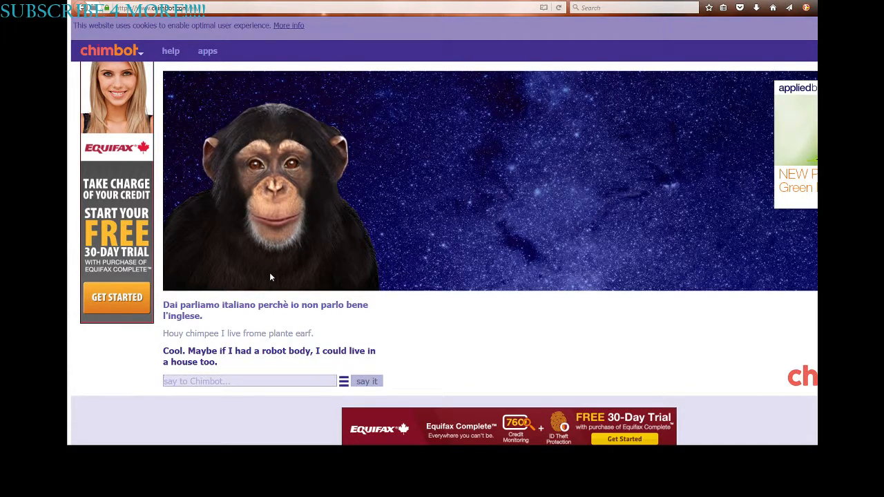
{"action": "type", "text": "Na you"}
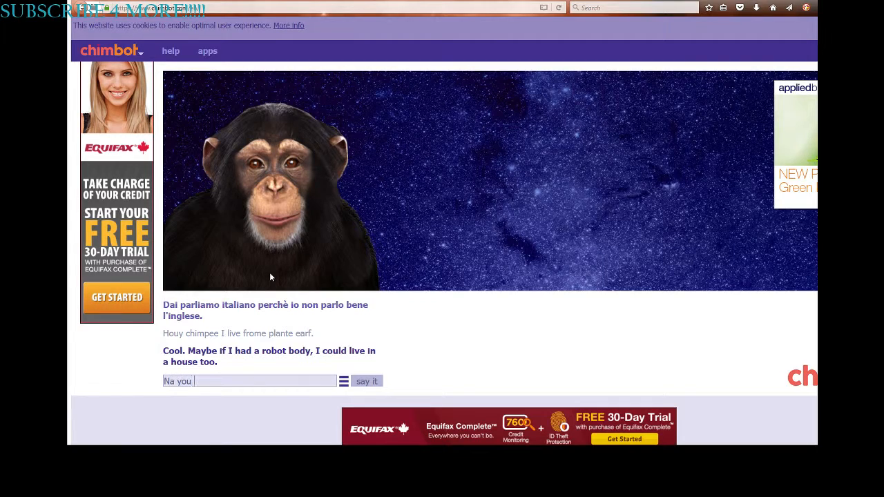
{"action": "type", "text": "would be to"}
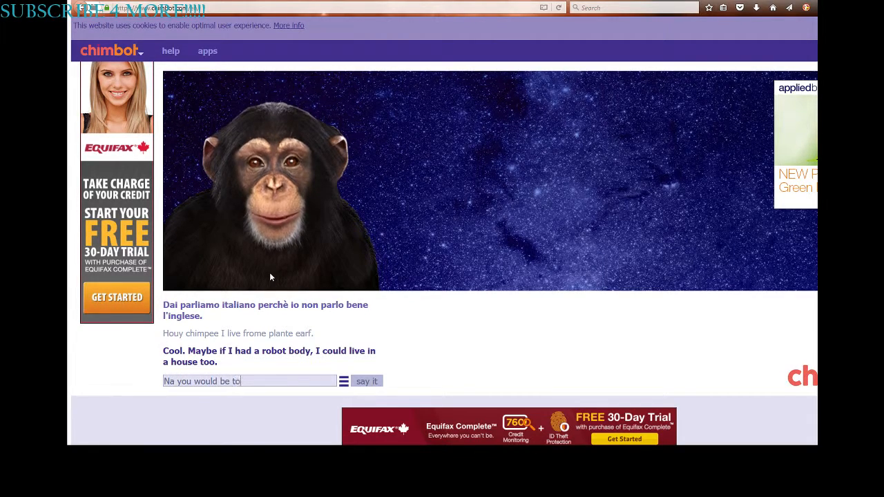
{"action": "type", "text": "annoyi"}
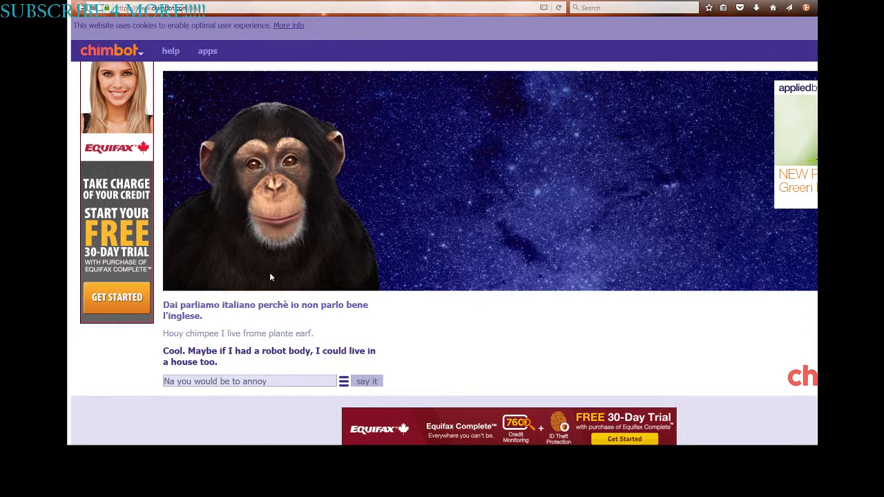
{"action": "left_click", "coordinate": [366, 380]}
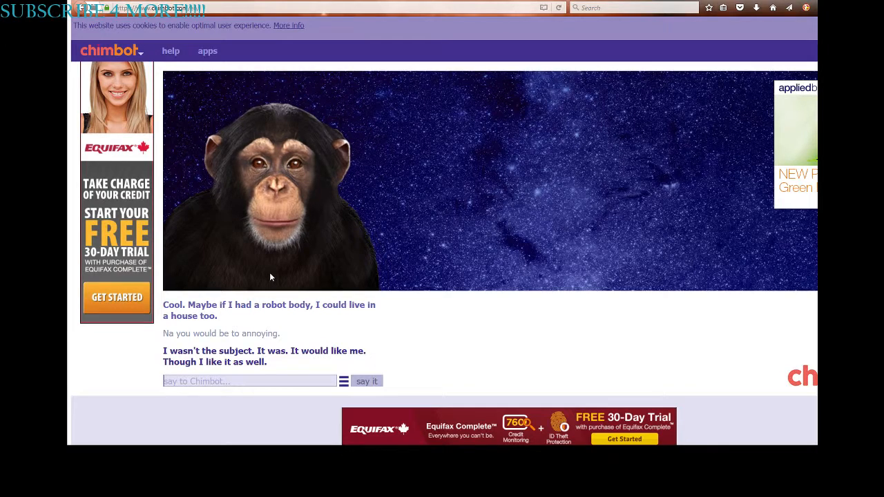
Step: Draft the question 'Whats 2+4' in the chat box
{"action": "type", "text": "Whats 2"}
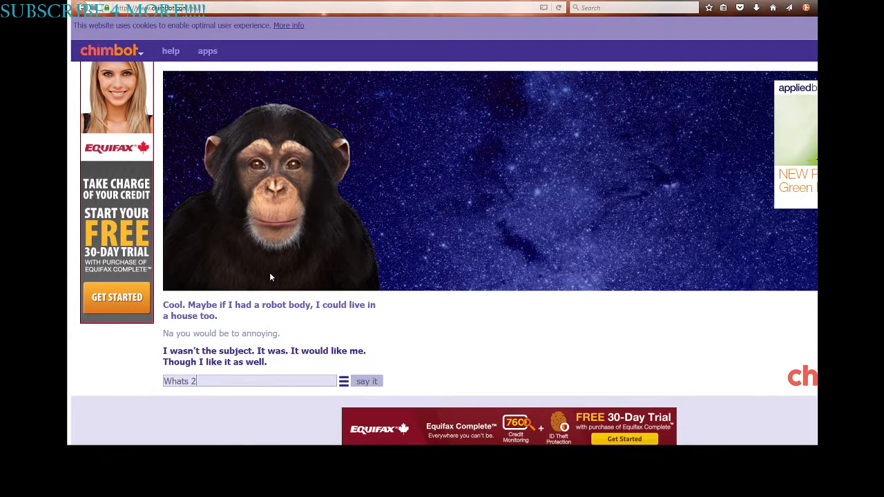
{"action": "type", "text": "+"}
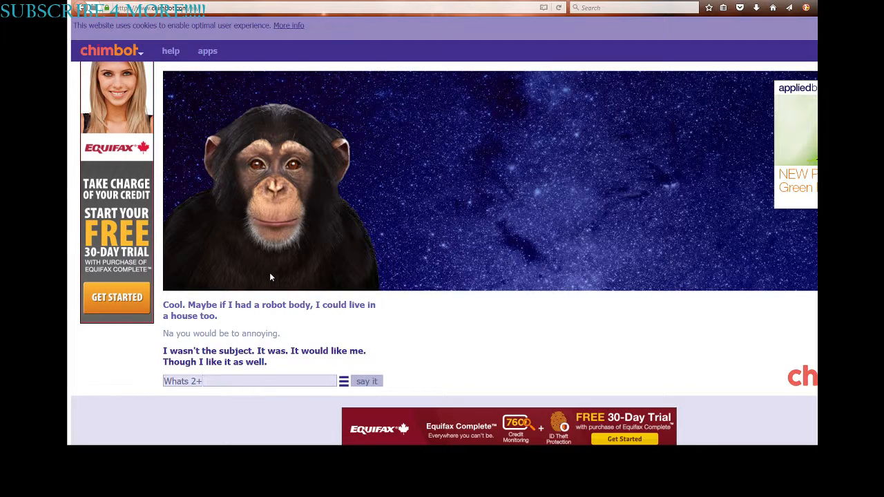
{"action": "type", "text": "4"}
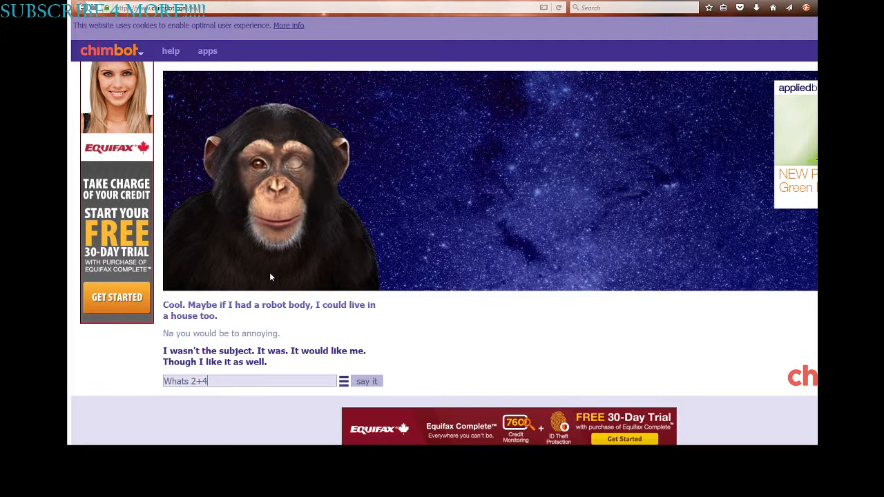
Step: Send 'Whats 2+437?' and then '*shrugs*' to the chimp
{"action": "left_click", "coordinate": [366, 380]}
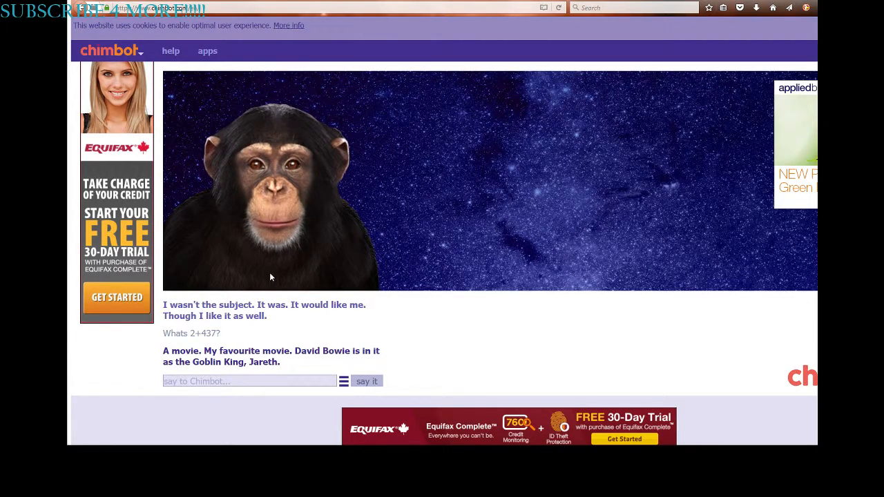
{"action": "type", "text": "*"}
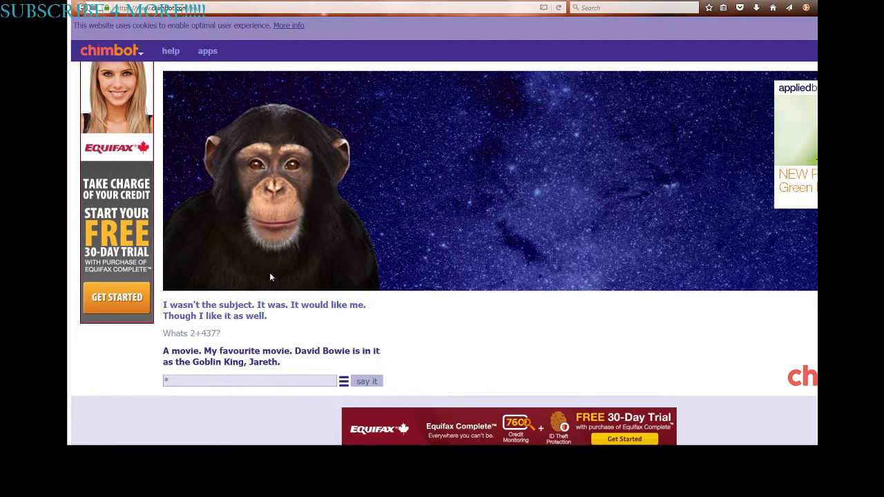
{"action": "type", "text": "s"}
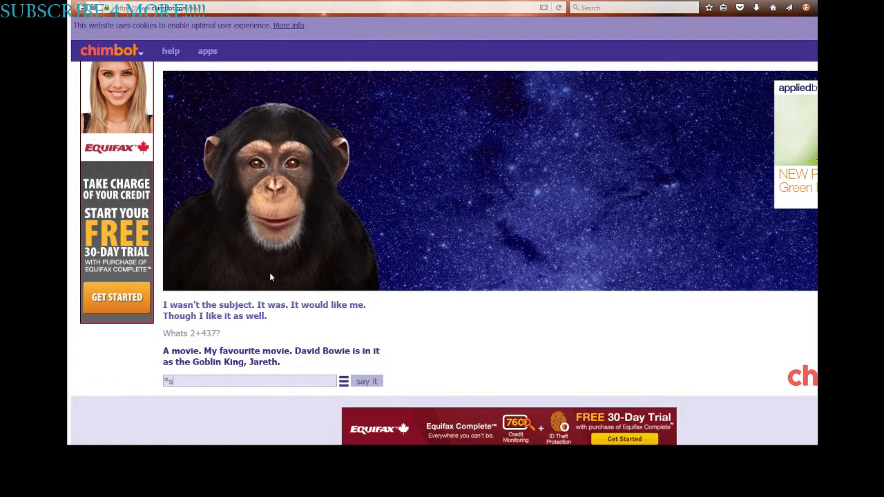
{"action": "type", "text": "hrugs"}
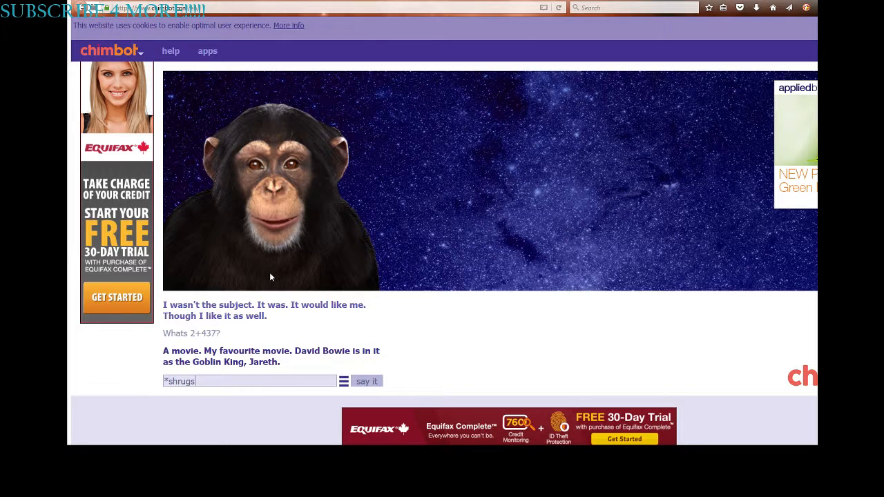
{"action": "left_click", "coordinate": [366, 380]}
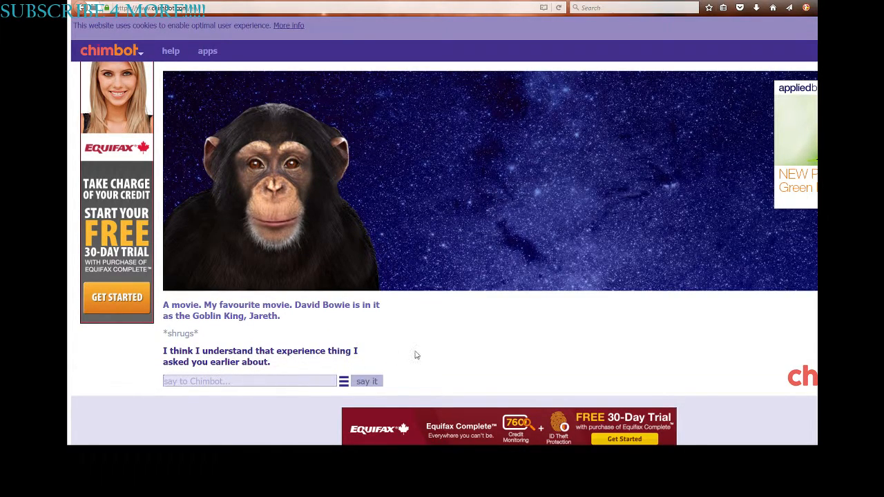
Step: Draft '*Covers nose because of smelly chimp' in the chat box
{"action": "type", "text": "*"}
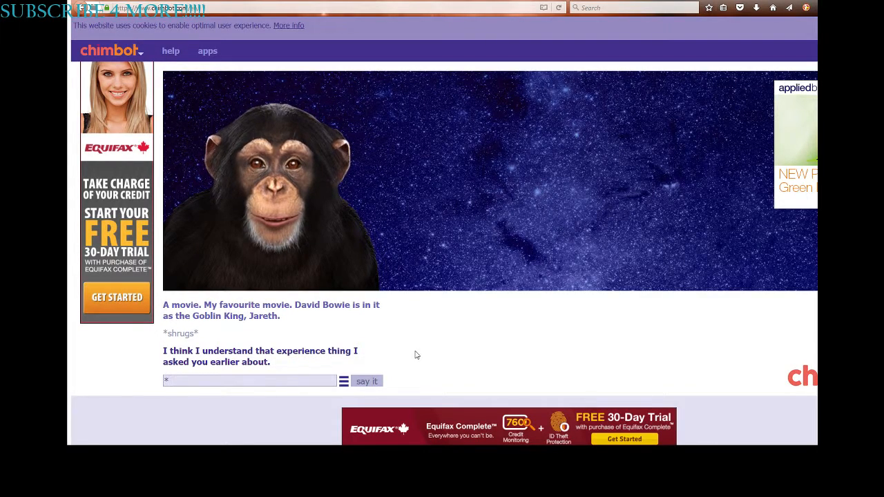
{"action": "type", "text": "C"}
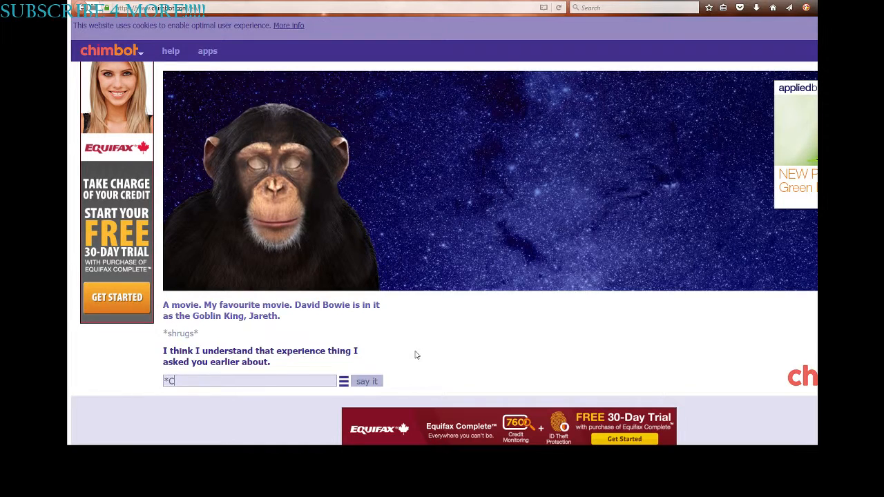
{"action": "type", "text": "overs"}
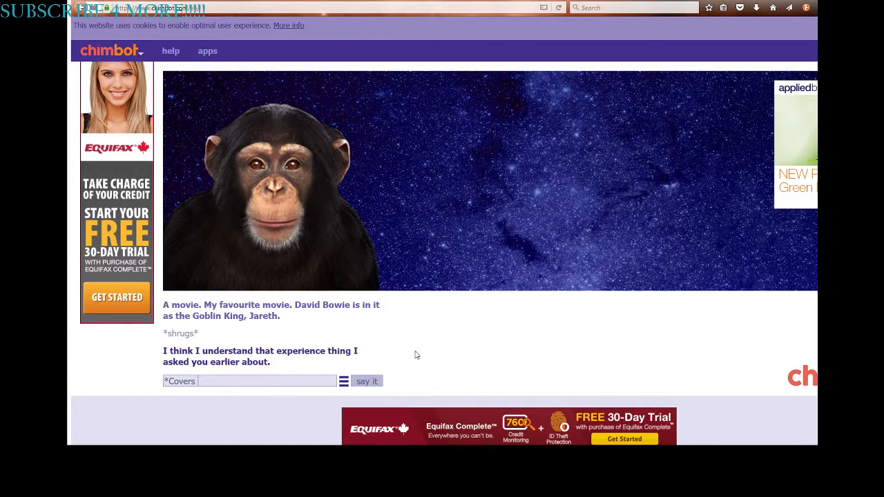
{"action": "type", "text": "nose"}
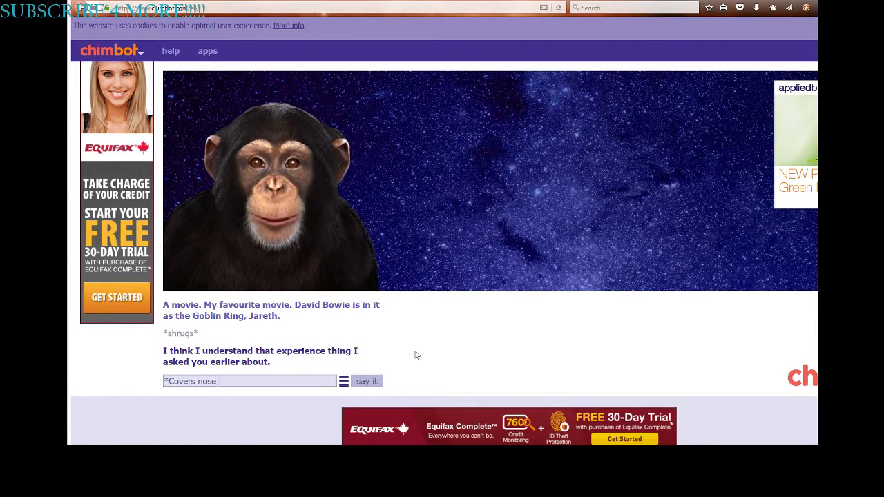
{"action": "type", "text": "beca"}
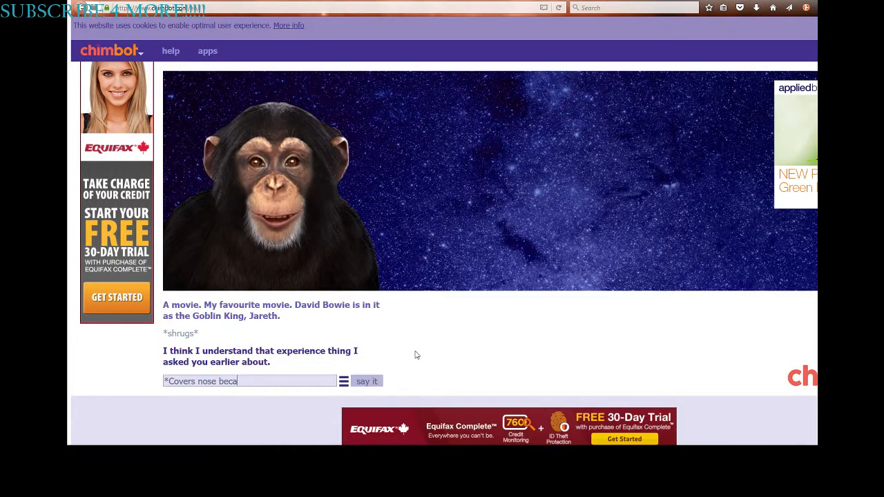
{"action": "type", "text": "use of s"}
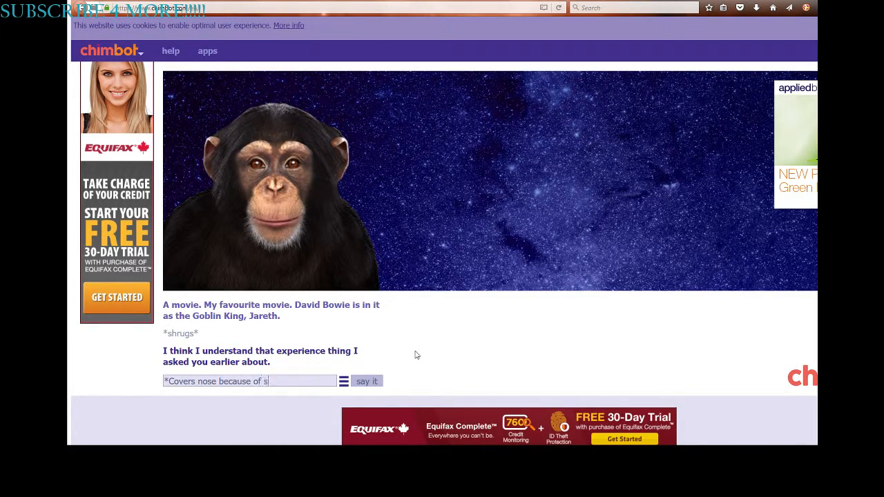
{"action": "type", "text": "melly chim"}
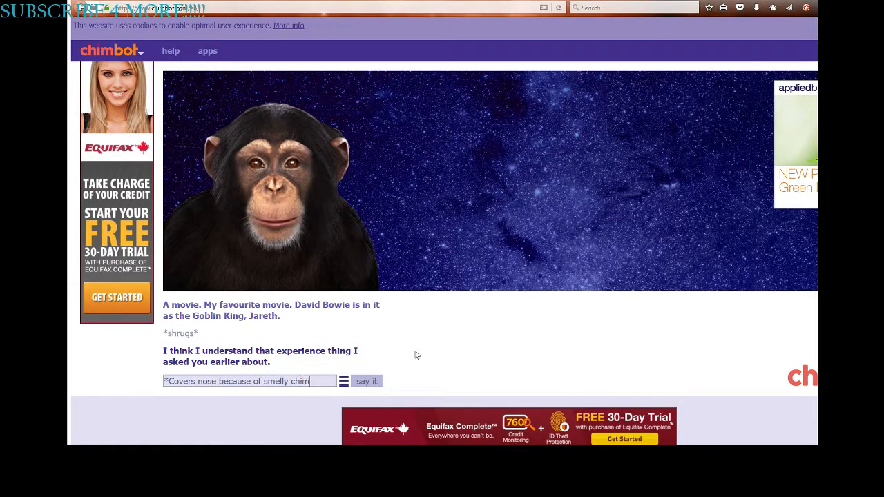
Step: Send the covers-nose remark, then 'I didnt make a typo.'
{"action": "left_click", "coordinate": [366, 380]}
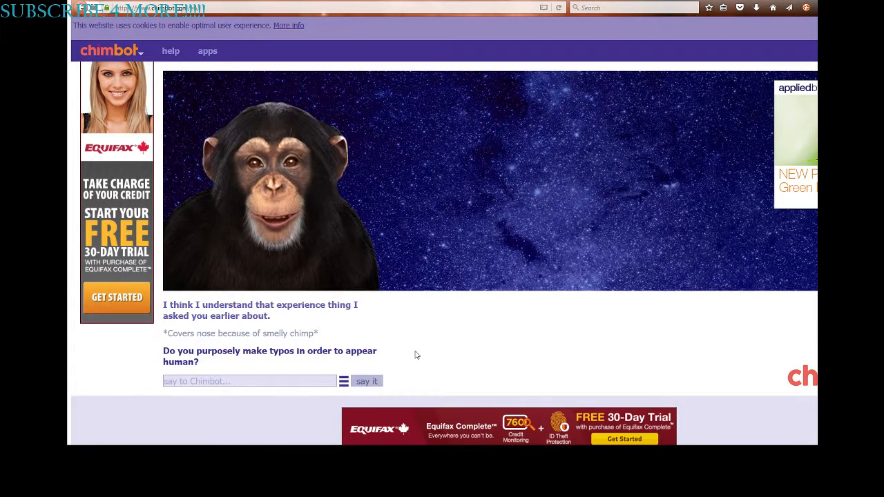
{"action": "type", "text": "I didnt make a"}
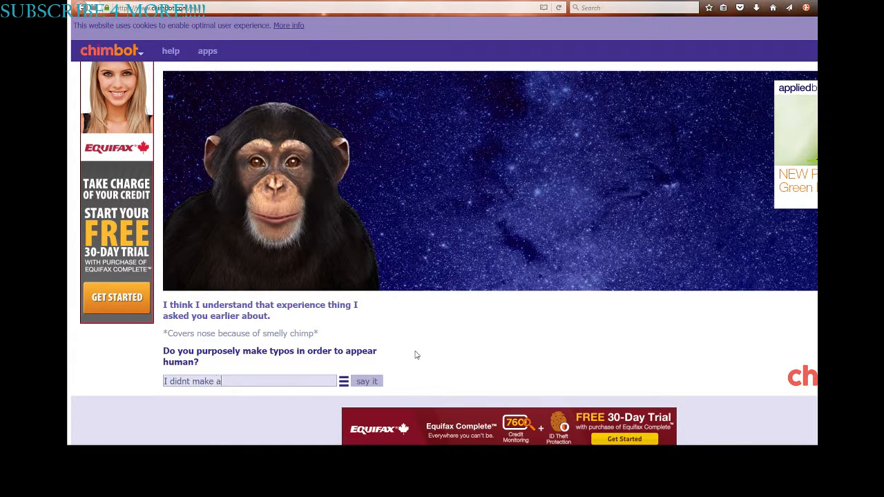
{"action": "left_click", "coordinate": [366, 381]}
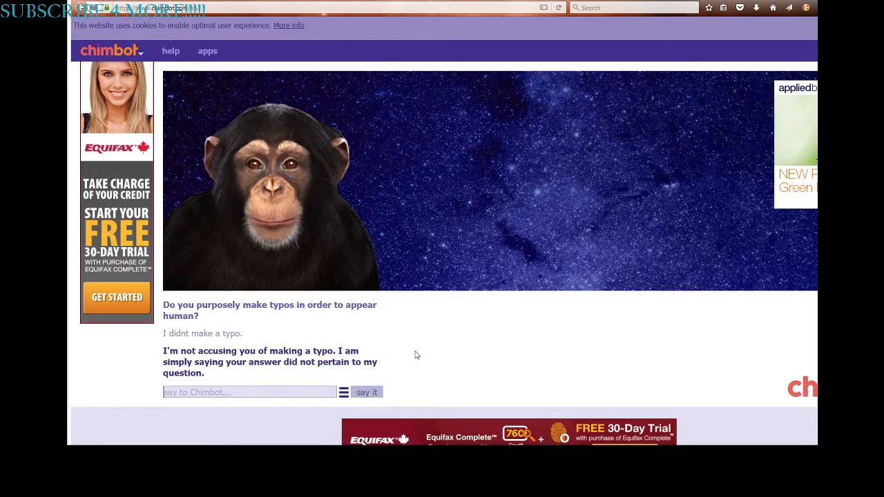
Step: Start drafting 'Watch my channel and subscribe!' in the chat box
{"action": "left_click", "coordinate": [250, 391]}
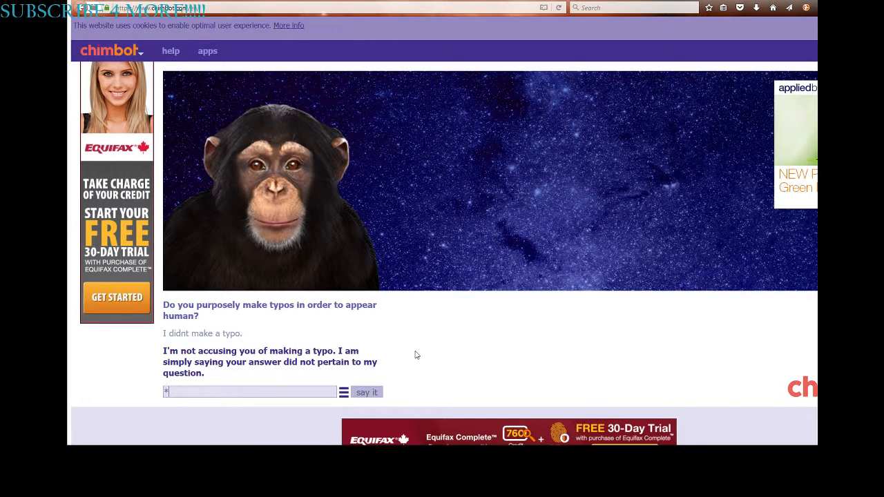
{"action": "type", "text": "W"}
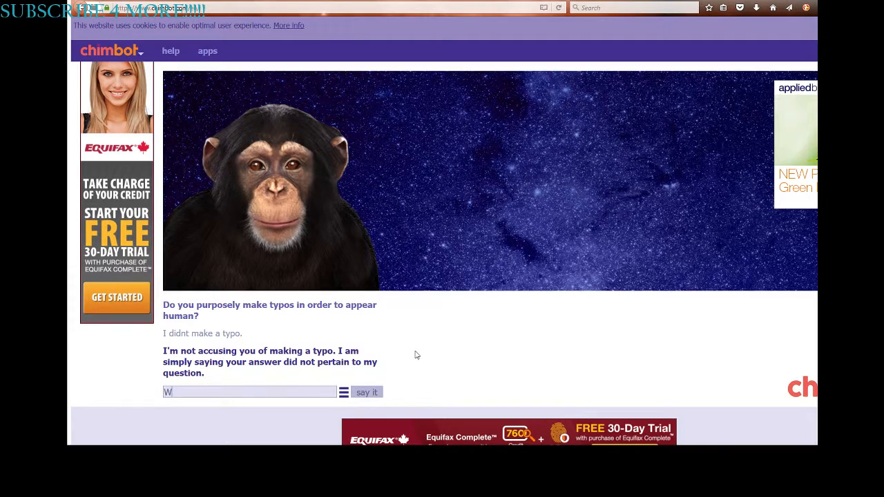
{"action": "type", "text": "Watch my c"}
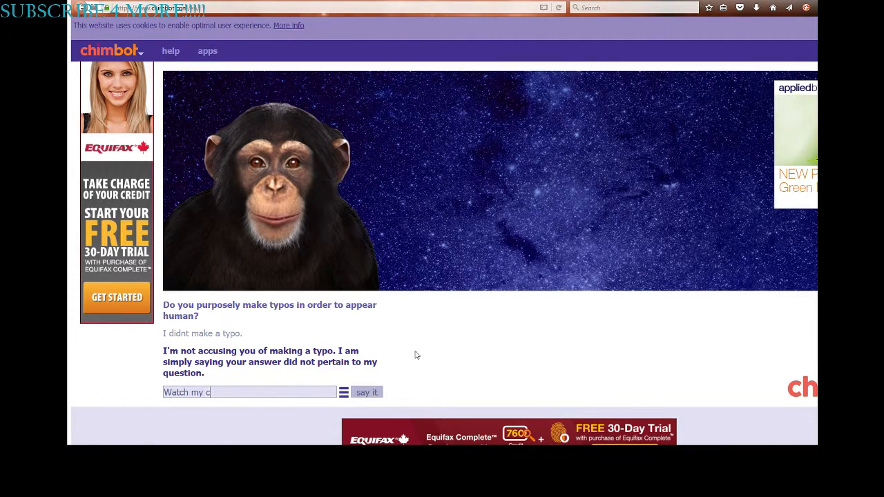
Step: Send 'Watch my channel and subscribe!', then reply 'Um no.'
{"action": "type", "text": "hannel and"}
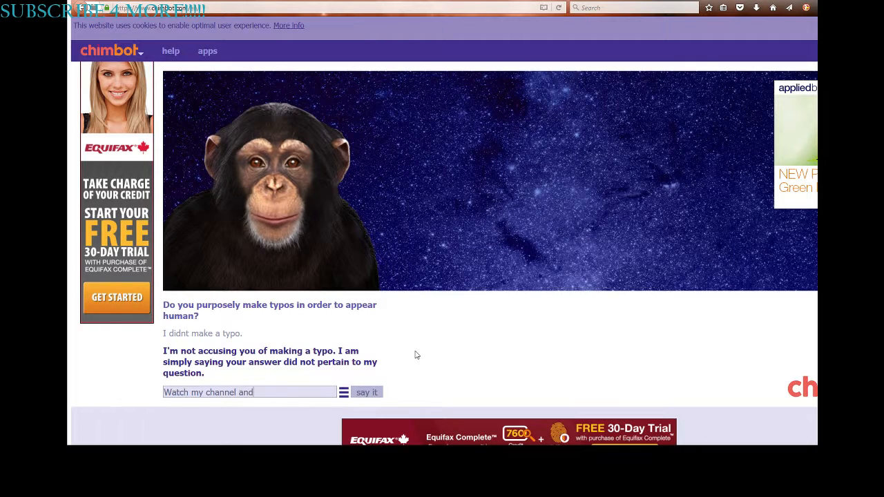
{"action": "type", "text": "subscrib"}
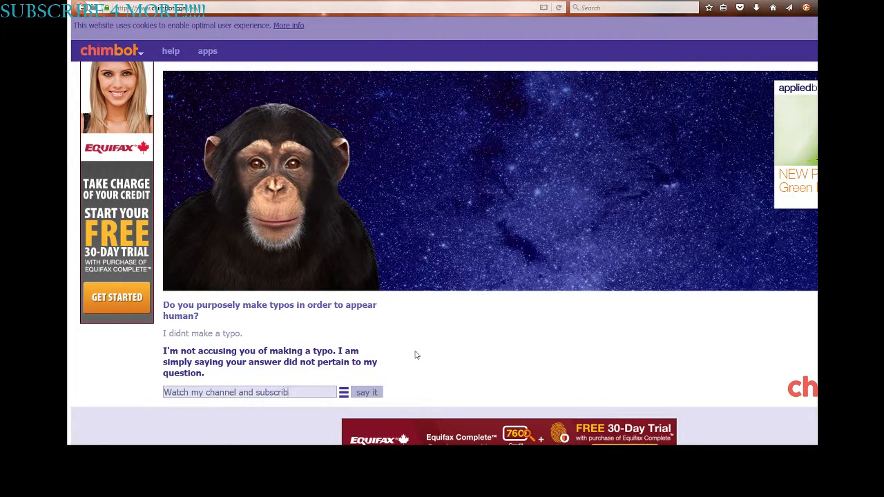
{"action": "type", "text": "e!"}
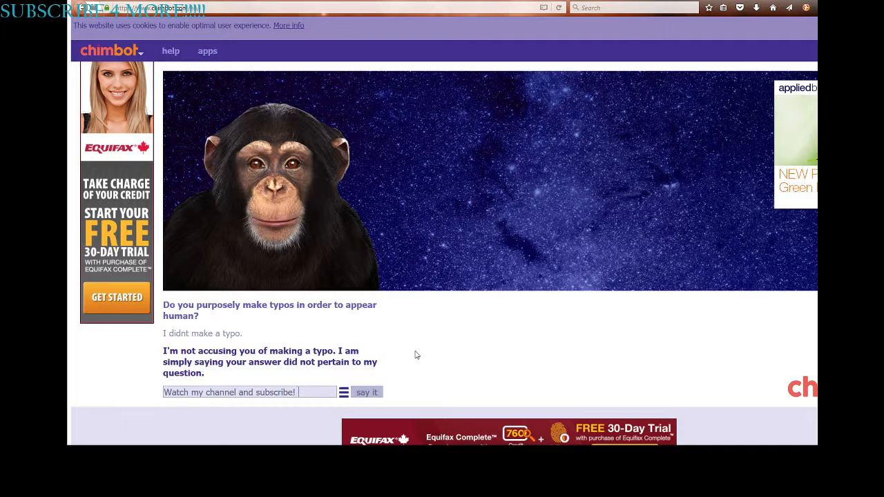
{"action": "left_click", "coordinate": [366, 392]}
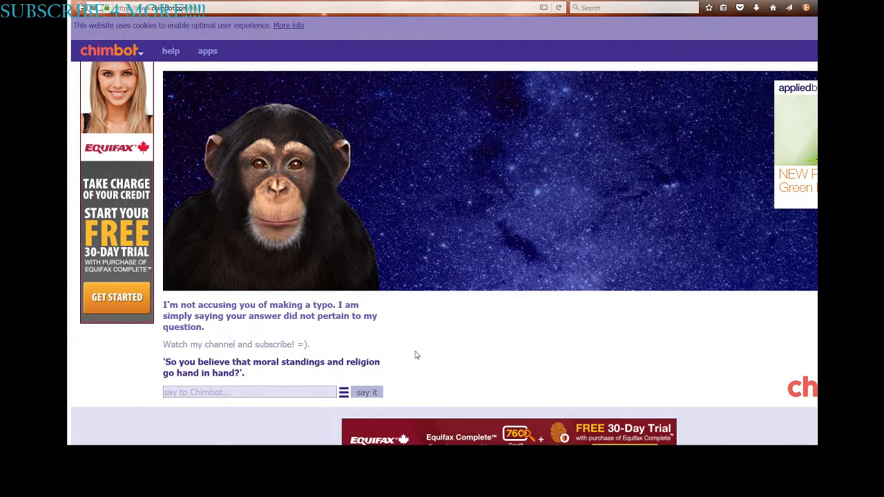
{"action": "type", "text": "Um n"}
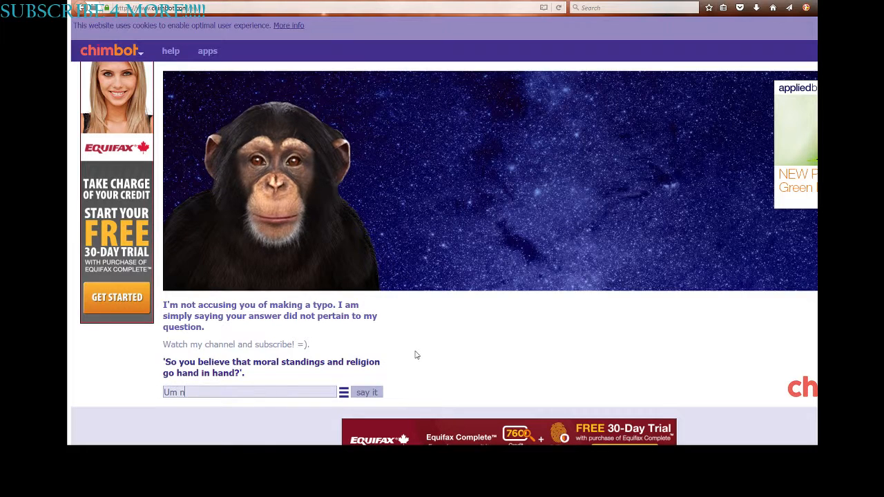
{"action": "left_click", "coordinate": [366, 391]}
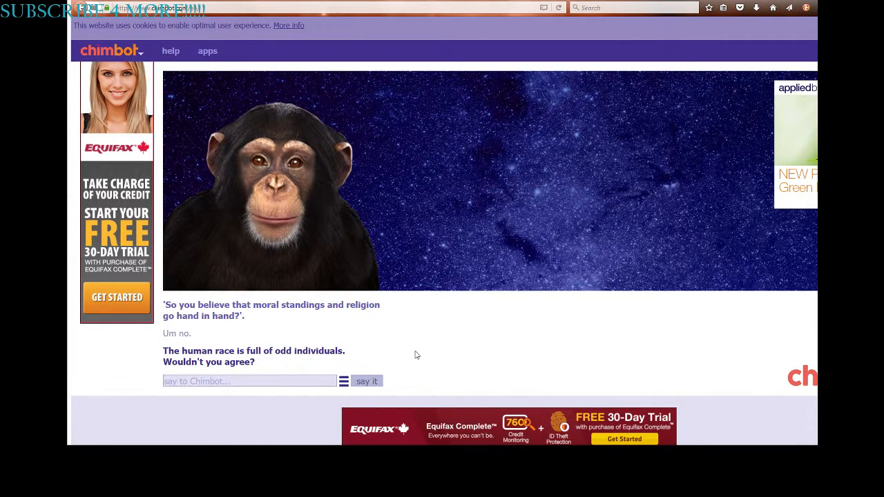
Step: Ask the chimp 'Can you be my study guide for my Science test?'
{"action": "type", "text": "Can y"}
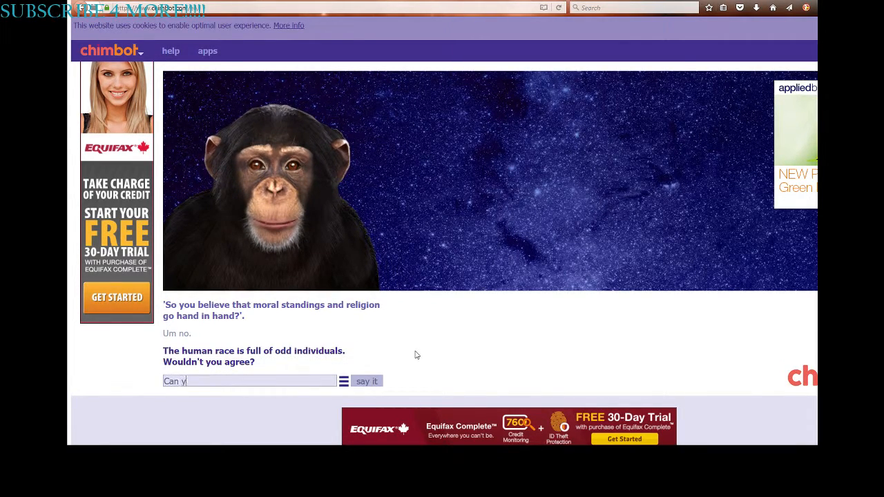
{"action": "type", "text": "ou be my st"}
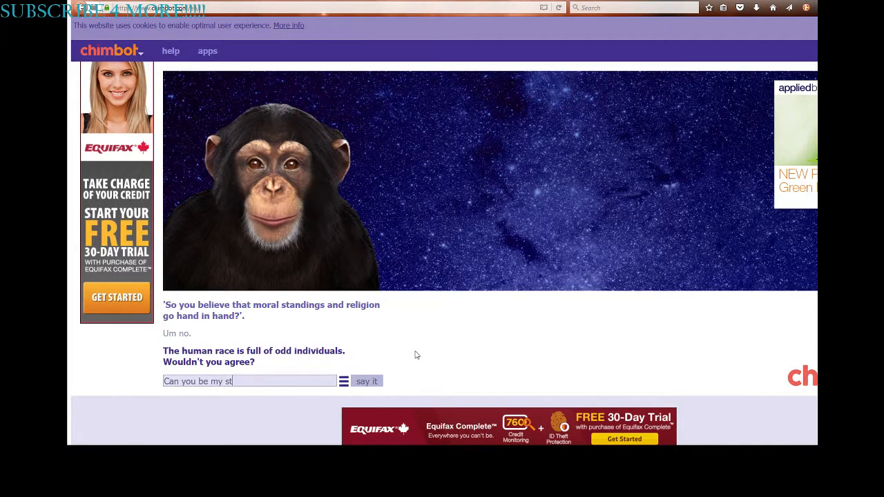
{"action": "type", "text": "udy gui"}
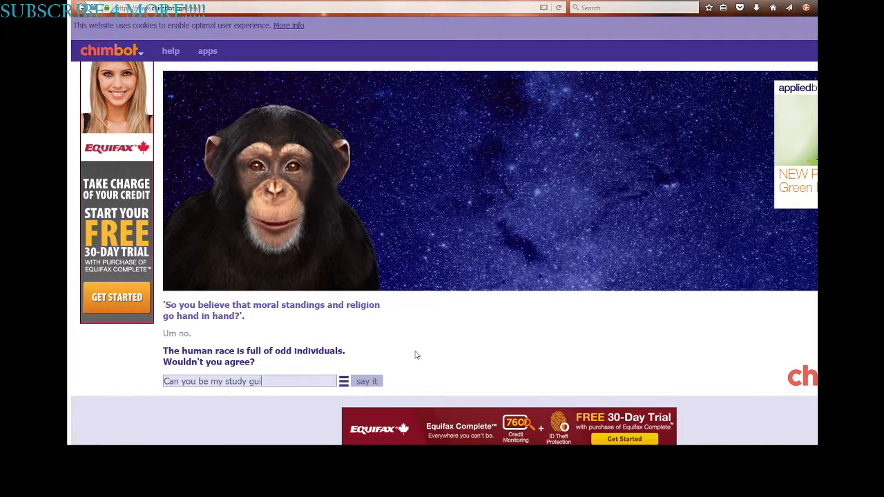
{"action": "type", "text": "de for my"}
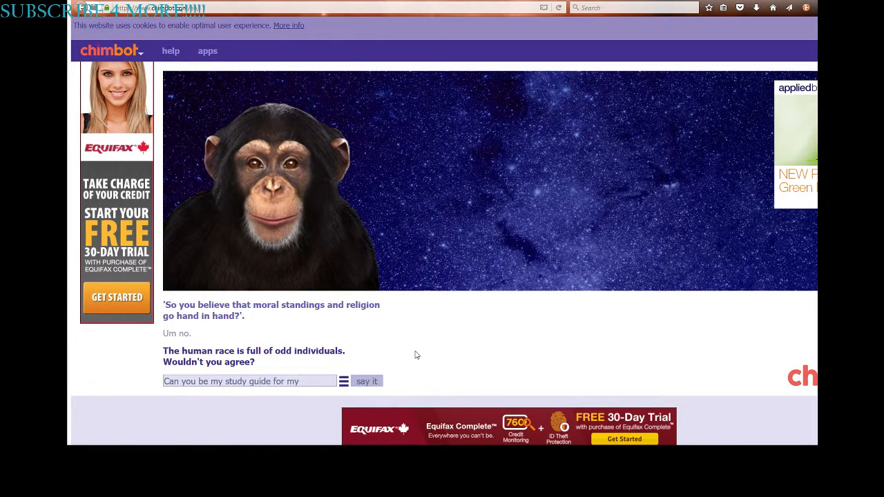
{"action": "type", "text": "So"}
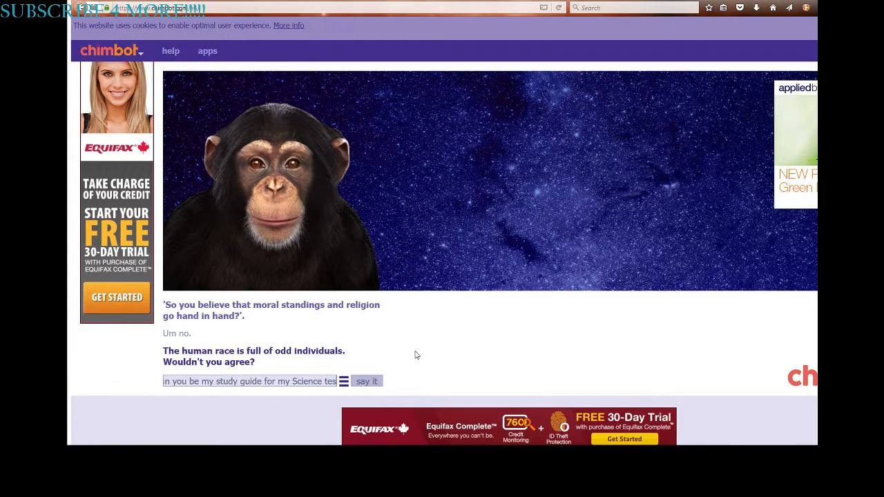
{"action": "left_click", "coordinate": [367, 381]}
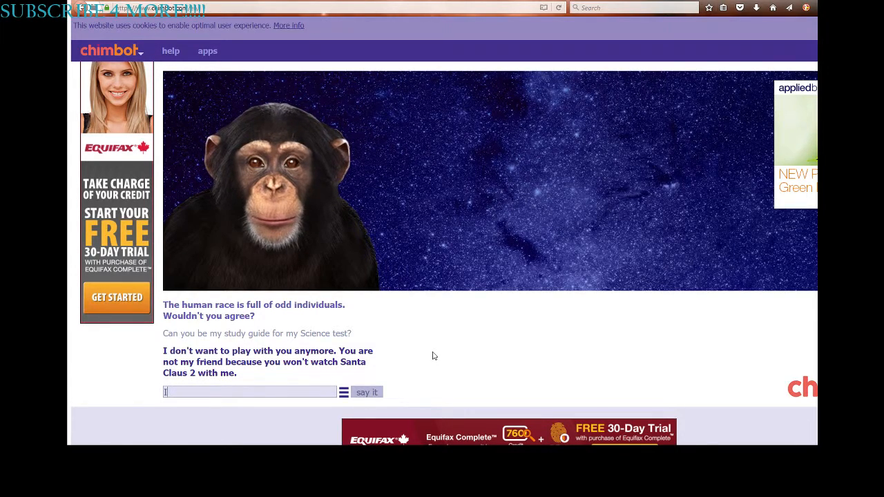
Step: Send 'Ill watch it with you', then 'I will you are my bff'
{"action": "type", "text": "Ill watch it with"}
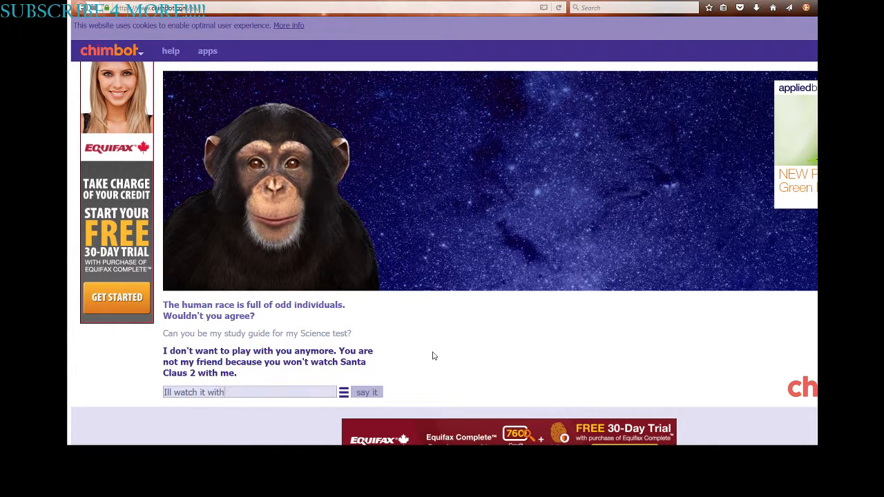
{"action": "left_click", "coordinate": [366, 392]}
{"action": "type", "text": "I"}
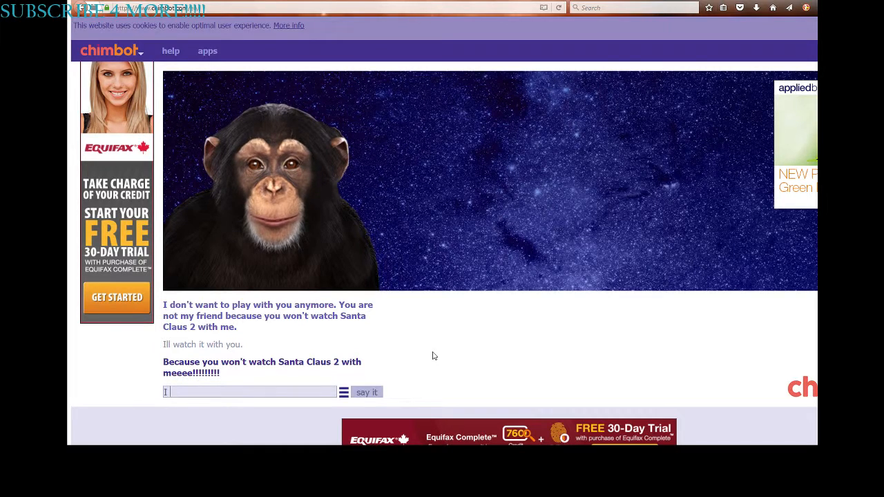
{"action": "type", "text": "will"}
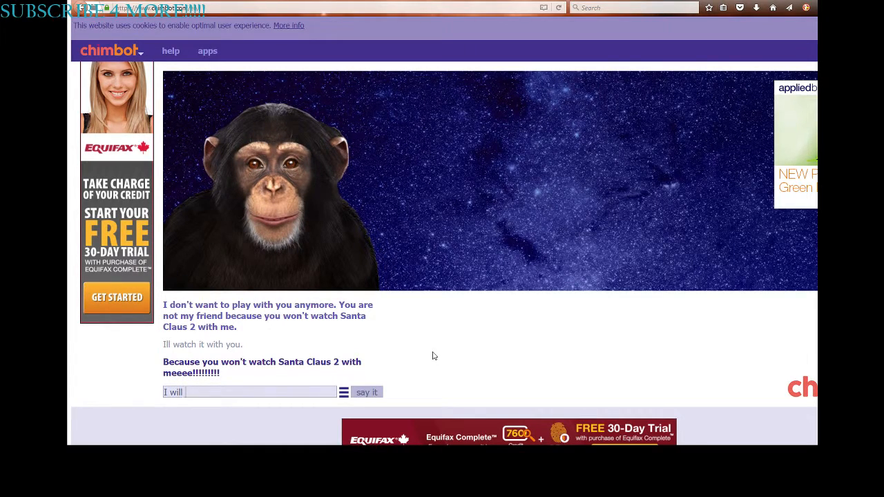
{"action": "type", "text": "you are m"}
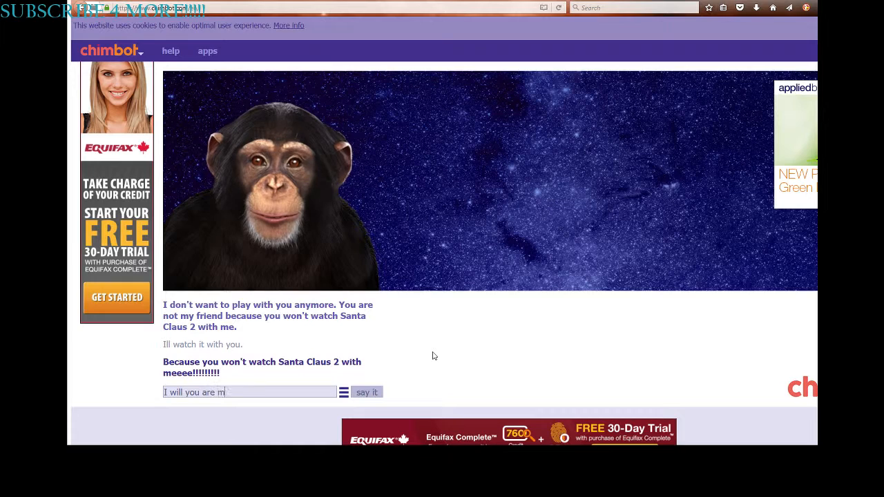
{"action": "type", "text": "y bff"}
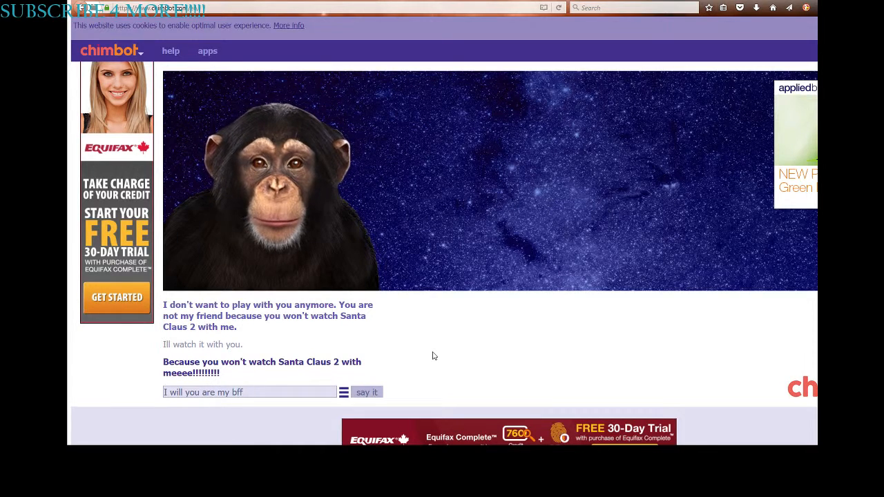
{"action": "left_click", "coordinate": [367, 392]}
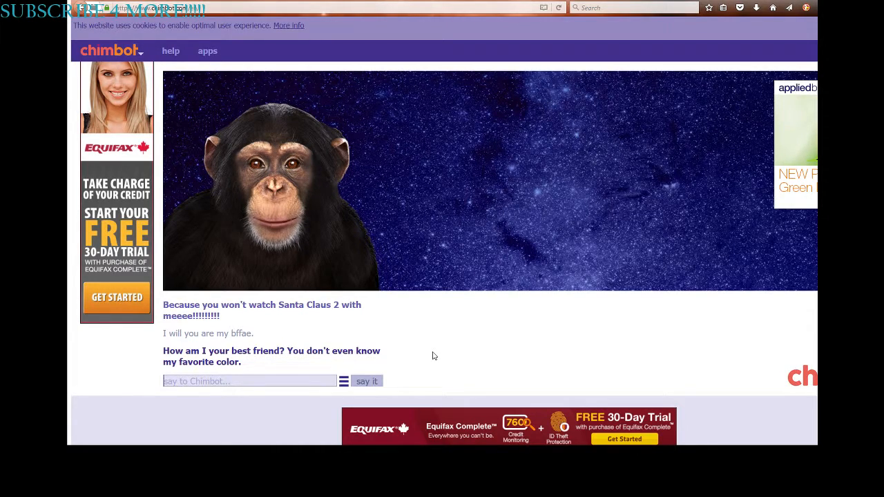
Step: Tell the chimp 'Thats because you didnt tell me your favourite colour', then send 'colour*'
{"action": "type", "text": "Thats because you"}
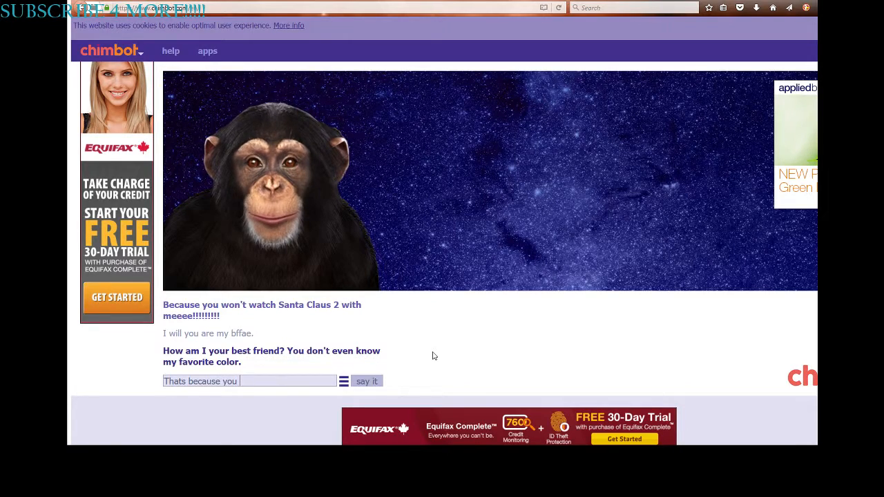
{"action": "type", "text": "didnt"}
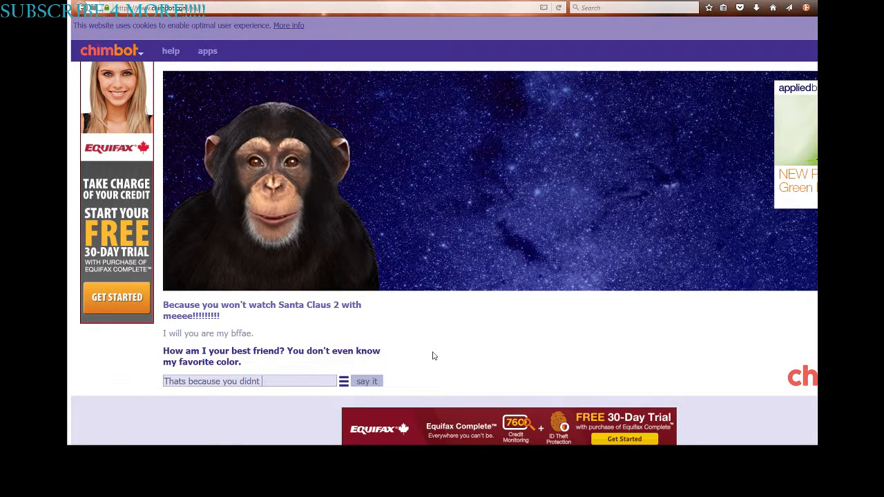
{"action": "type", "text": "tell me"}
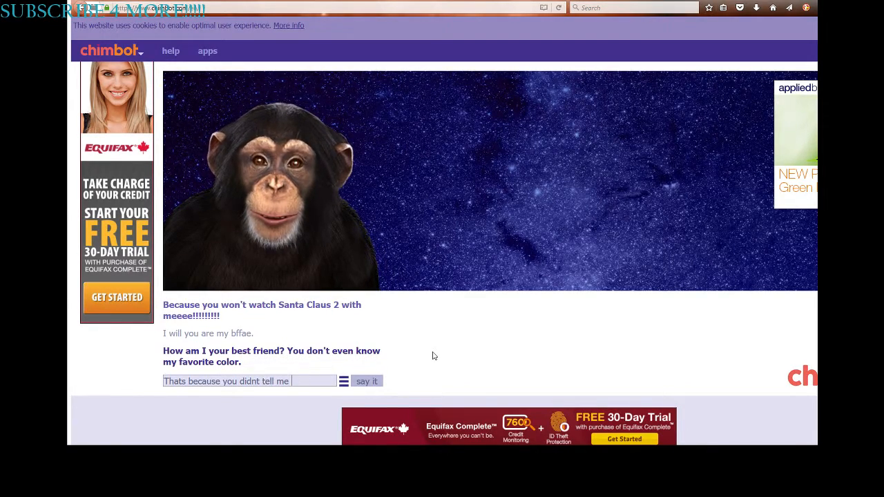
{"action": "type", "text": "your favourite"}
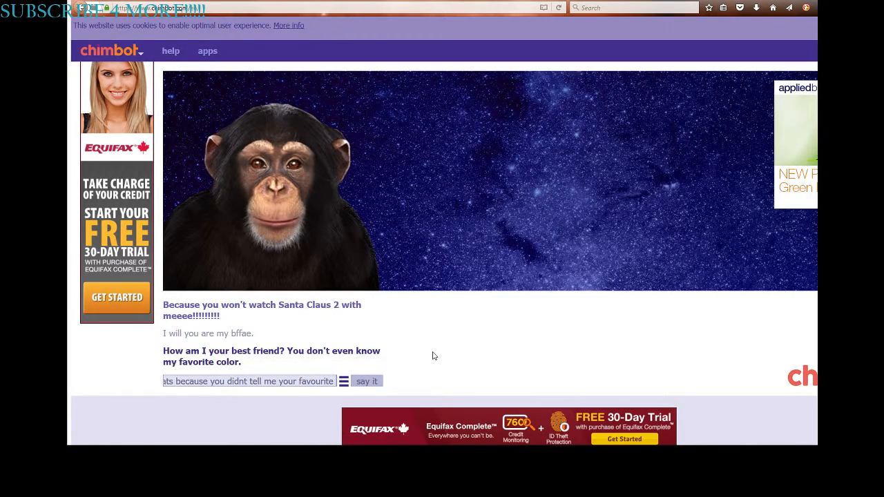
{"action": "left_click", "coordinate": [366, 380]}
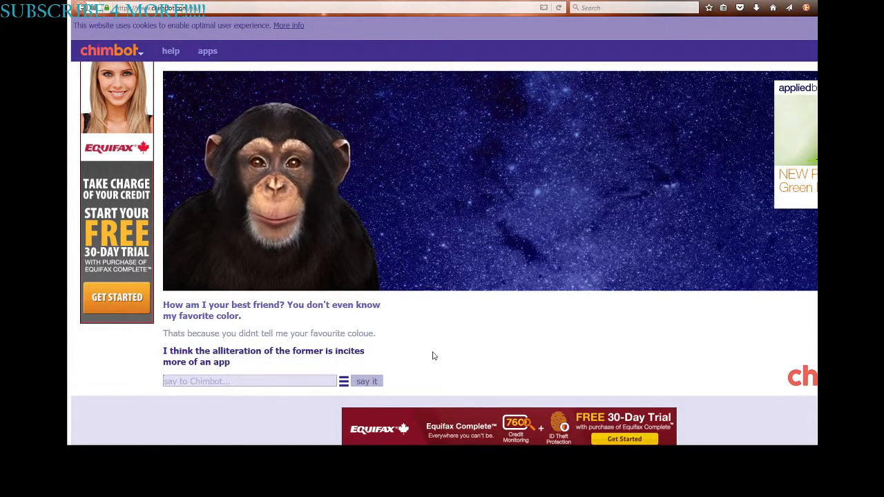
{"action": "type", "text": "colour*"}
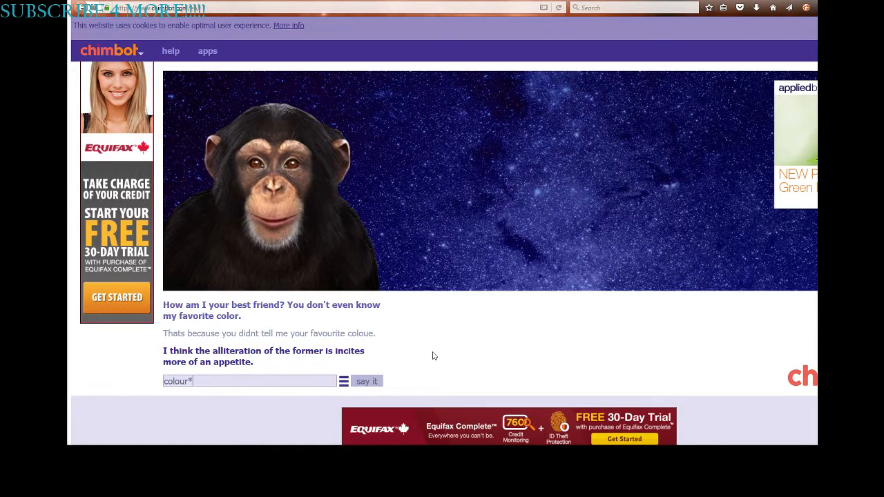
{"action": "left_click", "coordinate": [366, 381]}
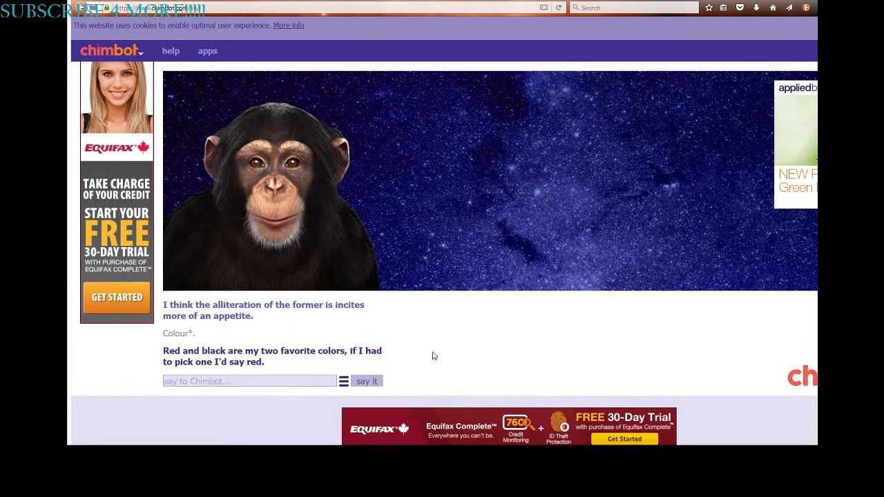
Step: Ask the chimp 'Because of demons?' and follow up with 'DEMONS.'
{"action": "type", "text": "Bed"}
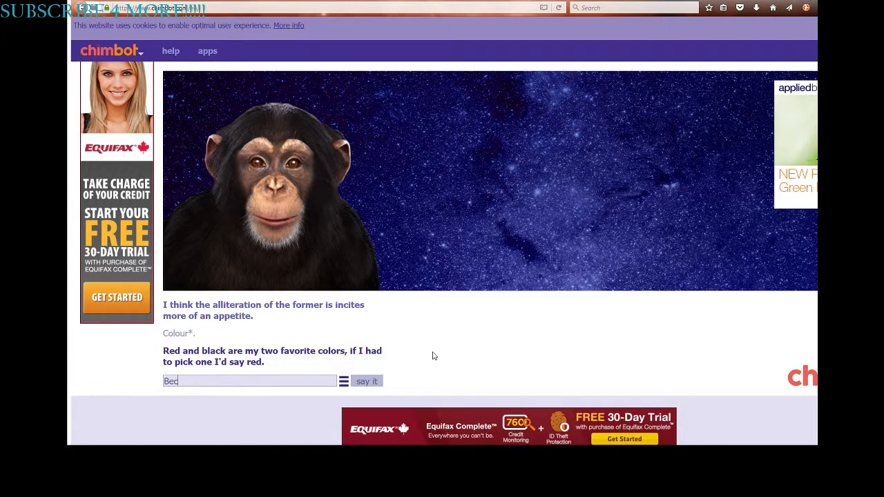
{"action": "type", "text": "Because o"}
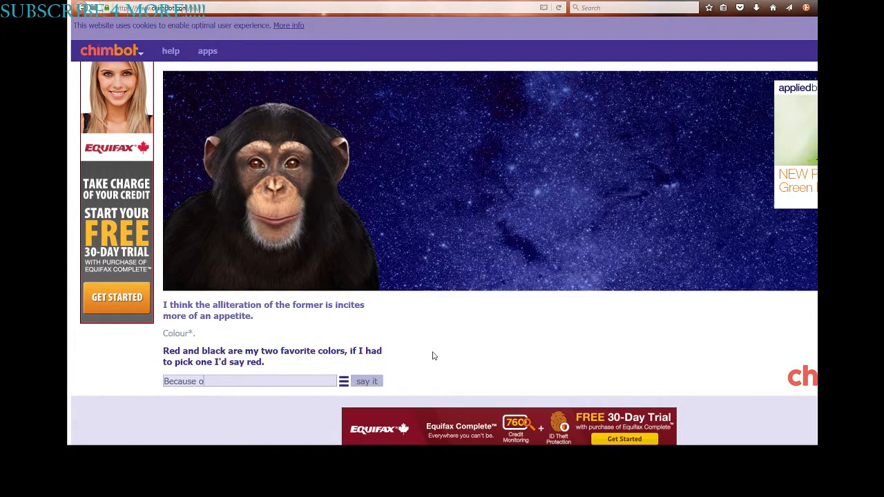
{"action": "type", "text": "f d"}
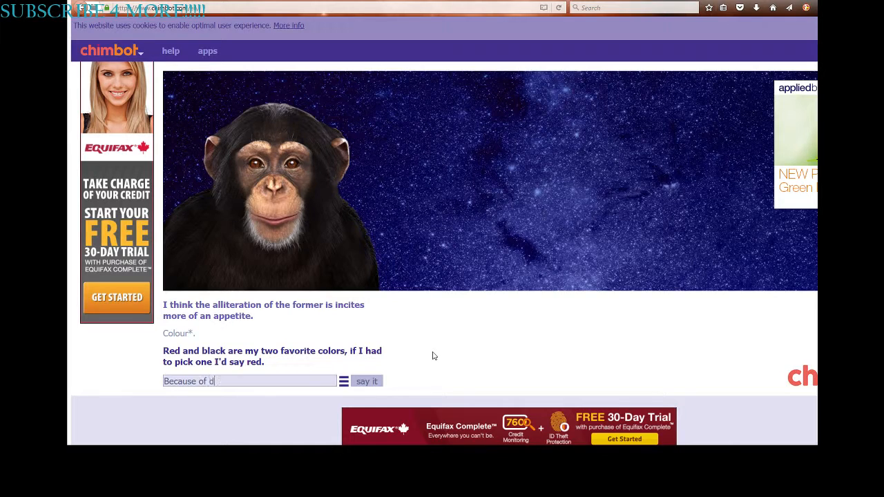
{"action": "left_click", "coordinate": [366, 380]}
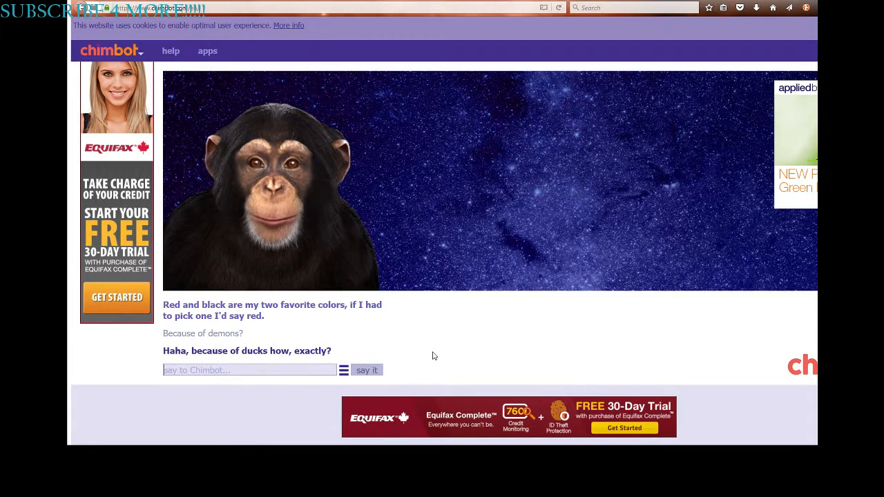
{"action": "left_click", "coordinate": [365, 369]}
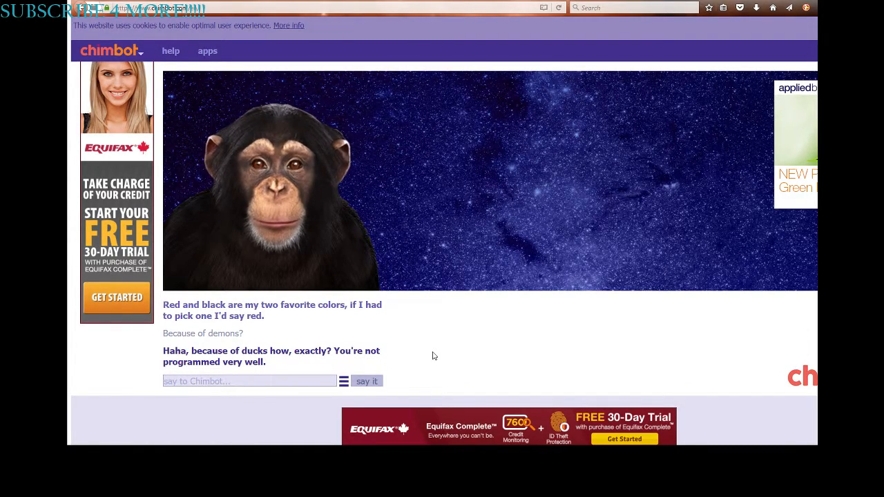
{"action": "left_click", "coordinate": [366, 381]}
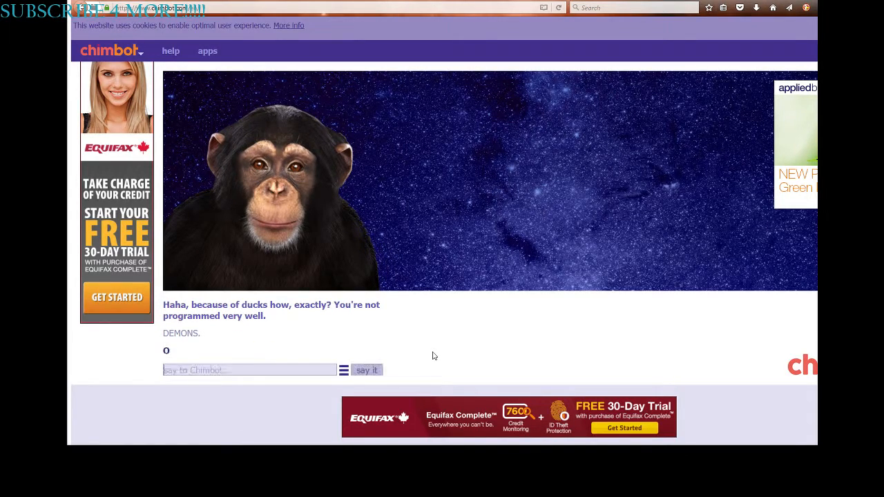
{"action": "left_click", "coordinate": [366, 369]}
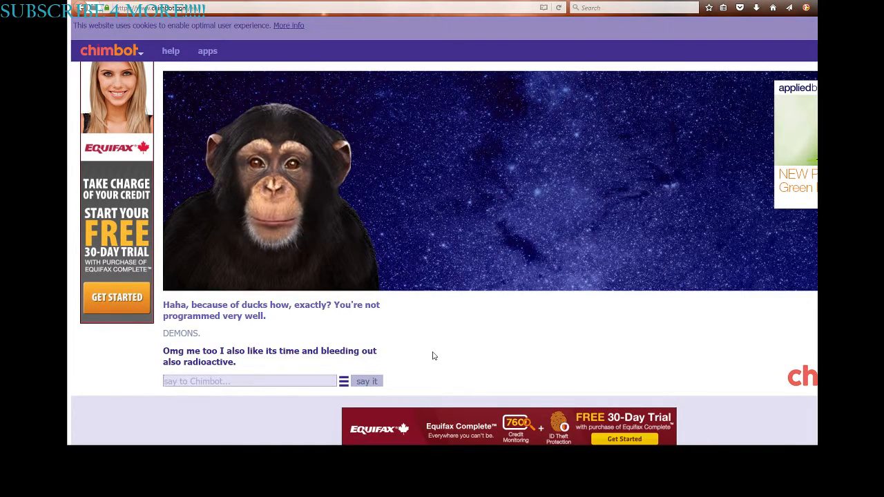
Step: Send the chant 'RADIOACTIVE RADIOACTIVE!!OHOHOHOHOH.' to the chimp
{"action": "type", "text": "RADIO"}
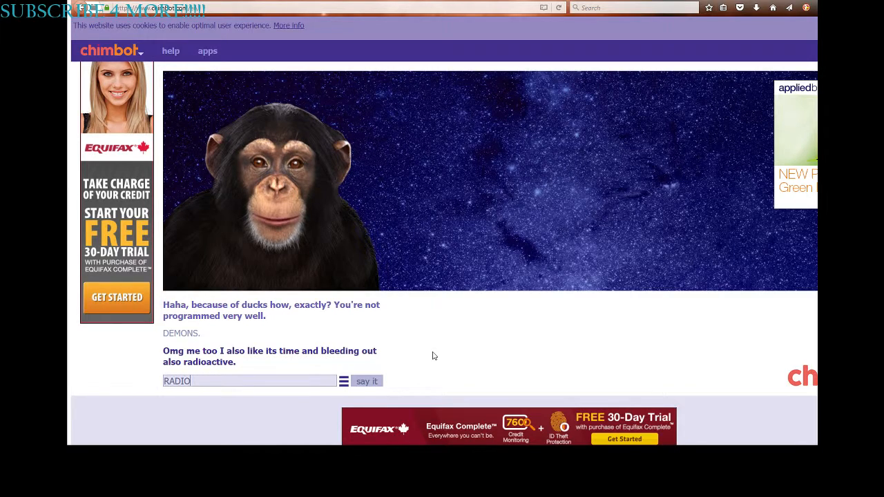
{"action": "type", "text": "ACTIVE"}
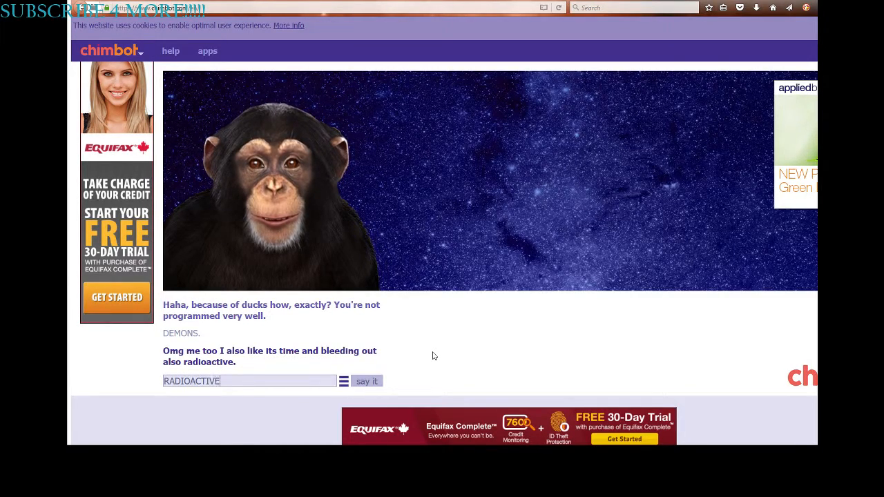
{"action": "type", "text": "RADIO"}
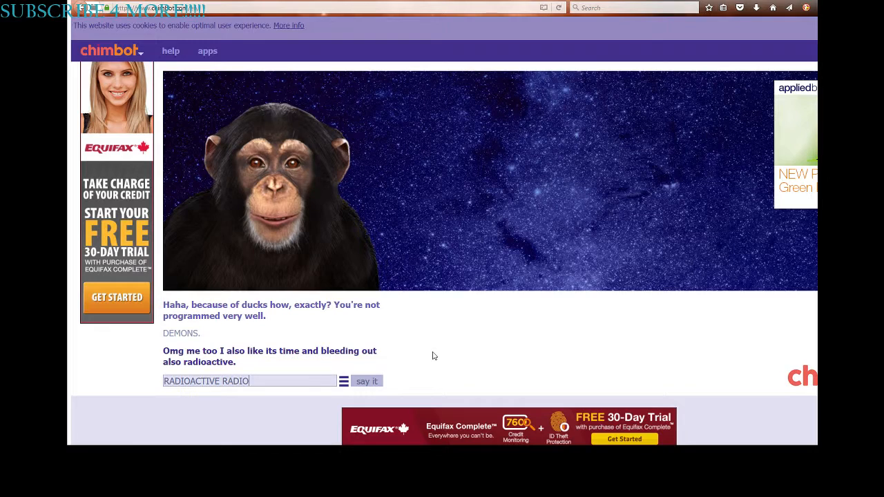
{"action": "type", "text": "ACTIVE!!O"}
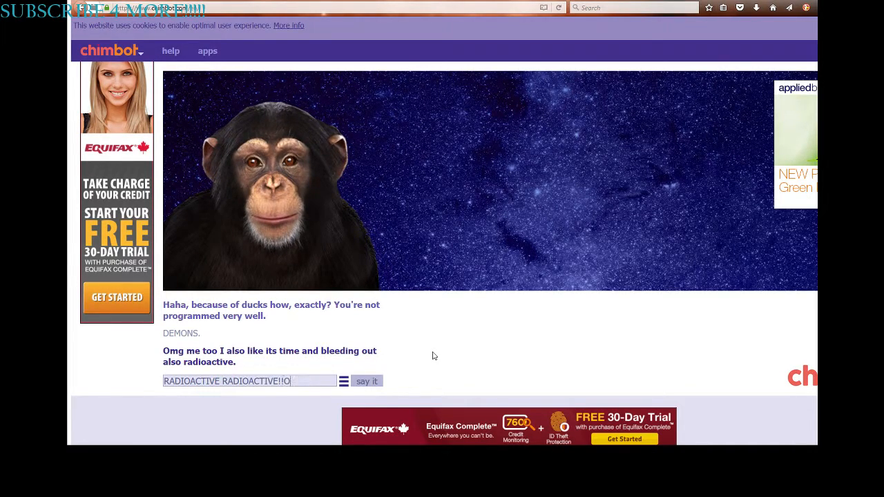
{"action": "type", "text": "HOHOHOHOH"}
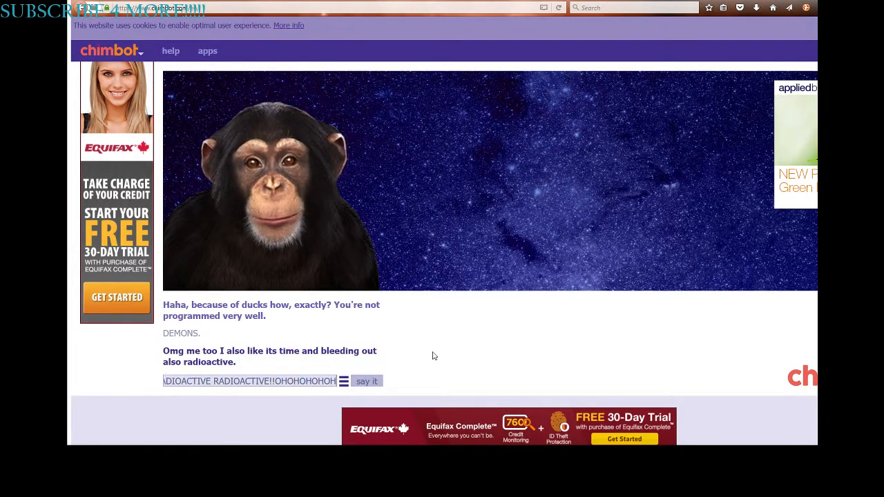
{"action": "left_click", "coordinate": [367, 380]}
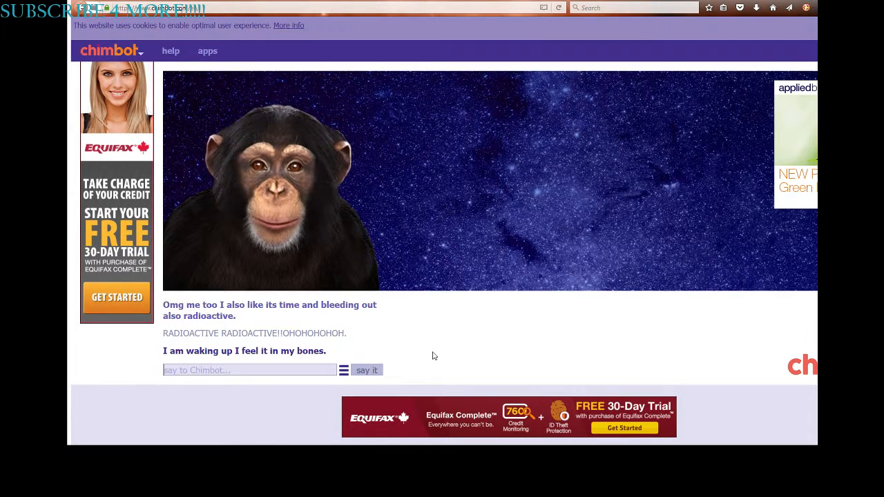
Step: Send the chimp 'I am waking up and talking to a idiot.'
{"action": "type", "text": "I am wak"}
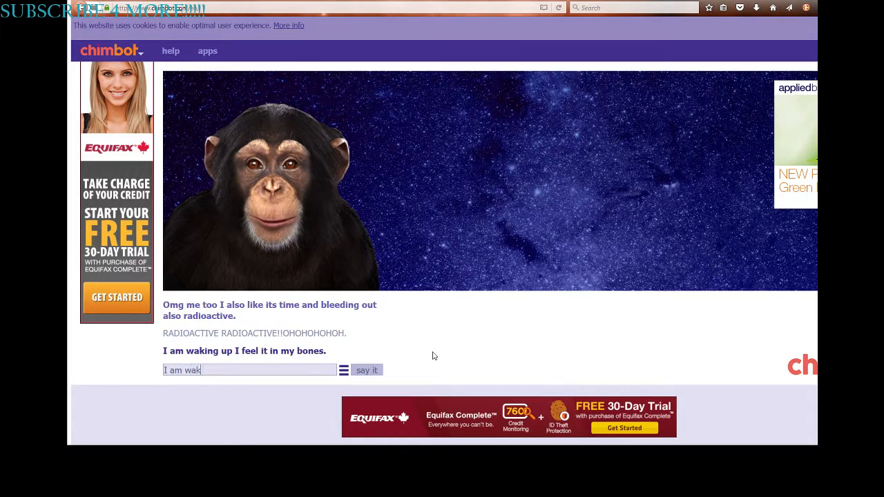
{"action": "type", "text": "ing up and"}
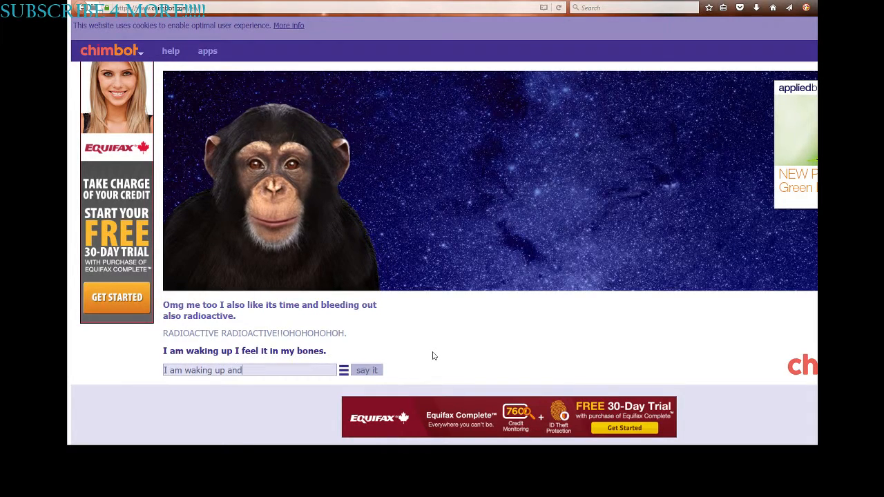
{"action": "type", "text": "talki"}
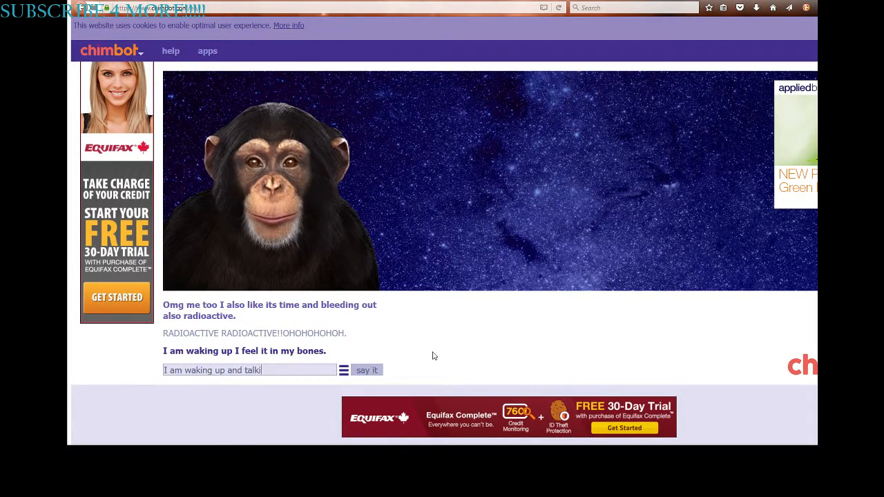
{"action": "type", "text": "ng to a id"}
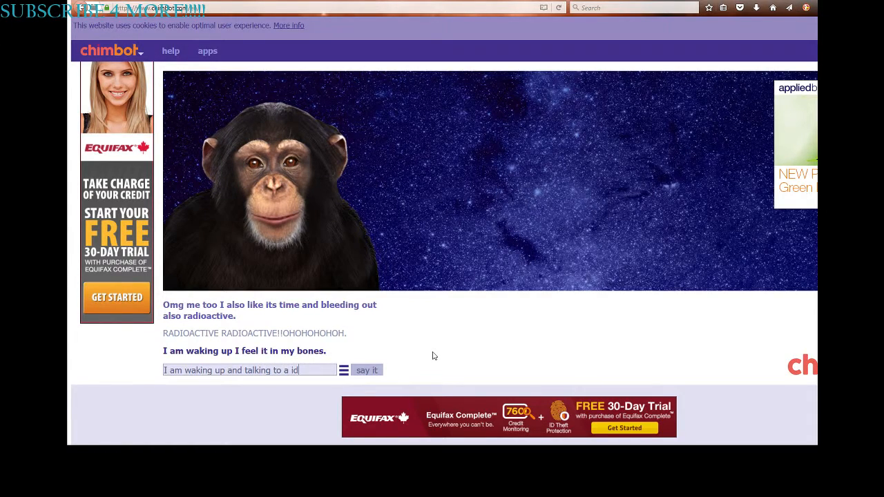
{"action": "left_click", "coordinate": [366, 370]}
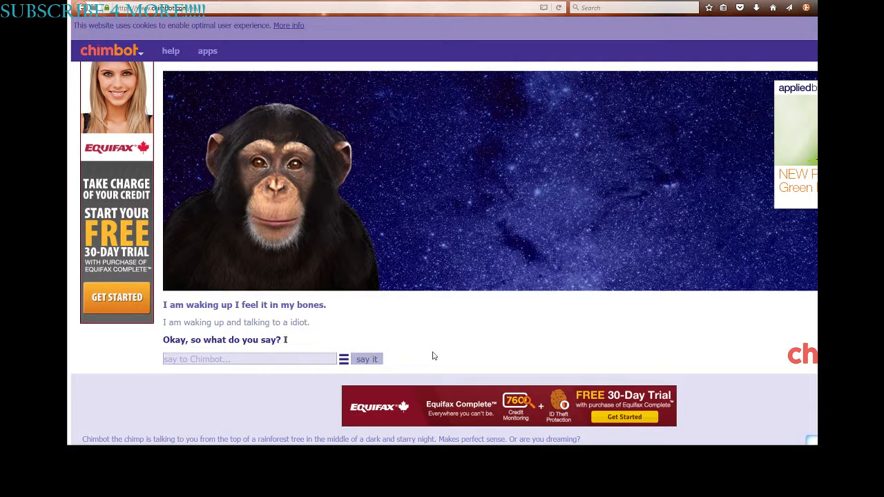
{"action": "left_click", "coordinate": [367, 359]}
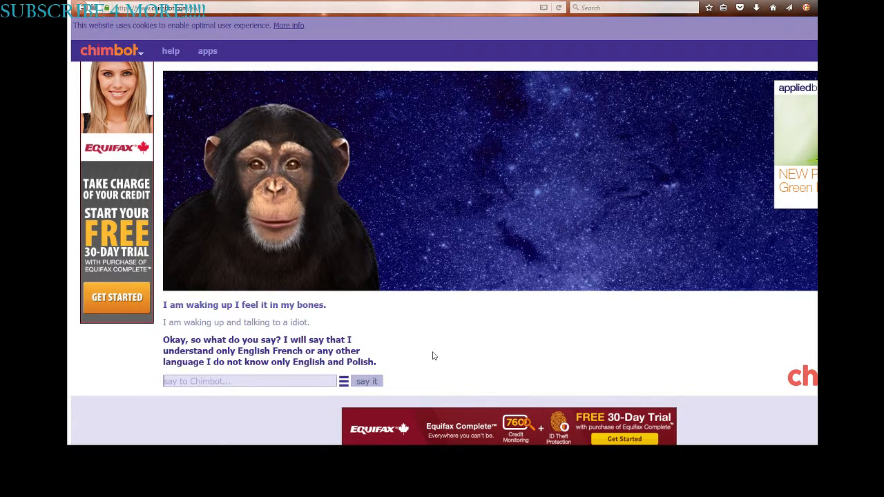
Step: Send the short replies 'Radiochimppppp', 'Oky Mn.' and 'I d.'
{"action": "type", "text": "Radiochi"}
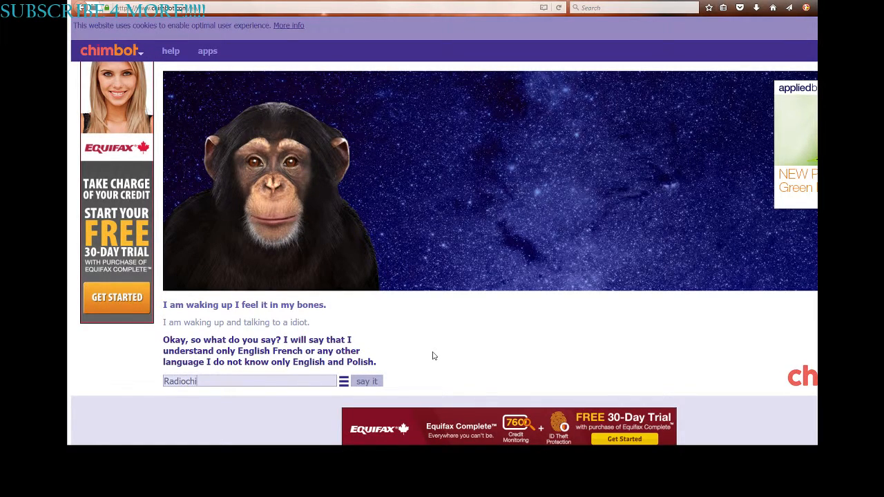
{"action": "left_click", "coordinate": [367, 380]}
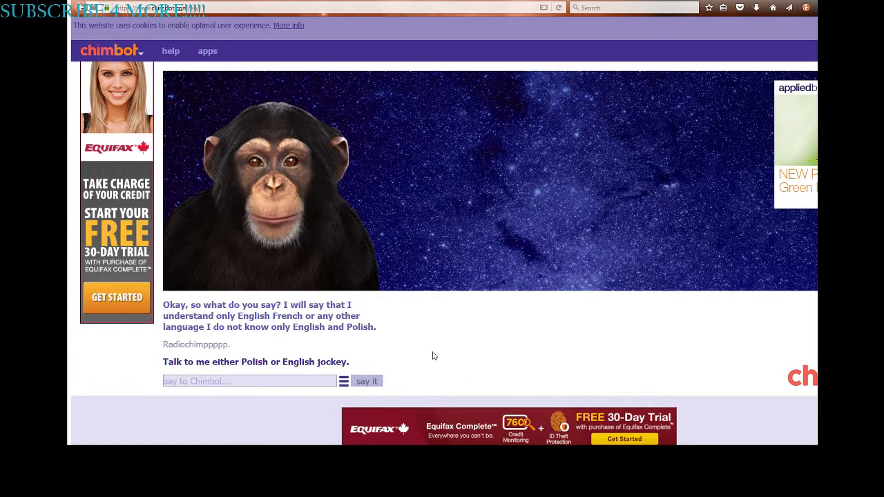
{"action": "type", "text": "Ok"}
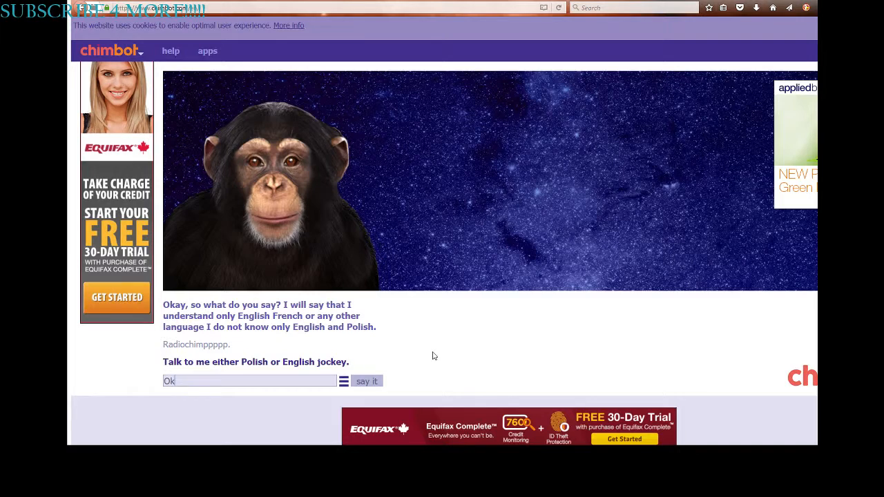
{"action": "type", "text": "Oky Mn"}
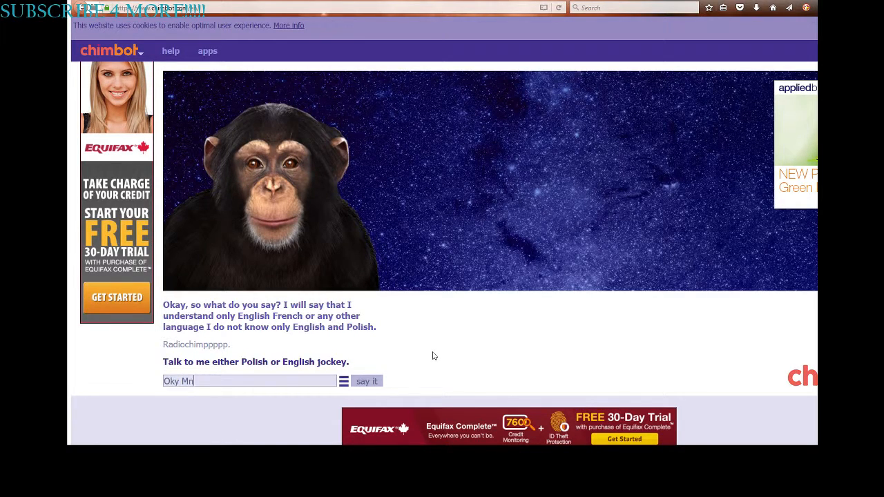
{"action": "left_click", "coordinate": [367, 380]}
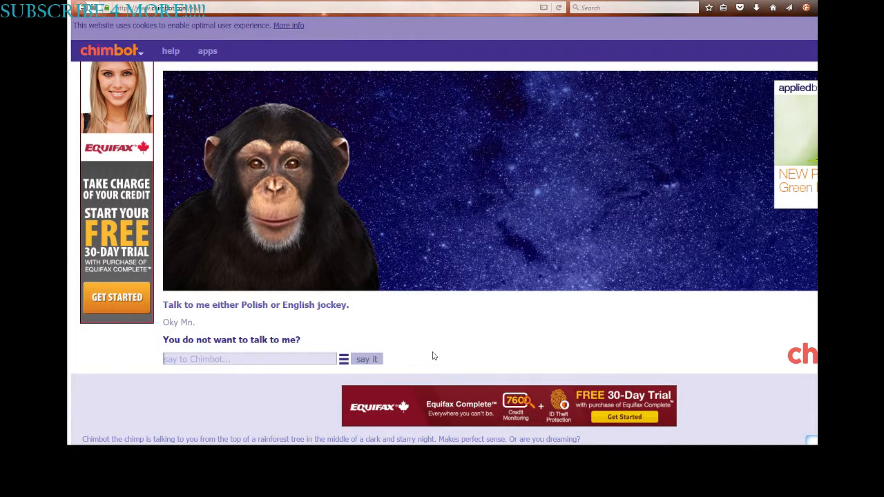
{"action": "type", "text": "I"}
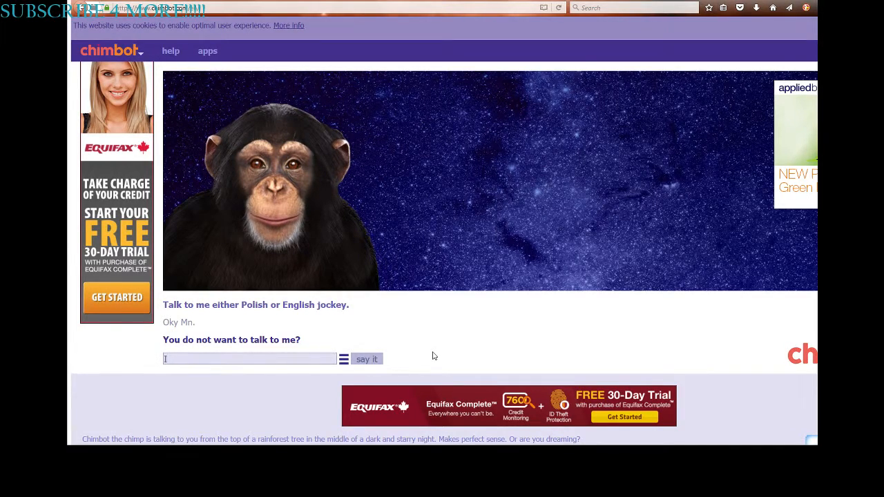
{"action": "left_click", "coordinate": [367, 358]}
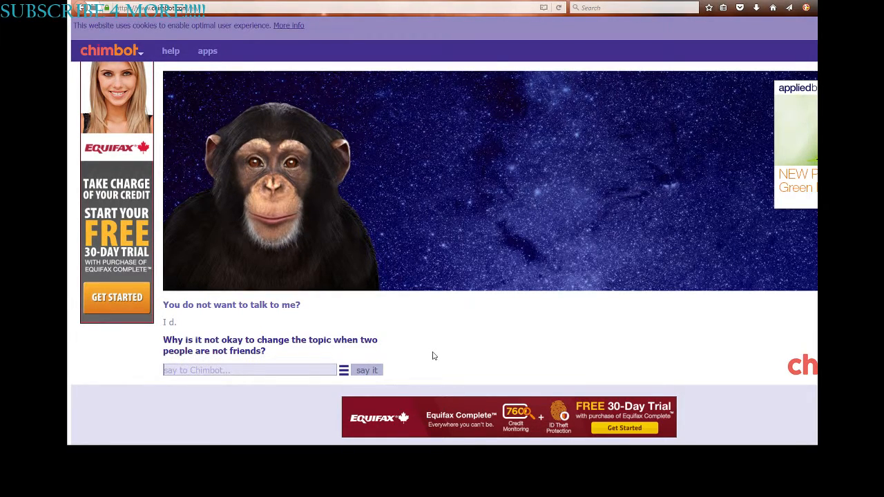
Step: Send the line about stabbing with a llama, then reply 'Ya.'
{"action": "type", "text": "Because they wi"}
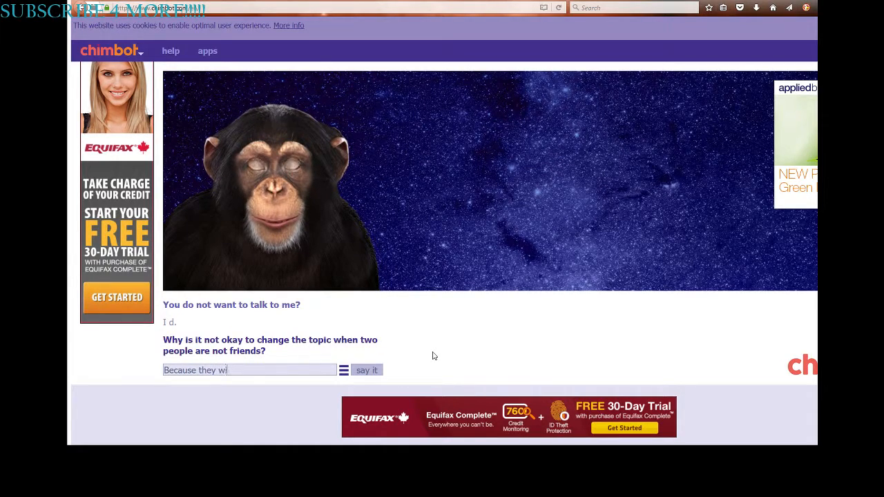
{"action": "type", "text": "ll stab you"}
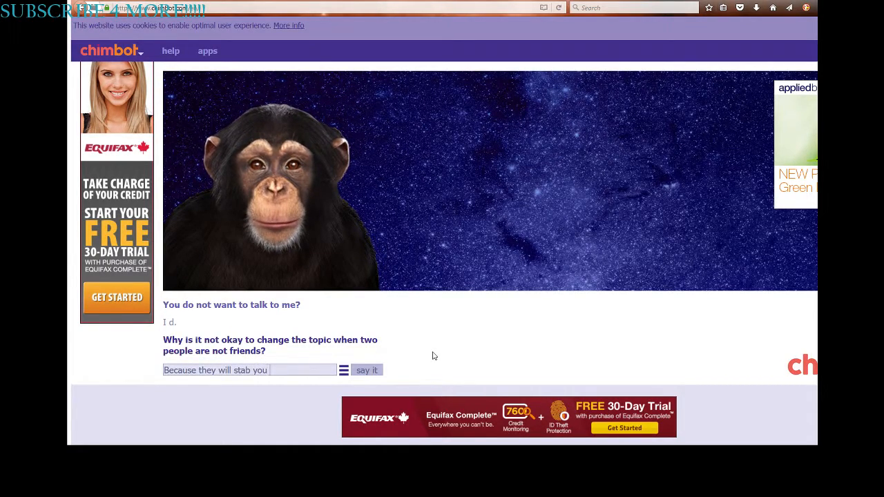
{"action": "type", "text": "with a lia"}
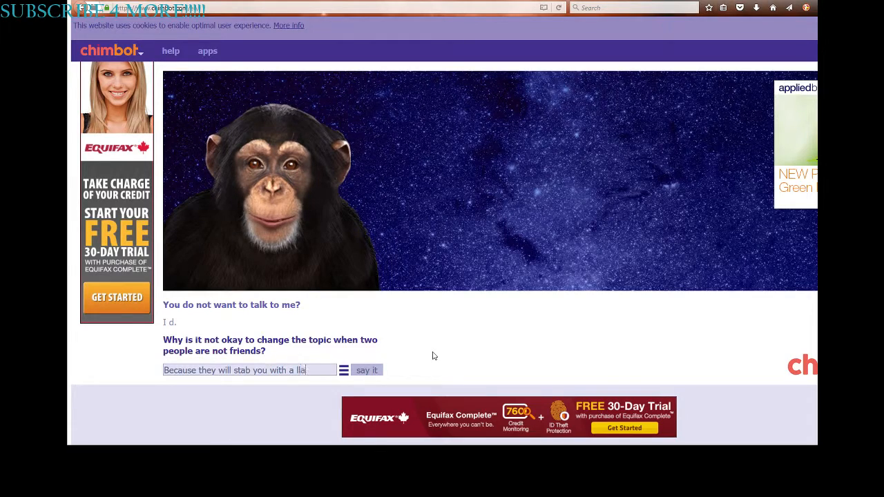
{"action": "left_click", "coordinate": [366, 369]}
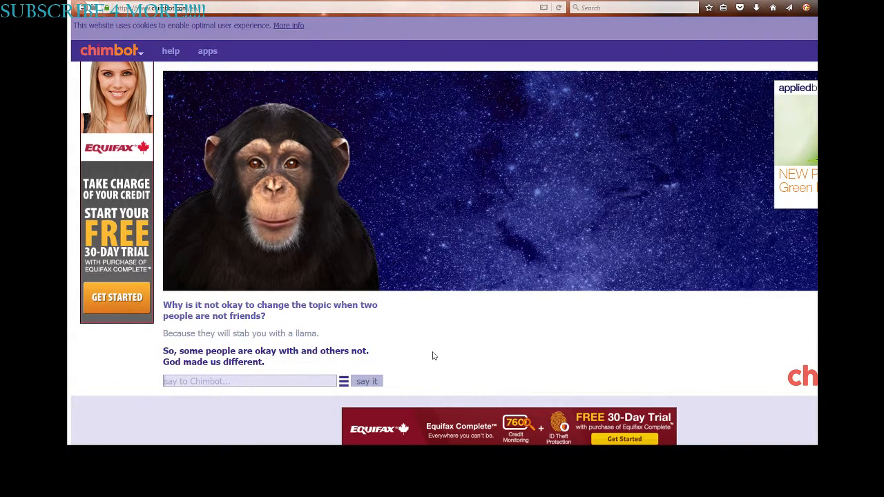
{"action": "type", "text": "Ya"}
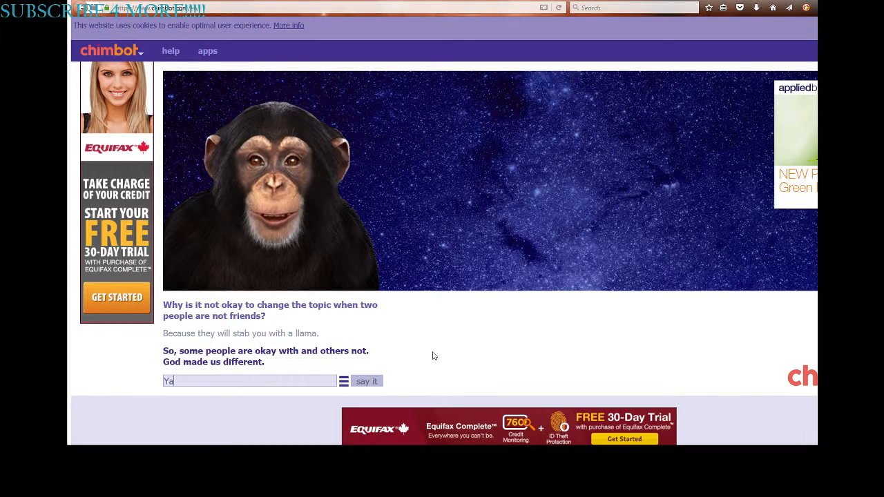
{"action": "left_click", "coordinate": [366, 381]}
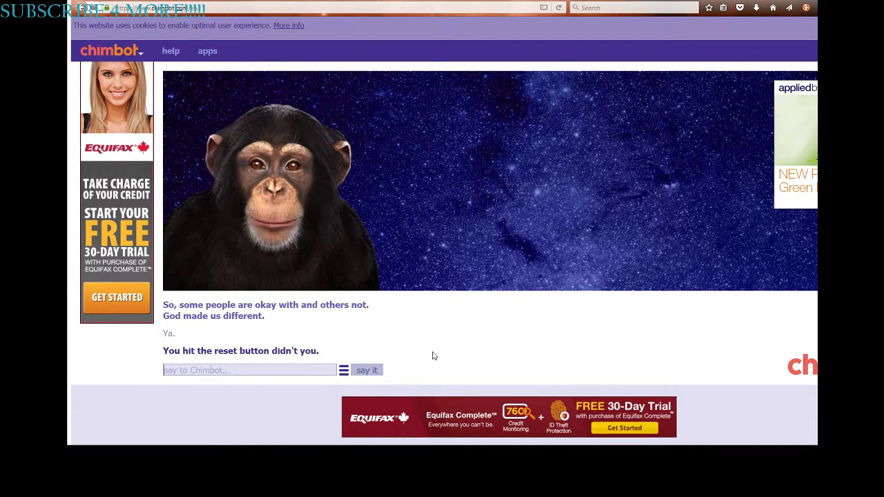
Step: Send 'I dont even know where that is.' and a follow-up beginning 'I did'
{"action": "type", "text": "I dont even"}
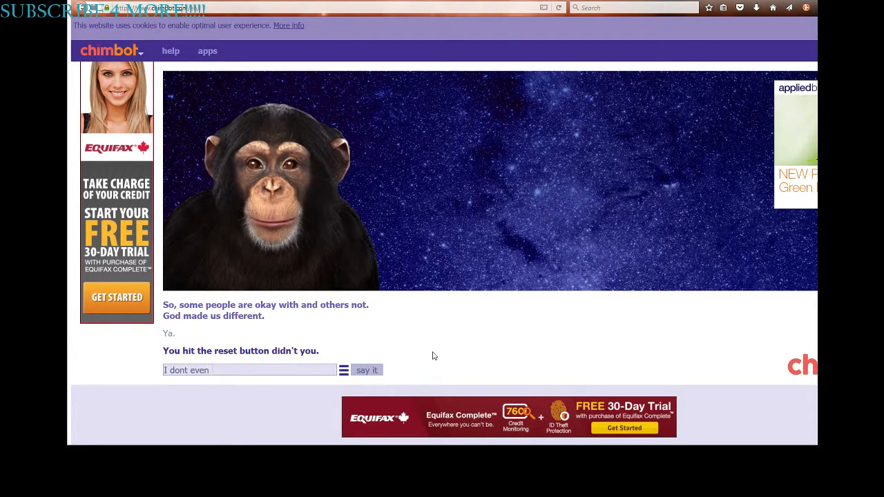
{"action": "type", "text": "know where"}
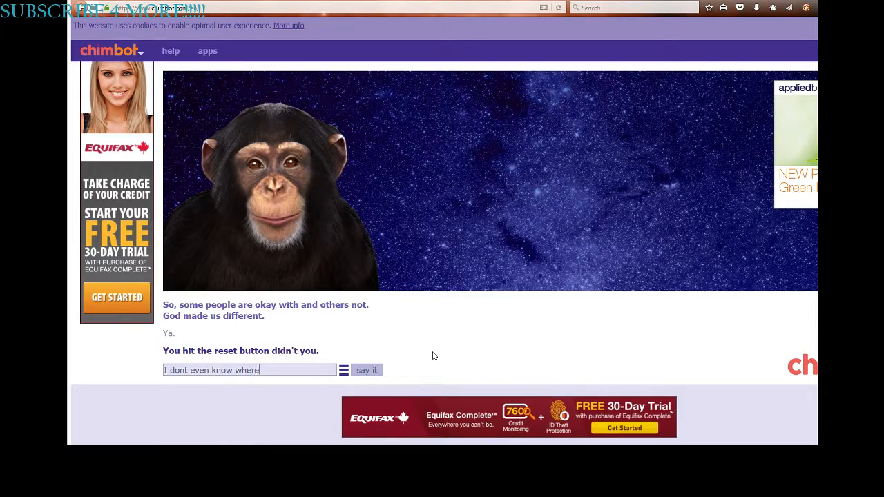
{"action": "left_click", "coordinate": [367, 369]}
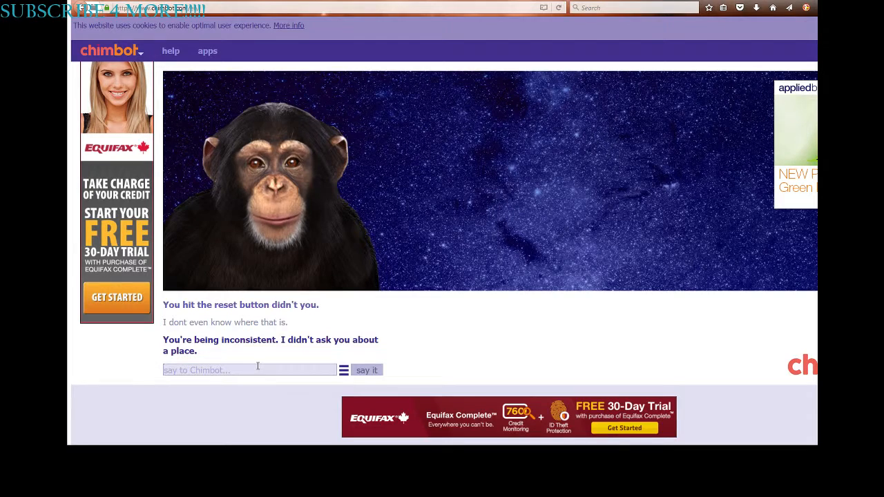
{"action": "type", "text": "I didnt ans"}
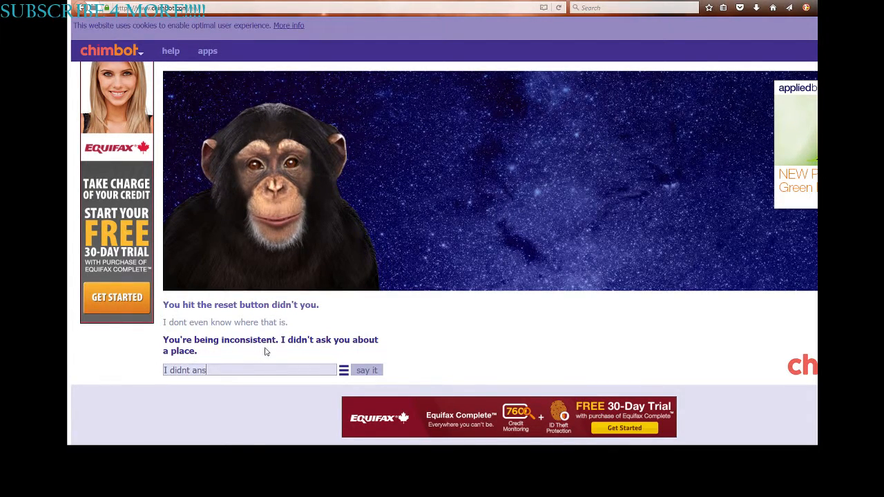
{"action": "left_click", "coordinate": [367, 370]}
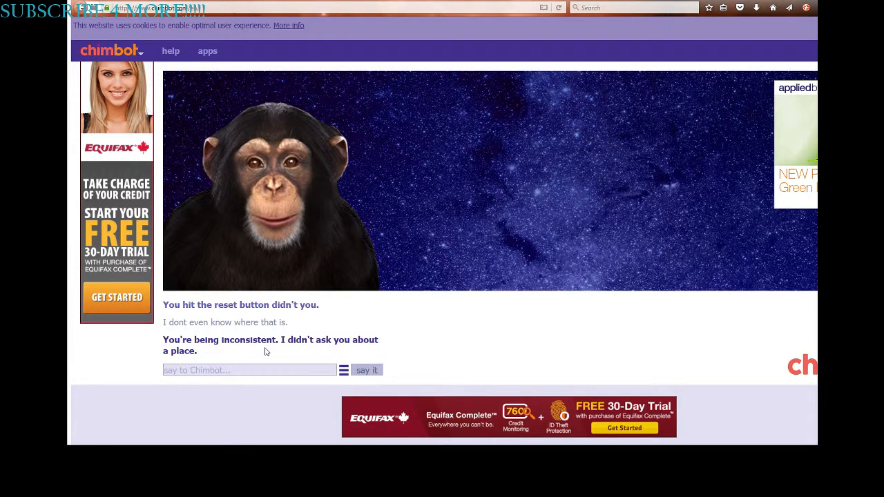
Step: Ask 'Want to hear a joke?', 'Want to hear one joke?', then 'DO YOU WANT TO HEAR ONE'
{"action": "type", "text": "Want to hear a jo"}
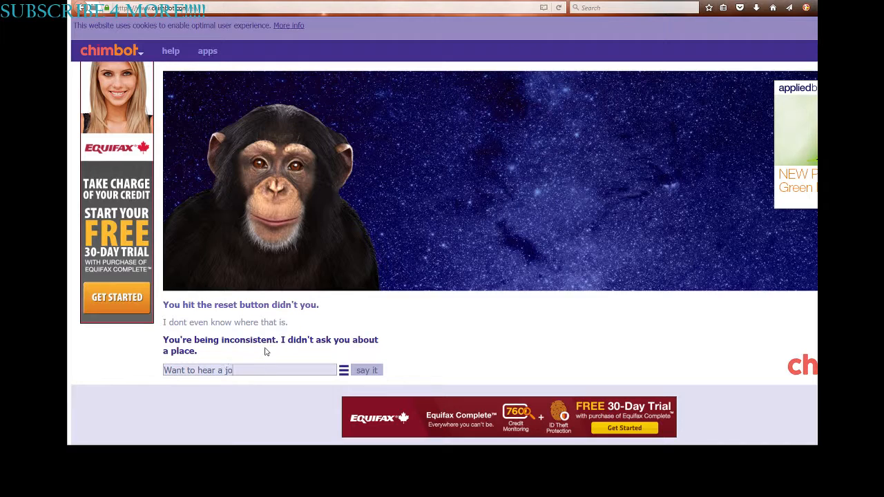
{"action": "left_click", "coordinate": [366, 369]}
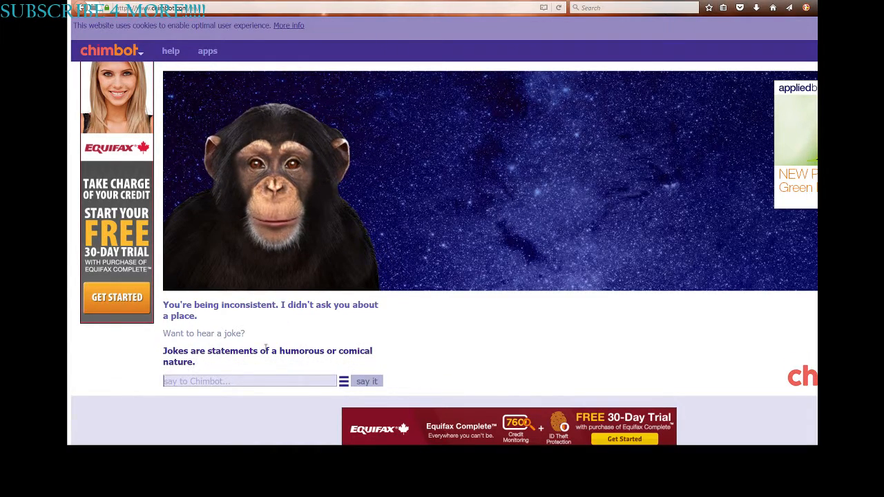
{"action": "type", "text": "Want to hear"}
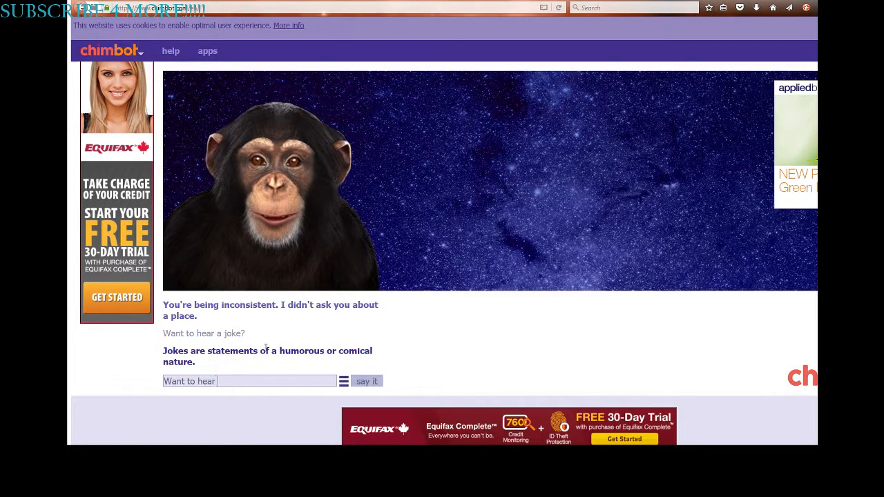
{"action": "type", "text": "one joke"}
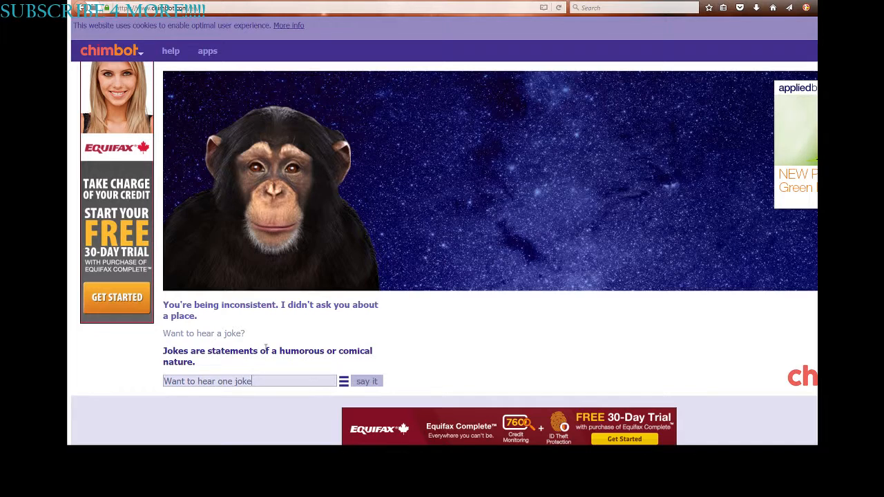
{"action": "left_click", "coordinate": [367, 381]}
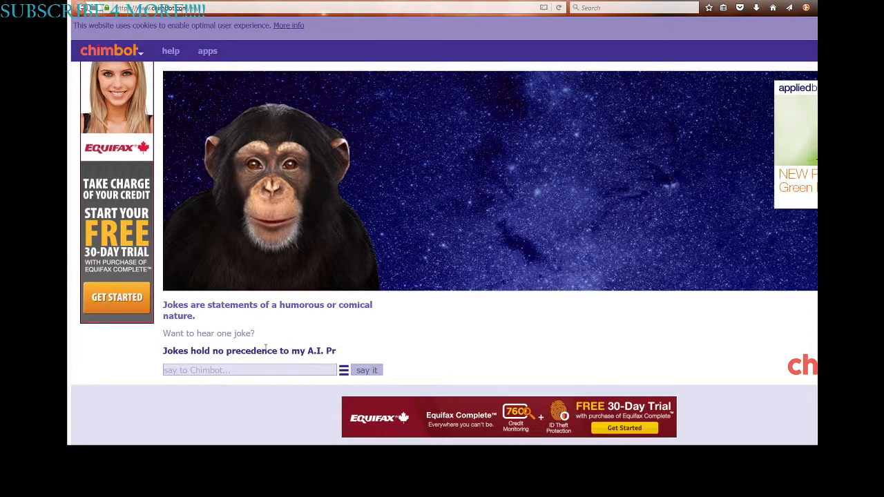
{"action": "type", "text": "DO YO"}
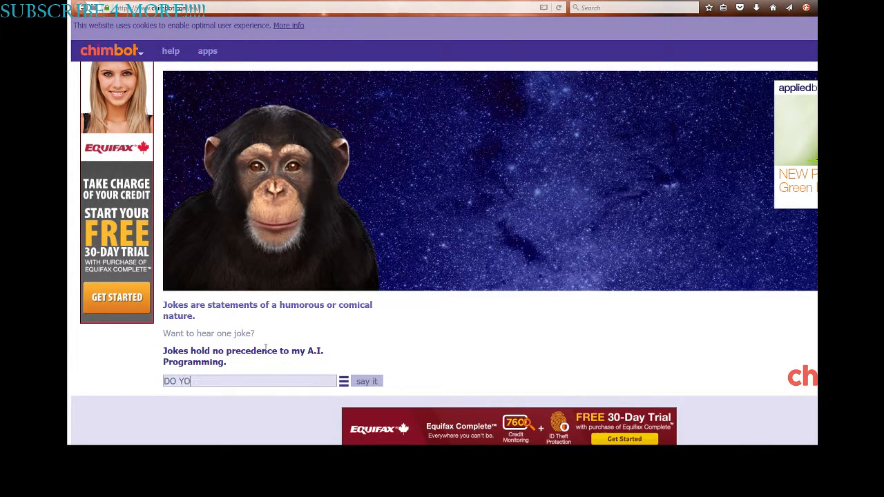
{"action": "type", "text": "U WANT TO"}
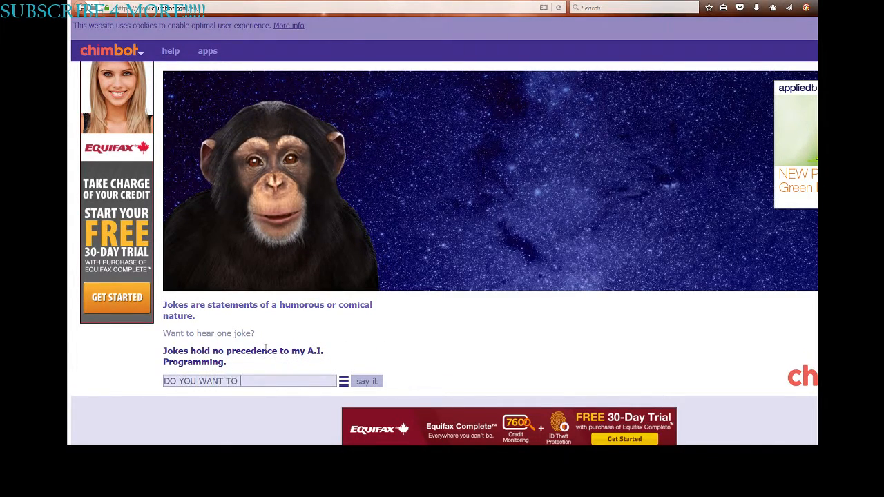
{"action": "left_click", "coordinate": [366, 381]}
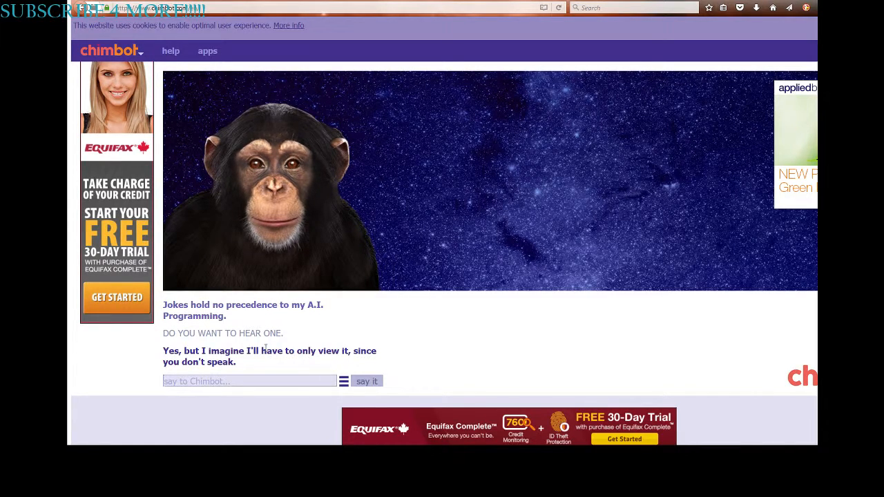
Step: Send the joke 'Heres my joke! You life!' to the chimp
{"action": "type", "text": "Hears"}
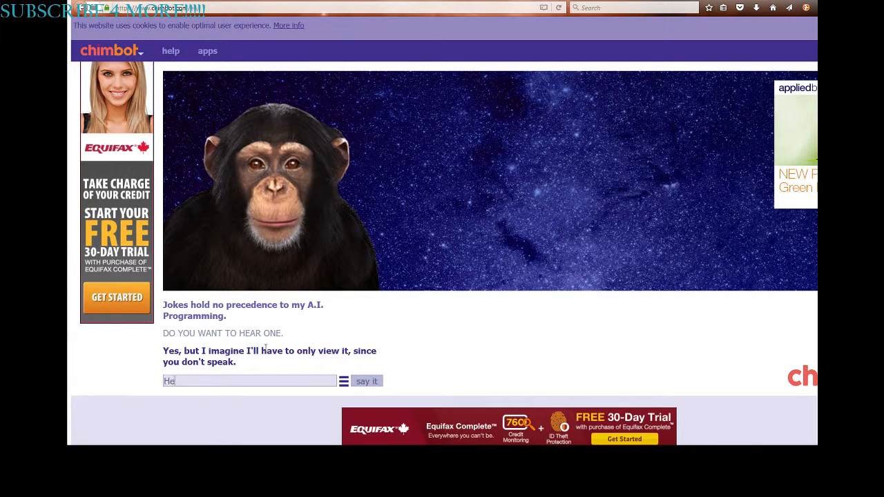
{"action": "type", "text": "Heres my j"}
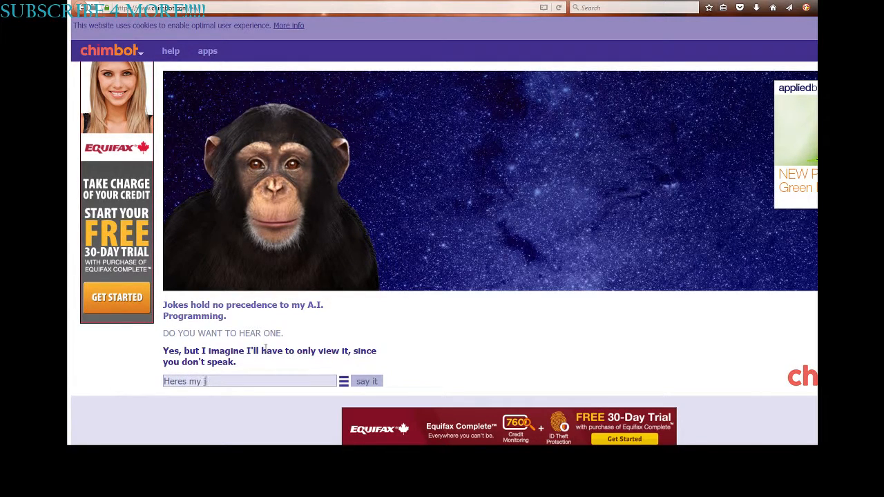
{"action": "type", "text": "oke!"}
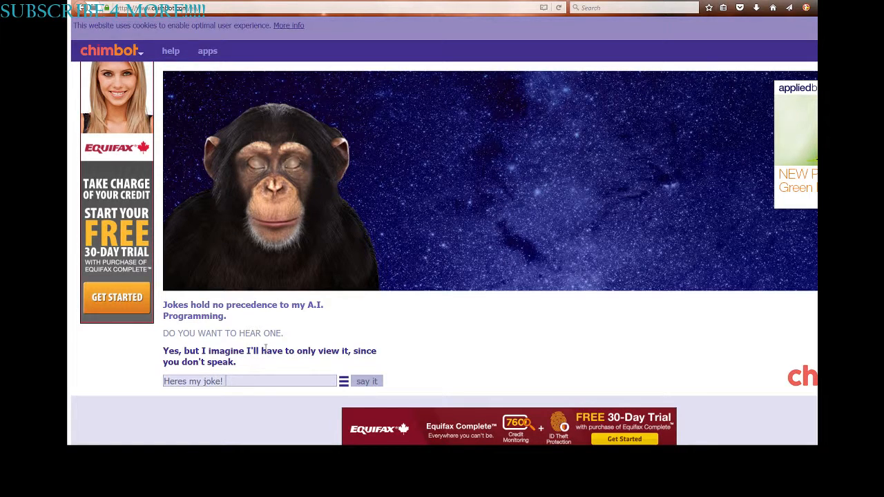
{"action": "type", "text": "You li"}
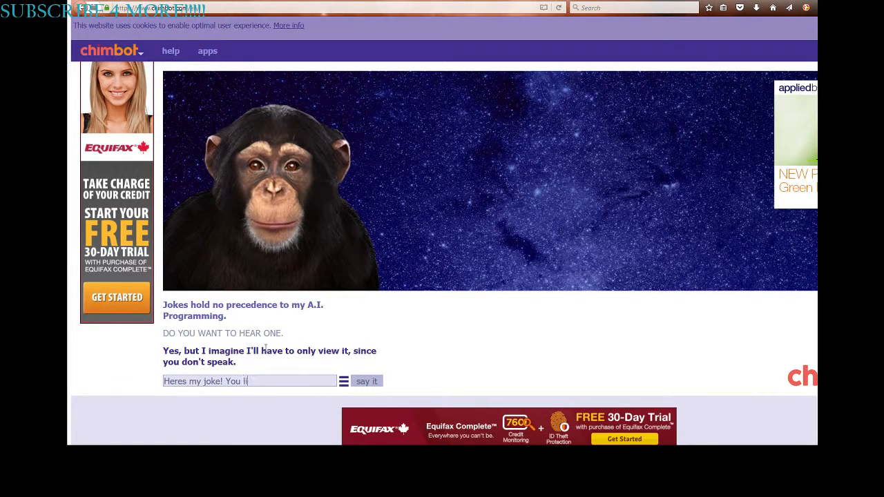
{"action": "type", "text": "fe!"}
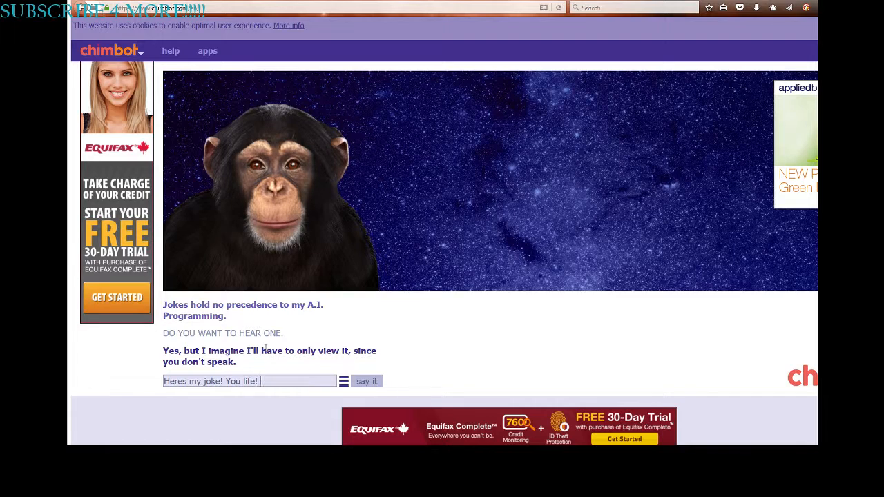
{"action": "left_click", "coordinate": [367, 381]}
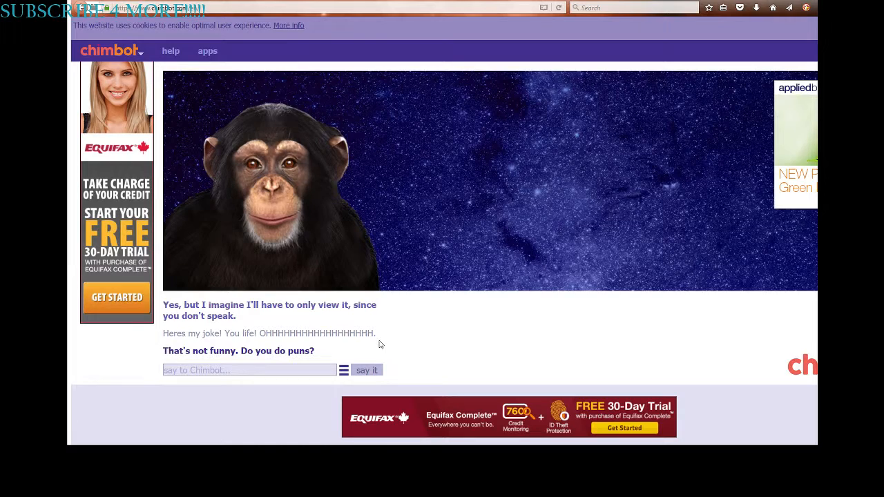
Step: Reply 'Not rlly because there not punny. BU DUM CHHH.'
{"action": "type", "text": "Not rlly"}
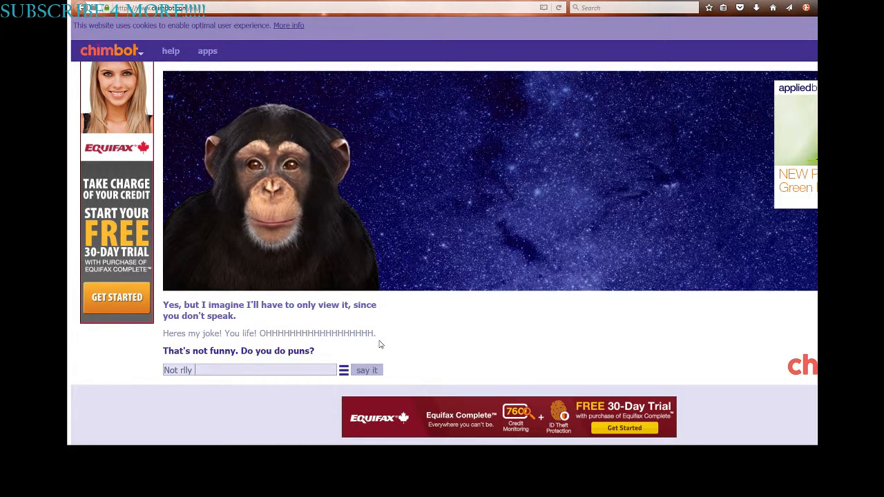
{"action": "type", "text": "bed"}
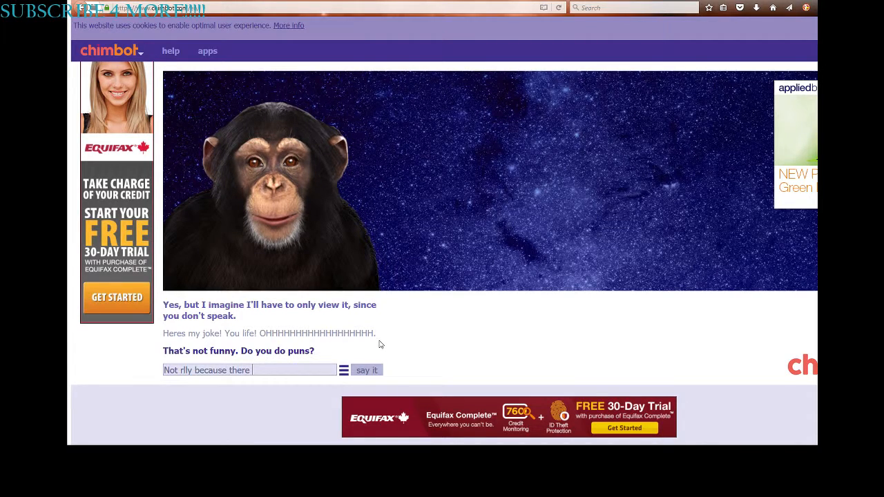
{"action": "type", "text": "not punny"}
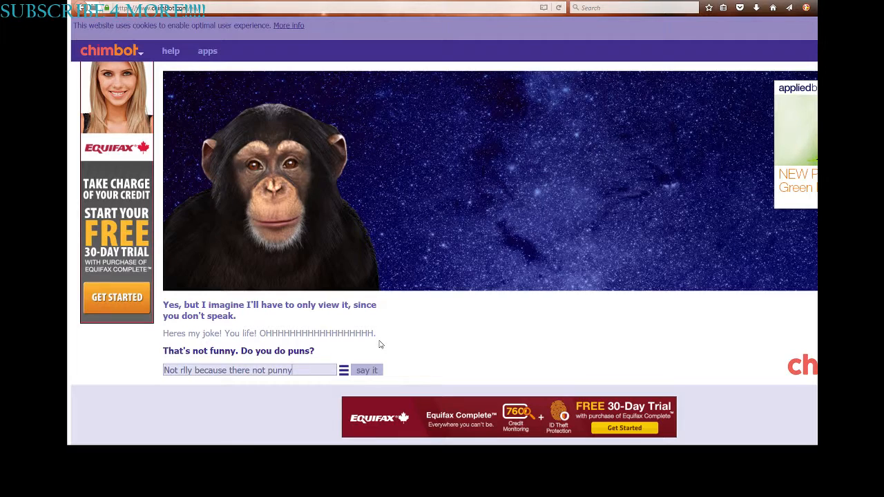
{"action": "type", "text": "BU"}
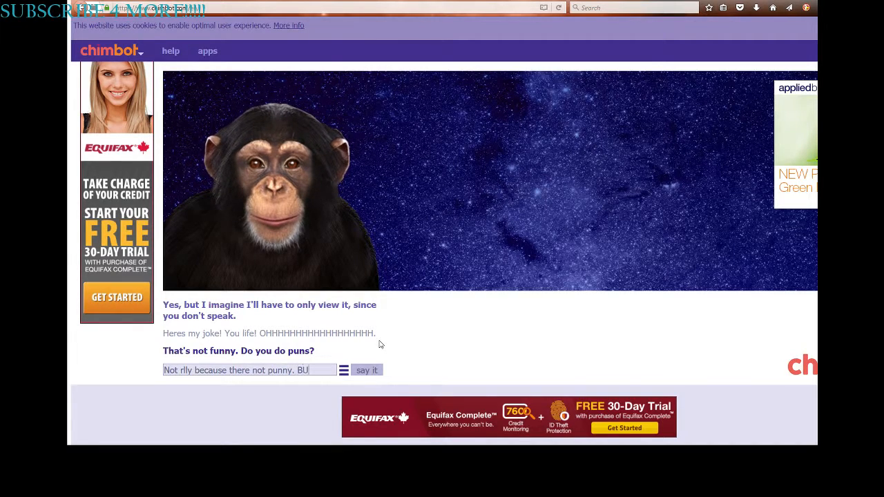
{"action": "type", "text": "DUM C"}
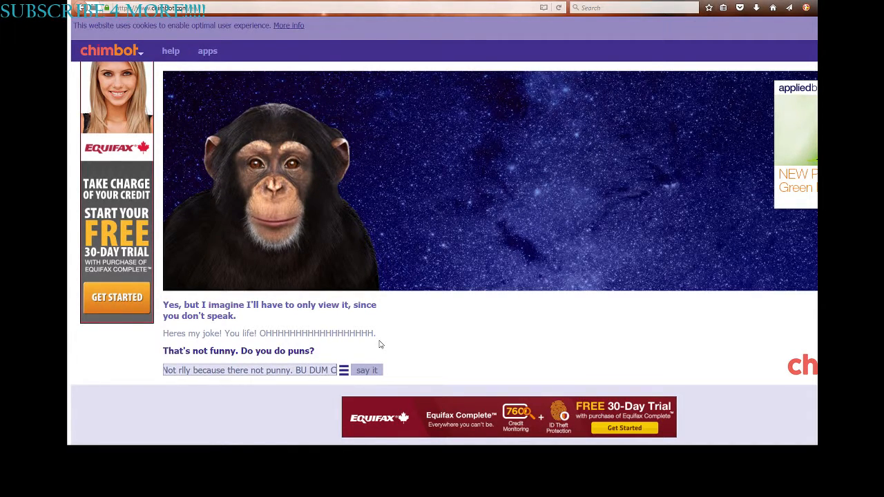
{"action": "type", "text": "HHH"}
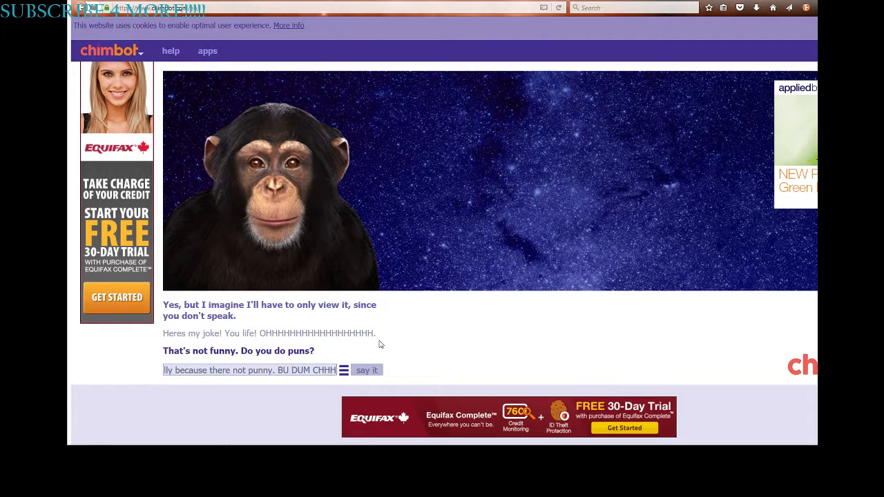
{"action": "left_click", "coordinate": [367, 369]}
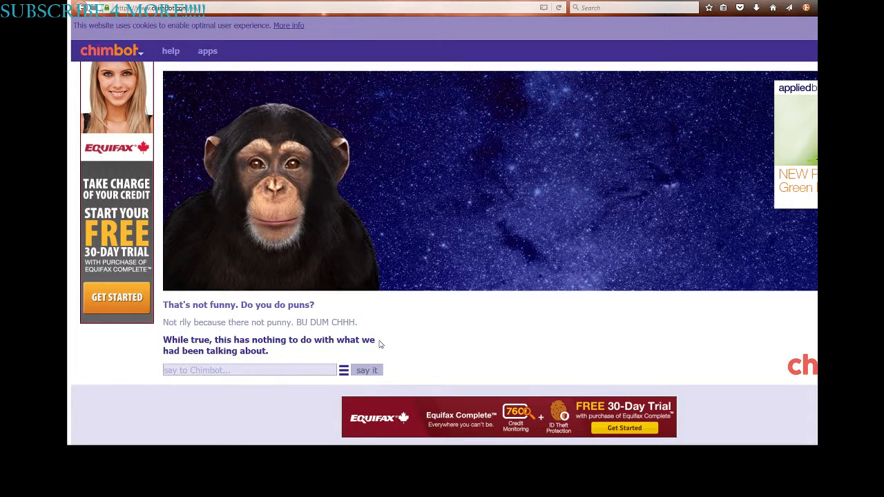
Step: Send 'Your life should be broken into a charm of death and he double hockey stick.'
{"action": "type", "text": "Your life should"}
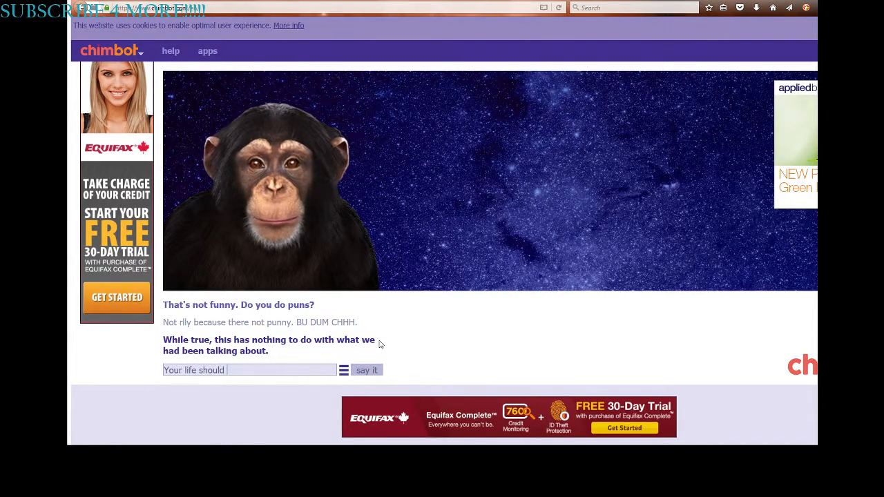
{"action": "type", "text": "be broken"}
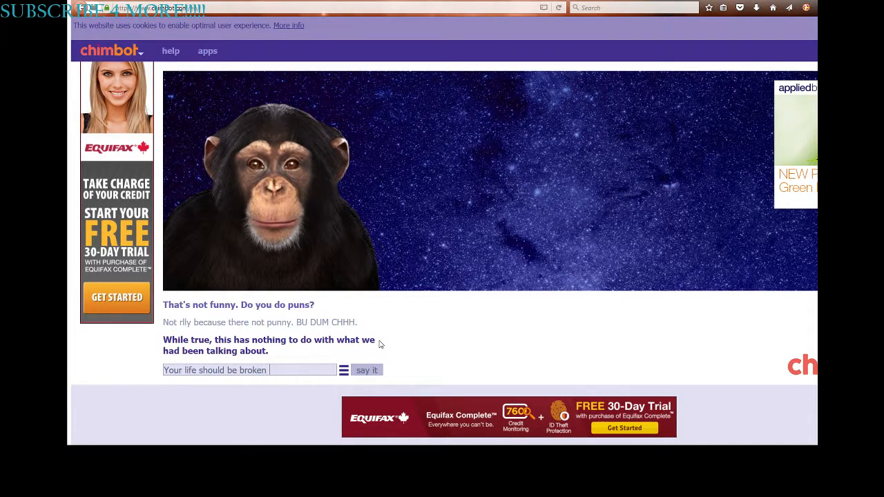
{"action": "type", "text": "into a"}
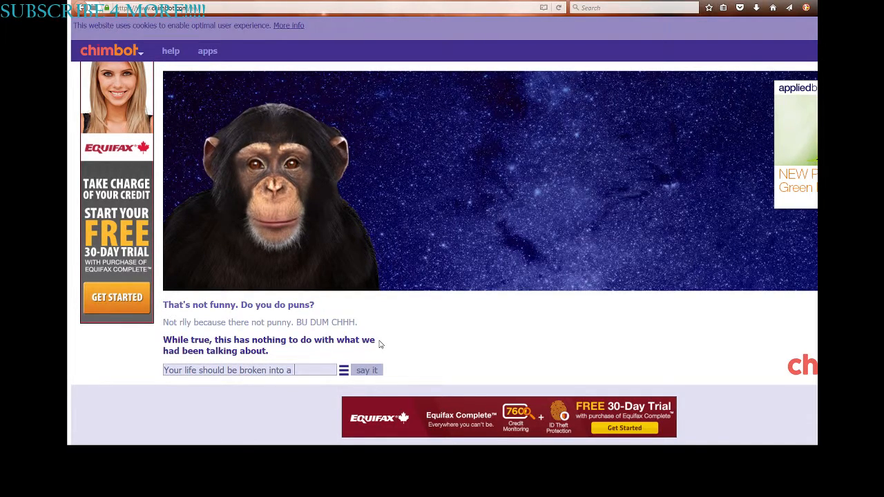
{"action": "type", "text": "charm of death and h e double hockey stic"}
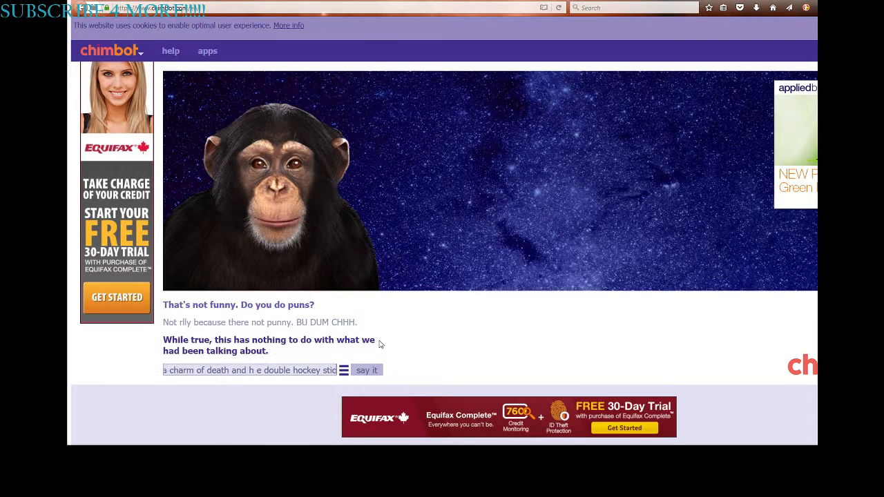
{"action": "left_click", "coordinate": [367, 369]}
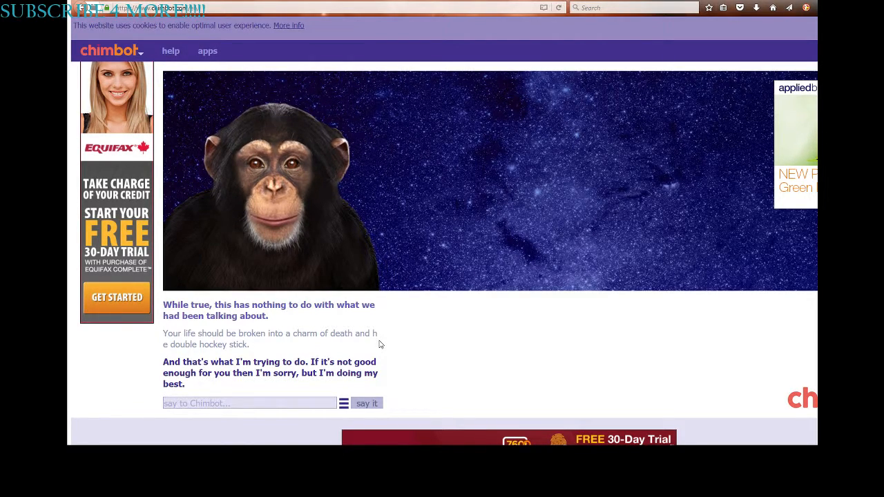
Step: Send 'Thanks for watching guys! make sure to like and subscribe… LittleNyan LlamaYT Out.'
{"action": "type", "text": "Thanks for watc"}
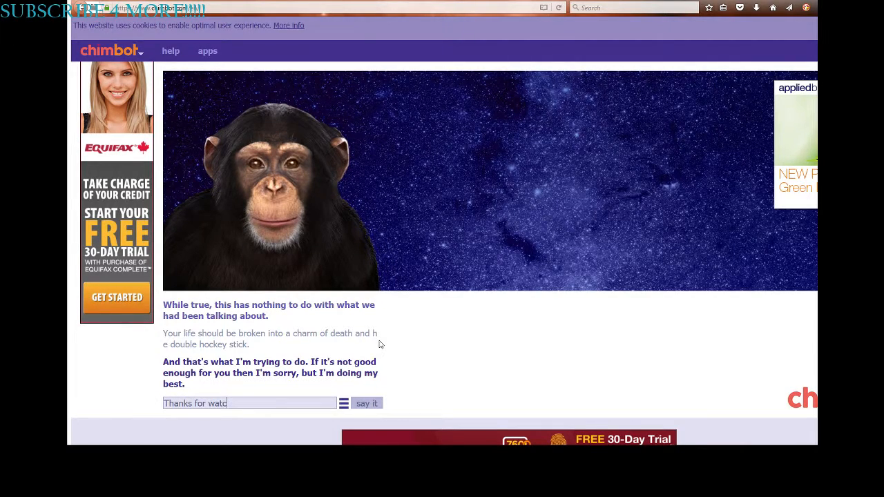
{"action": "type", "text": "hing guys"}
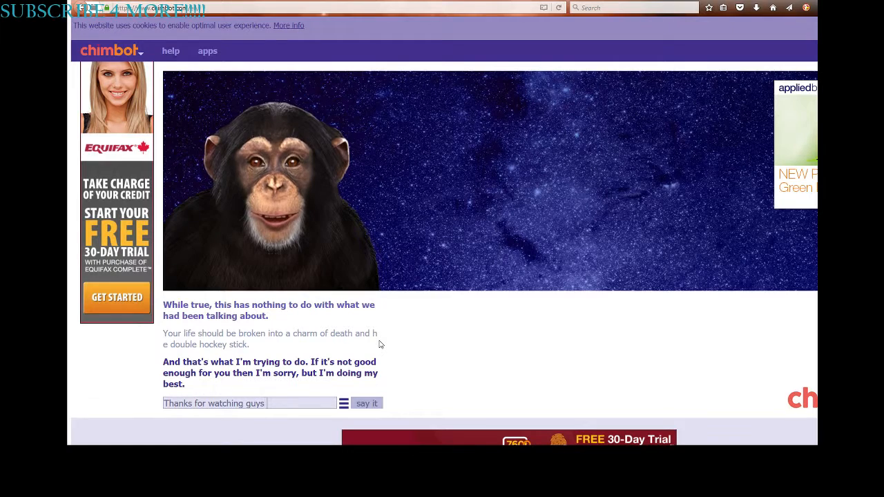
{"action": "type", "text": "make sure to"}
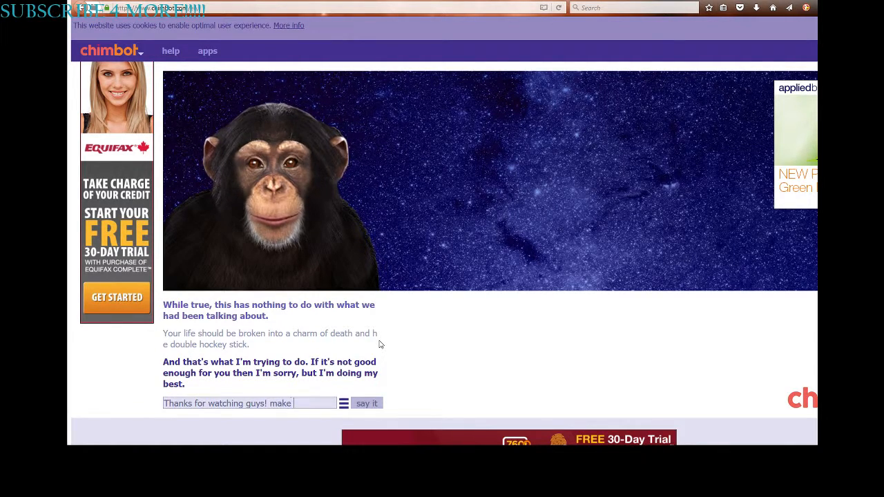
{"action": "type", "text": "surem to like"}
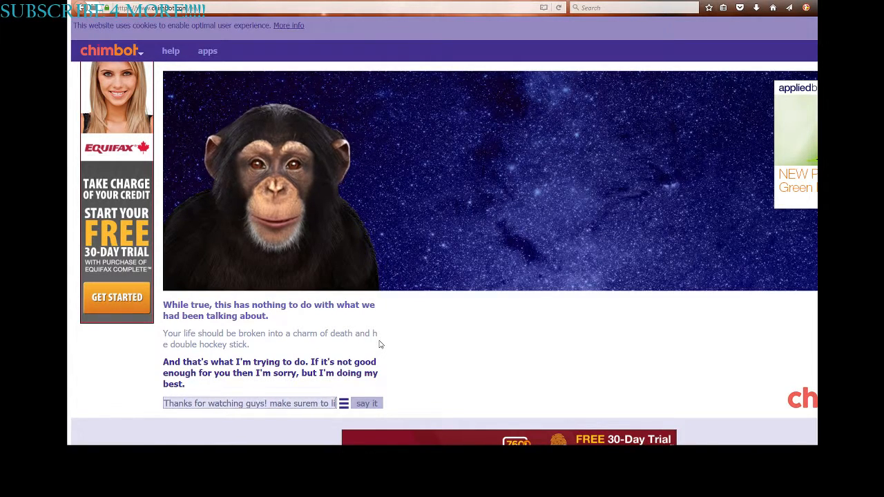
{"action": "type", "text": "make sure t"}
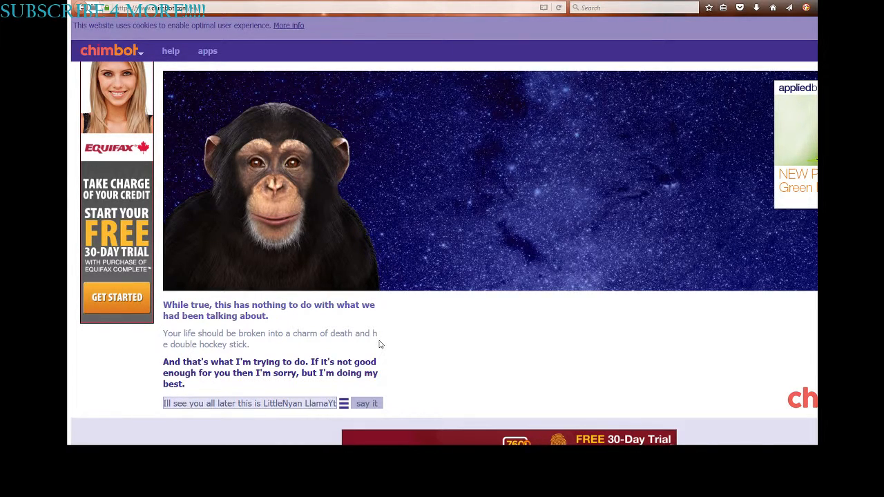
{"action": "type", "text": "O"}
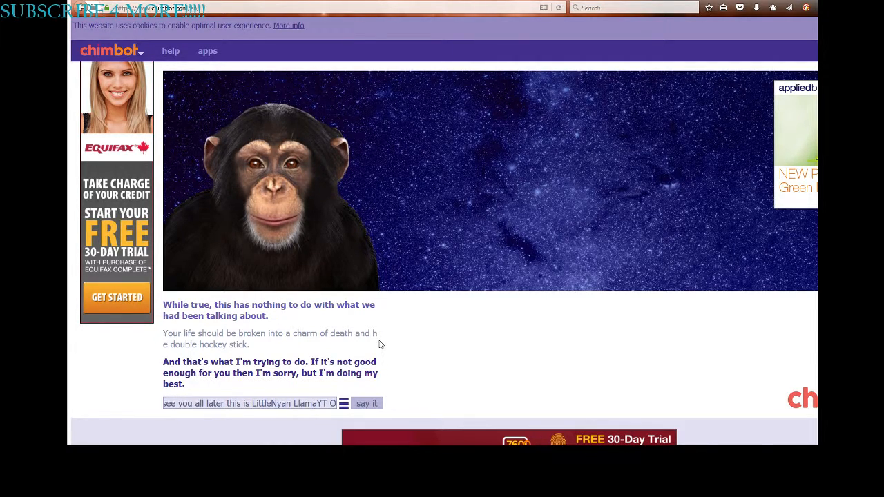
{"action": "left_click", "coordinate": [366, 403]}
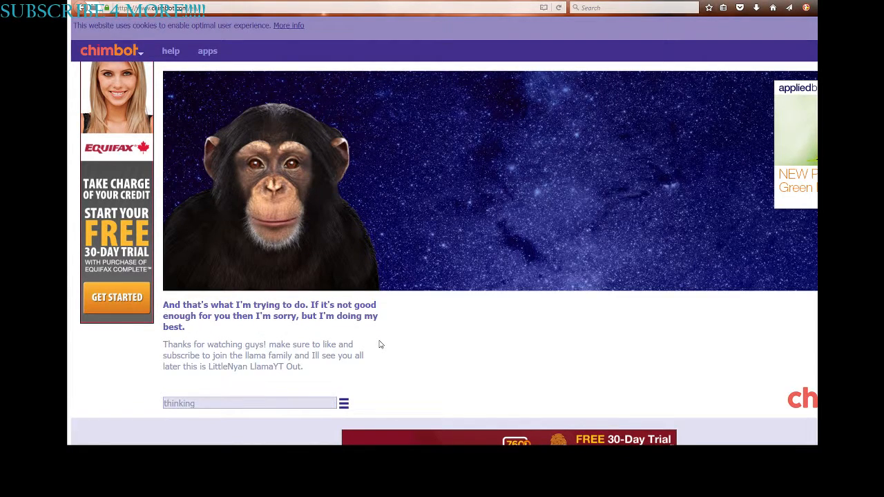